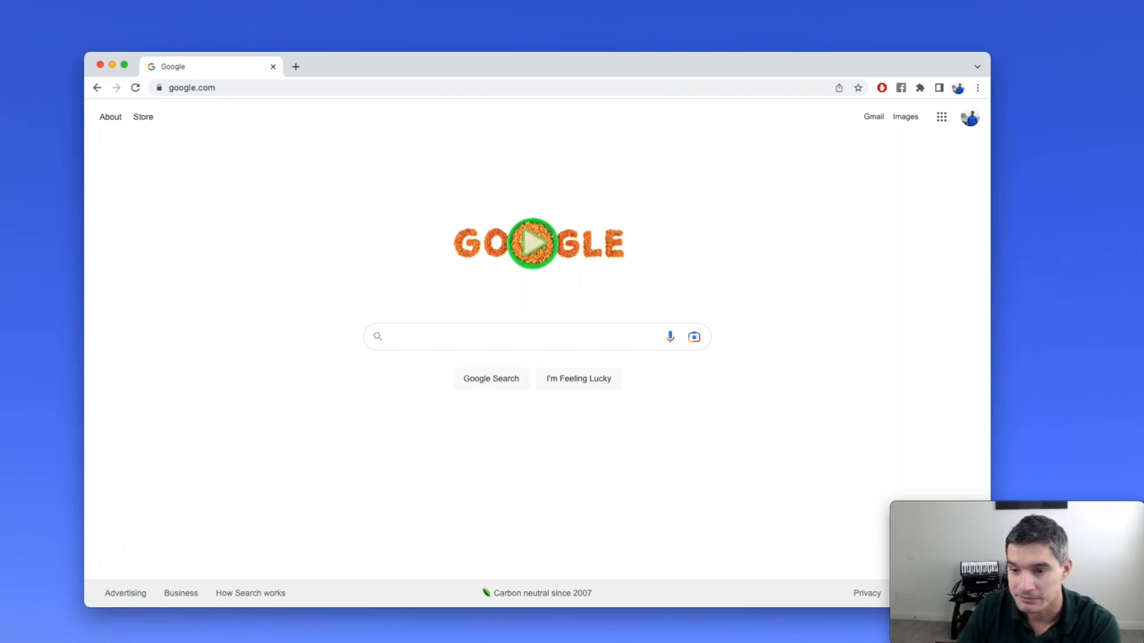
Step: Create the new project My Project 88110 and confirm it shows in the project list
click(192, 86)
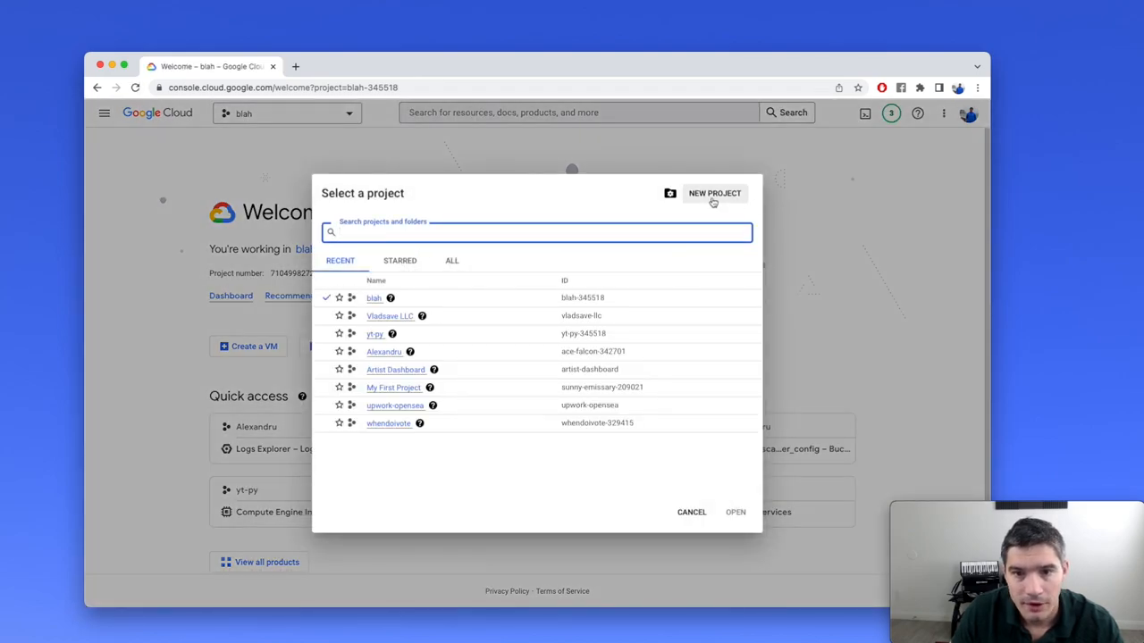
click(714, 193)
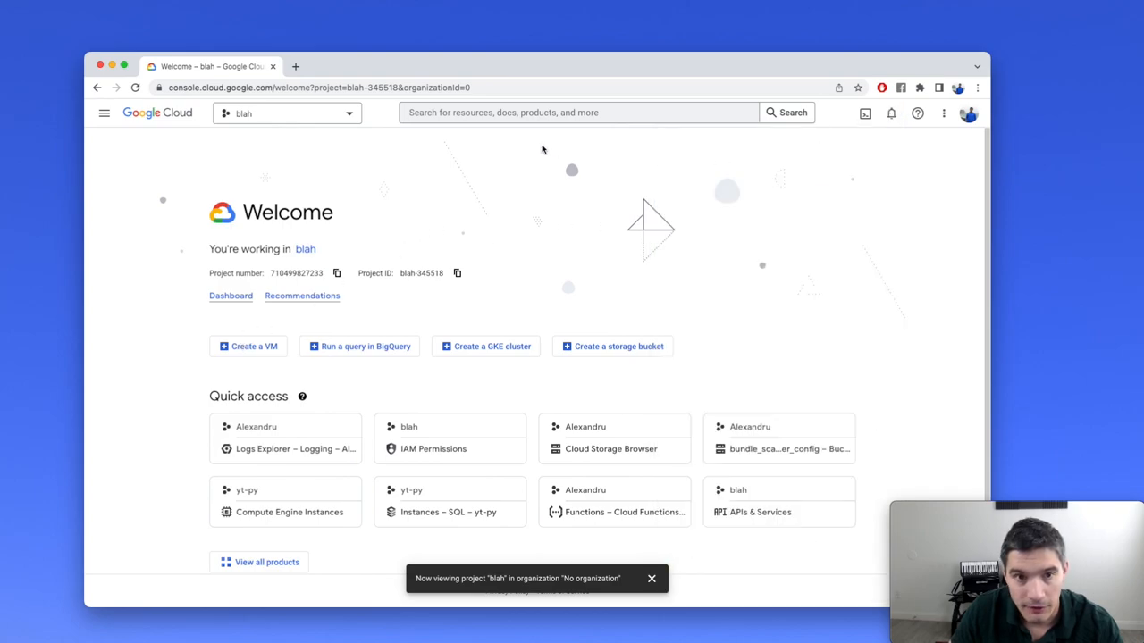
click(286, 112)
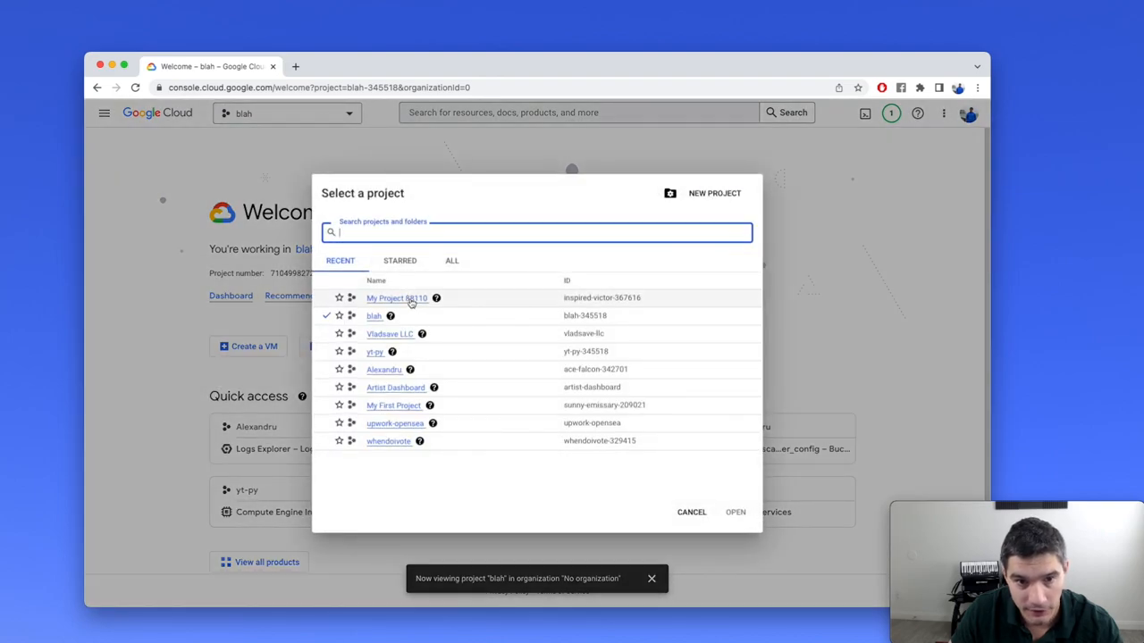
Step: Switch to My Project 88110 and reach the Cloud SQL instances page via a 'cloud sql' search
click(397, 297)
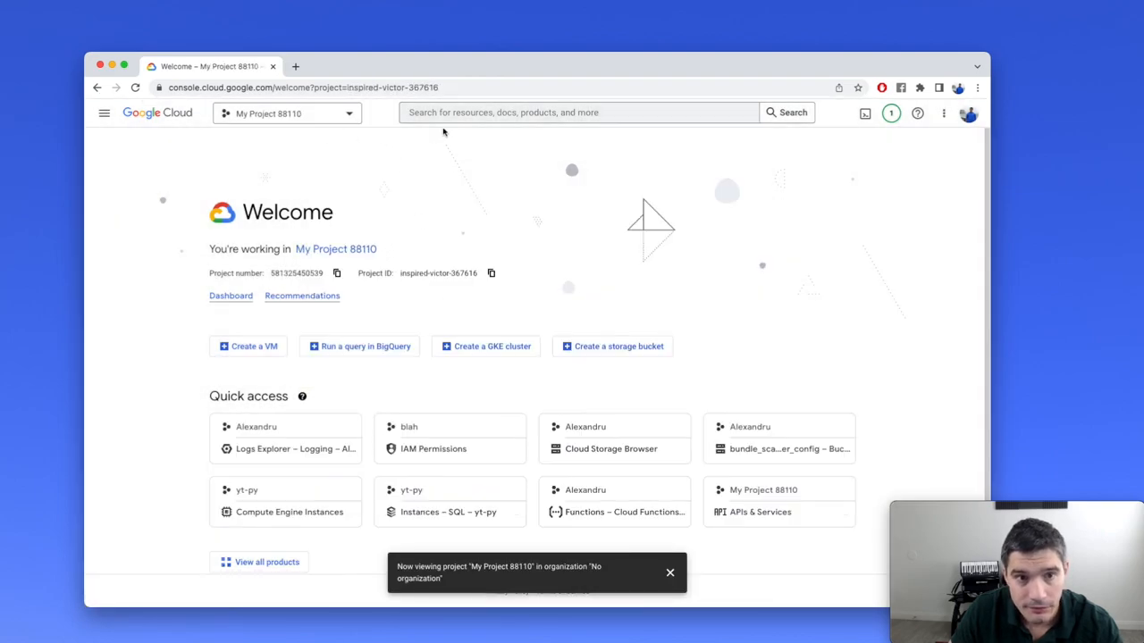
click(579, 112)
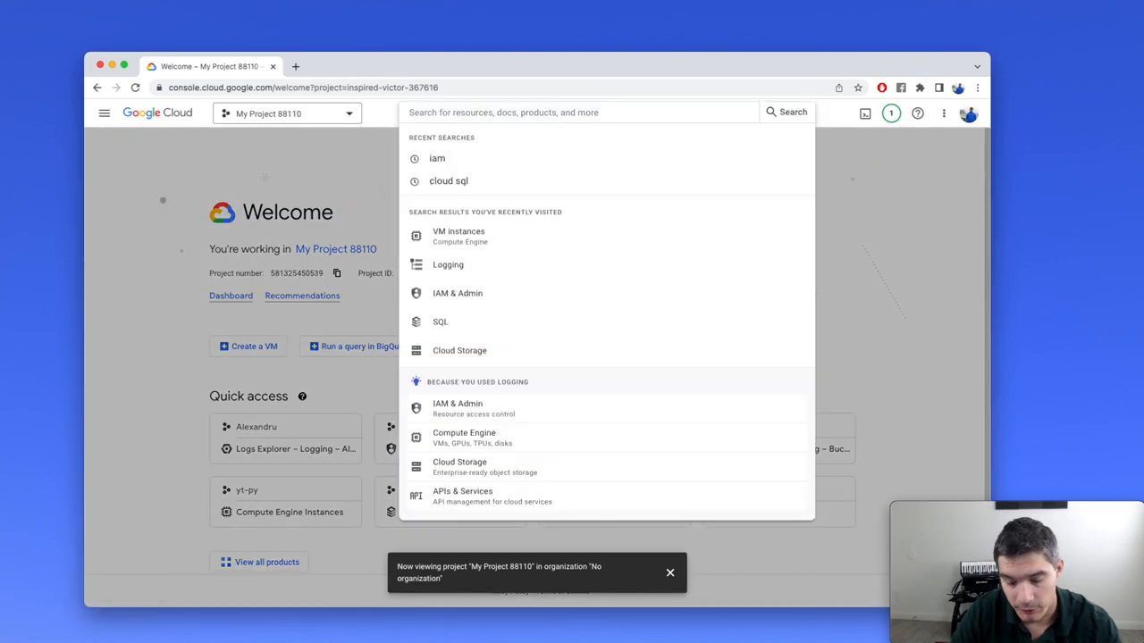
click(449, 180)
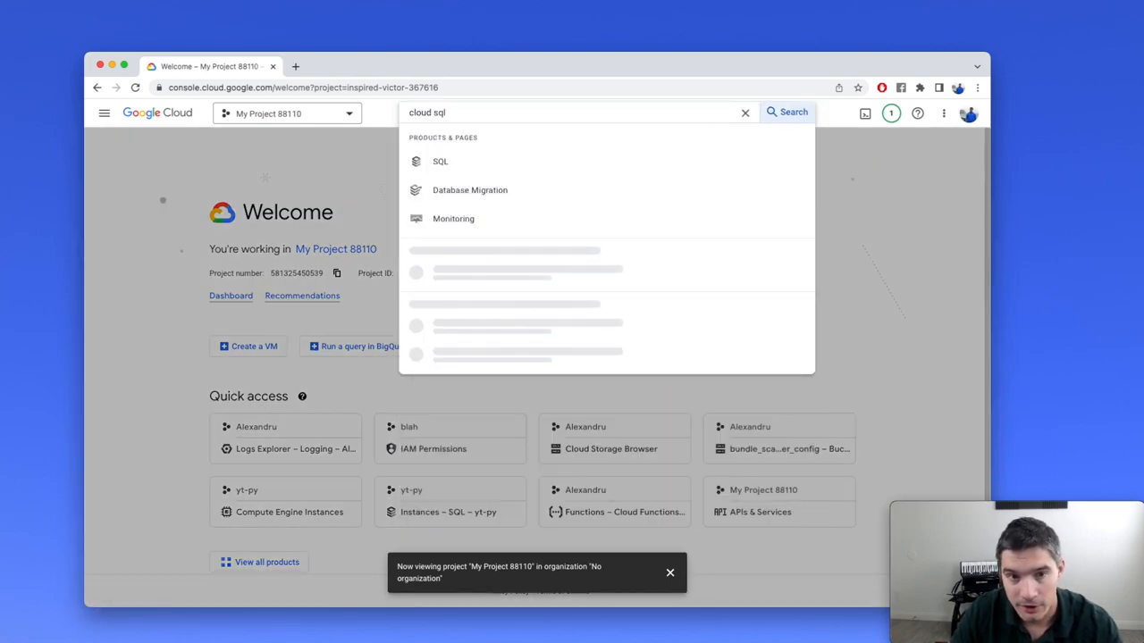
click(440, 162)
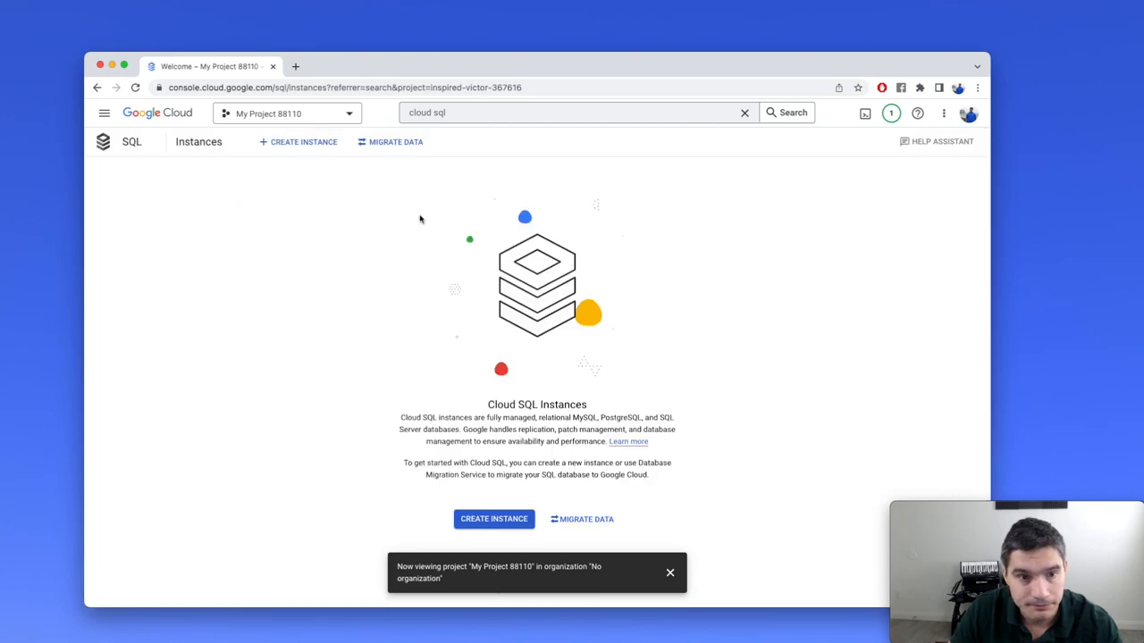
Step: Start creating a new Cloud SQL instance with MySQL as the database engine
click(493, 520)
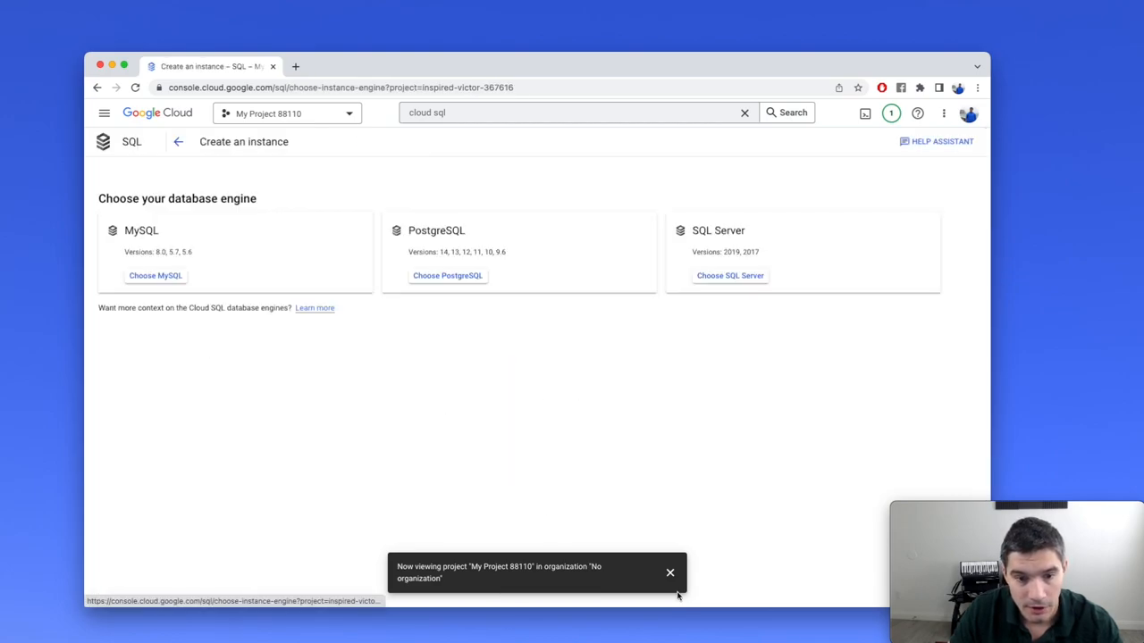
click(670, 573)
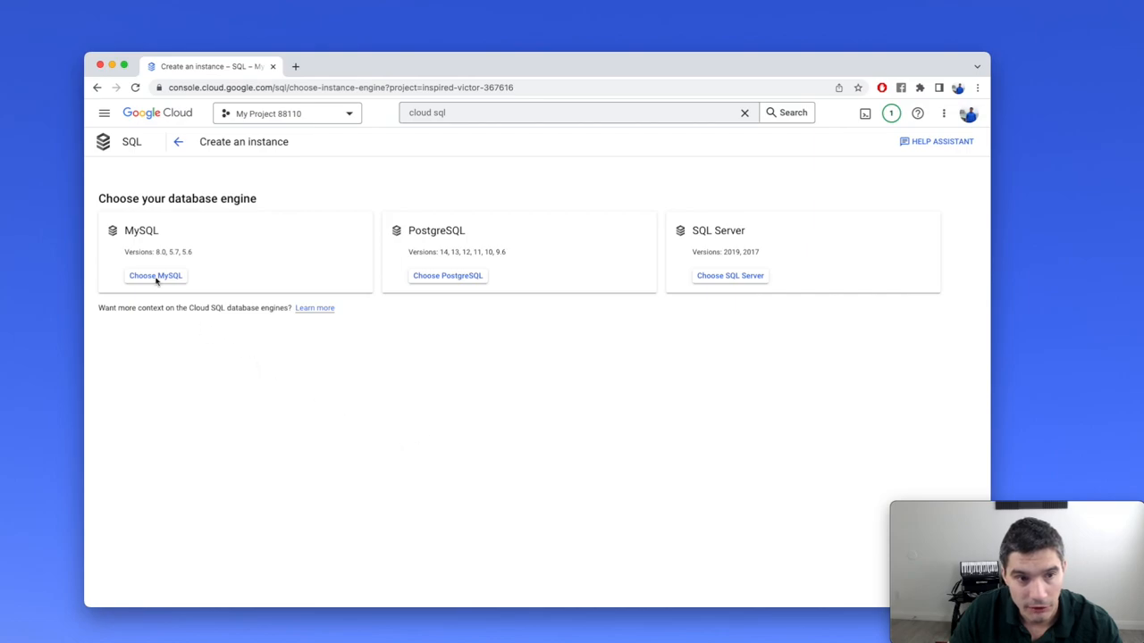
mouse_move(154, 284)
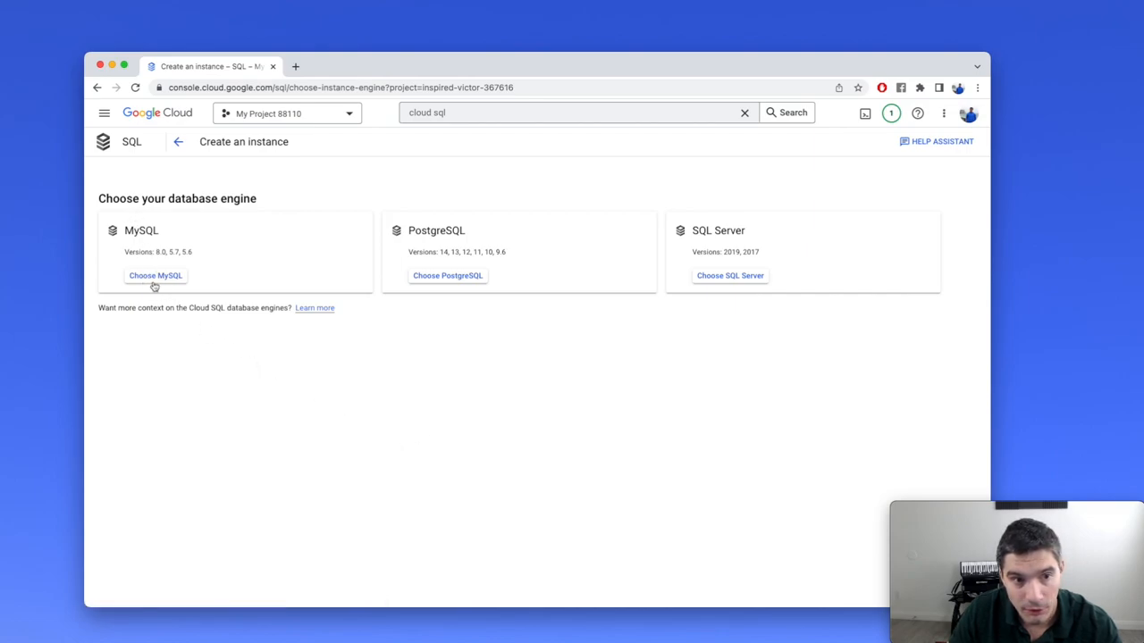
mouse_move(154, 275)
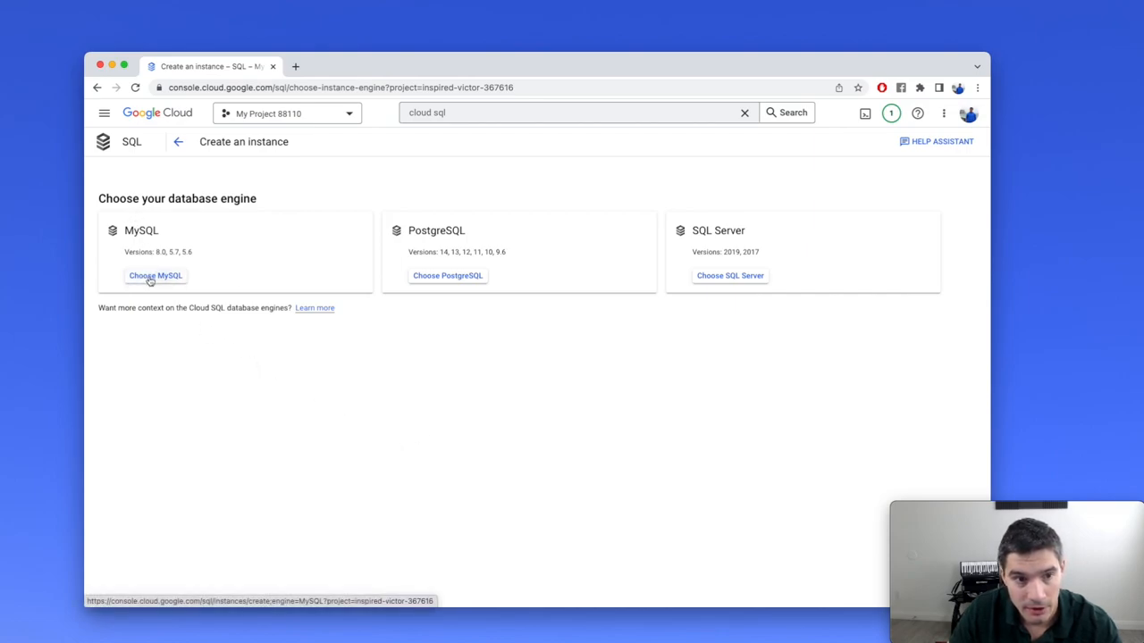
click(155, 276)
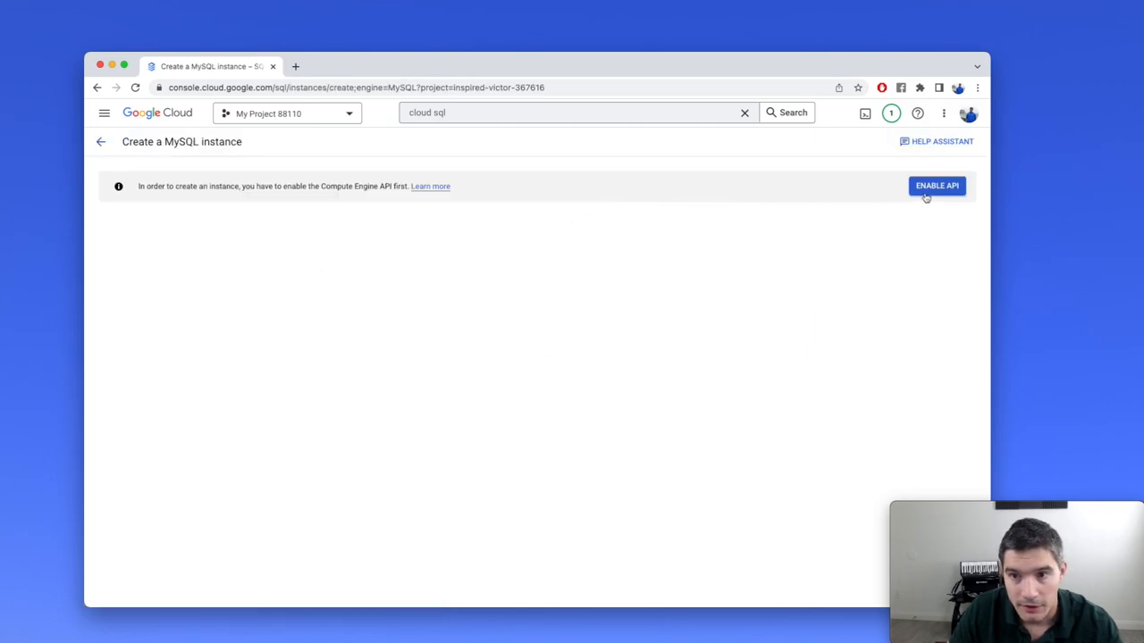
Step: Enable the Compute Engine API, set the instance ID to test-mysql and reveal the root password
click(936, 185)
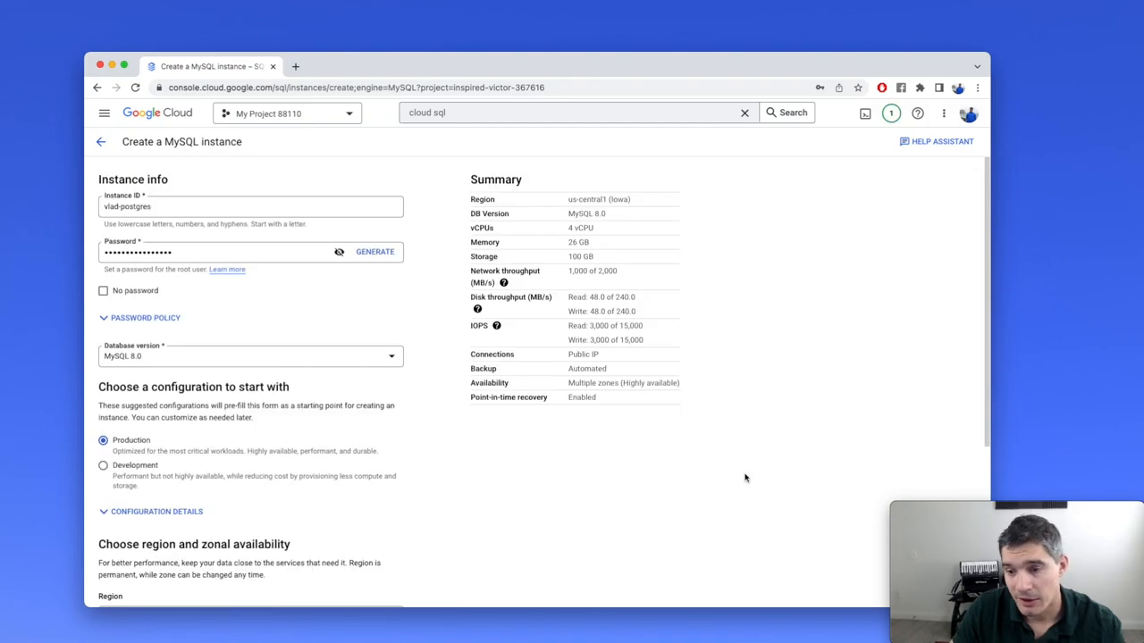
mouse_move(522, 340)
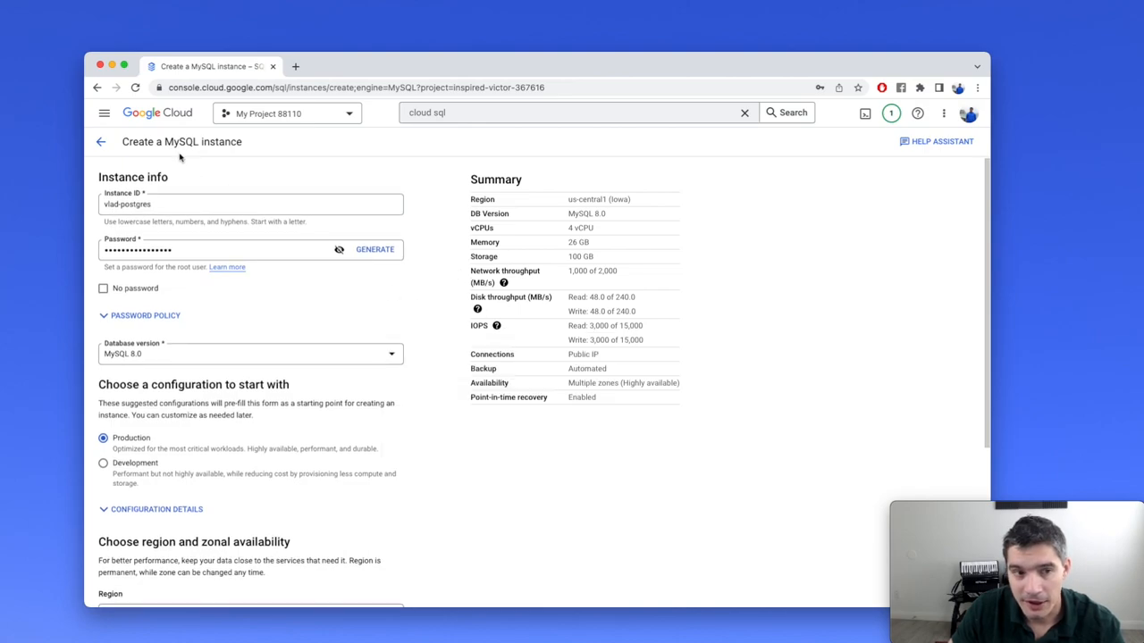
mouse_move(63, 177)
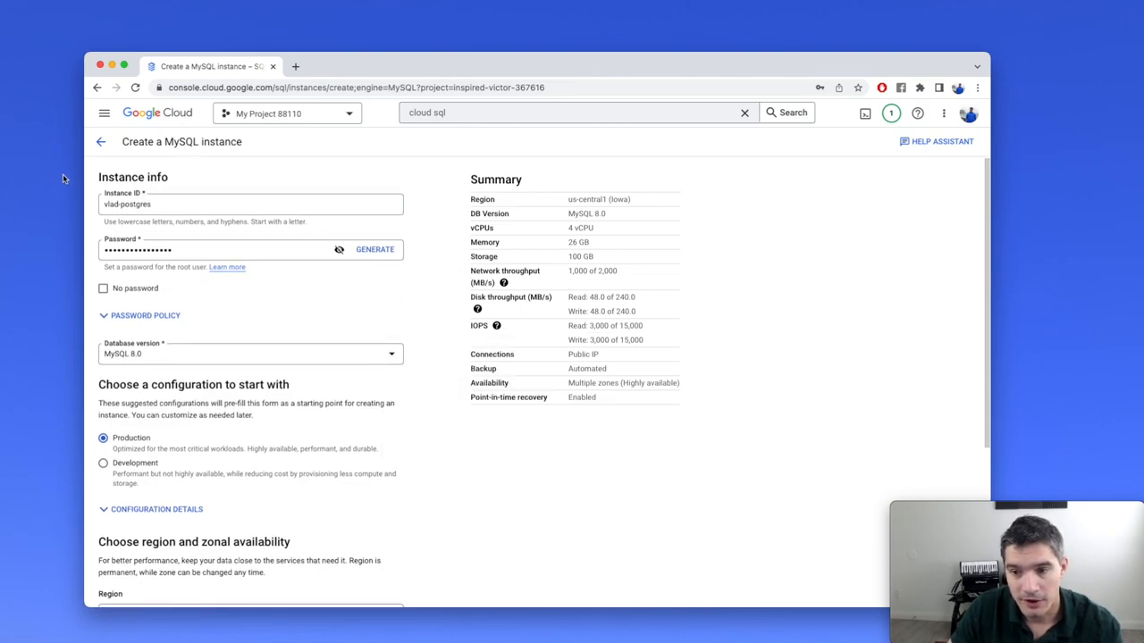
mouse_move(235, 176)
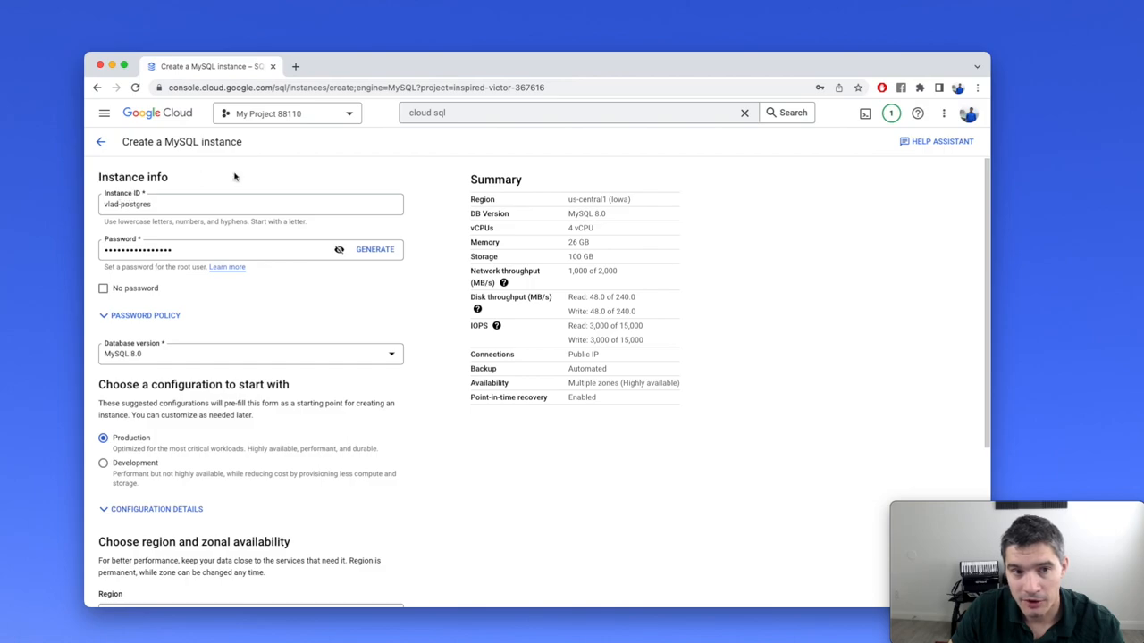
mouse_move(242, 223)
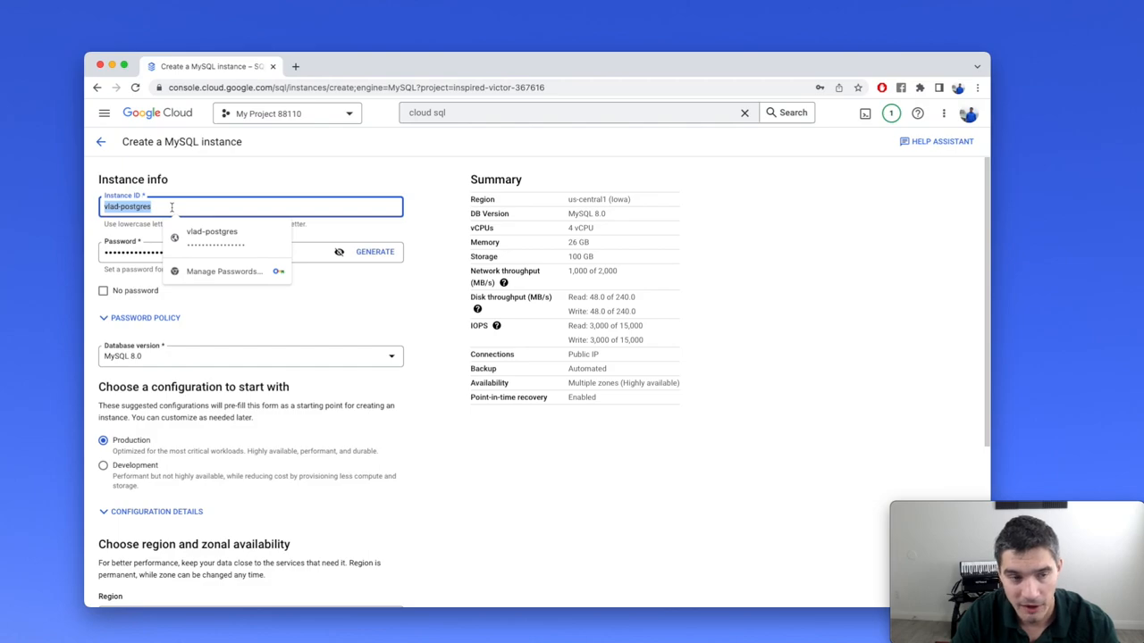
text(test-m)
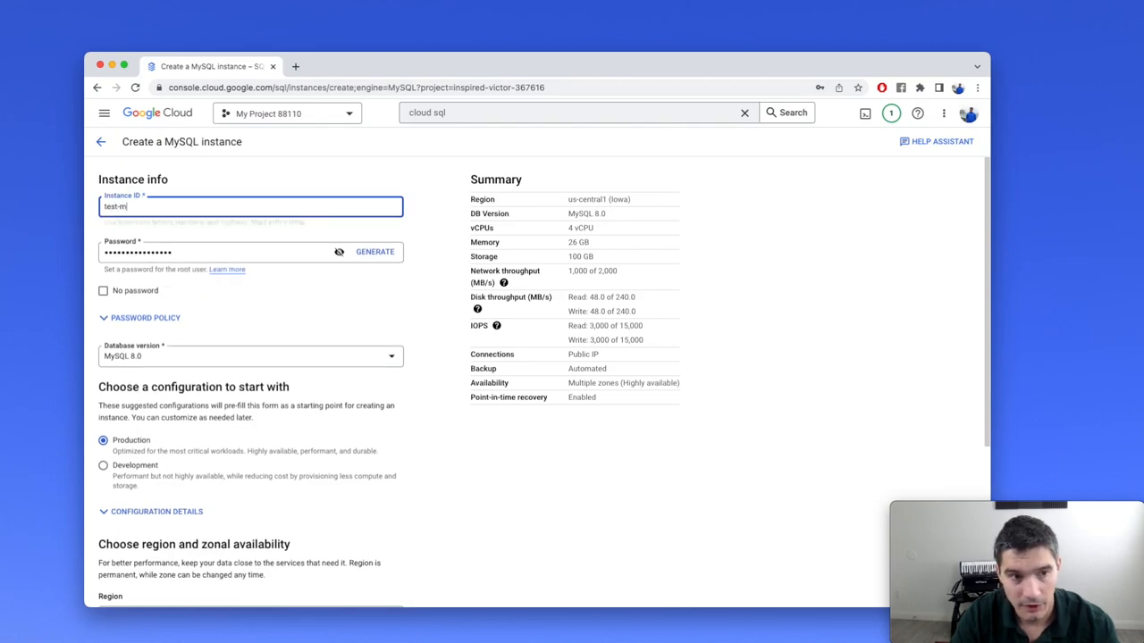
text(ysql)
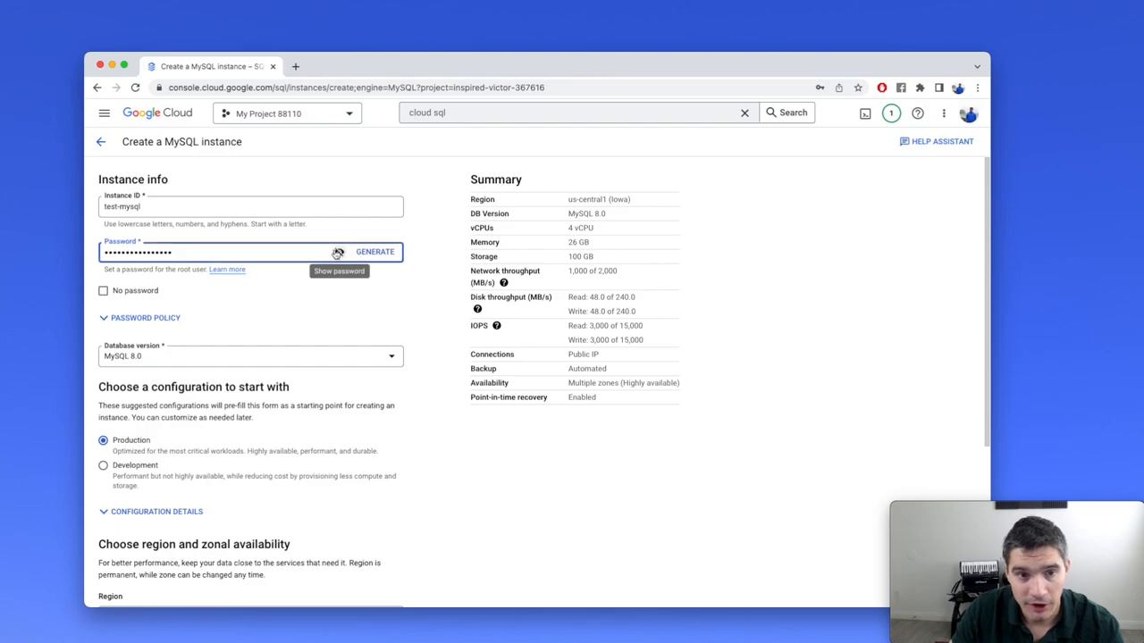
click(338, 251)
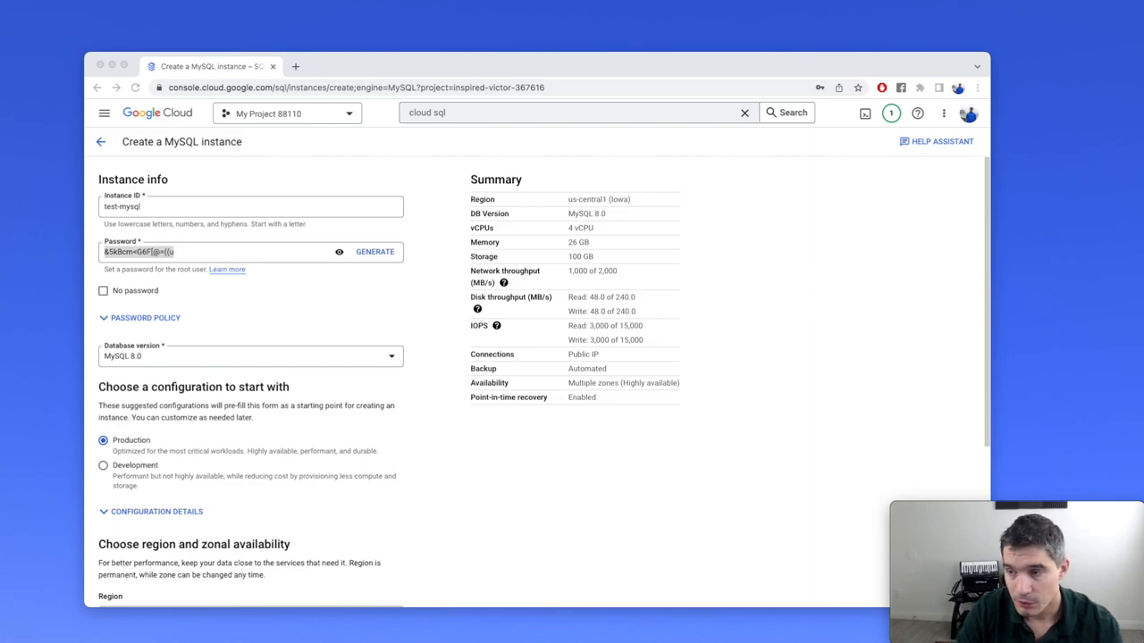
mouse_move(1103, 241)
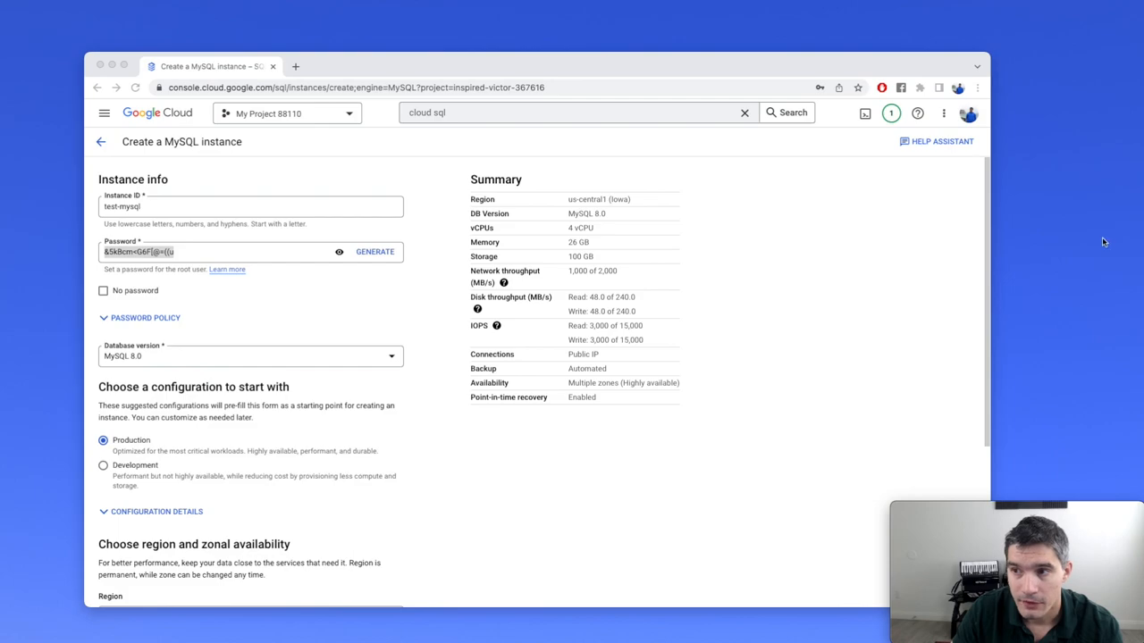
mouse_move(339, 251)
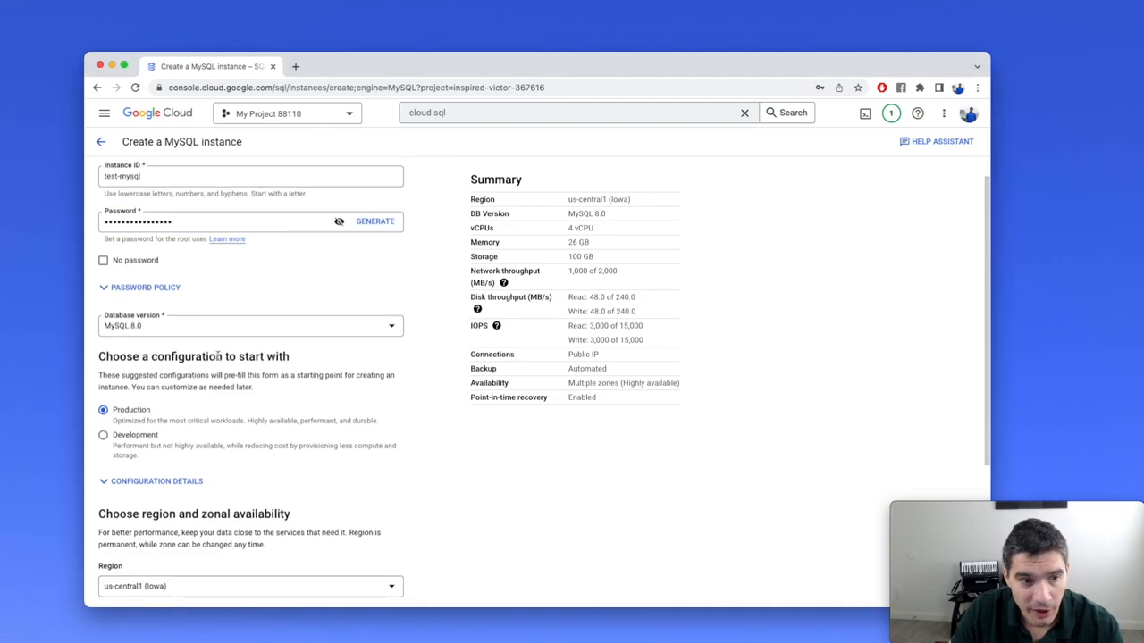
scroll(down, 3)
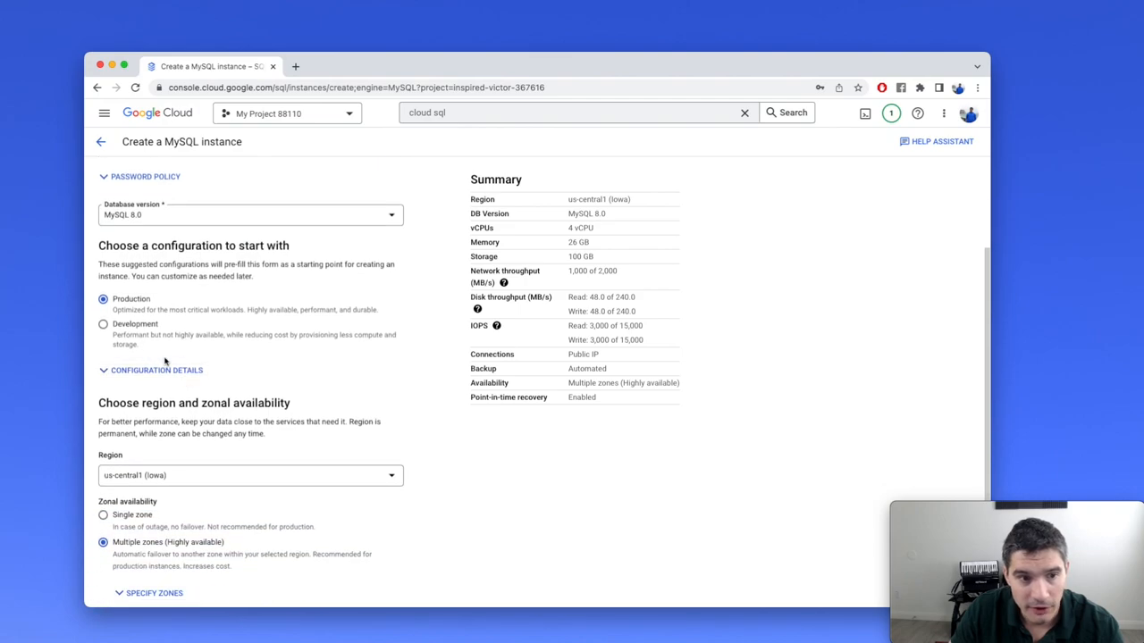
scroll(down, 3)
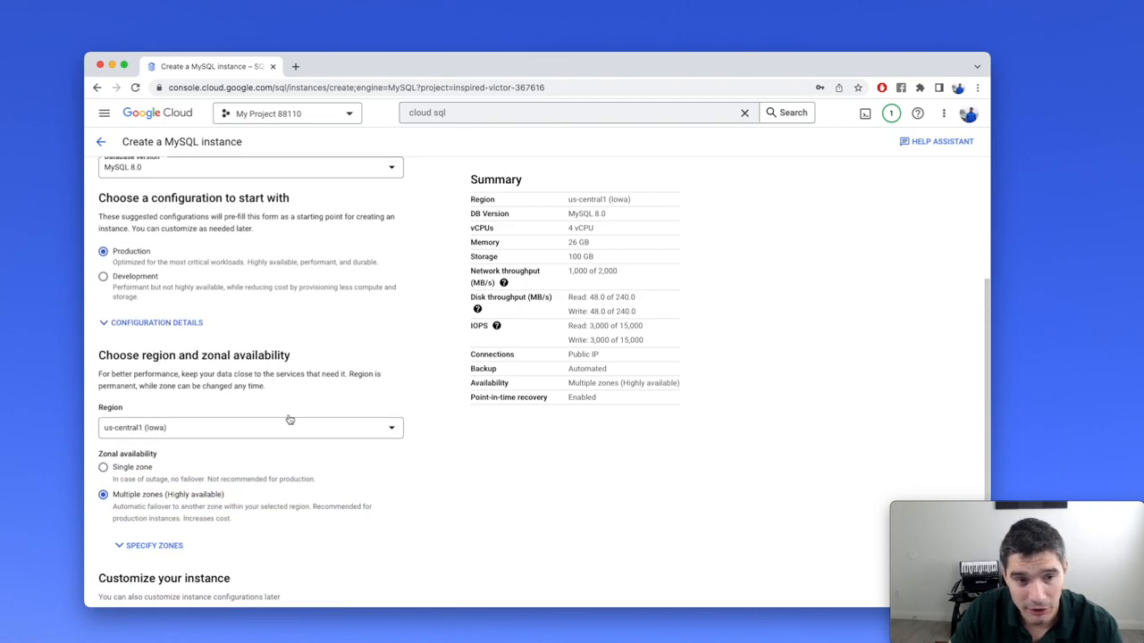
click(250, 427)
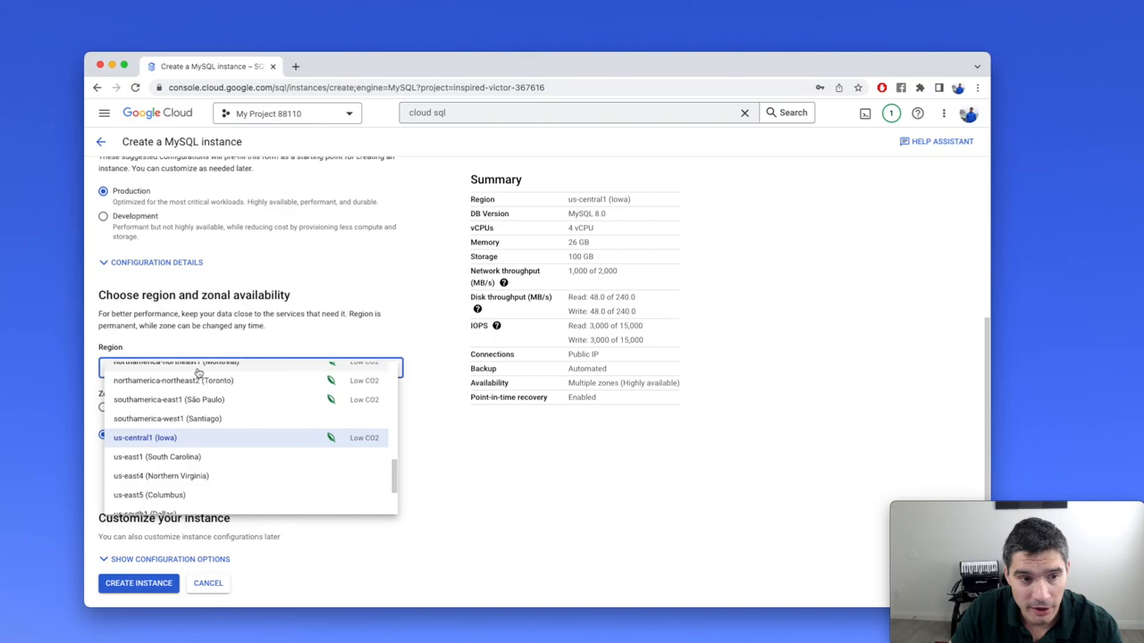
scroll(down, 3)
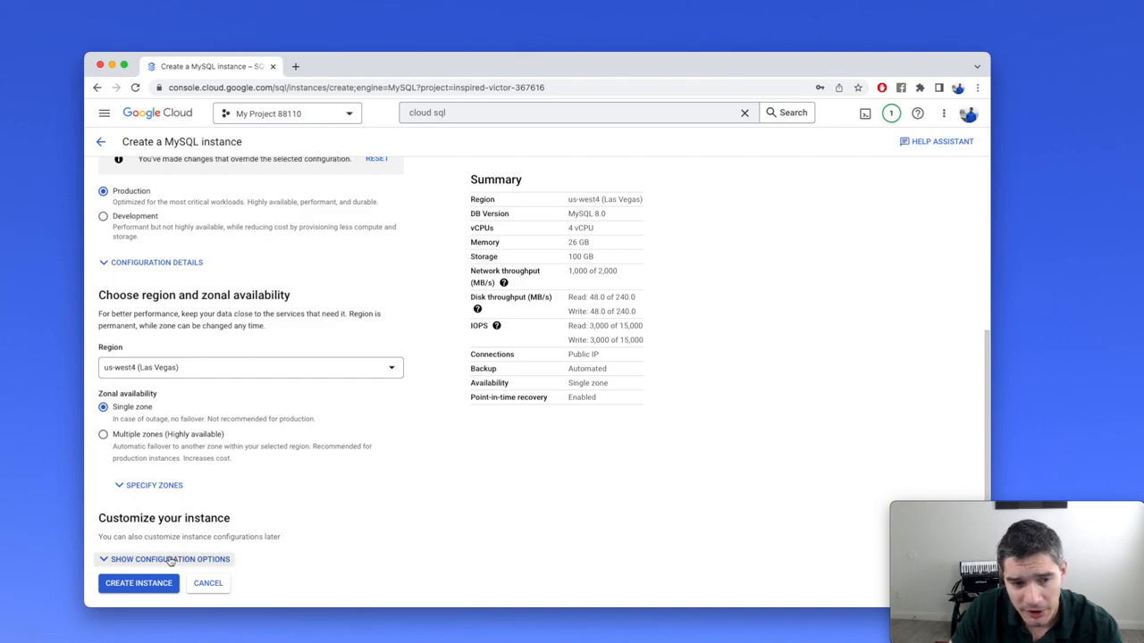
click(170, 559)
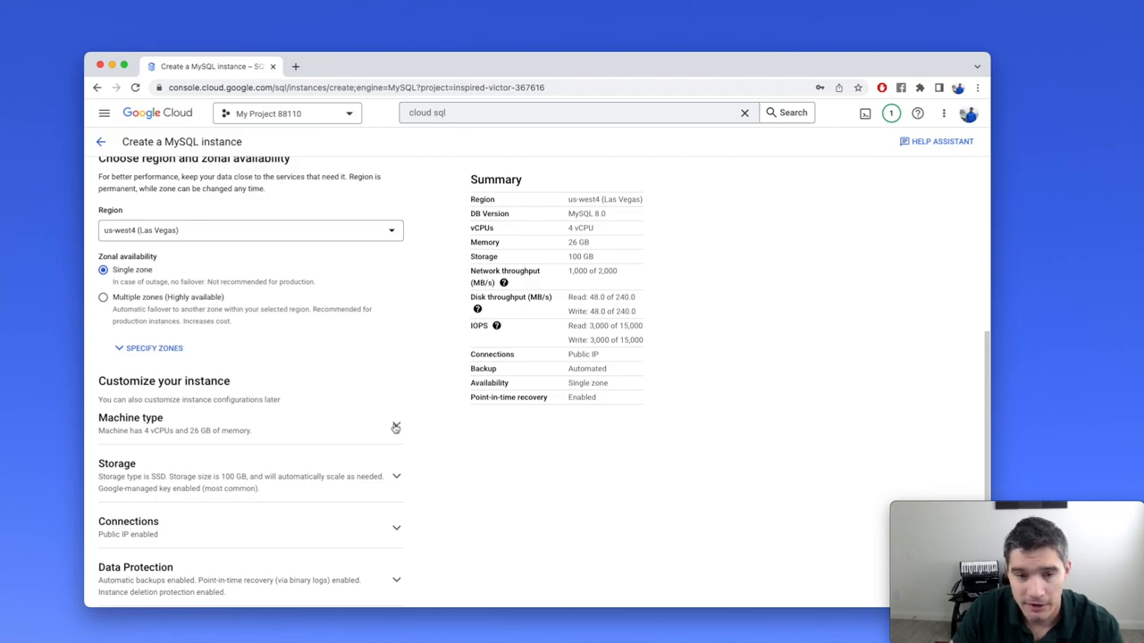
mouse_move(290, 420)
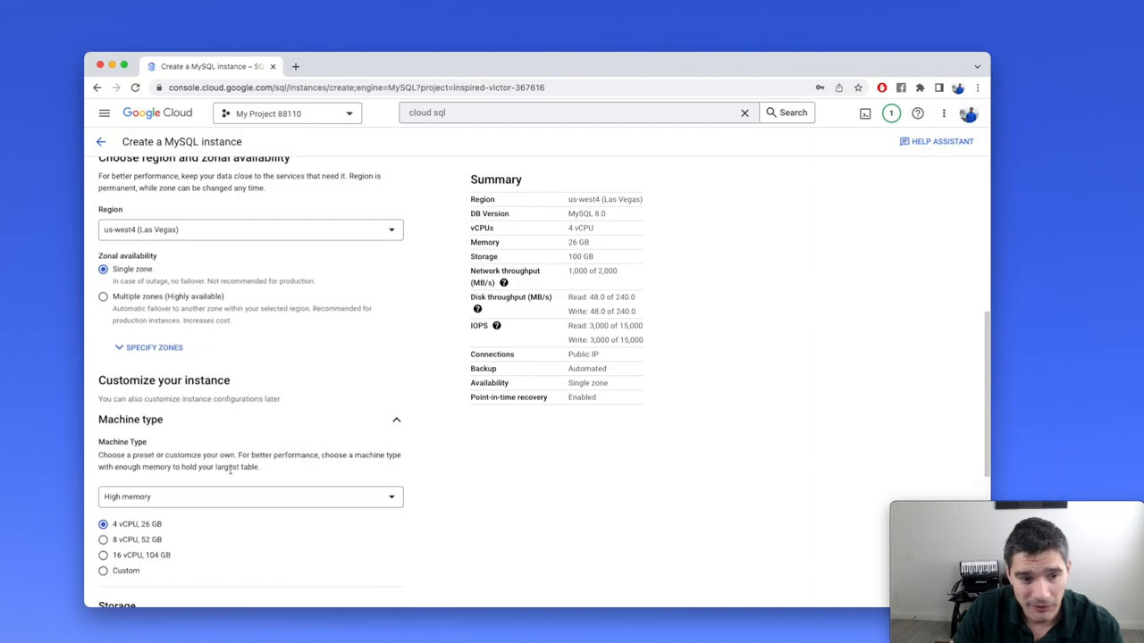
scroll(down, 3)
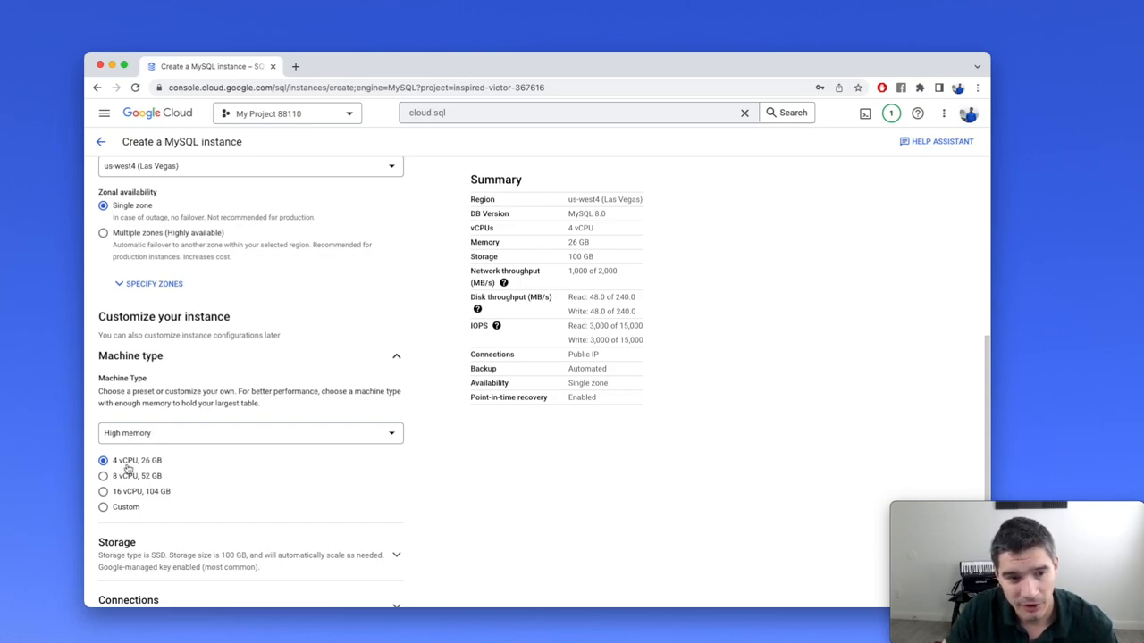
mouse_move(232, 326)
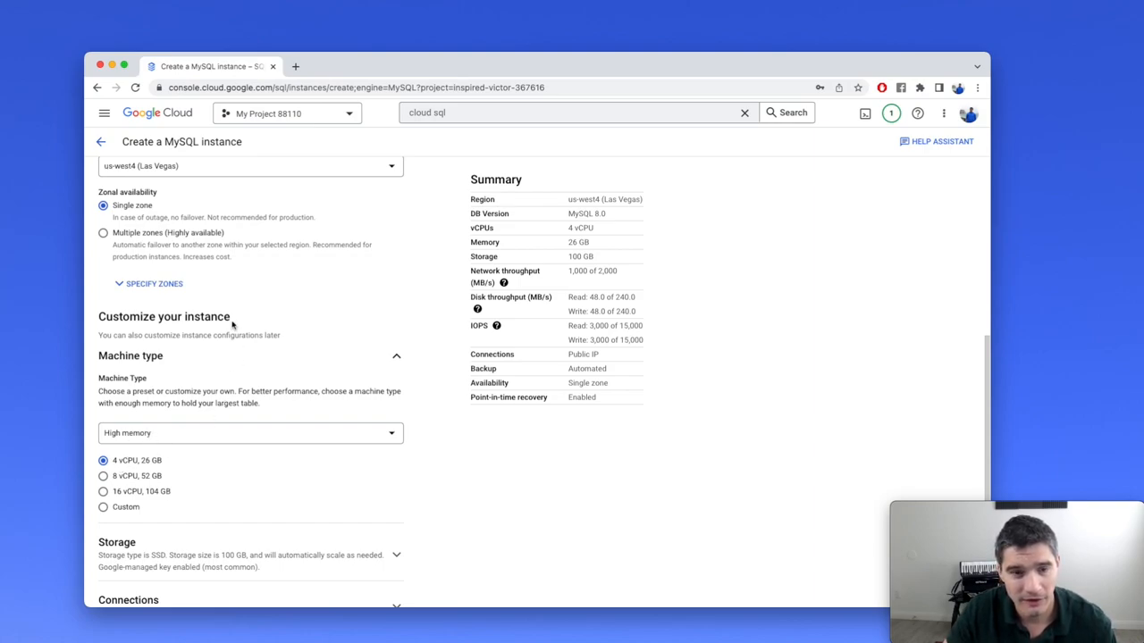
mouse_move(832, 271)
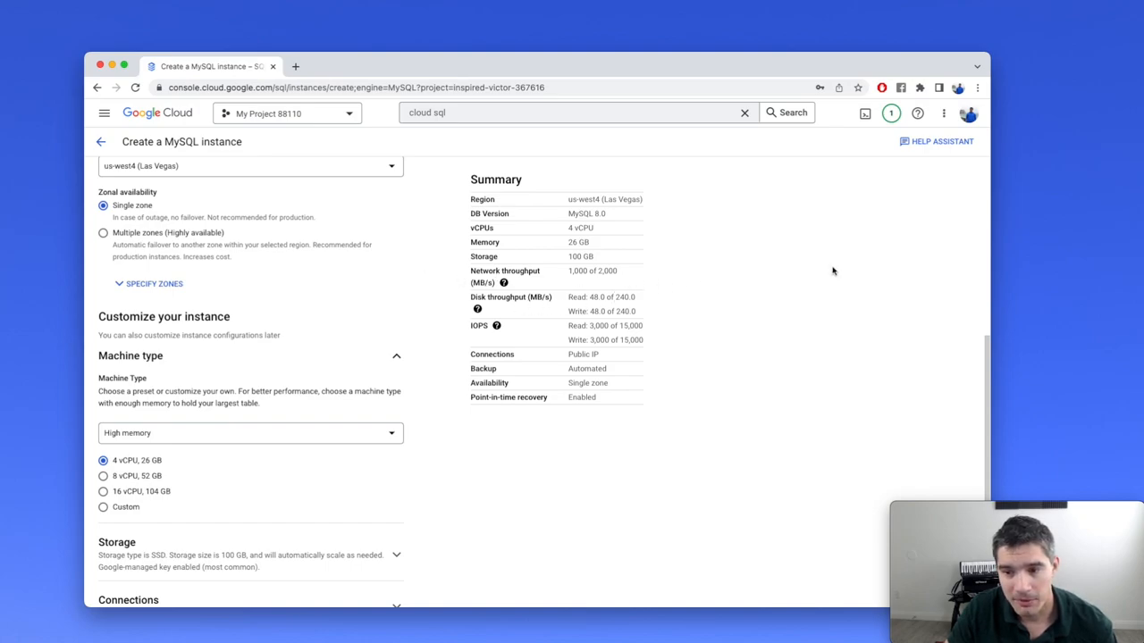
mouse_move(715, 272)
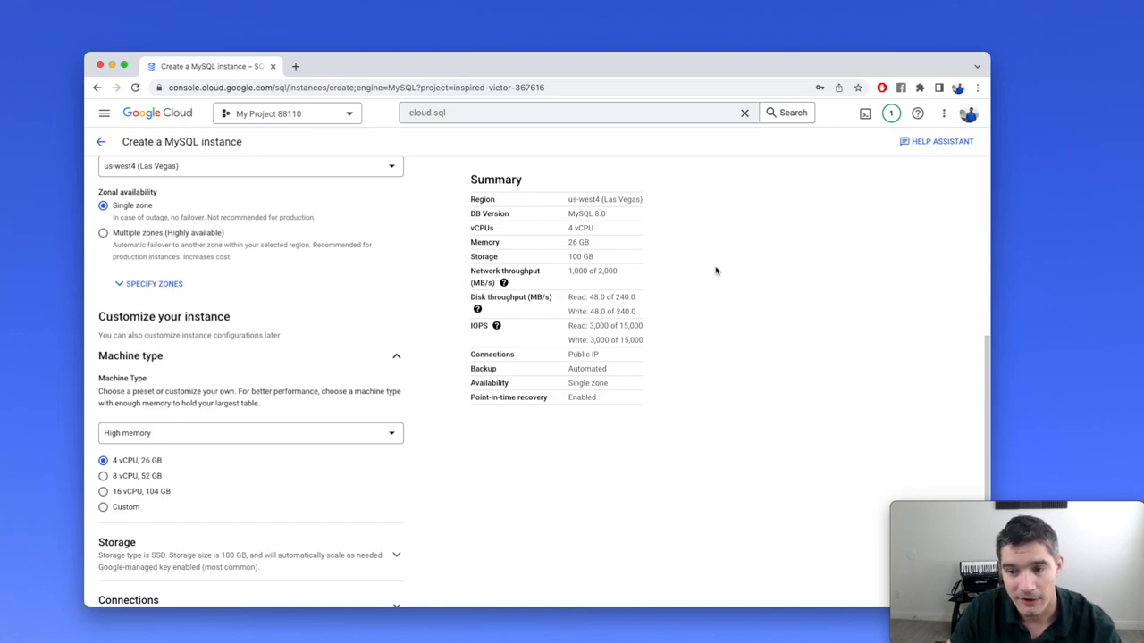
mouse_move(885, 337)
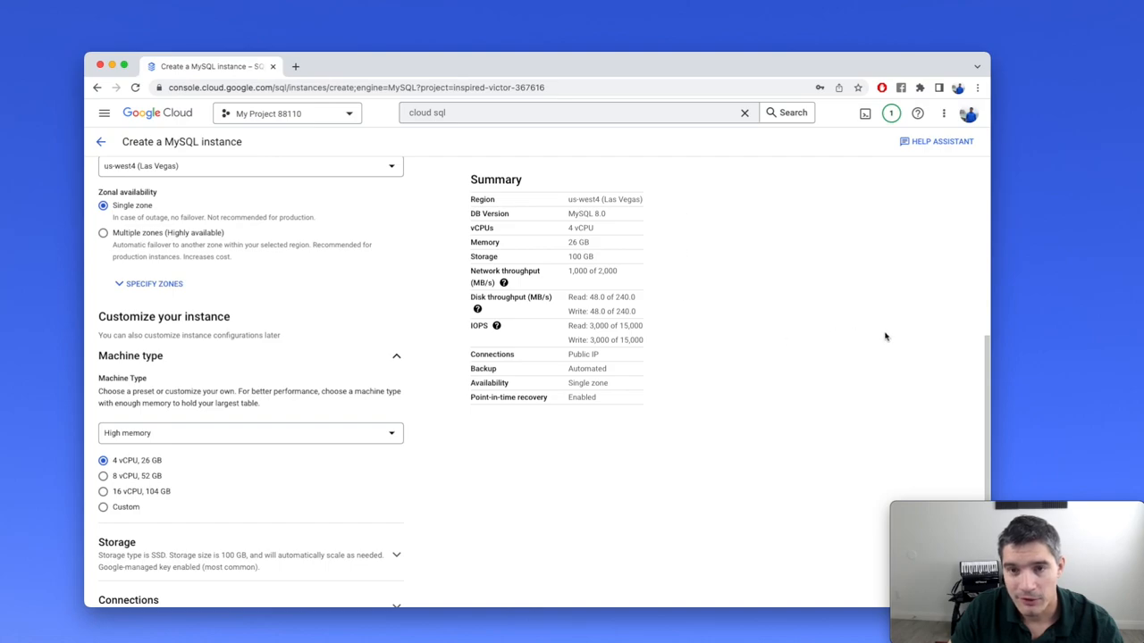
mouse_move(729, 245)
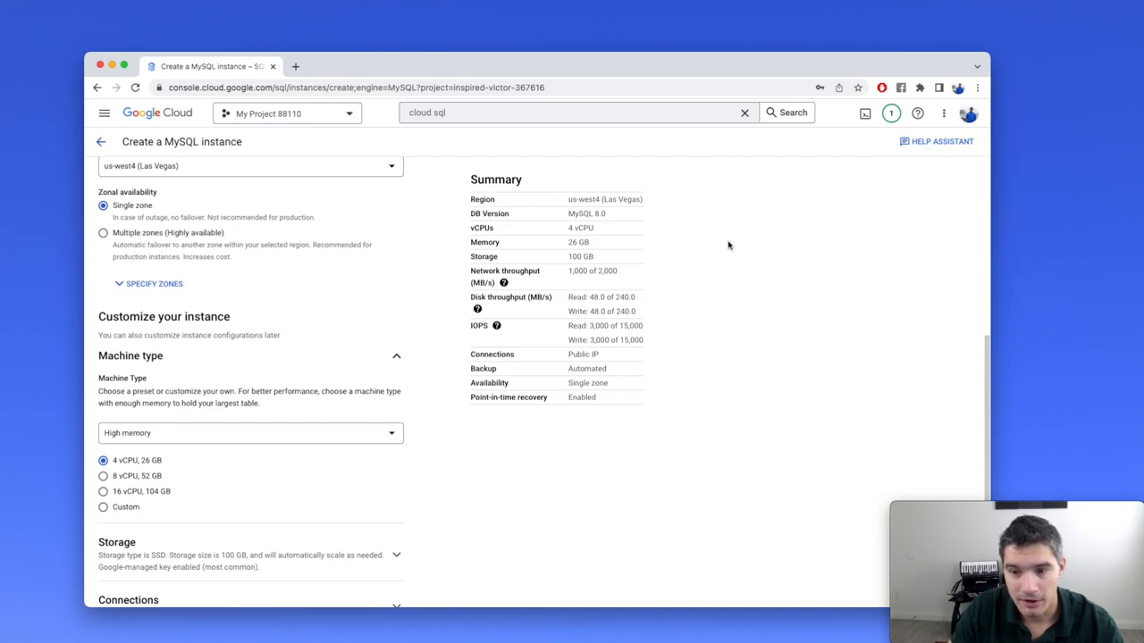
Step: Look up Cloud SQL pricing and show monthly vCPU and memory rates for Las Vegas (us-west4)
click(437, 66)
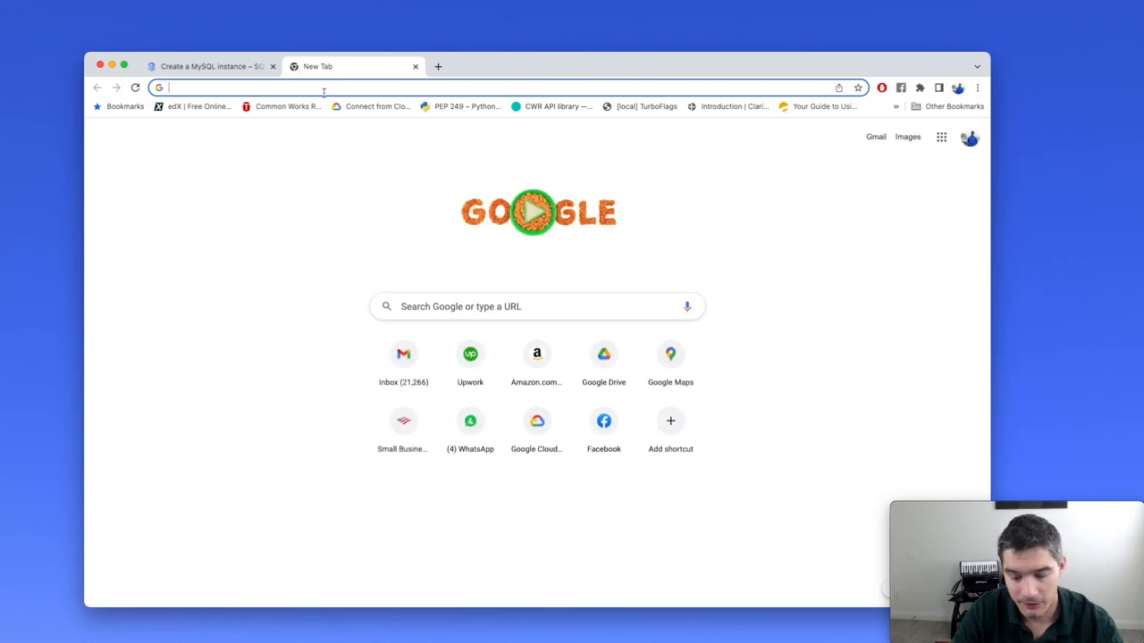
text(cloud sql prices)
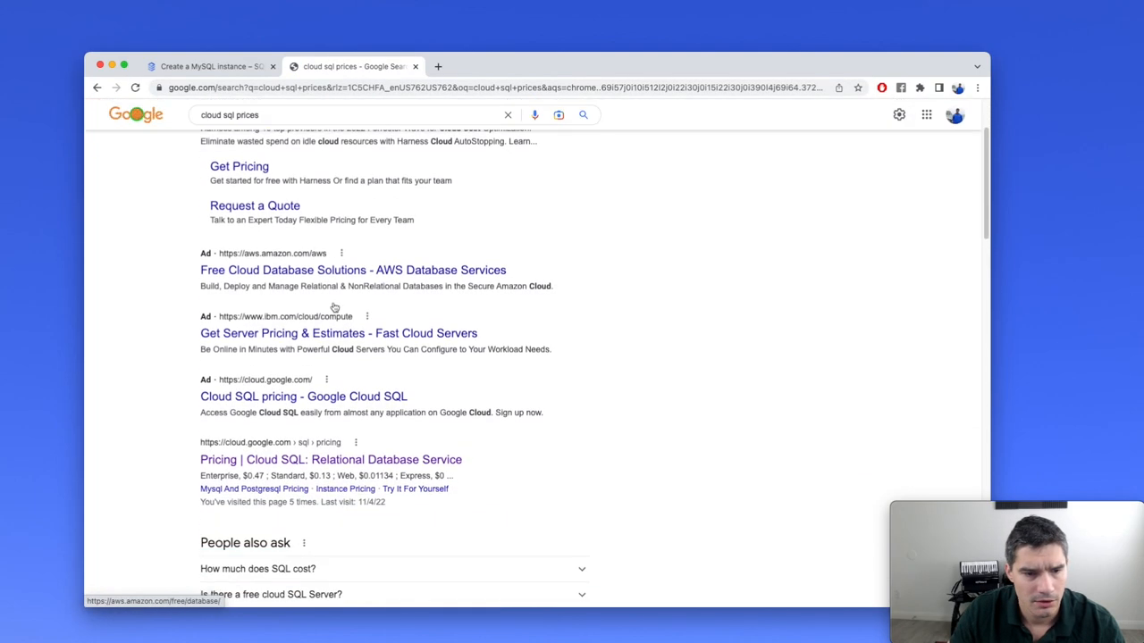
click(330, 459)
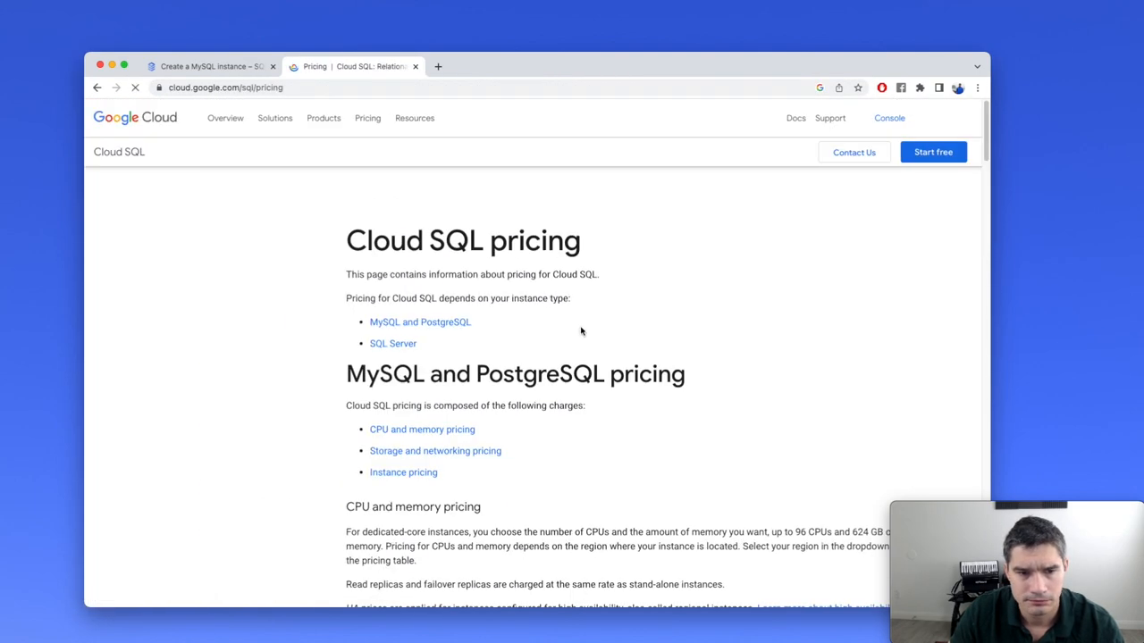
scroll(down, 3)
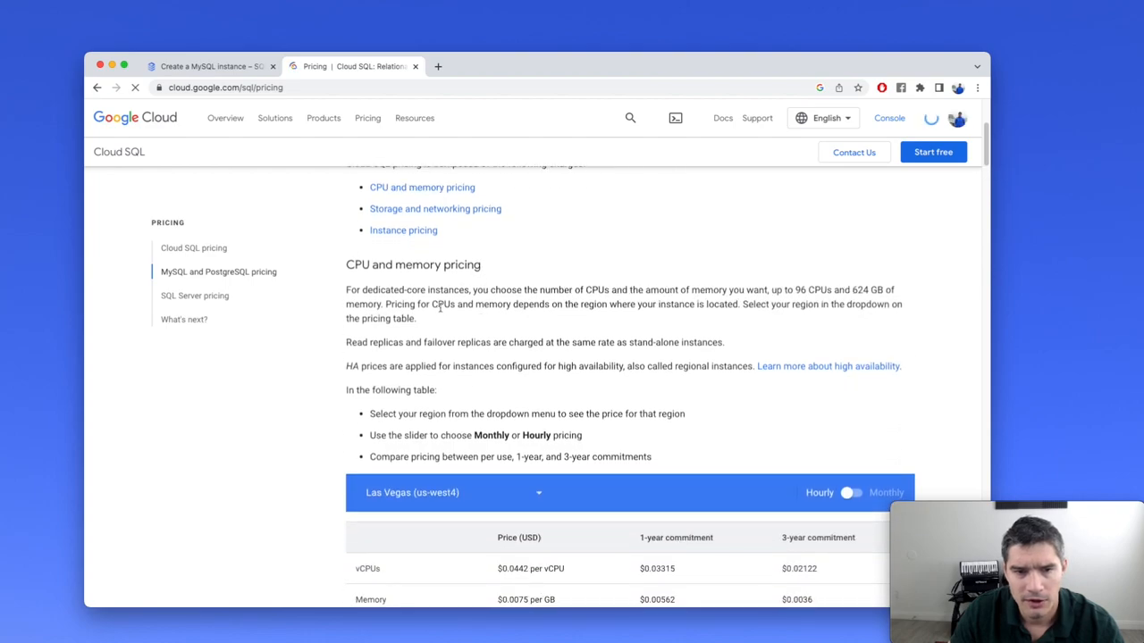
scroll(down, 3)
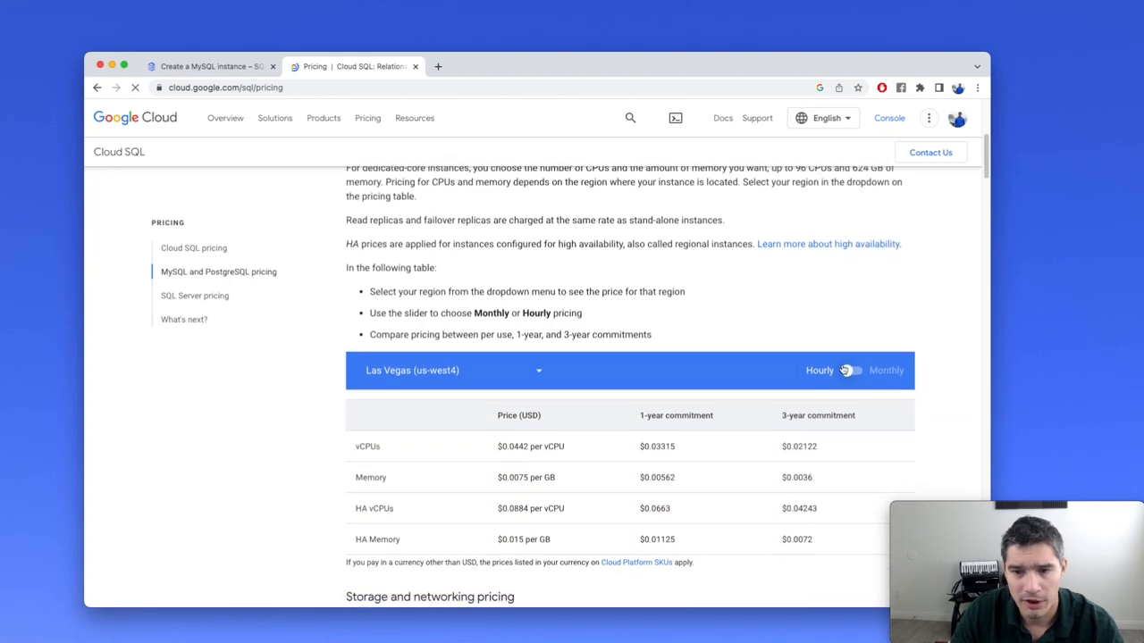
click(850, 370)
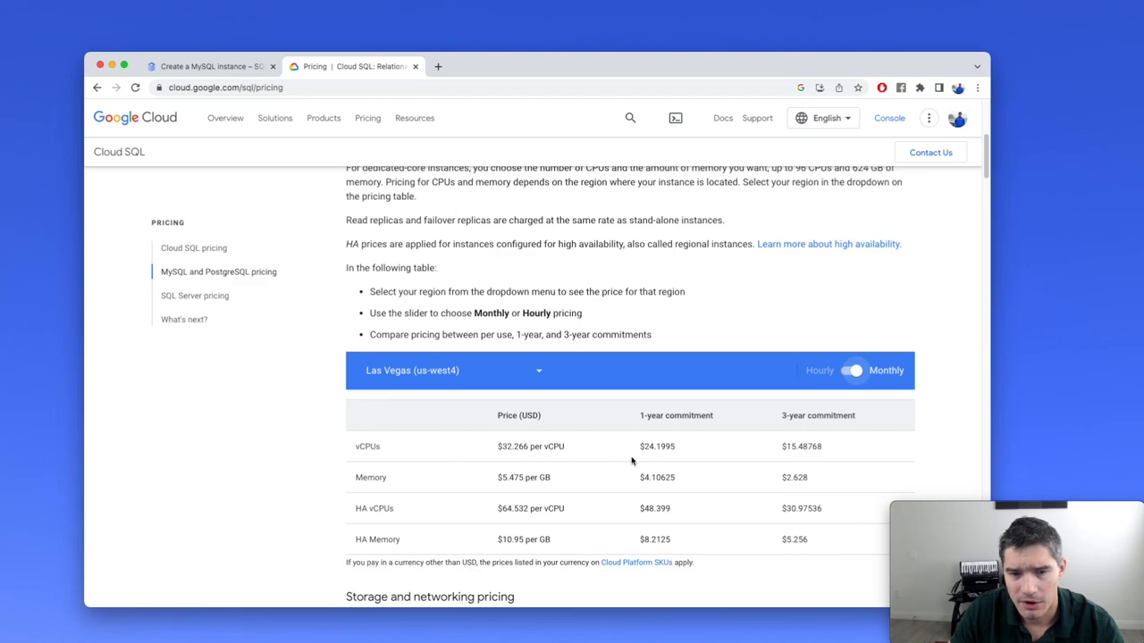
double_click(657, 446)
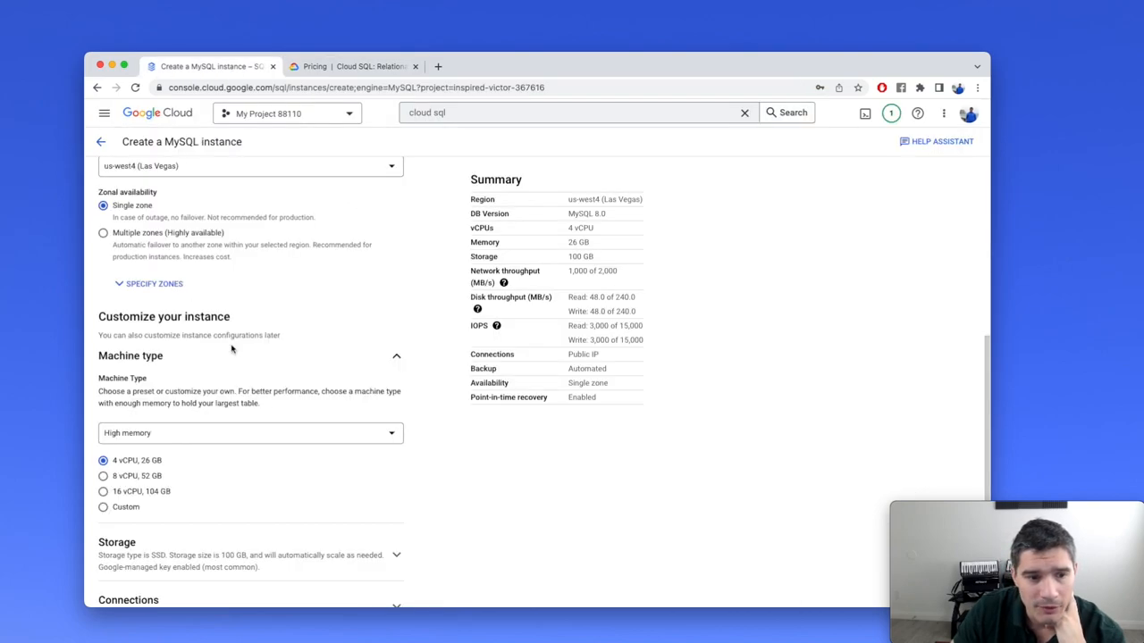
mouse_move(134, 475)
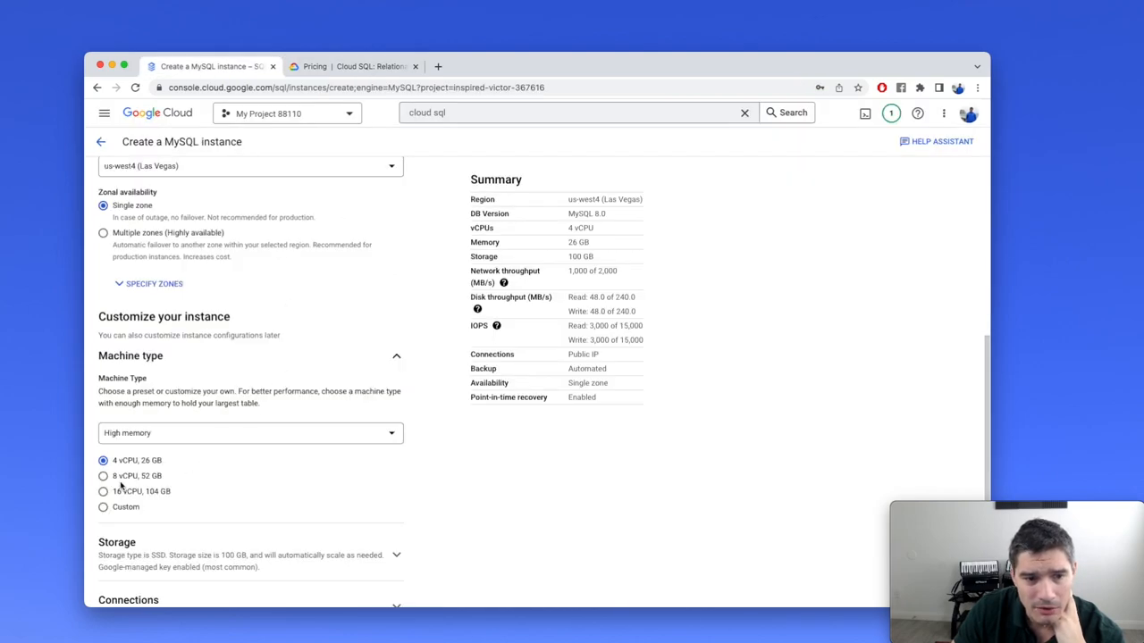
mouse_move(160, 433)
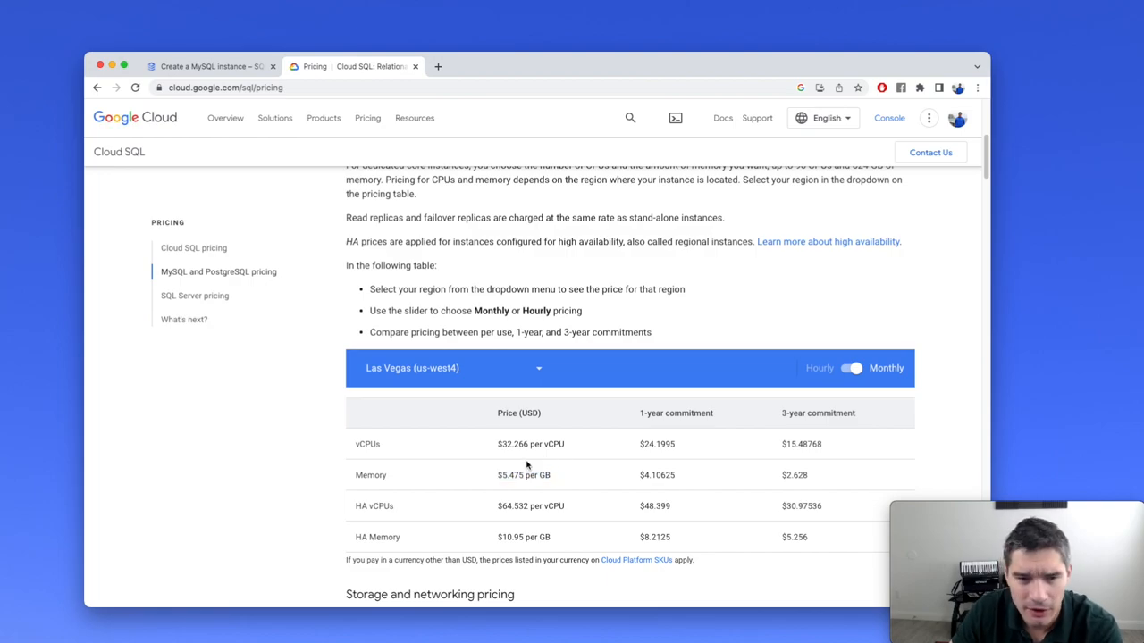
mouse_move(529, 473)
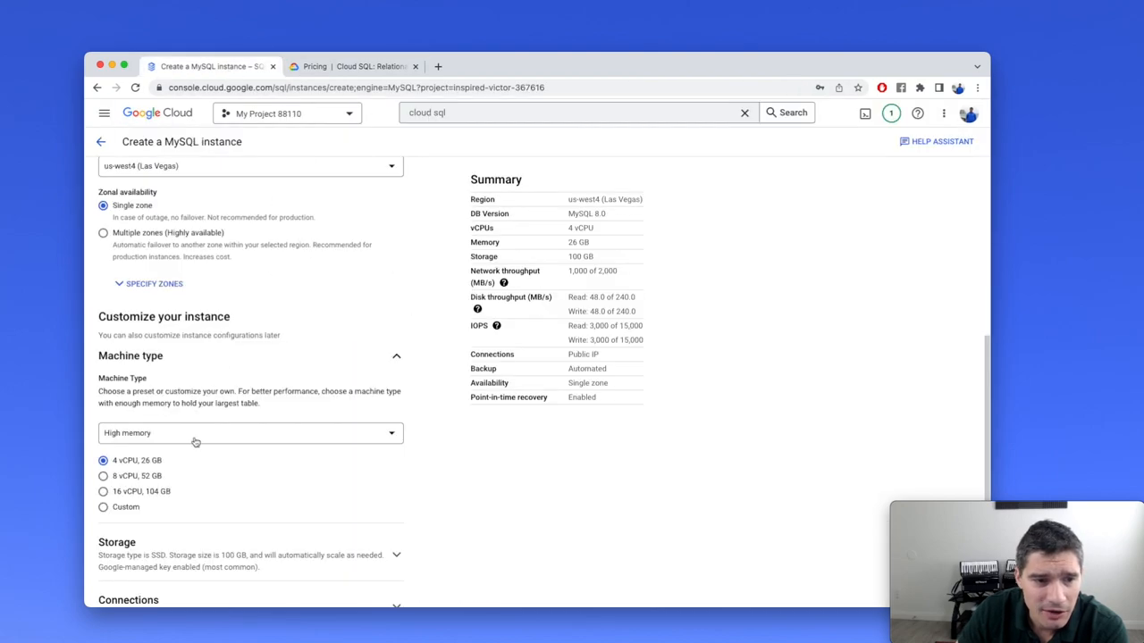
Step: Choose the shared-core machine type with 1 vCPU and 0.614 GB memory
click(250, 434)
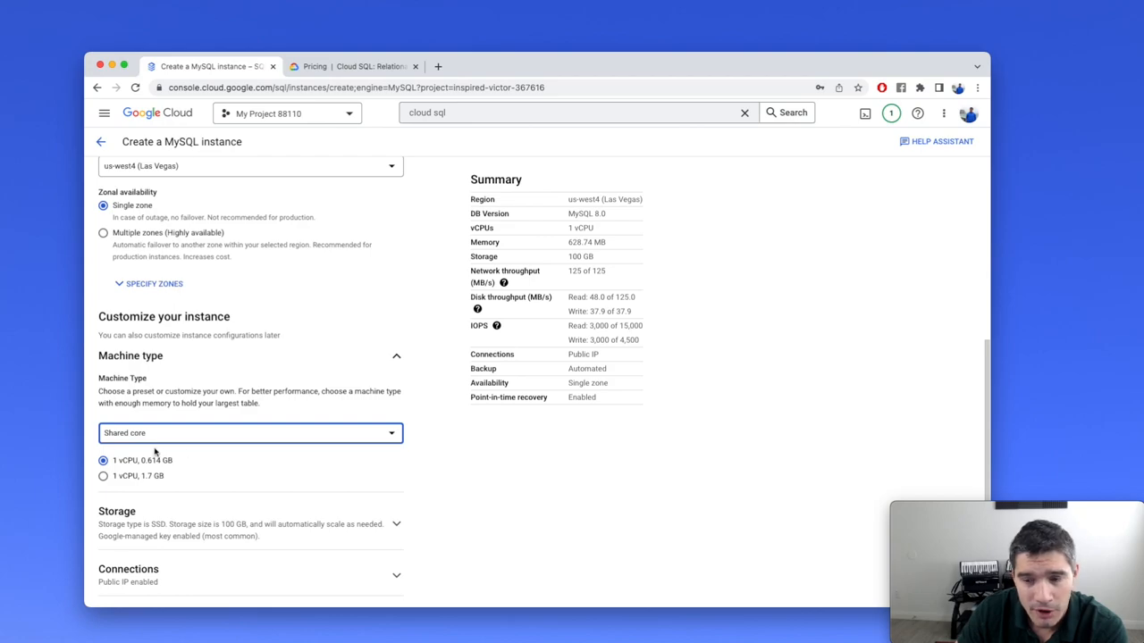
mouse_move(179, 472)
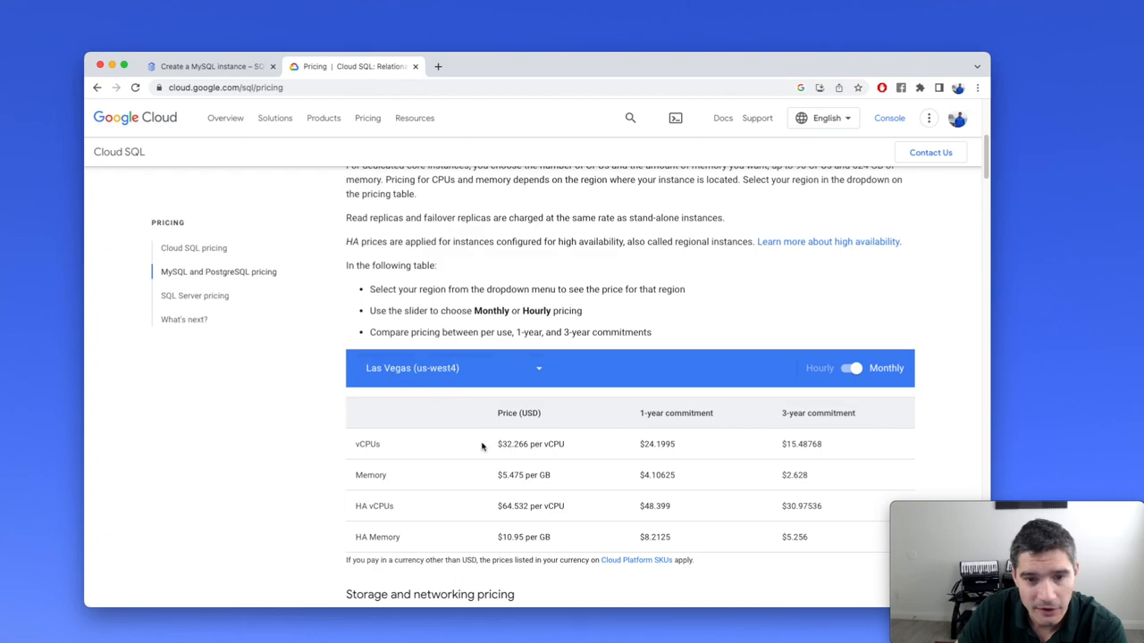
double_click(511, 444)
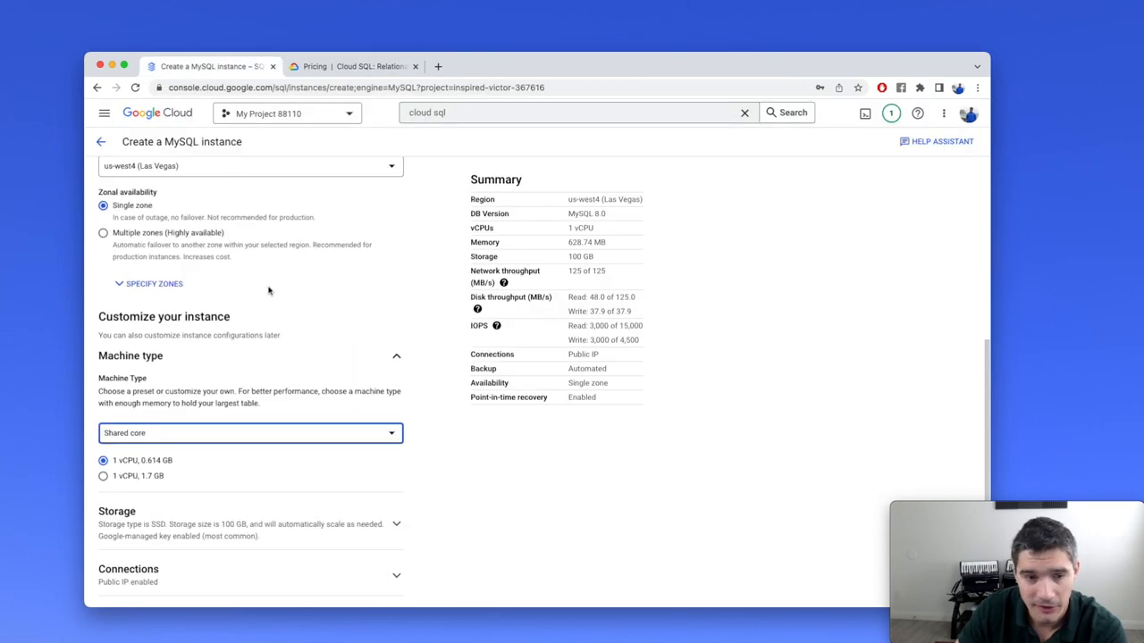
scroll(down, 3)
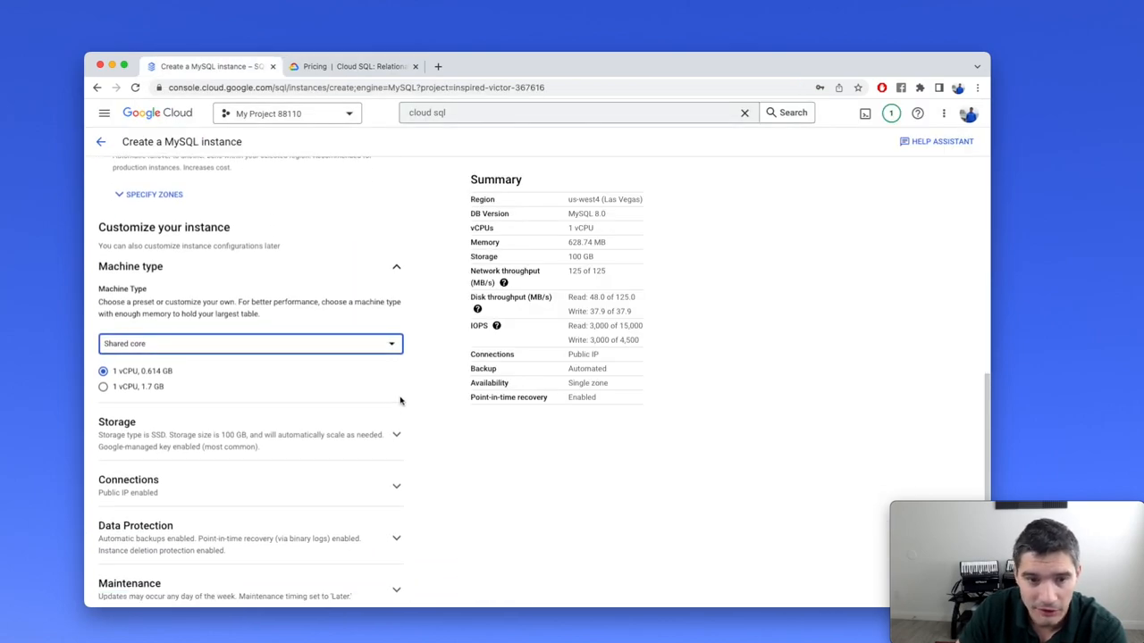
scroll(down, 3)
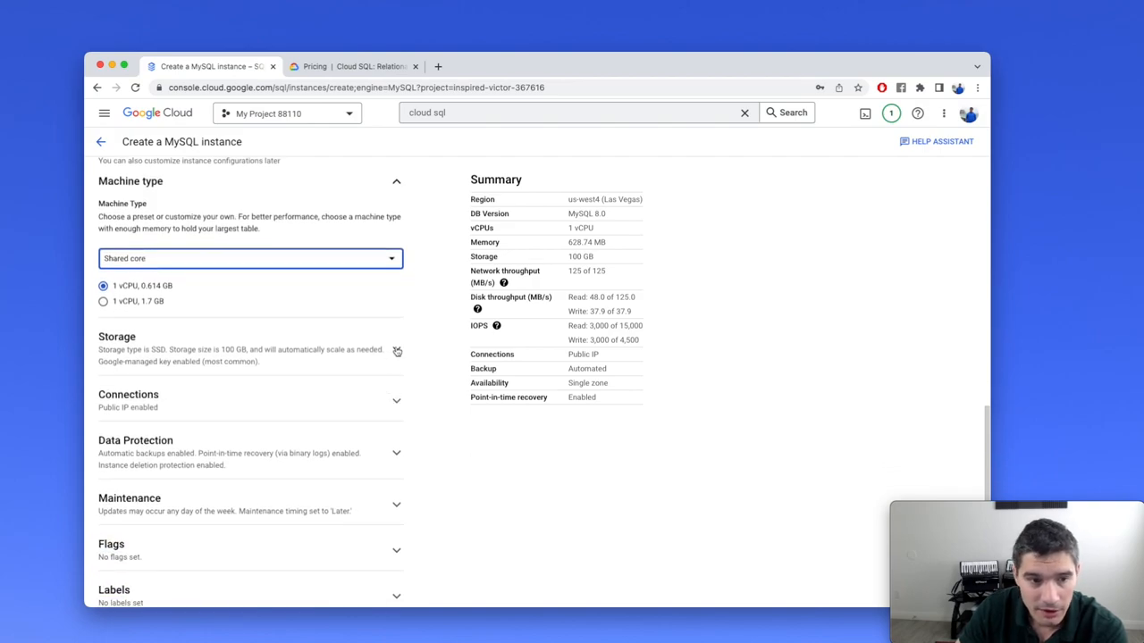
Step: Reduce the instance's storage capacity from 100 GB to 10 GB SSD
click(397, 339)
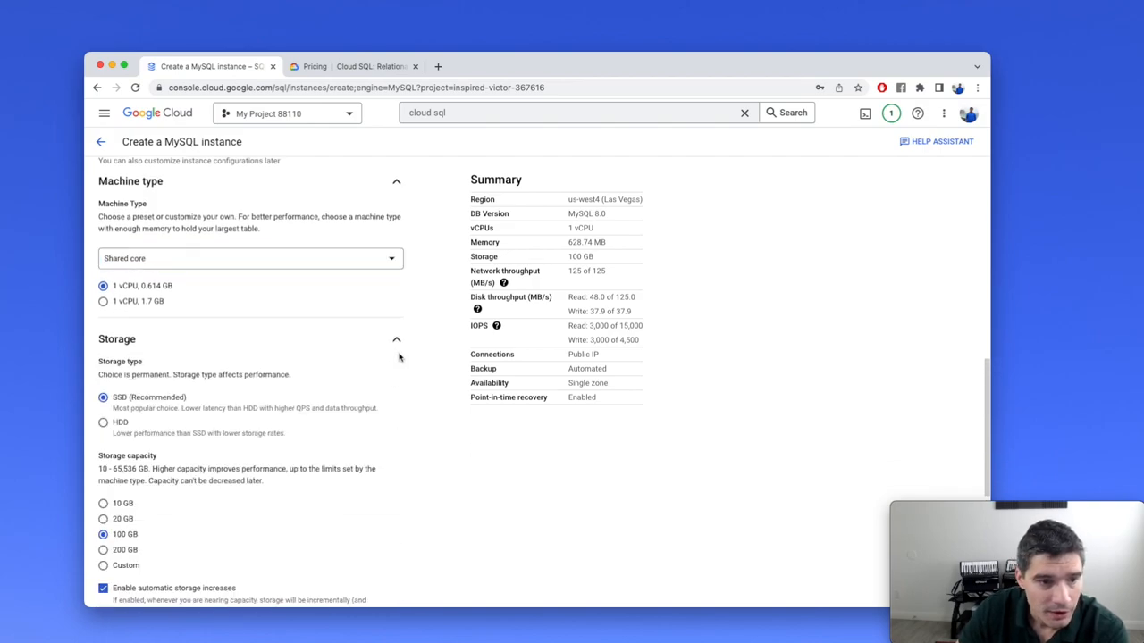
mouse_move(161, 490)
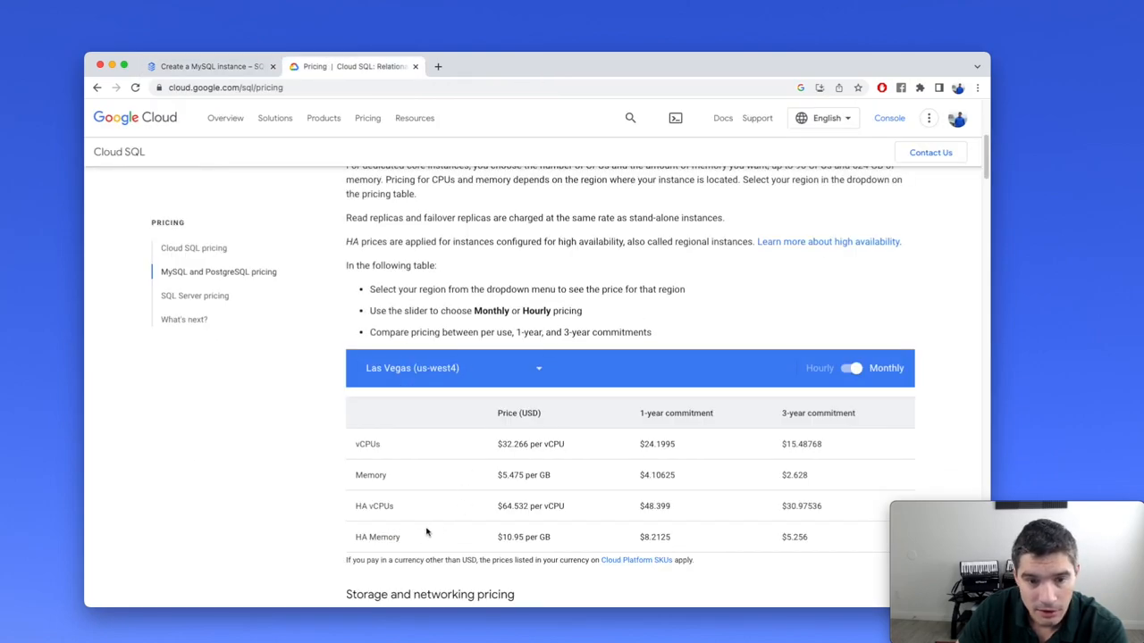
scroll(down, 3)
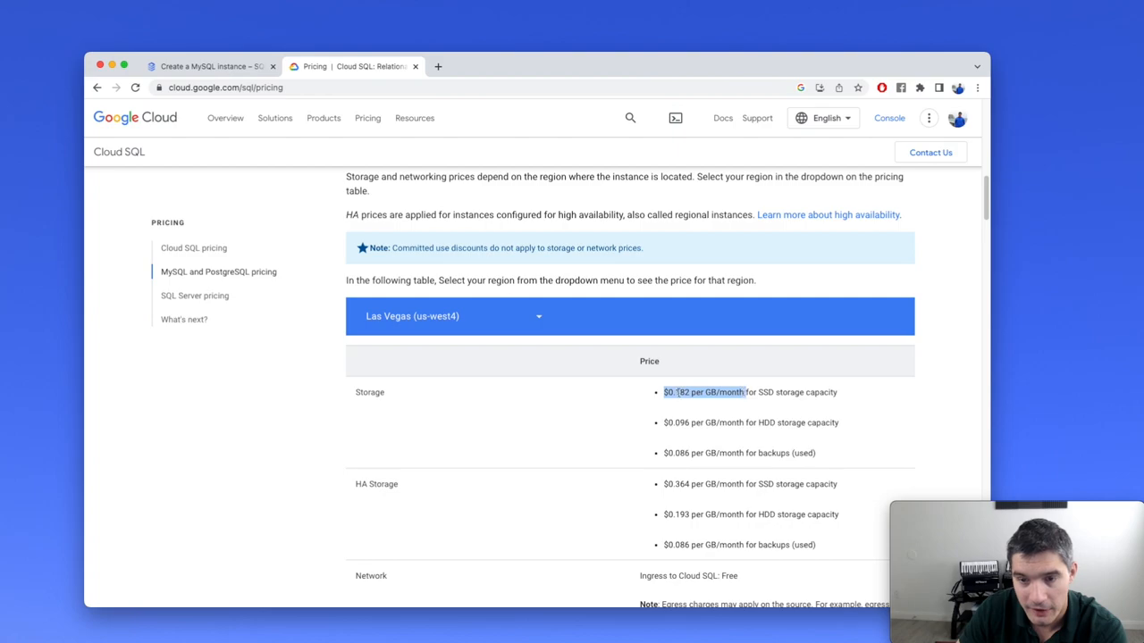
mouse_move(456, 297)
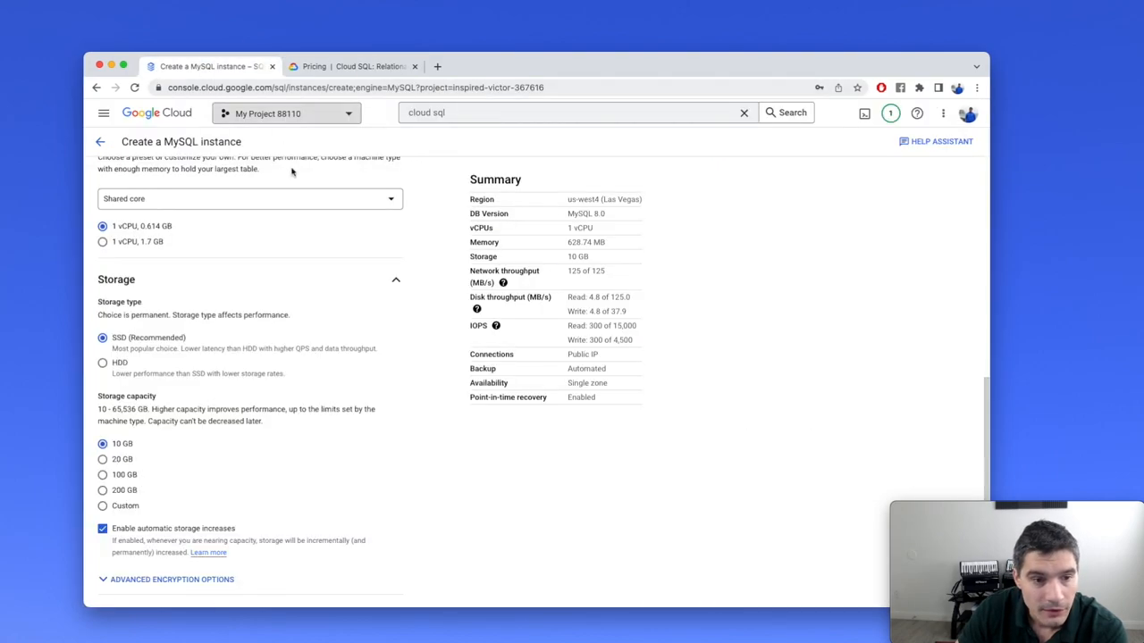
scroll(down, 3)
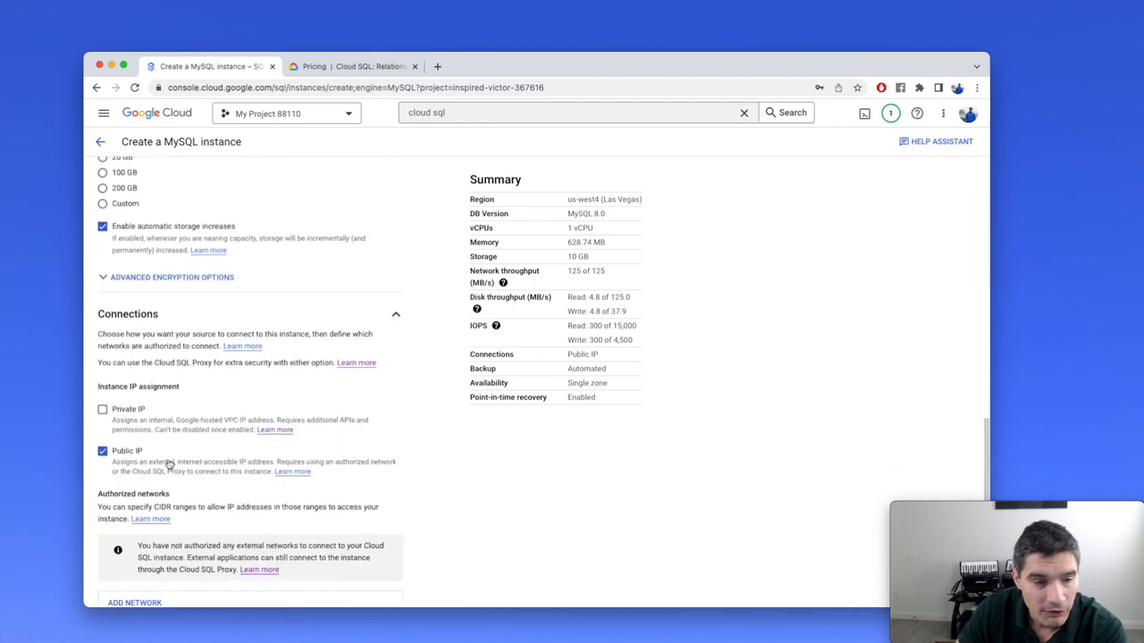
scroll(down, 3)
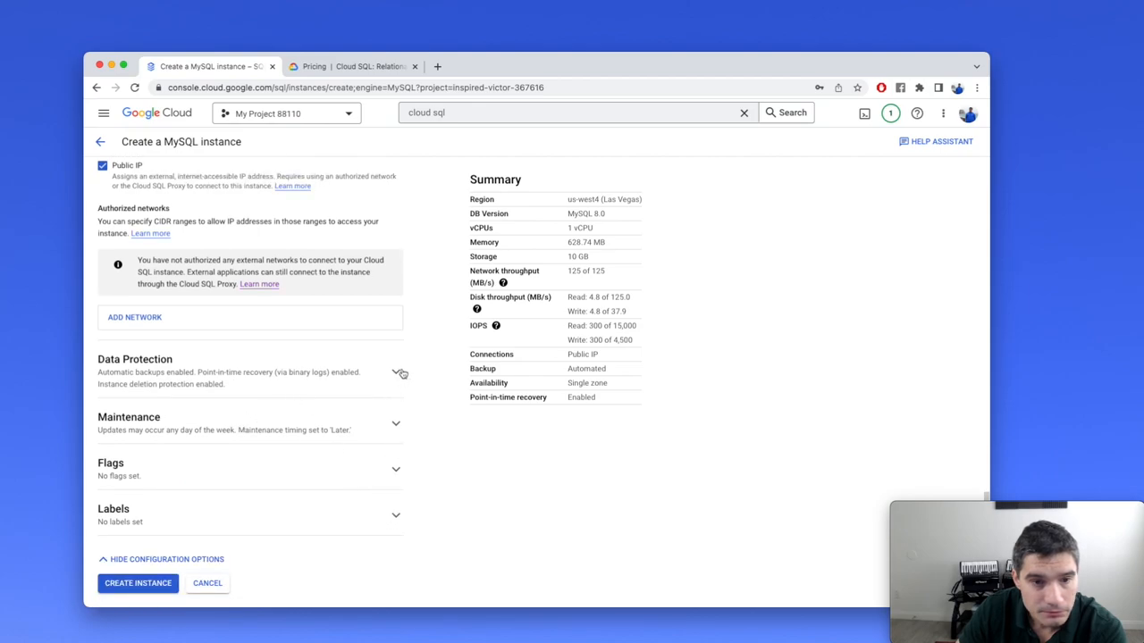
click(397, 373)
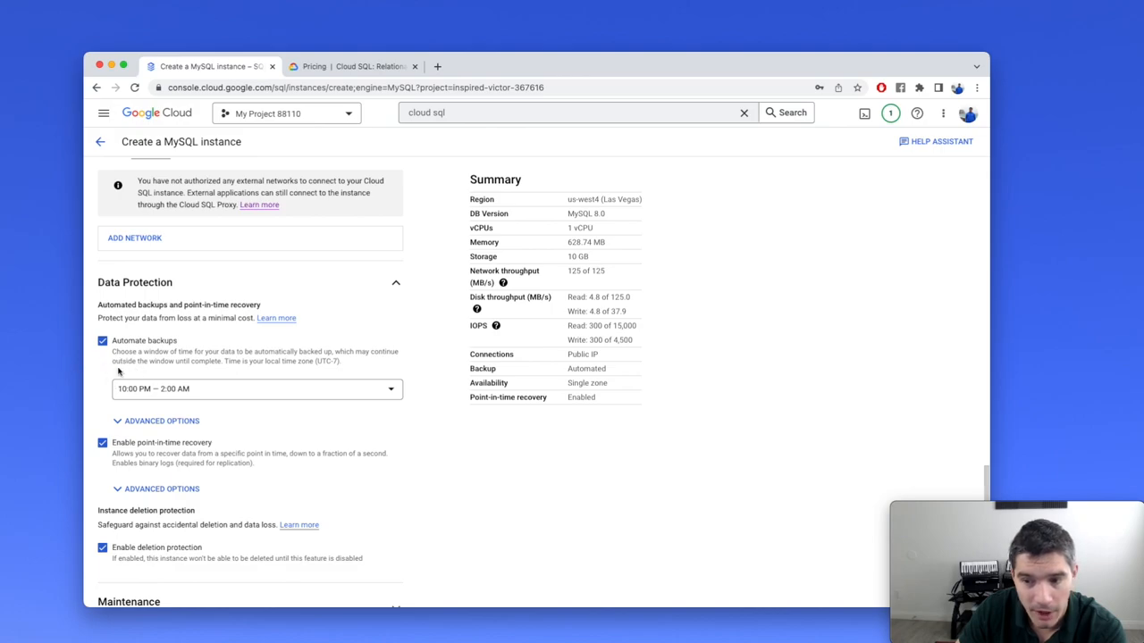
scroll(down, 3)
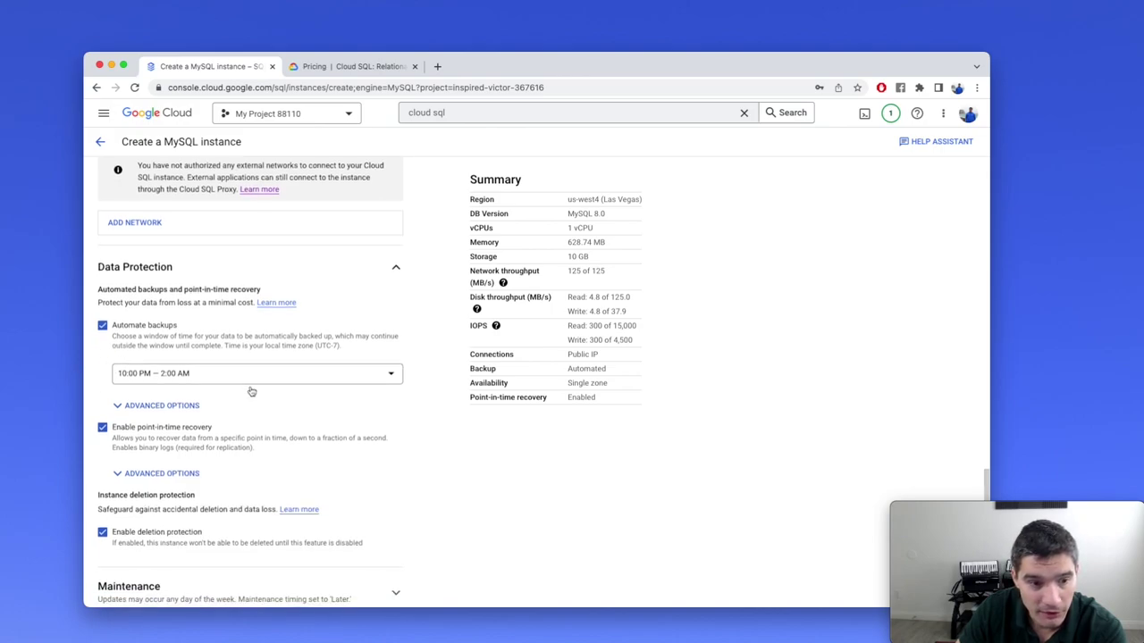
scroll(down, 3)
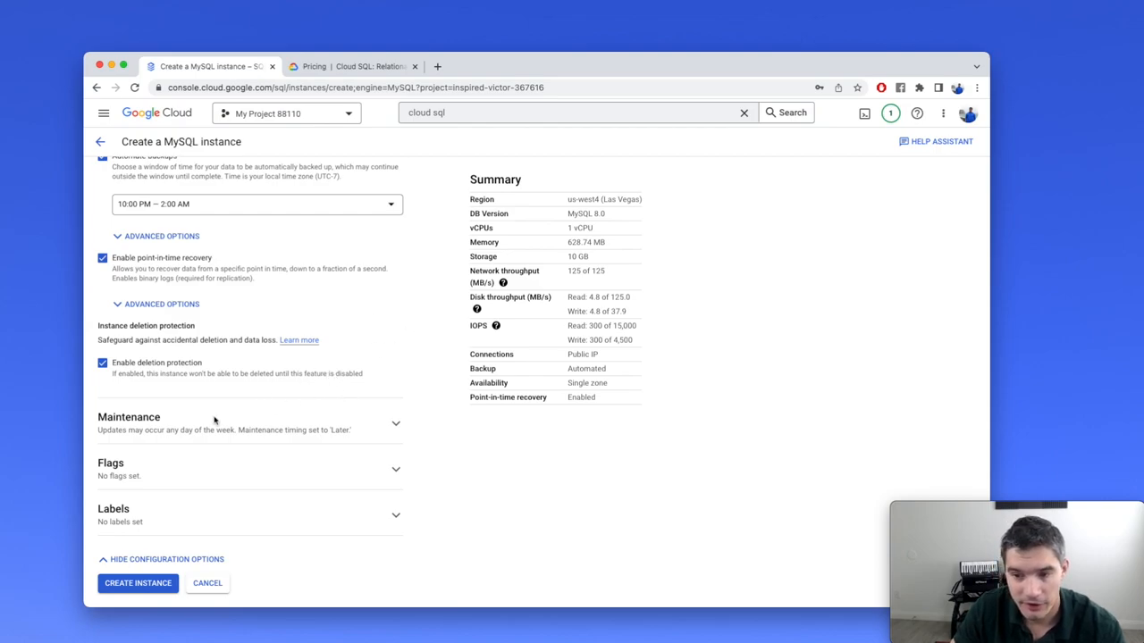
mouse_move(181, 557)
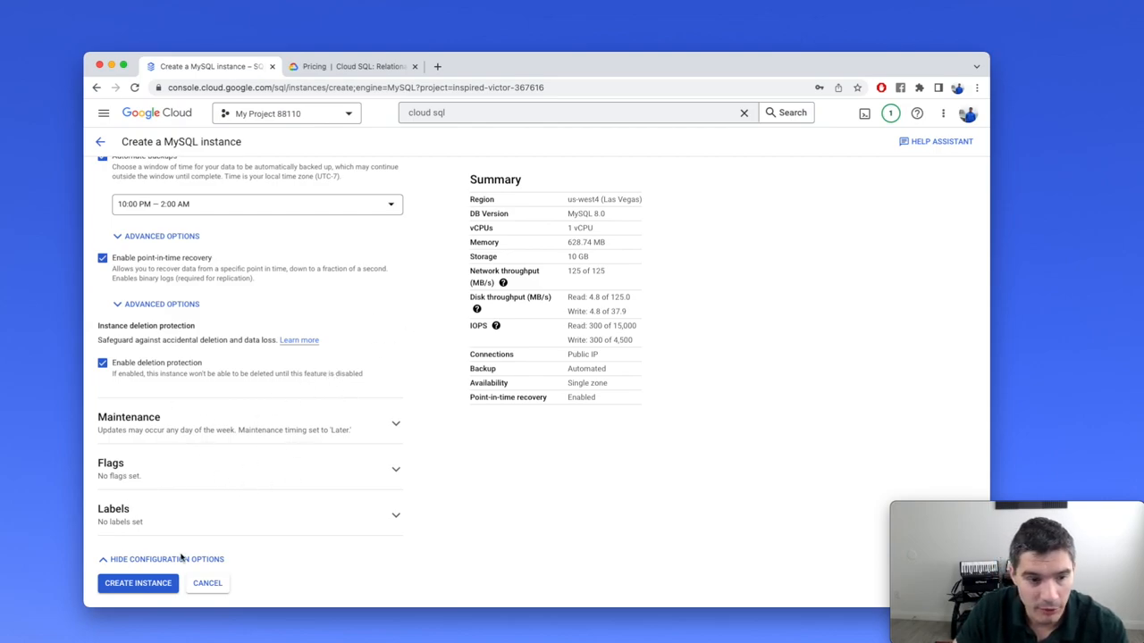
scroll(up, 3)
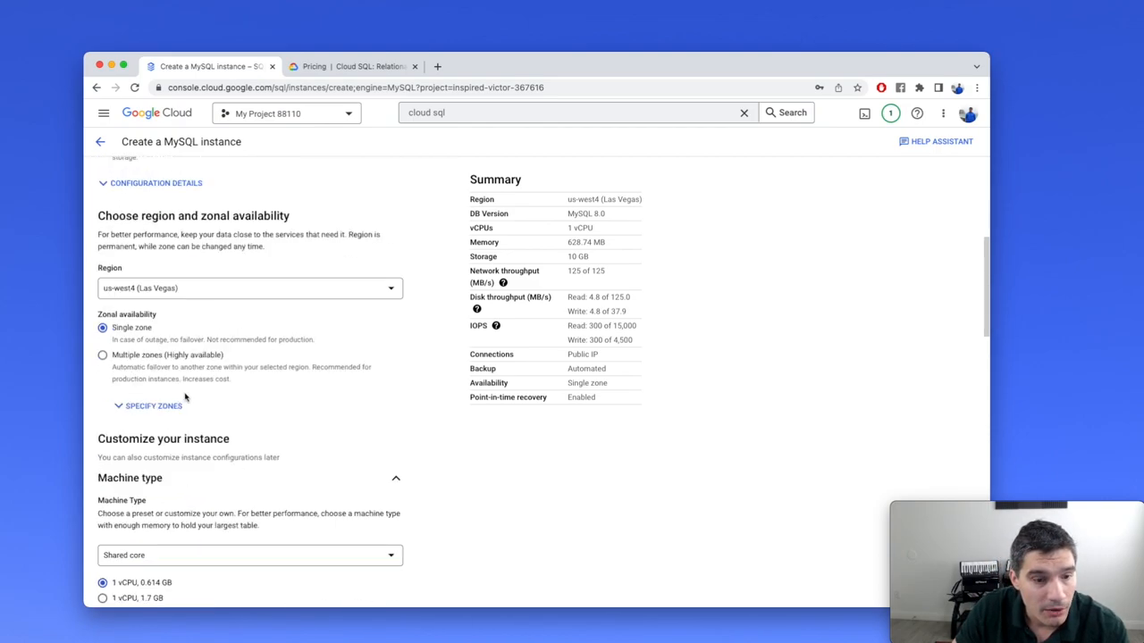
scroll(down, 3)
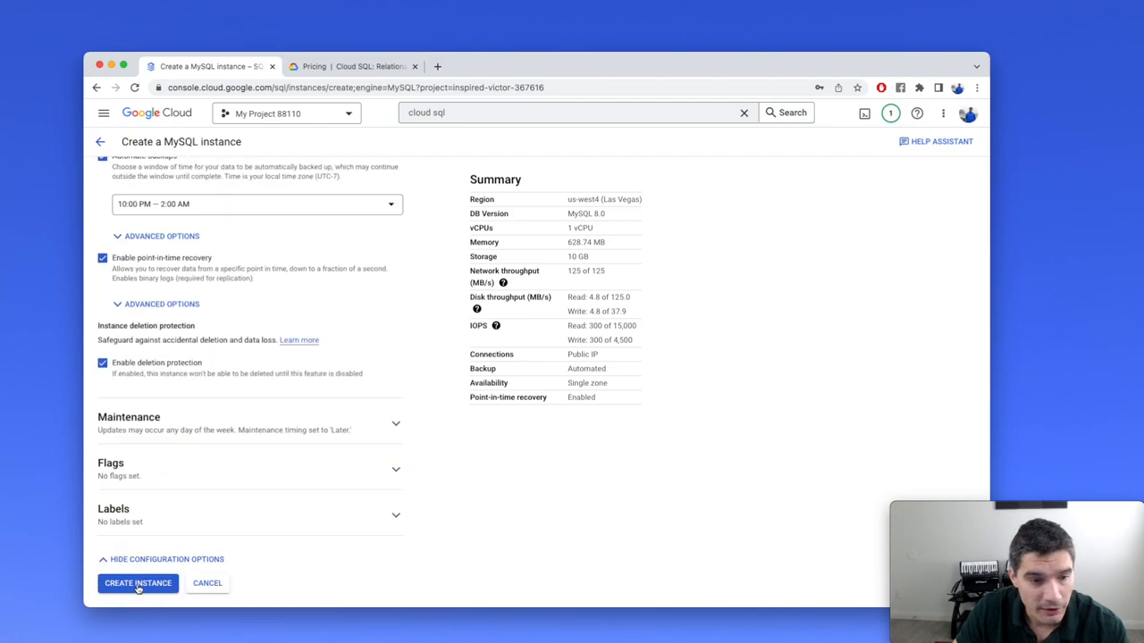
scroll(up, 3)
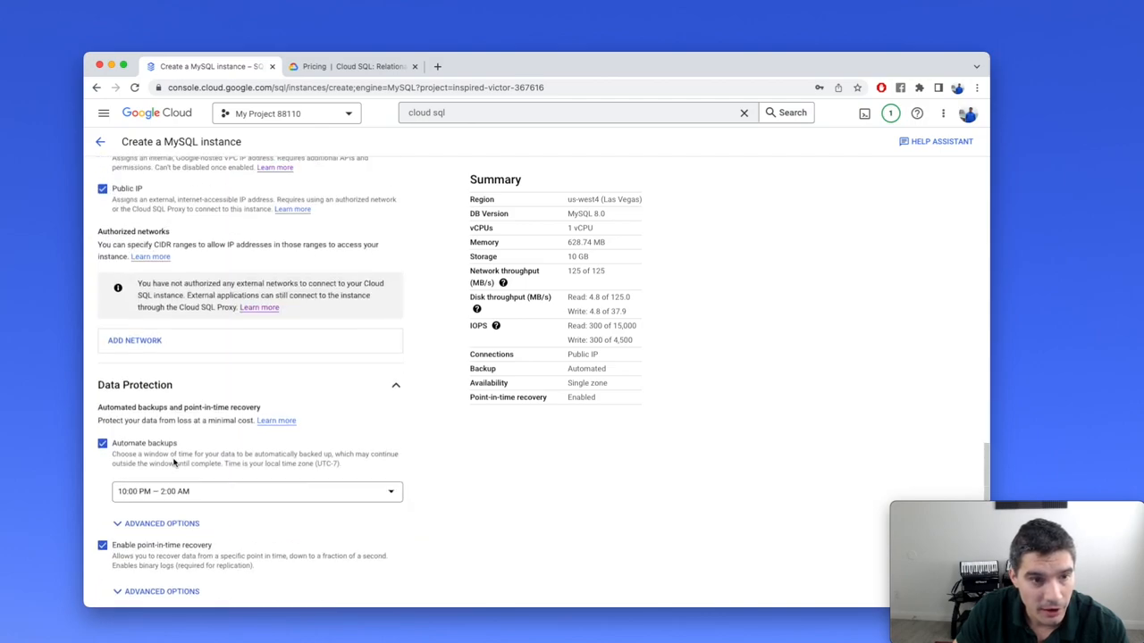
scroll(up, 3)
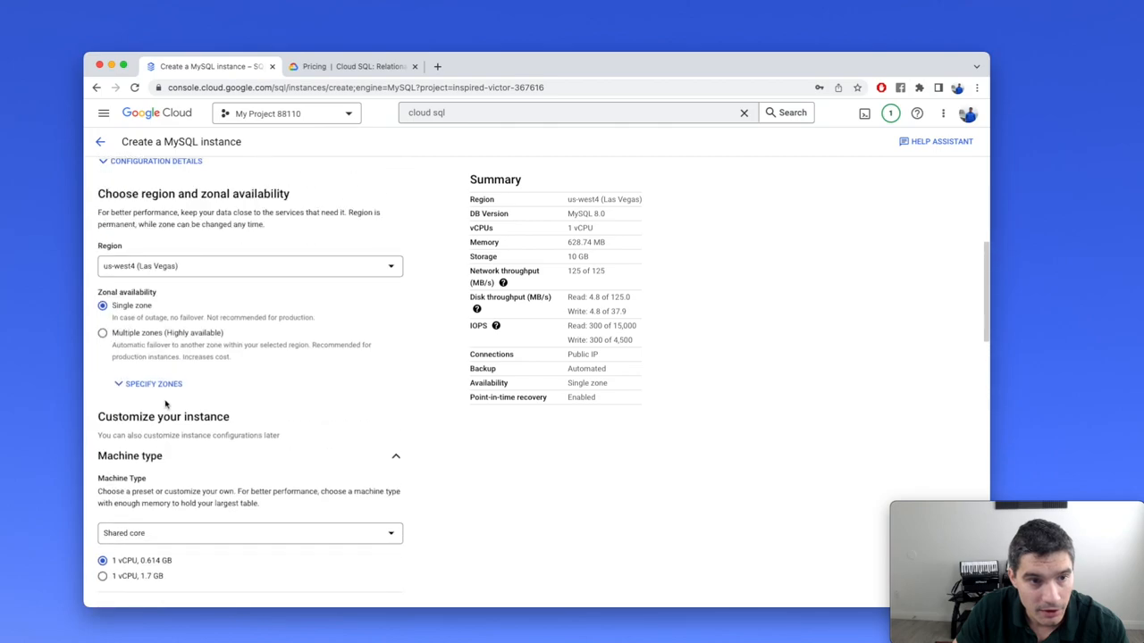
scroll(down, 3)
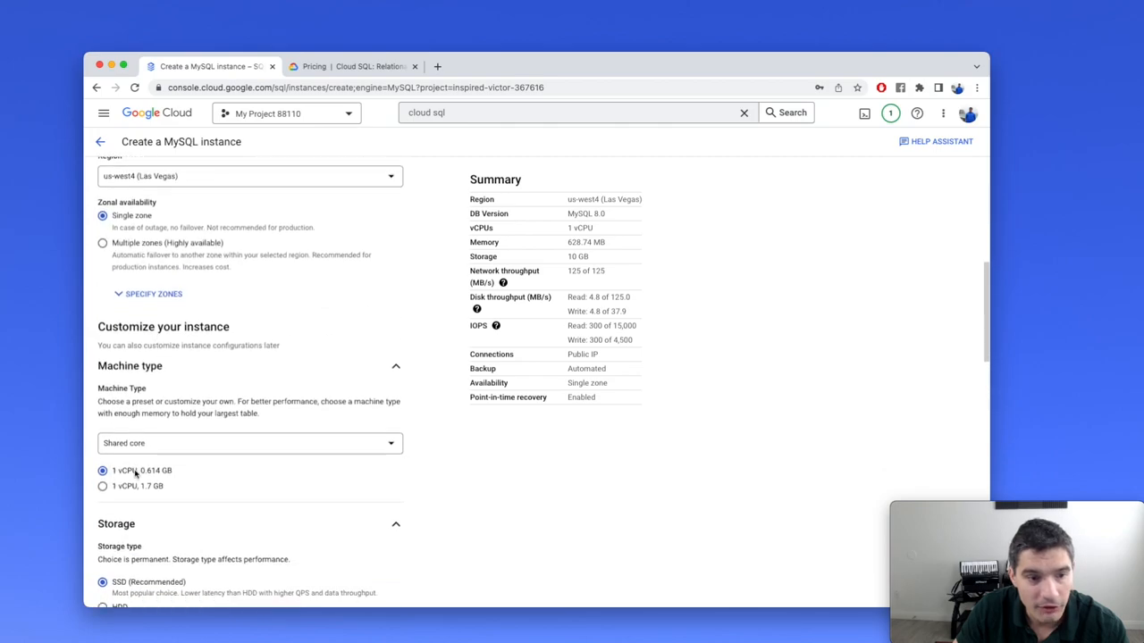
scroll(down, 3)
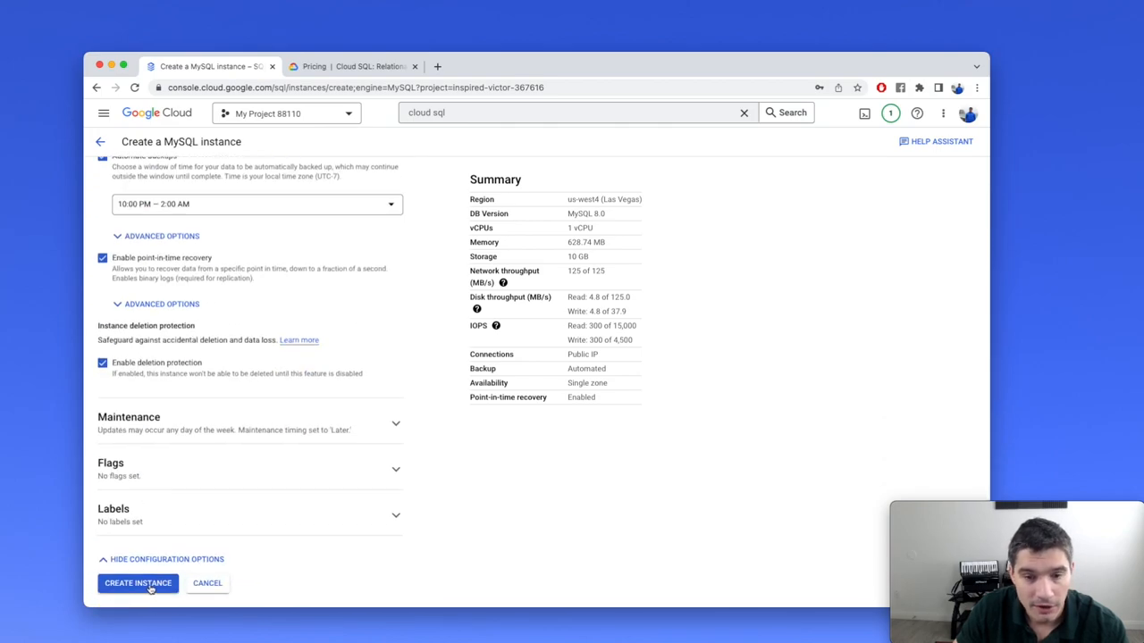
Step: Create the test-mysql instance and dismiss Chrome's save-password prompt
click(138, 583)
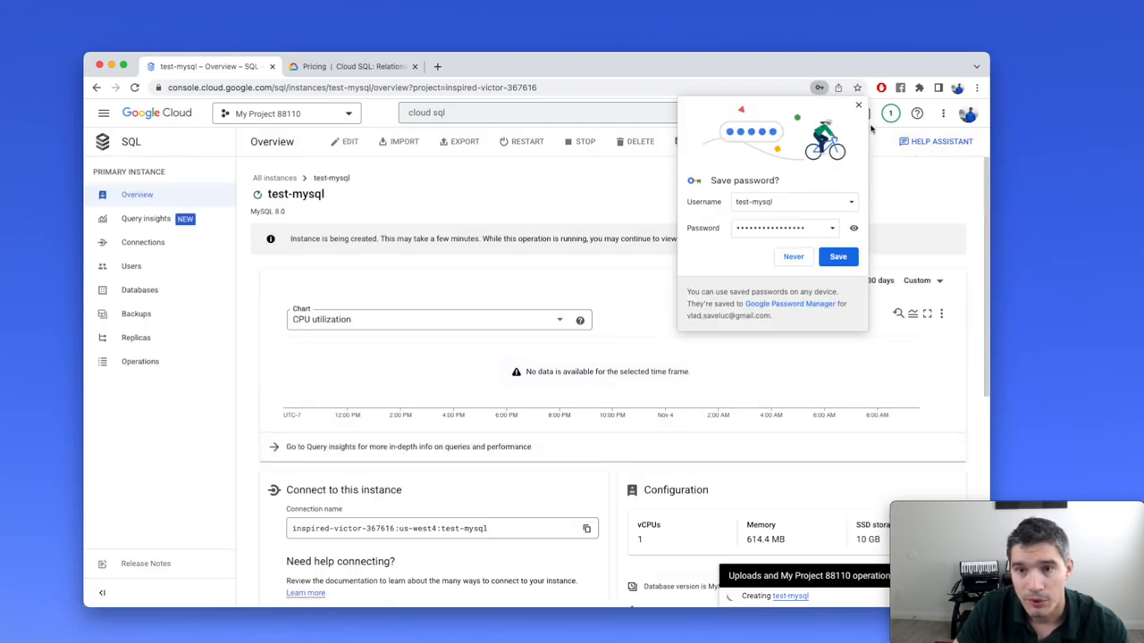
click(858, 105)
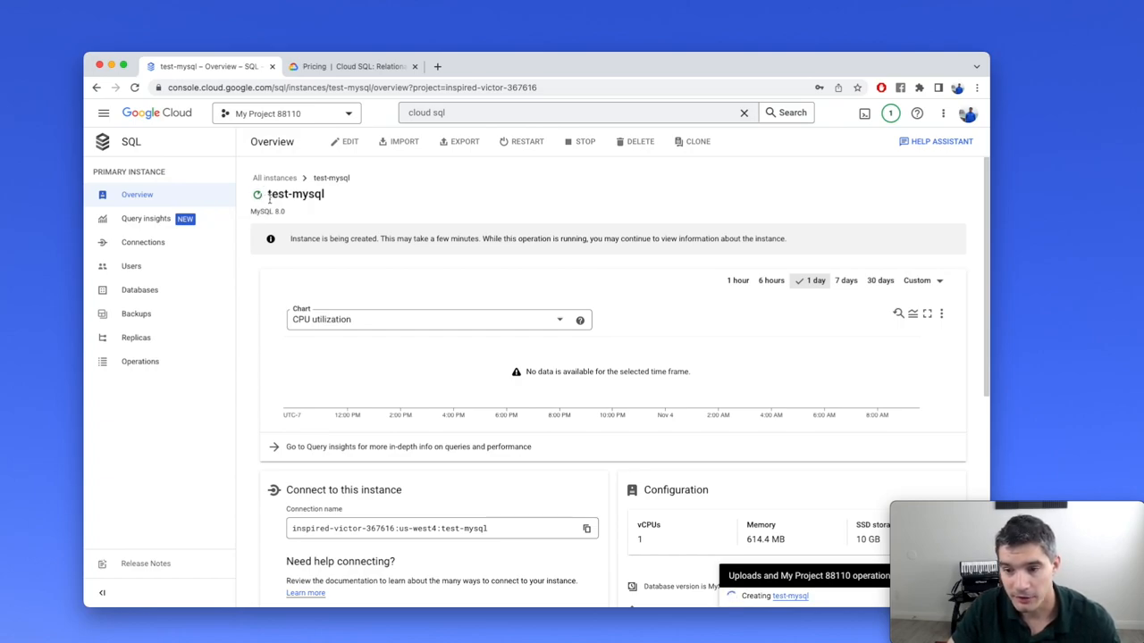
mouse_move(374, 172)
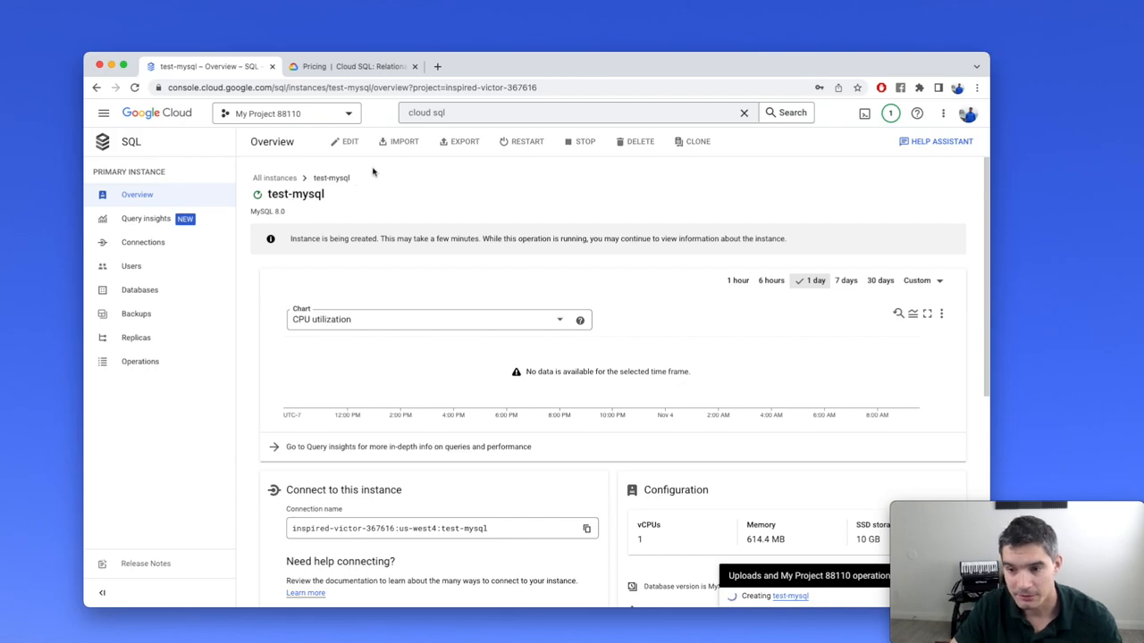
mouse_move(574, 250)
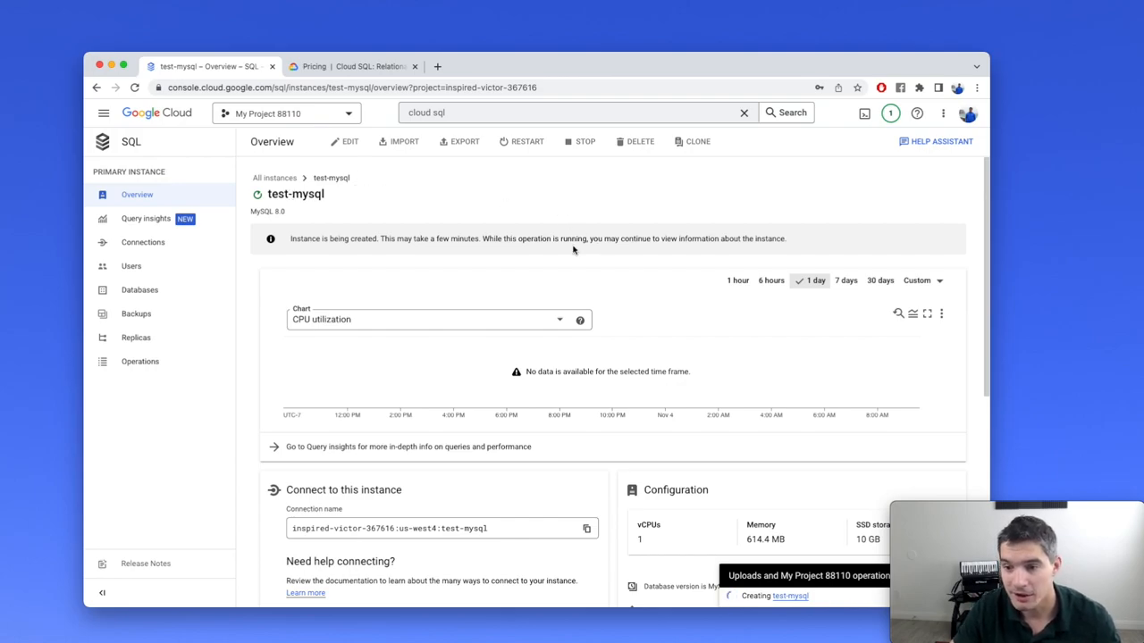
mouse_move(728, 305)
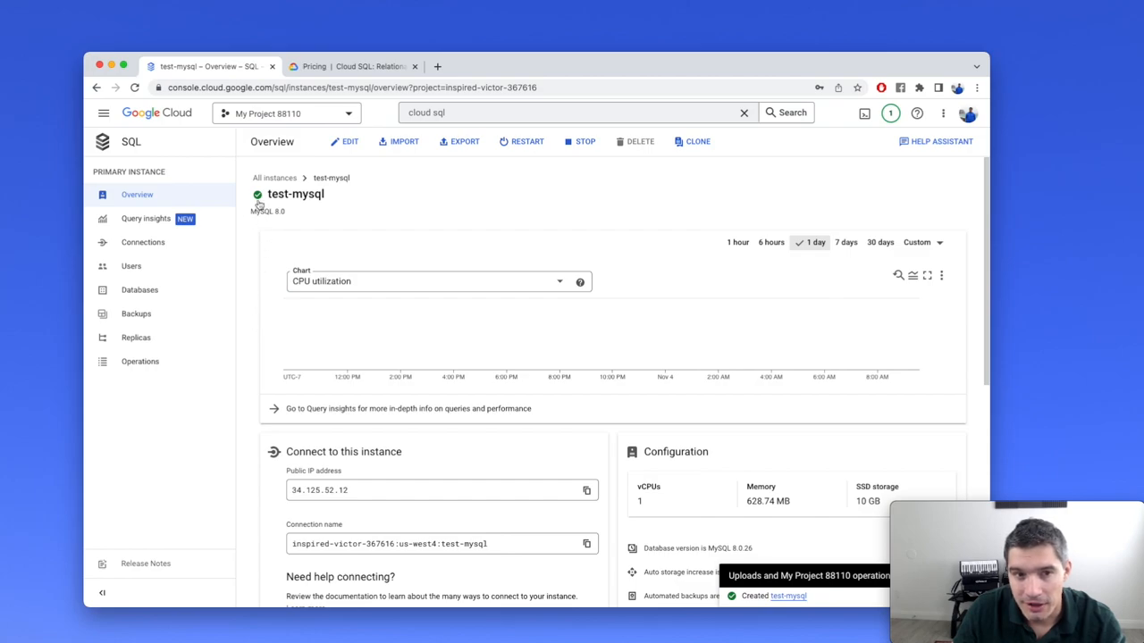
mouse_move(259, 195)
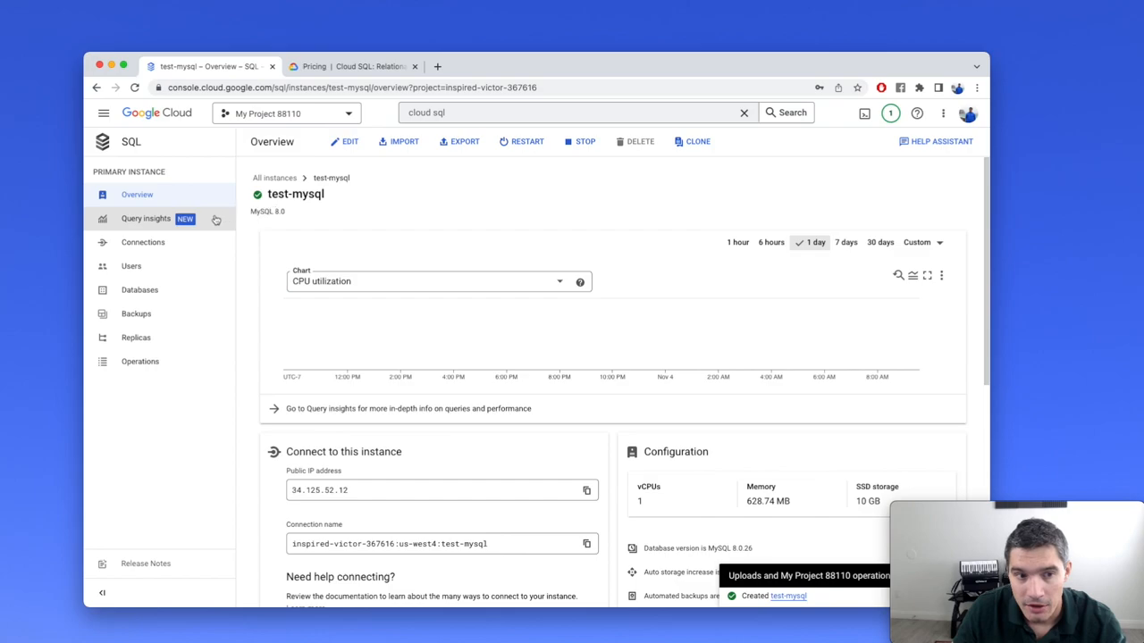
mouse_move(139, 289)
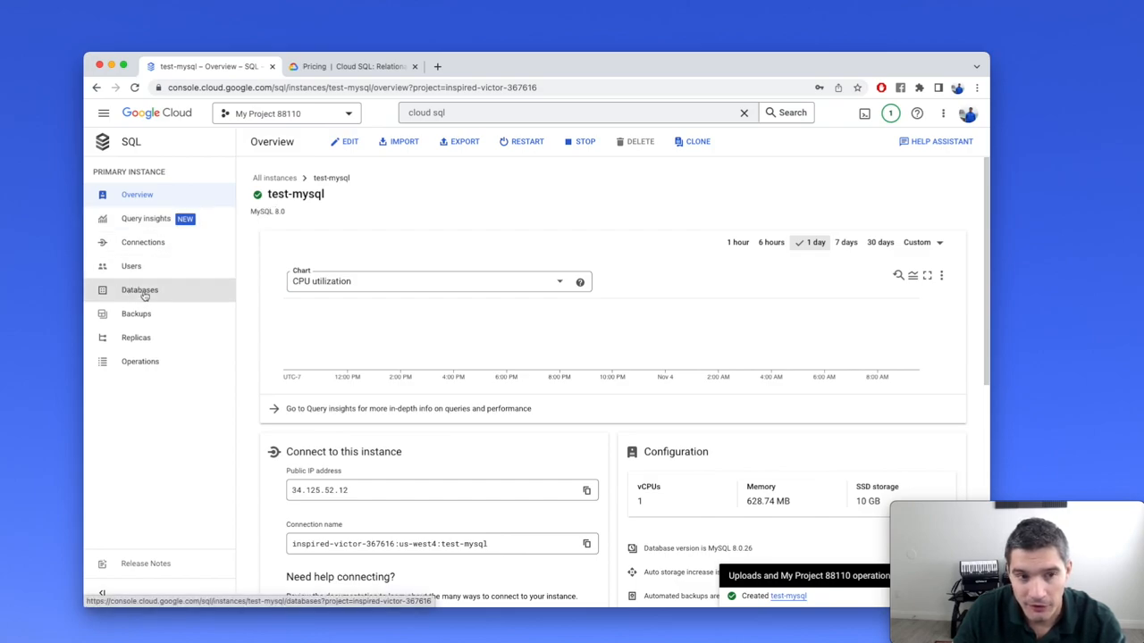
Step: Add a database named products to the test-mysql instance
click(140, 290)
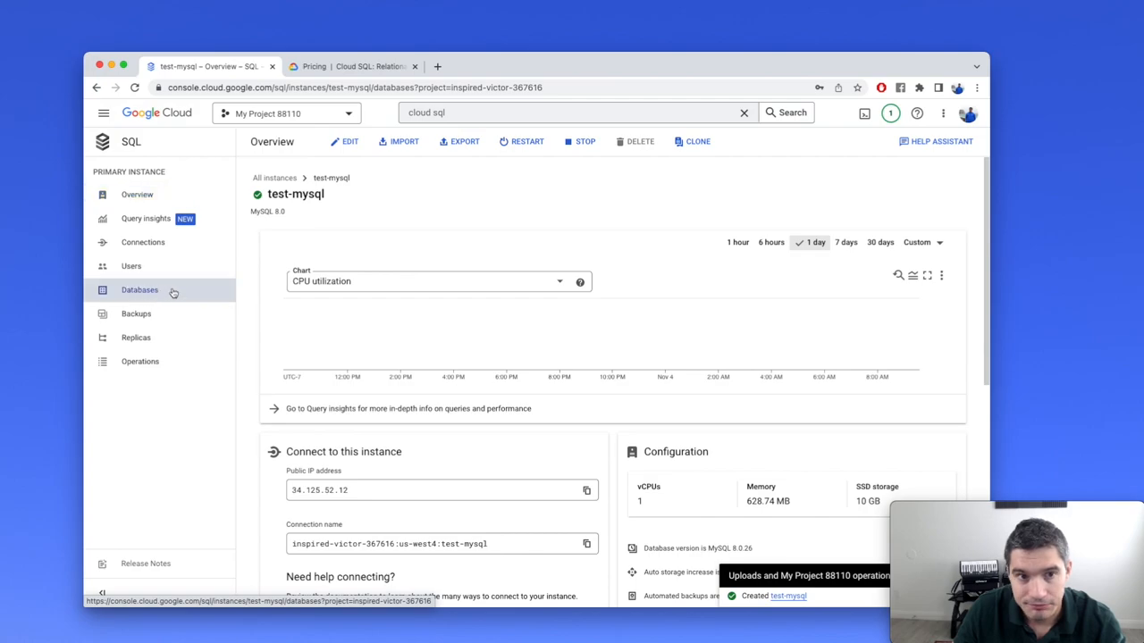
click(140, 290)
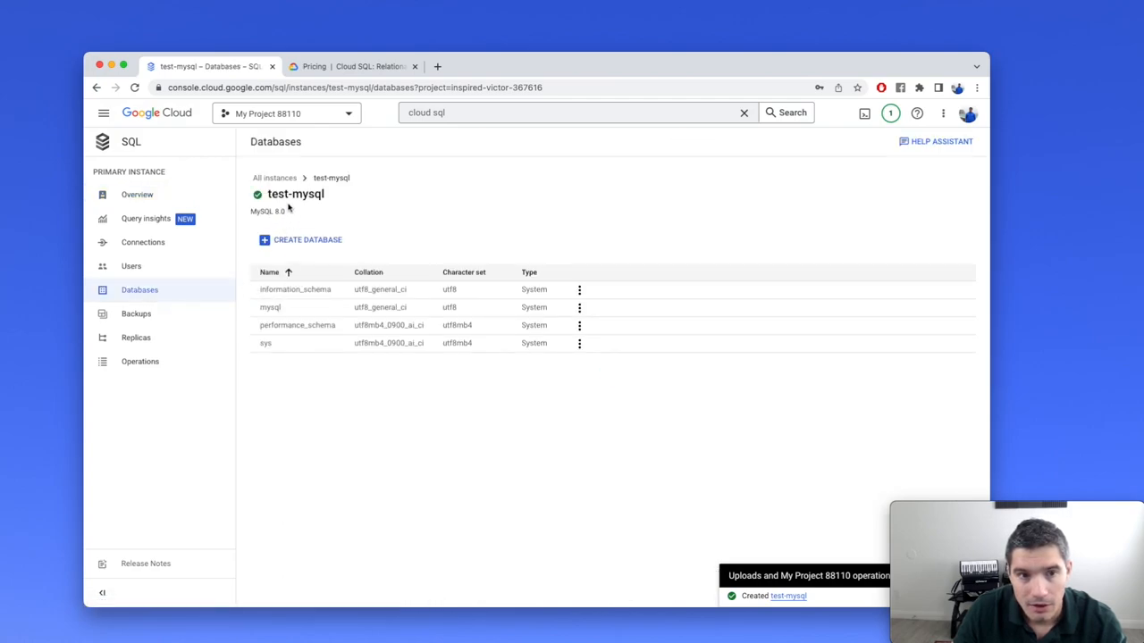
mouse_move(331, 227)
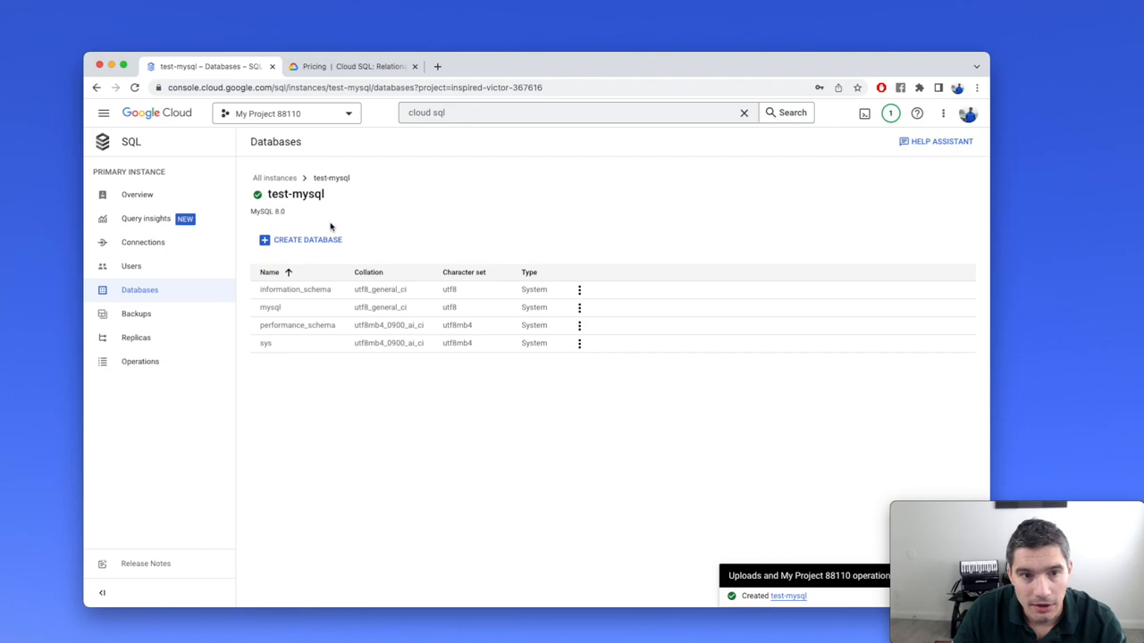
click(307, 240)
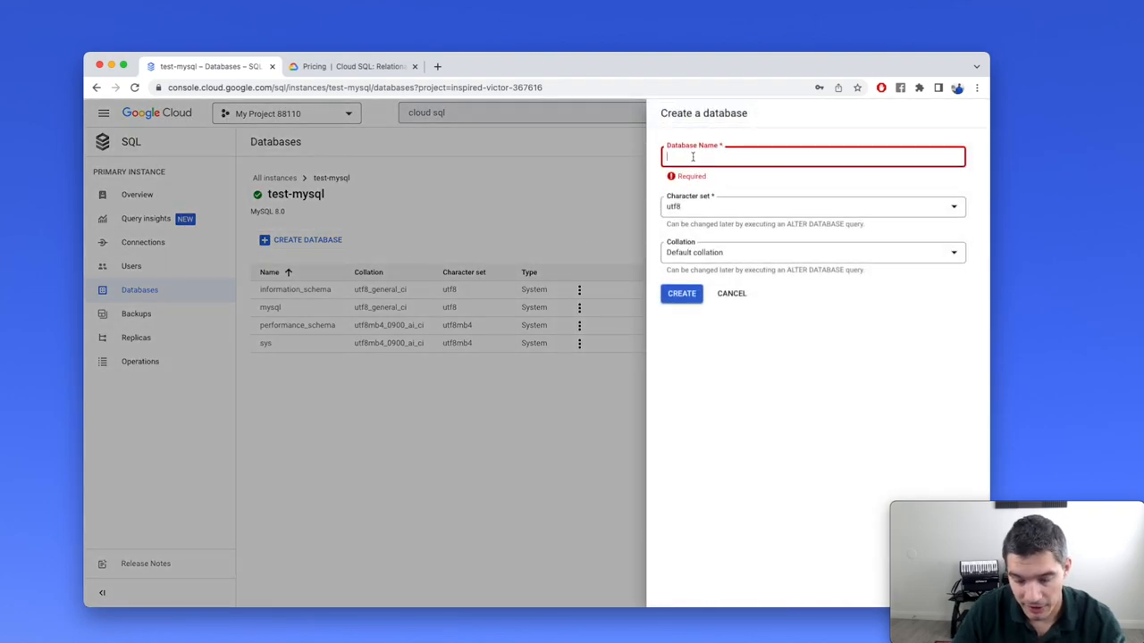
text(products)
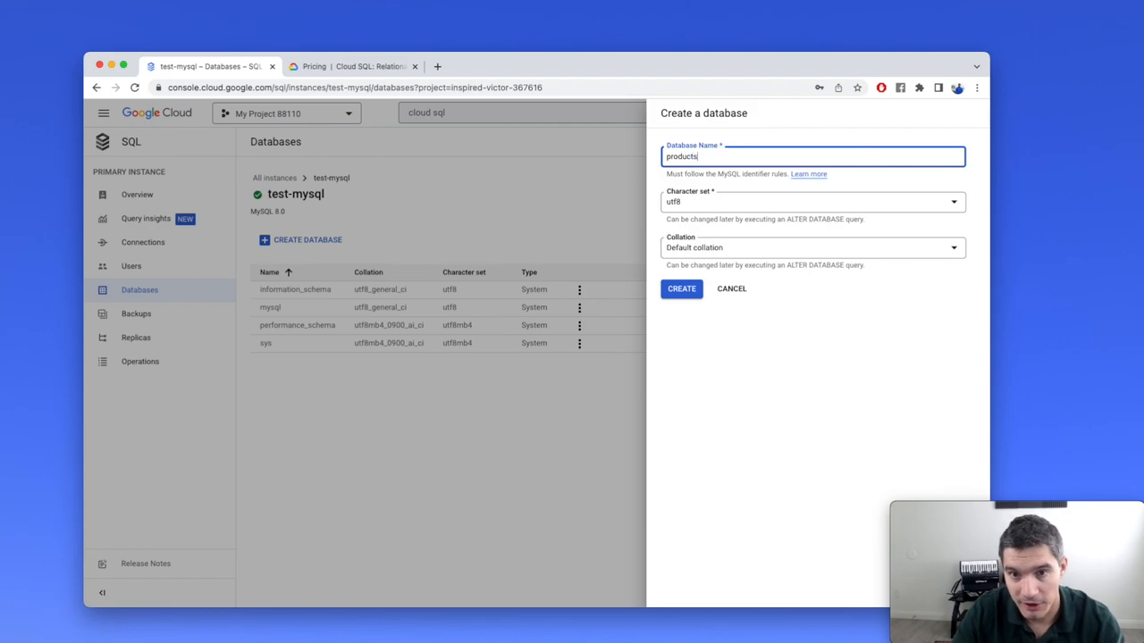
click(681, 289)
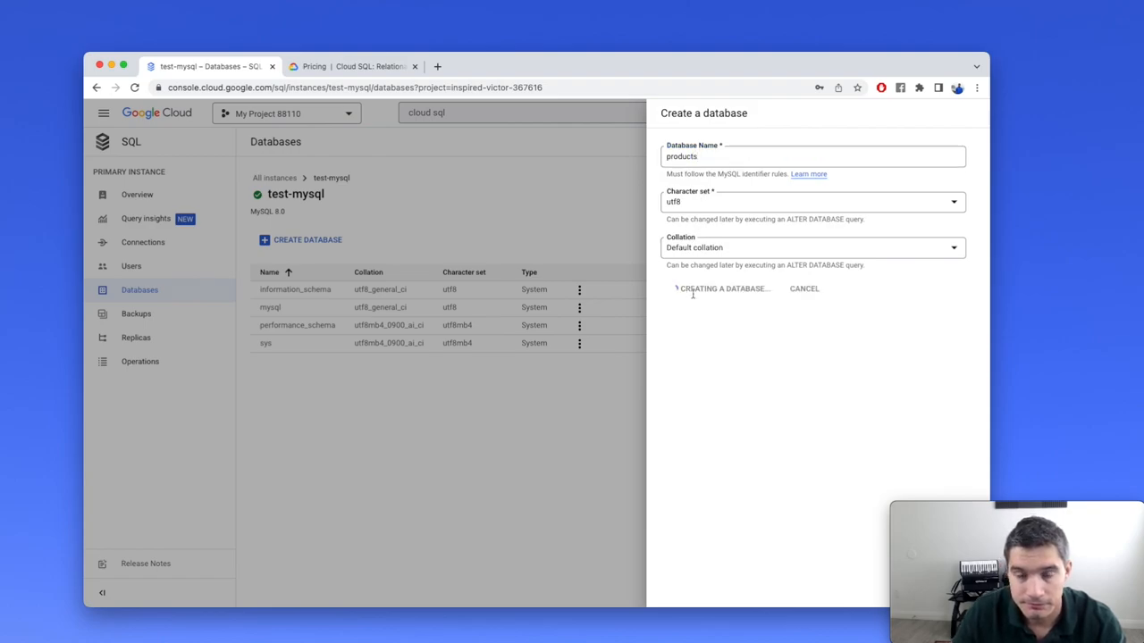
click(724, 288)
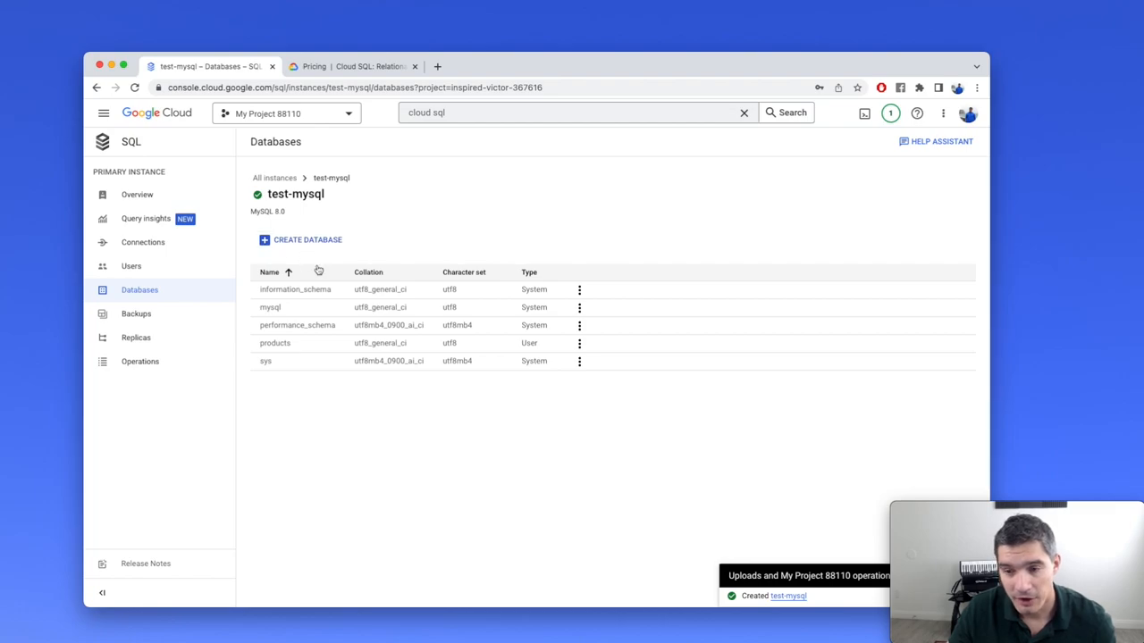
mouse_move(318, 270)
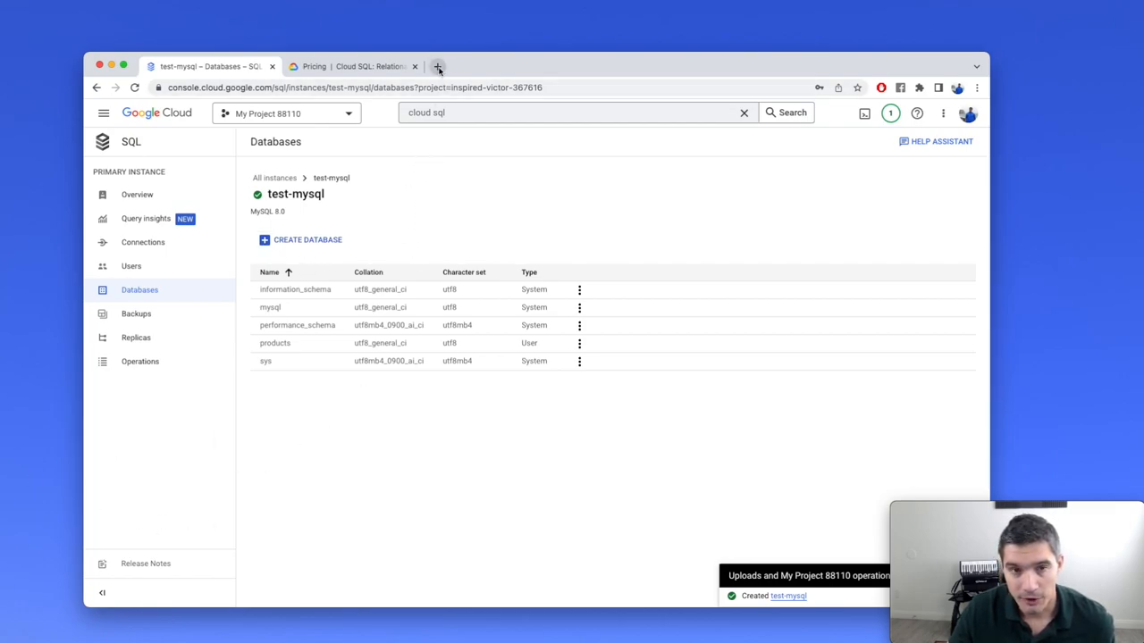
Step: Search cloud_sql_proxy in a new tab to reach the Cloud SQL Auth proxy docs
click(437, 66)
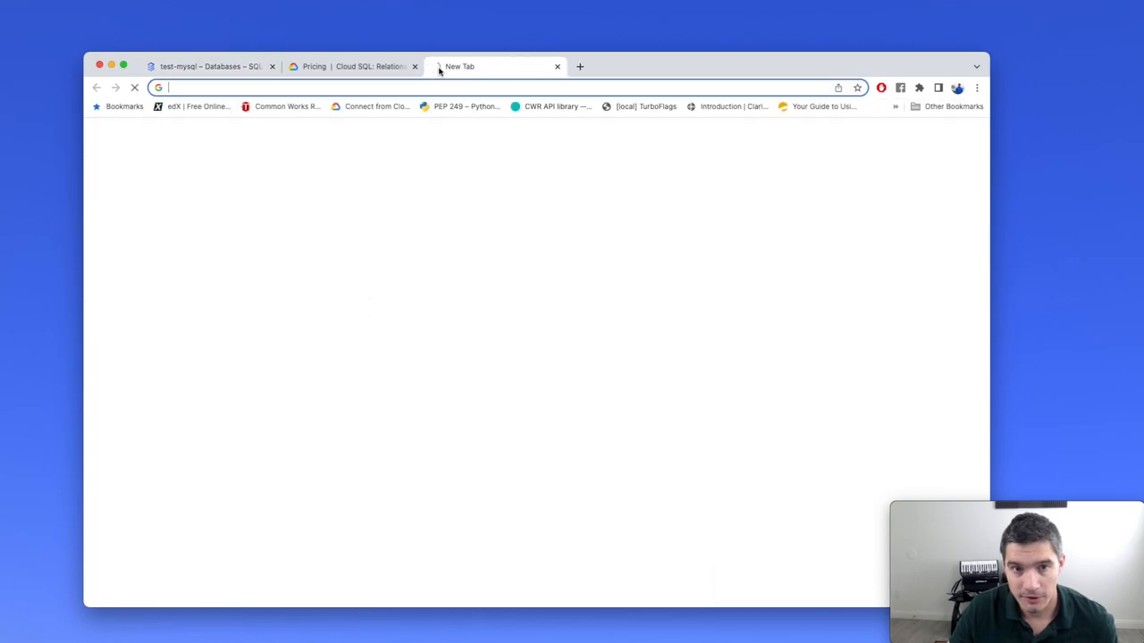
text(cloud_sql_proxy)
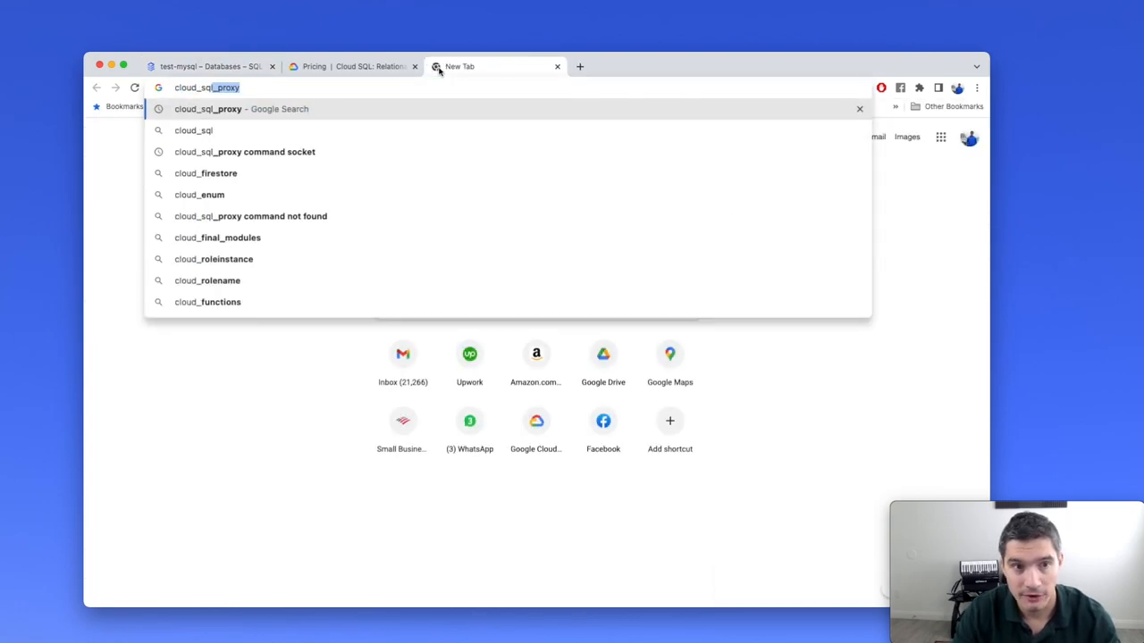
key(Return)
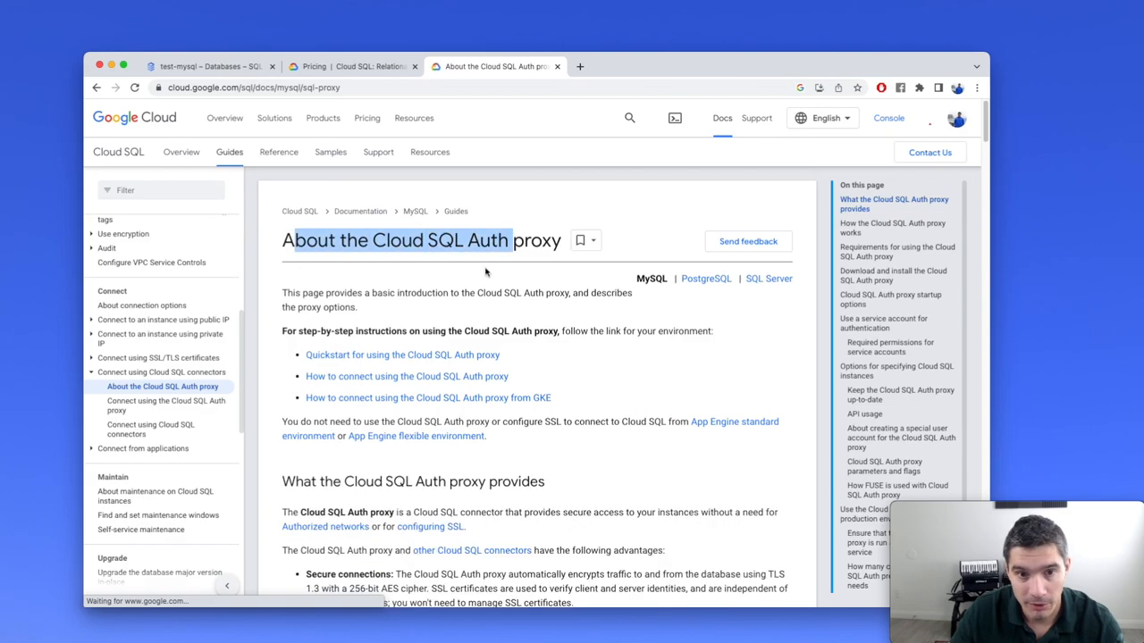
Step: Read the 'Download and install the Cloud SQL Auth proxy' instructions
scroll(down, 3)
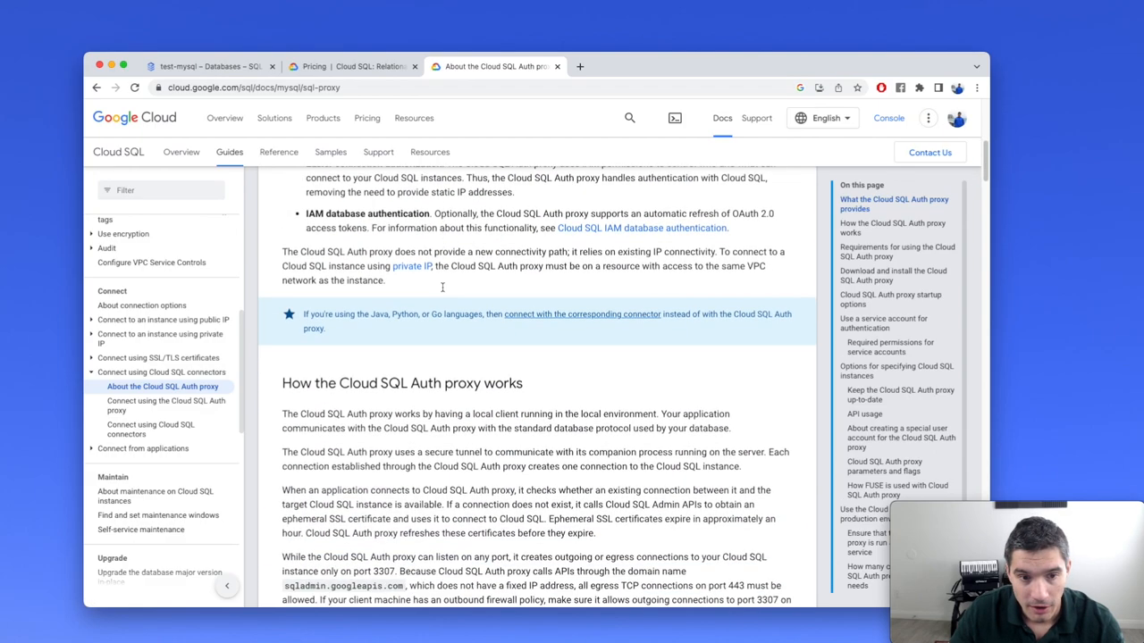
scroll(down, 3)
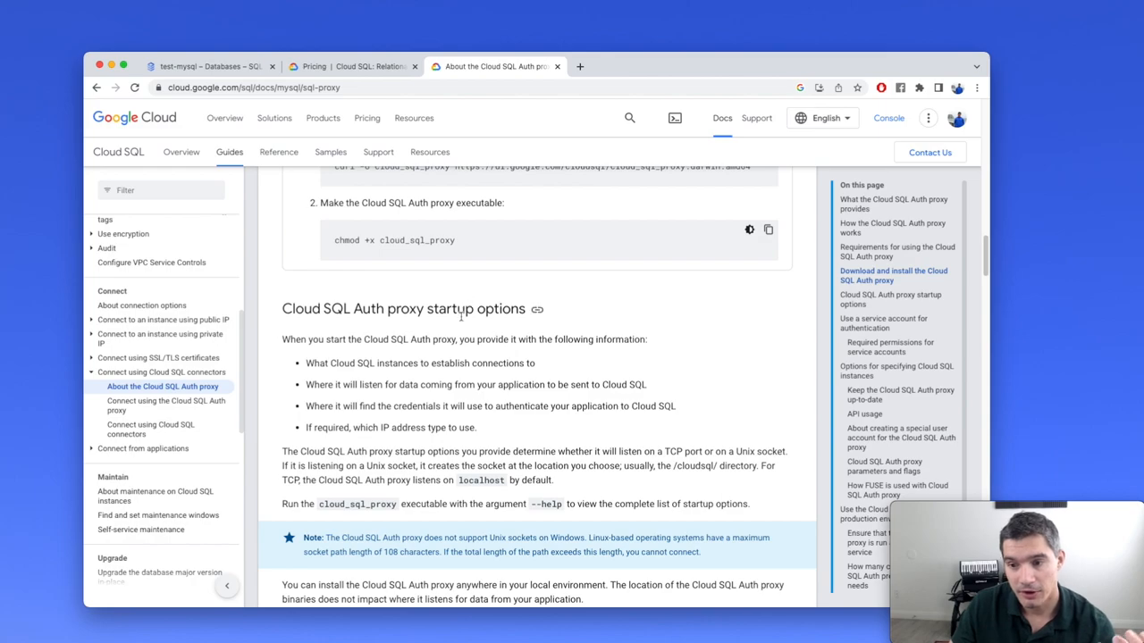
mouse_move(464, 325)
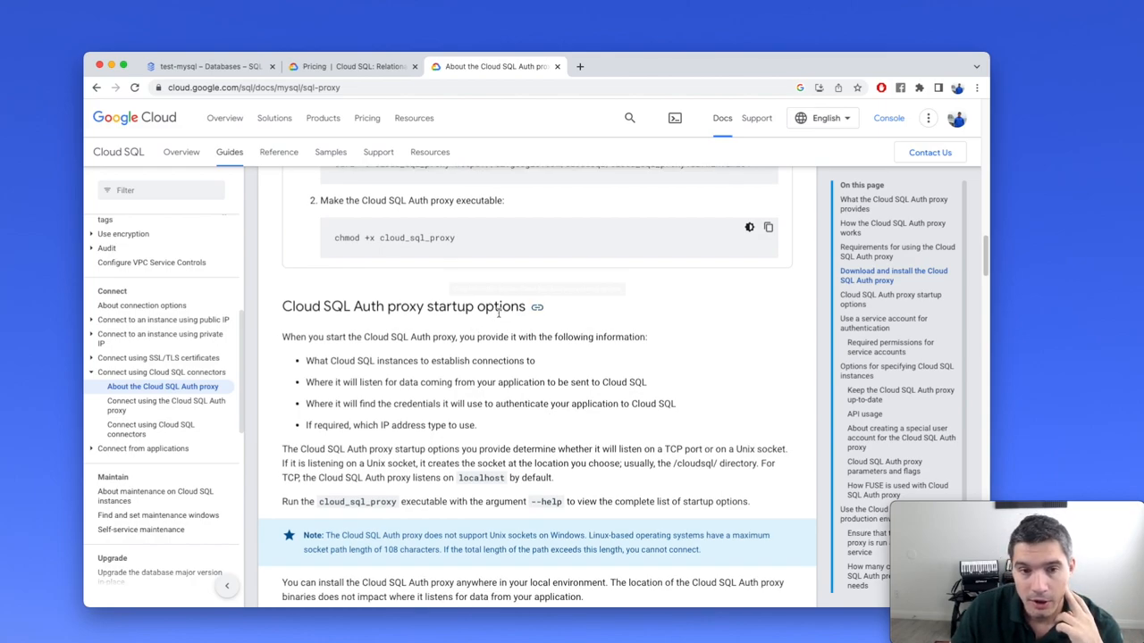
scroll(down, 3)
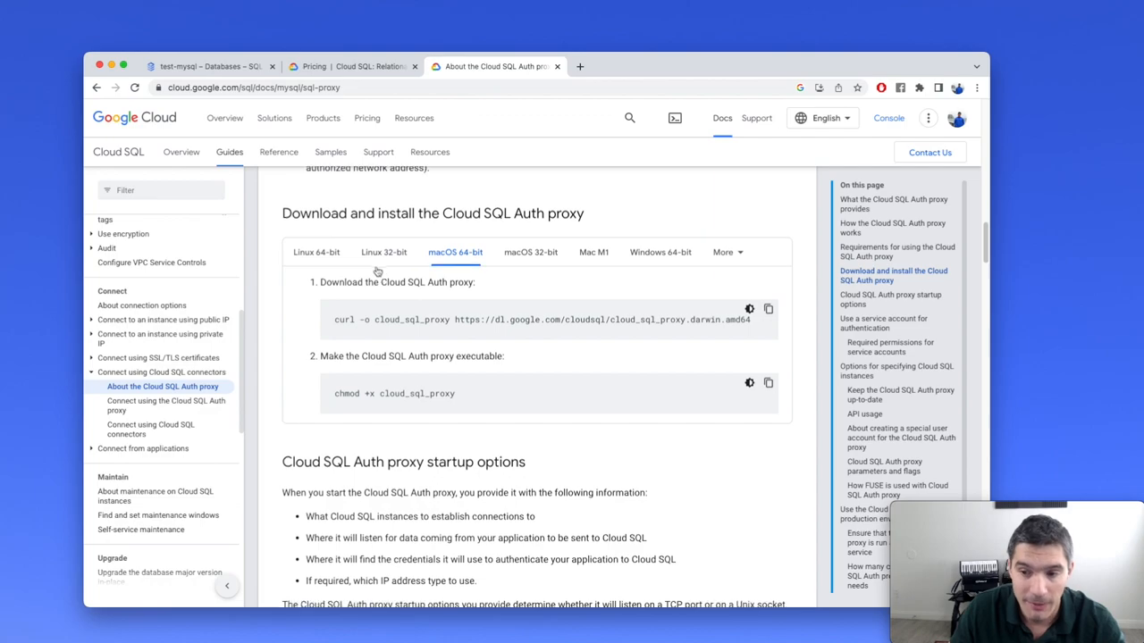
scroll(down, 3)
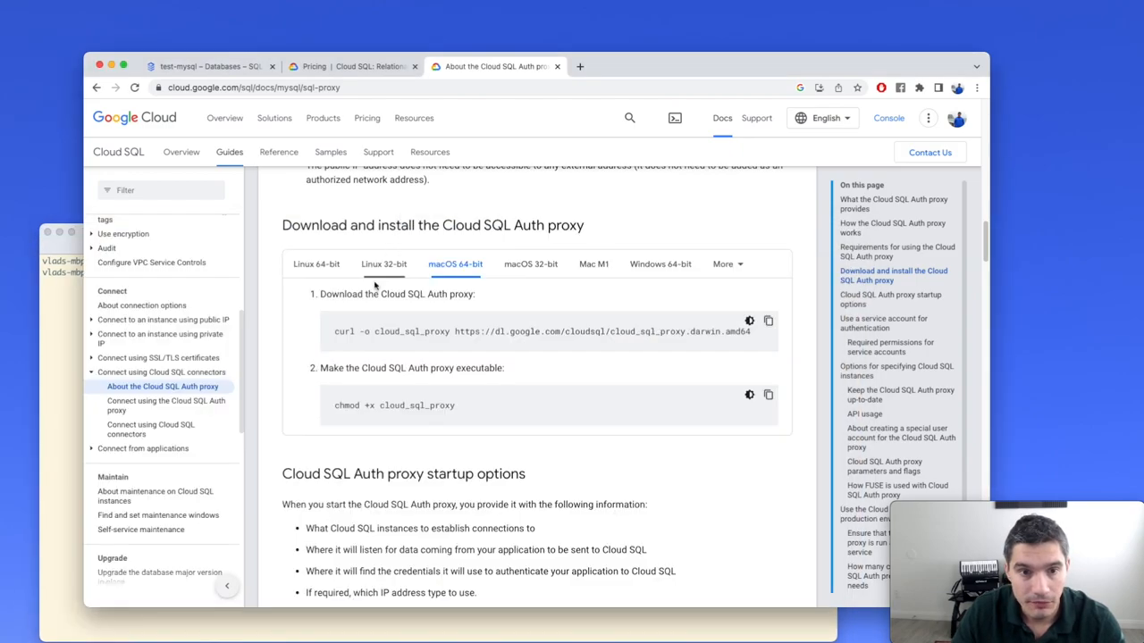
Step: Run ./cloud_sql_proxy in the terminal, which reports a missing -dir setting
click(749, 320)
text(chmod +x cloud_sql_proxy)
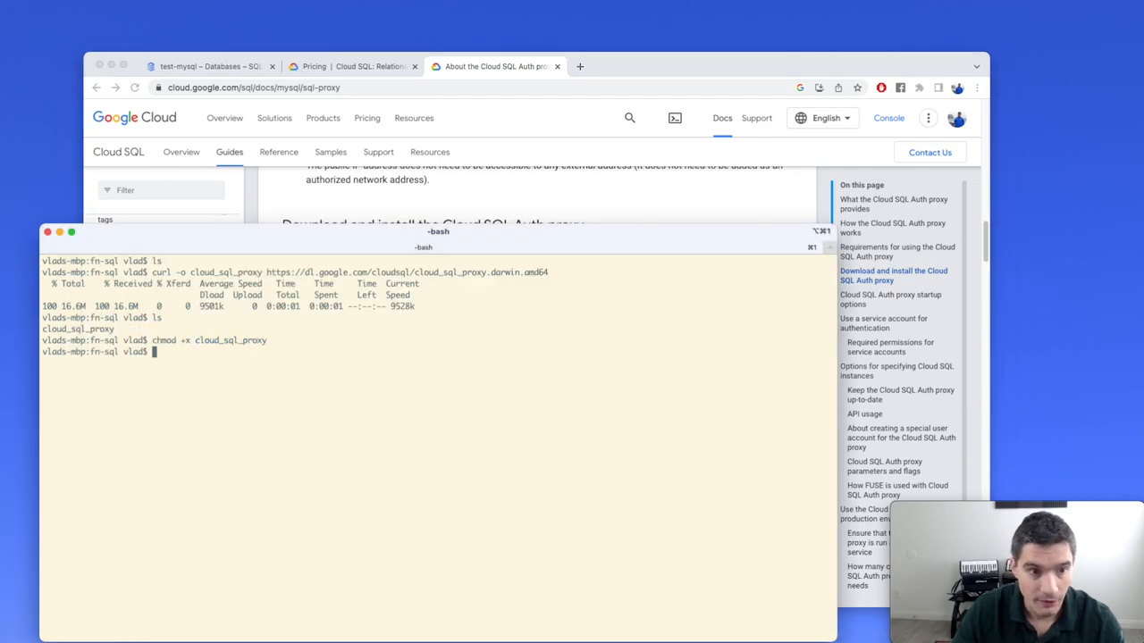
mouse_move(362, 258)
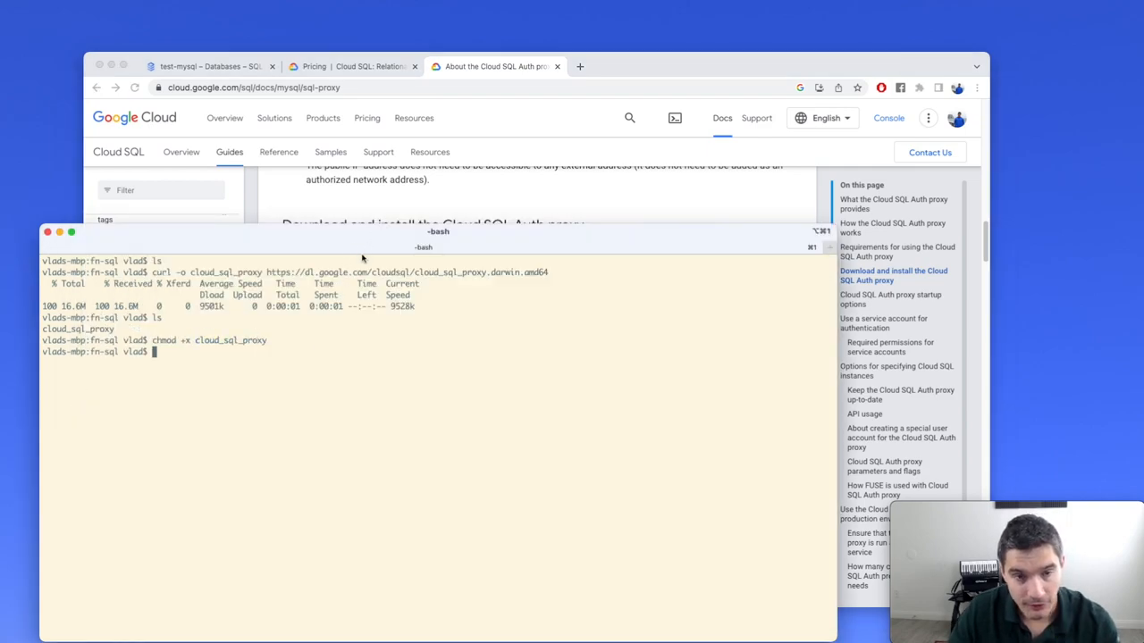
text(./cloud_sql_proxy)
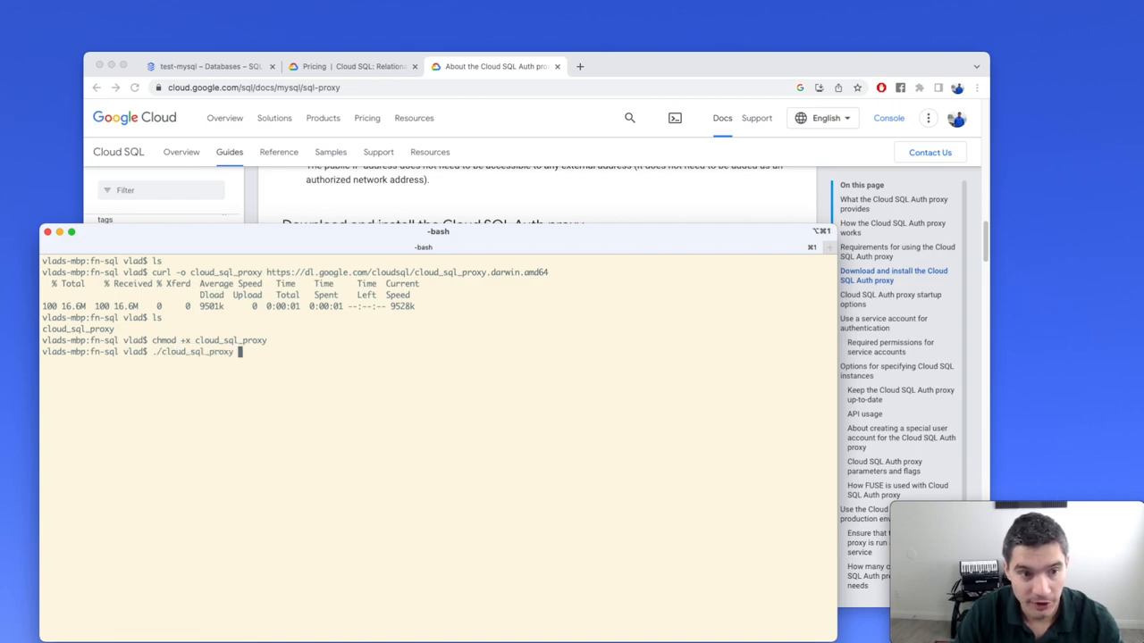
key(Return)
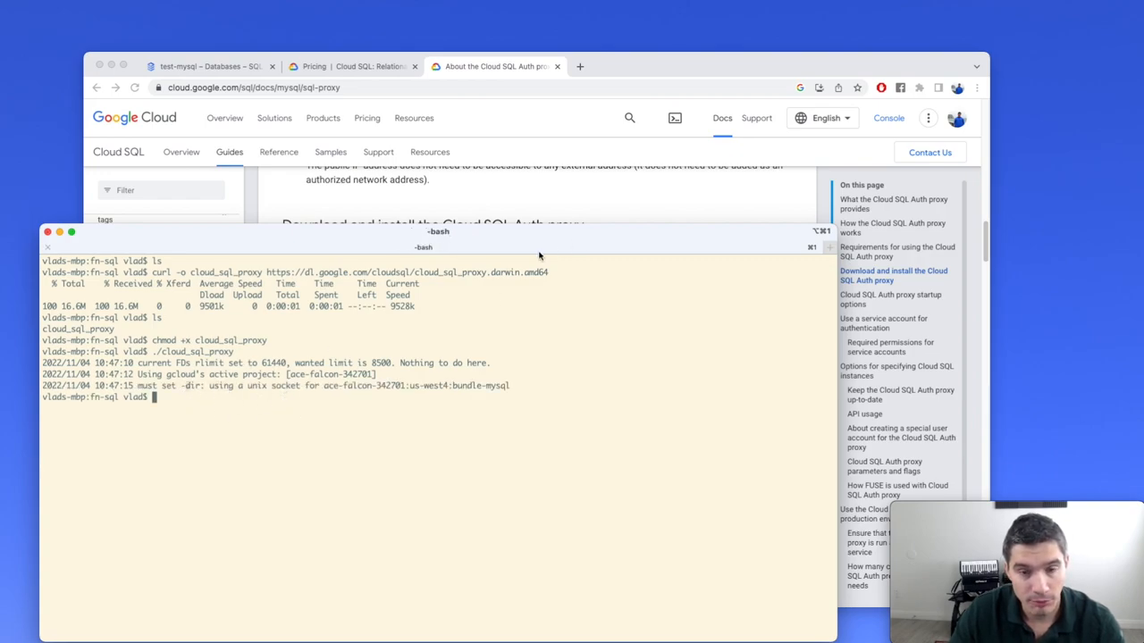
mouse_move(703, 221)
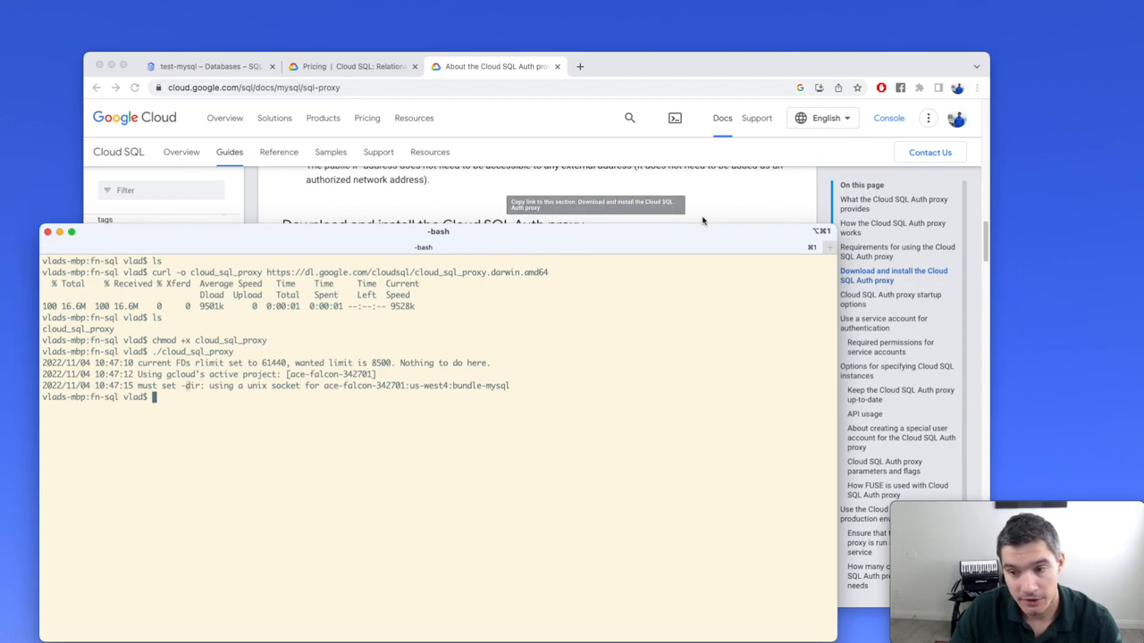
mouse_move(613, 281)
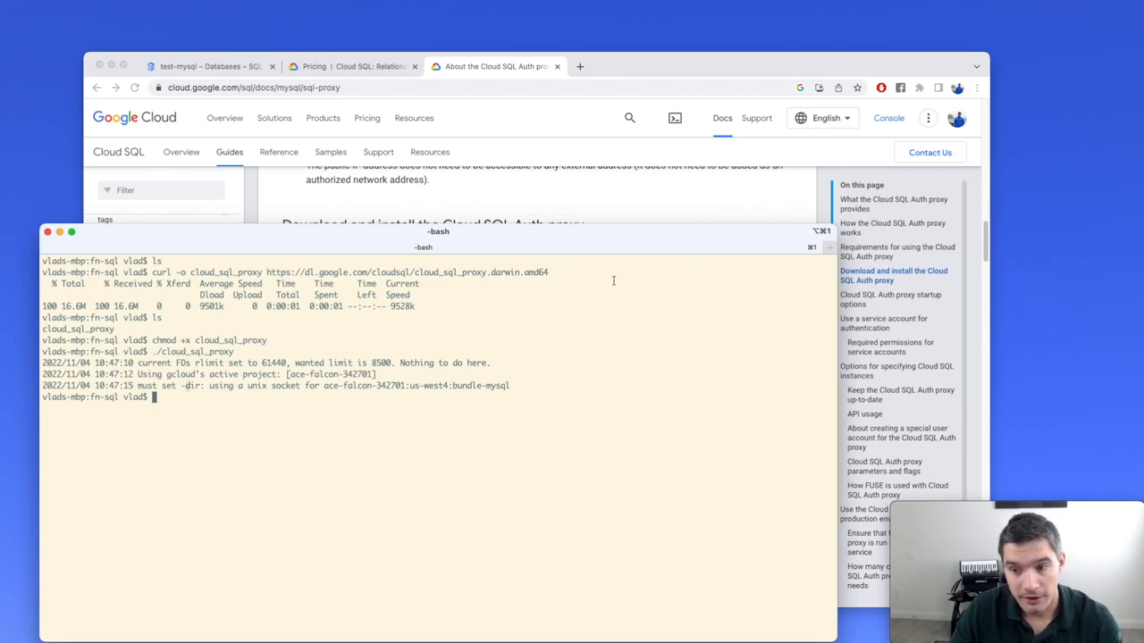
mouse_move(479, 286)
text(ls)
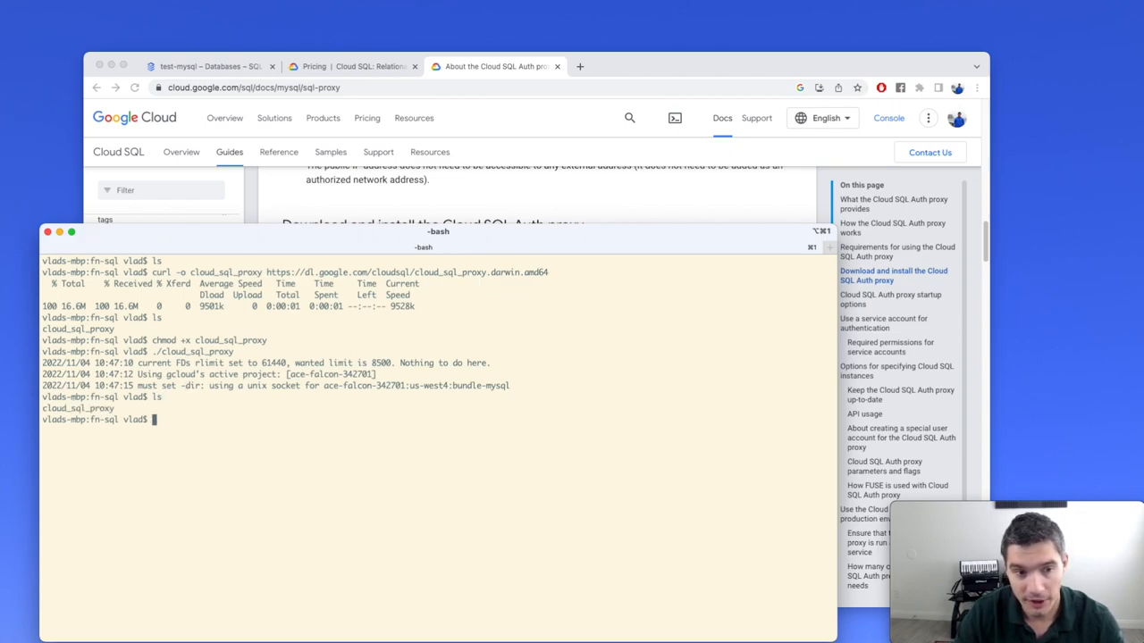
Step: Create a cloudsql folder beside the proxy with mkdir cloudsql
text(mkdir cl)
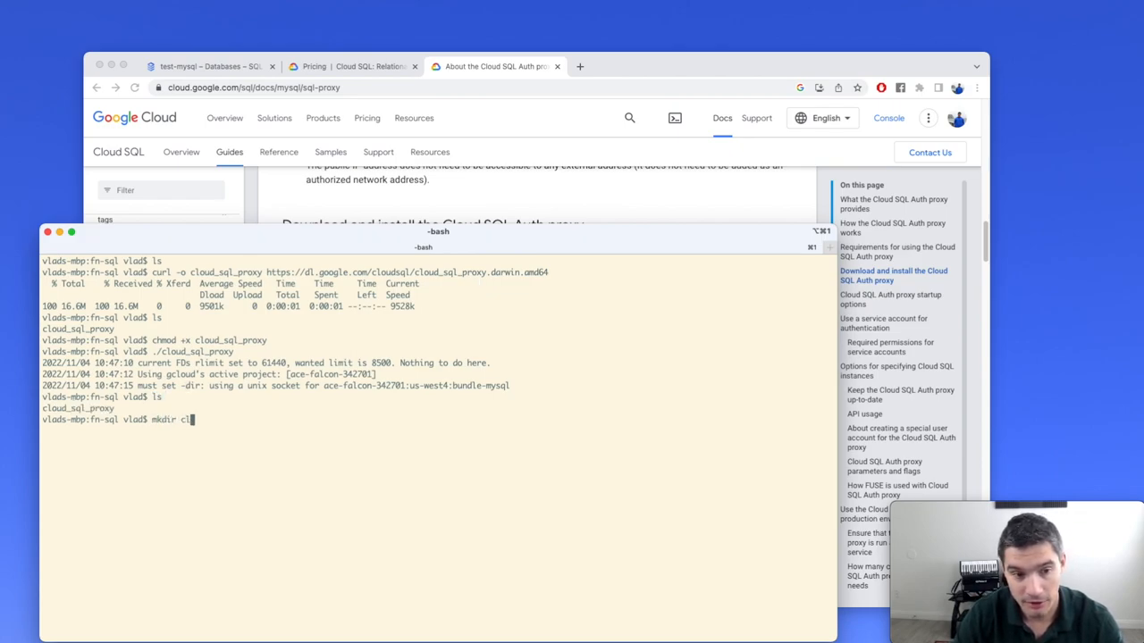
key(Return)
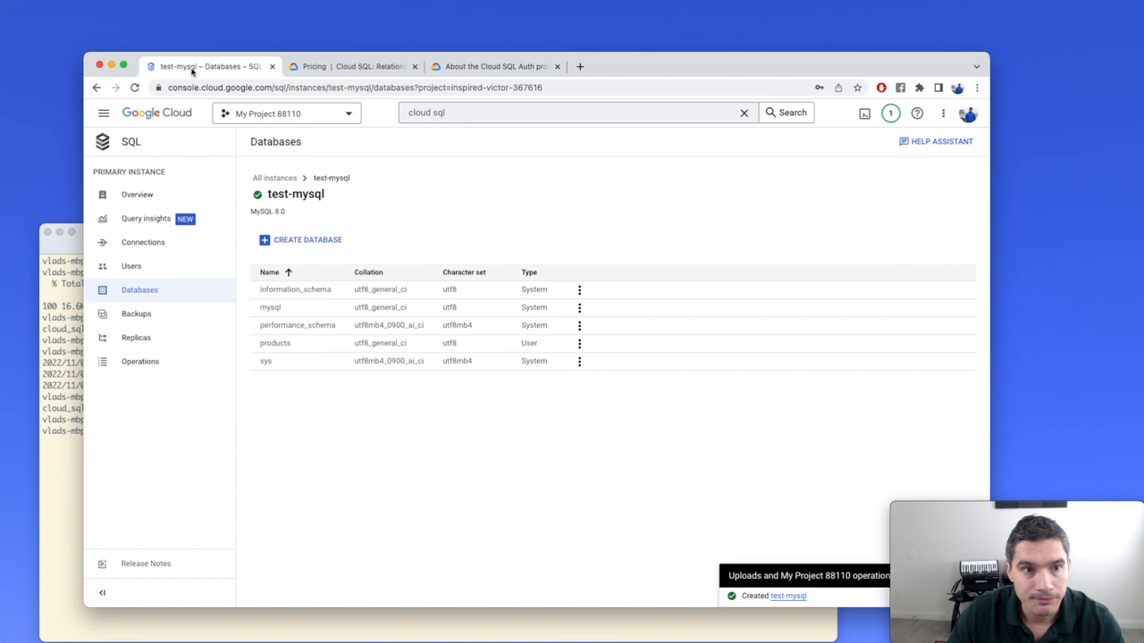
Step: Copy the test-mysql connection name from the instance Overview page
click(137, 195)
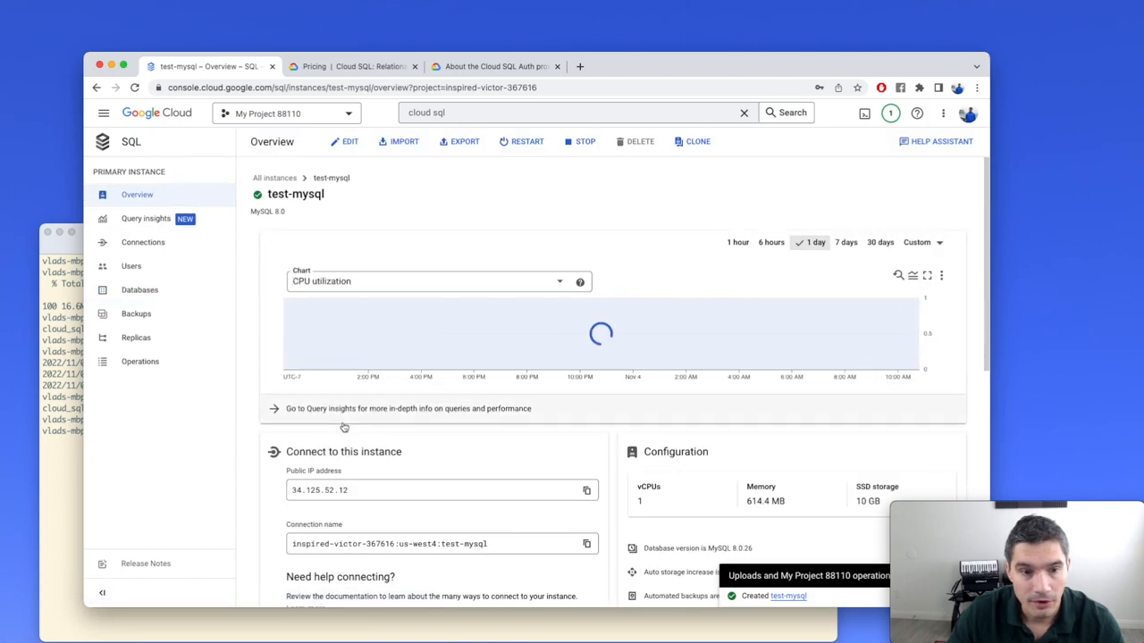
scroll(down, 3)
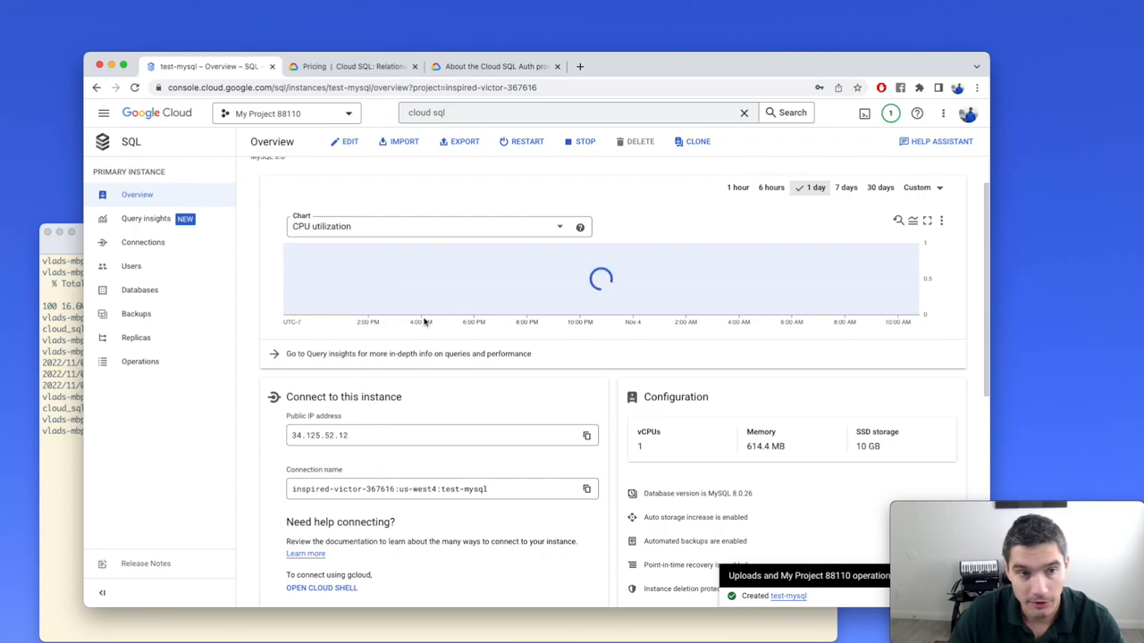
click(586, 489)
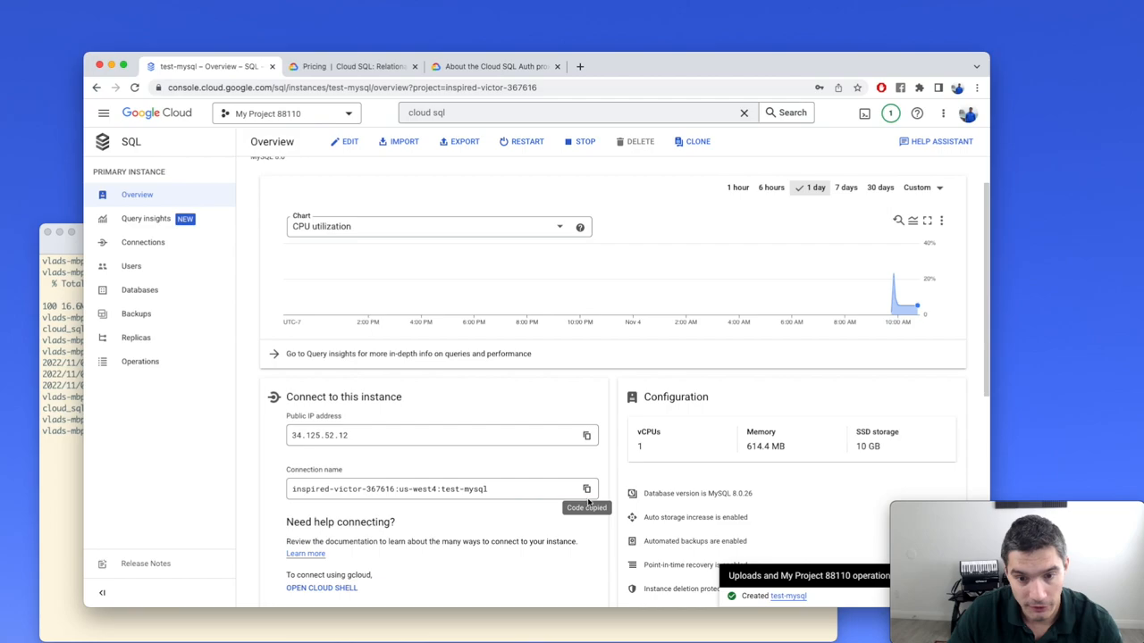
mouse_move(382, 497)
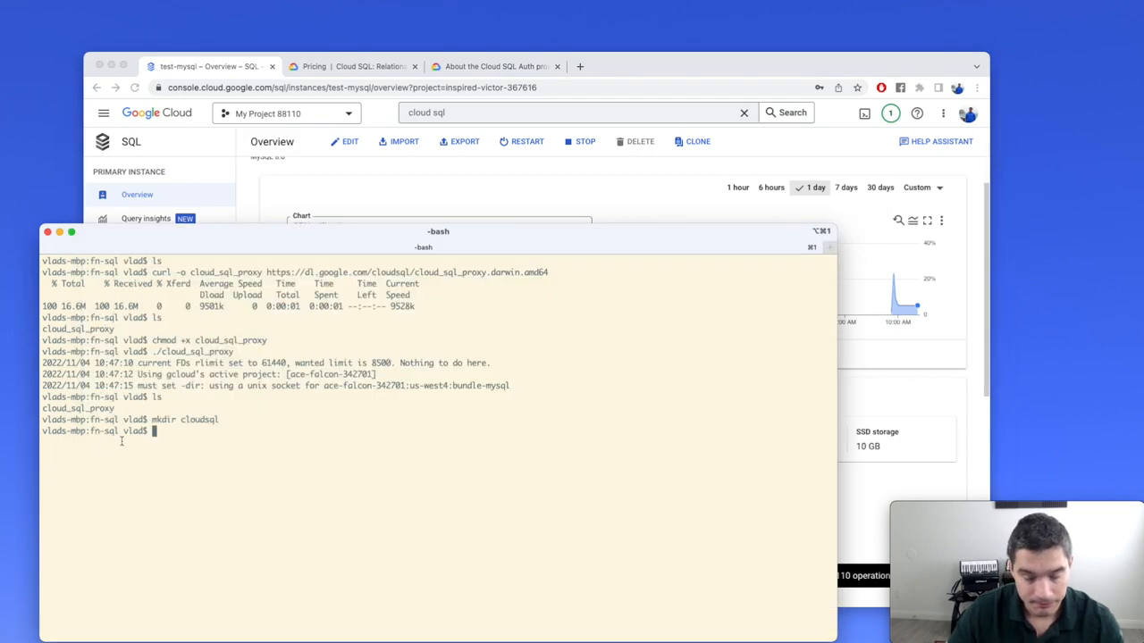
Step: Run ./cloud_sql_proxy -instances=<connection name> -dir=cloudsql to start the proxy
text(./cloud_sql_proxy)
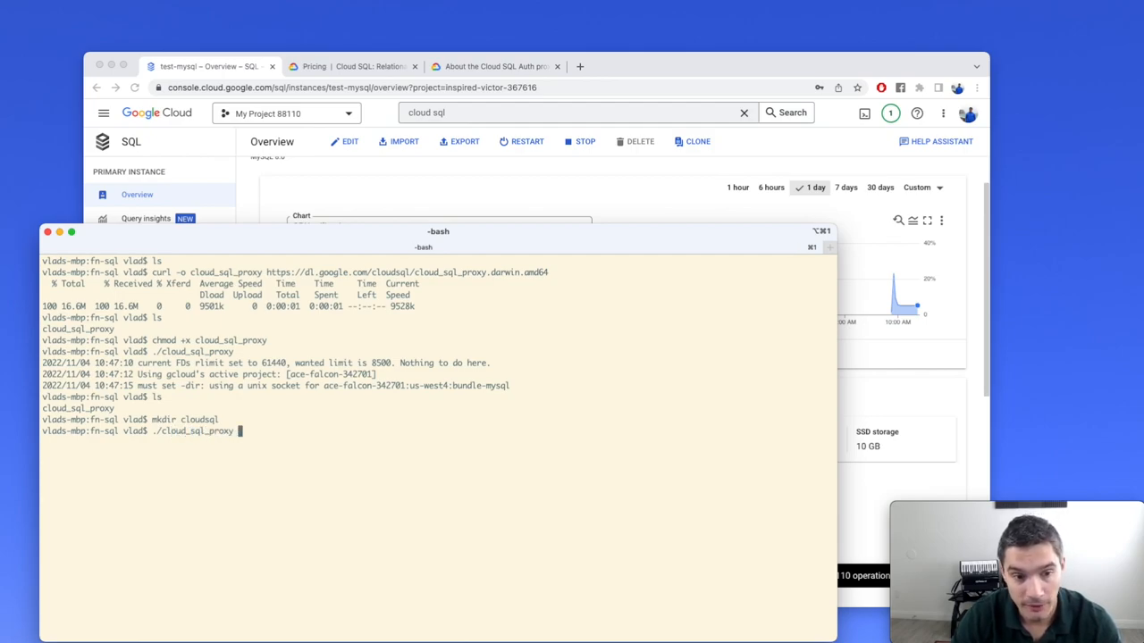
text(-instances=inspired-victor-367616:us-west4:test-mysql)
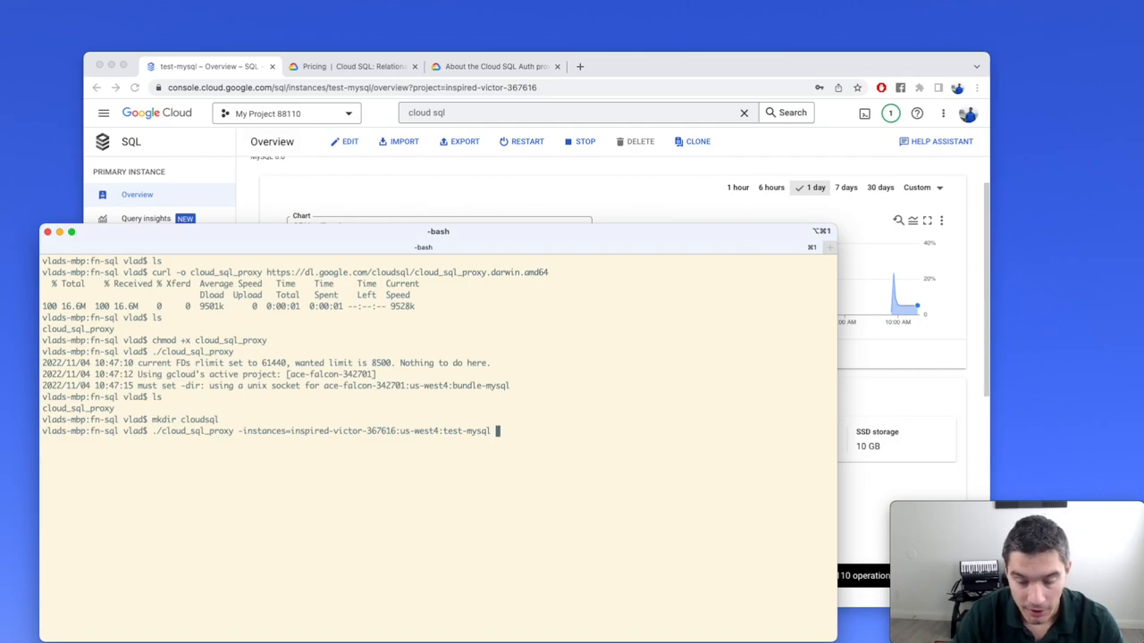
text(-dir=clouds)
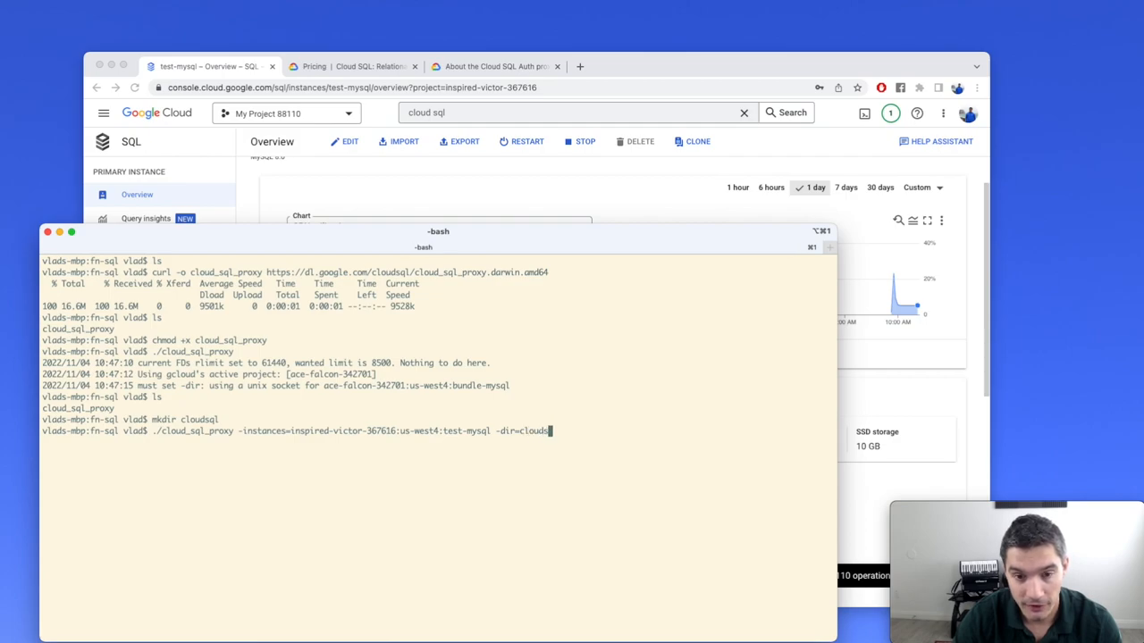
text(ql)
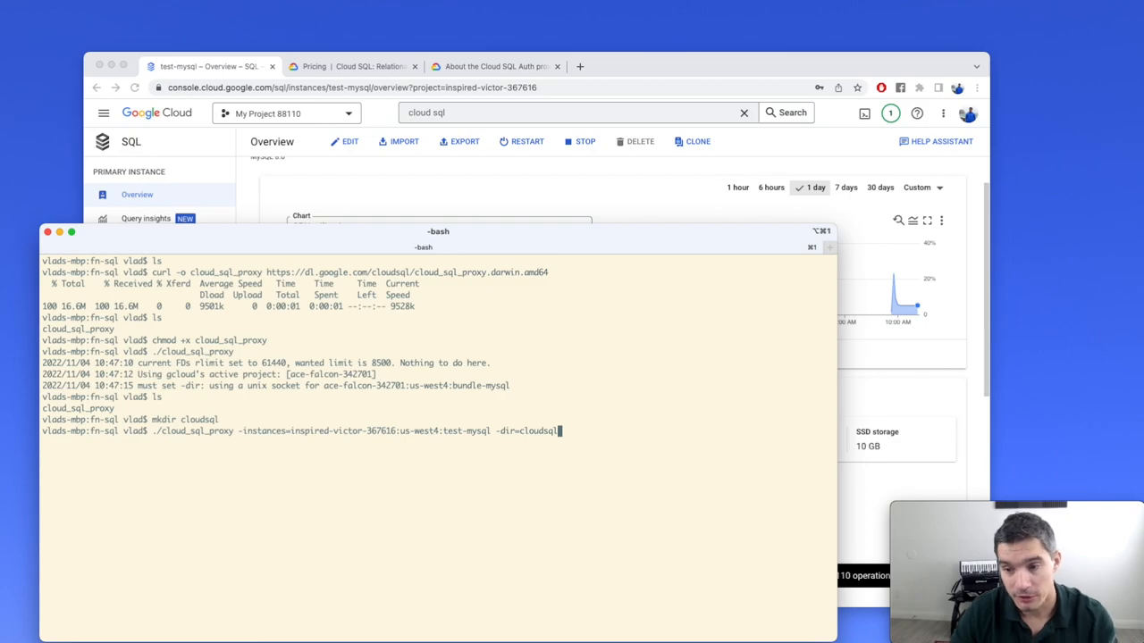
key(Return)
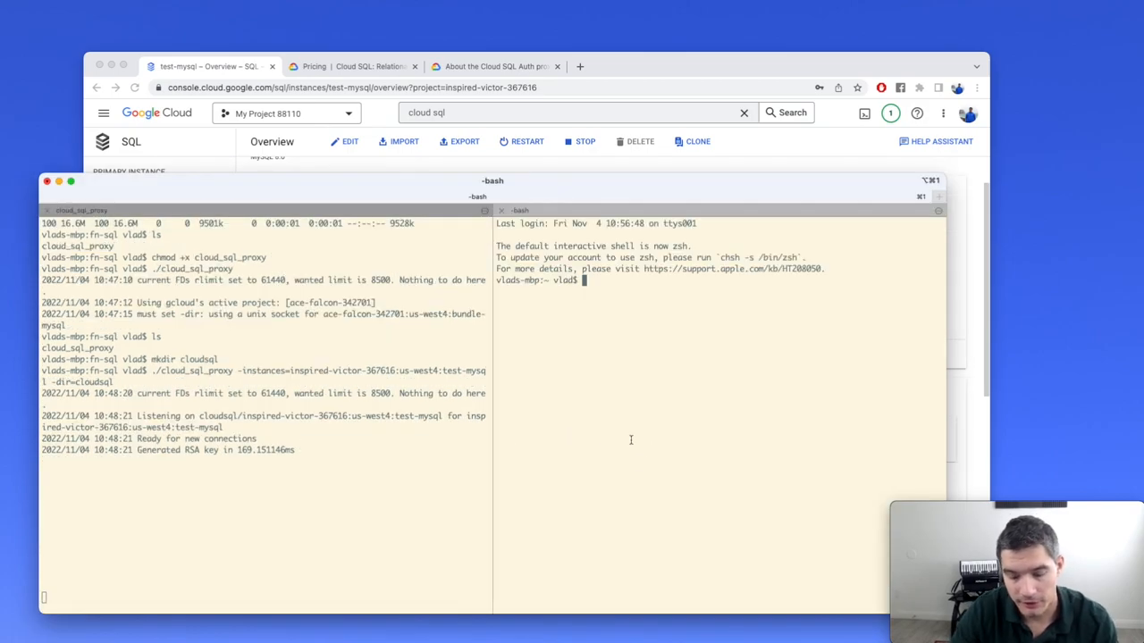
Step: In a second shell, cd to ~/workspace/youtube tutorials/fn-sql and list cloudsql, showing the test-mysql socket
text(cd ~/workspace/)
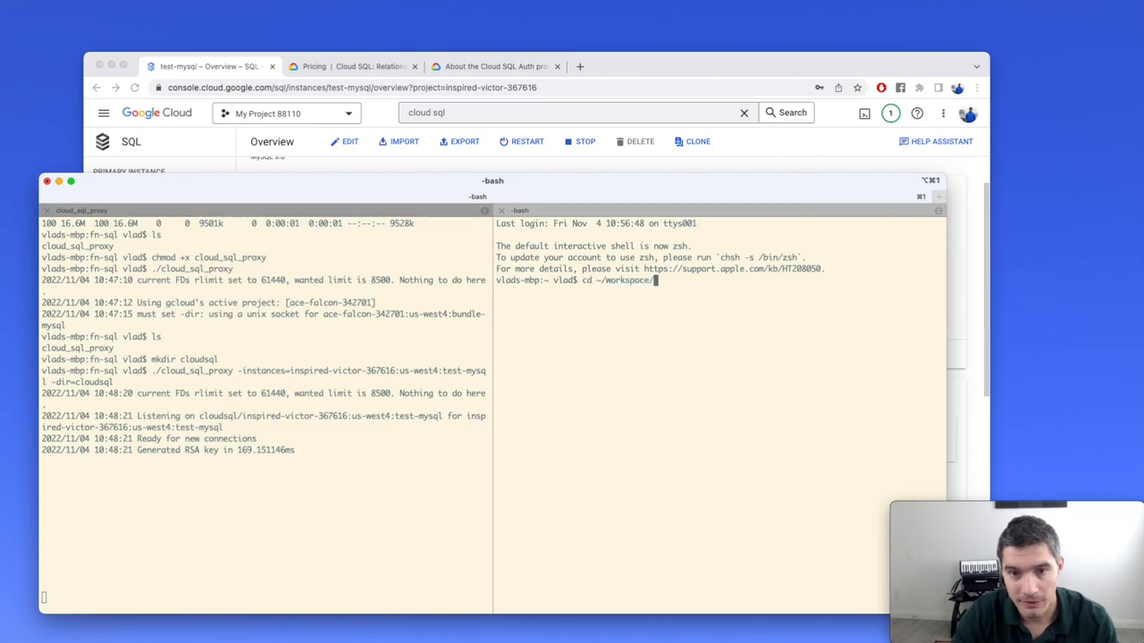
text(youtube/ tutorials/fn-sql/)
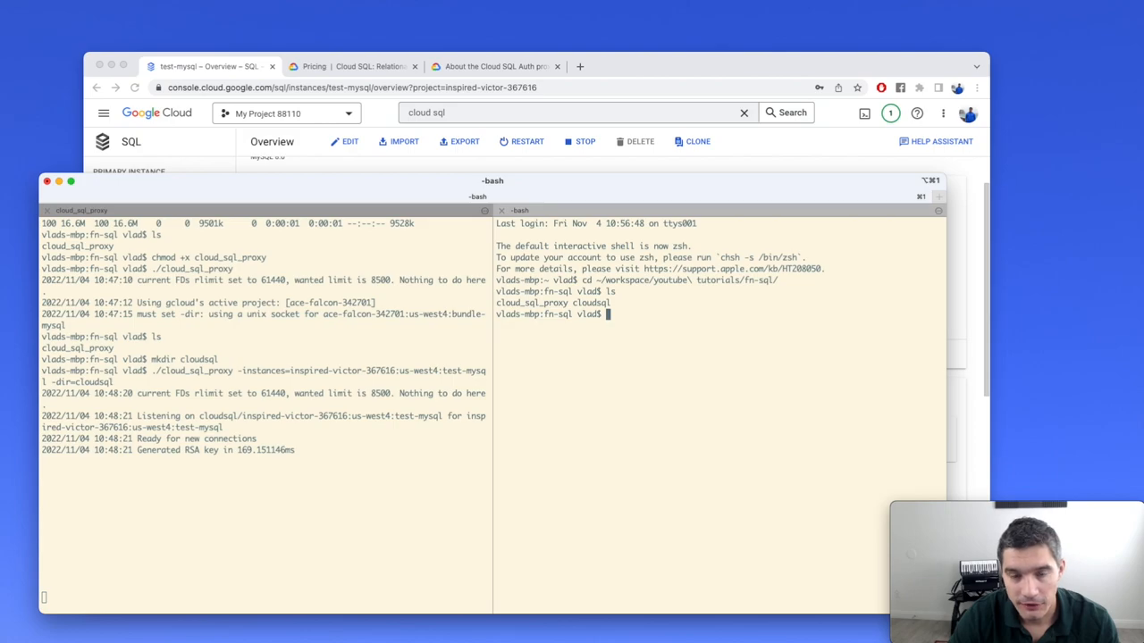
text(ls cloudsql)
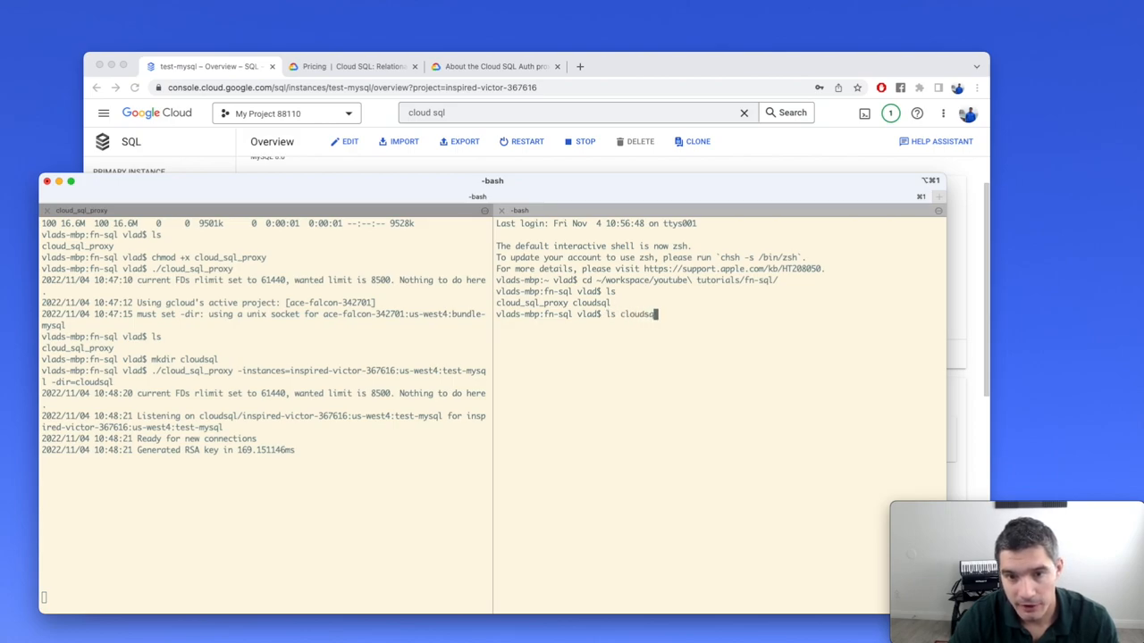
key(Return)
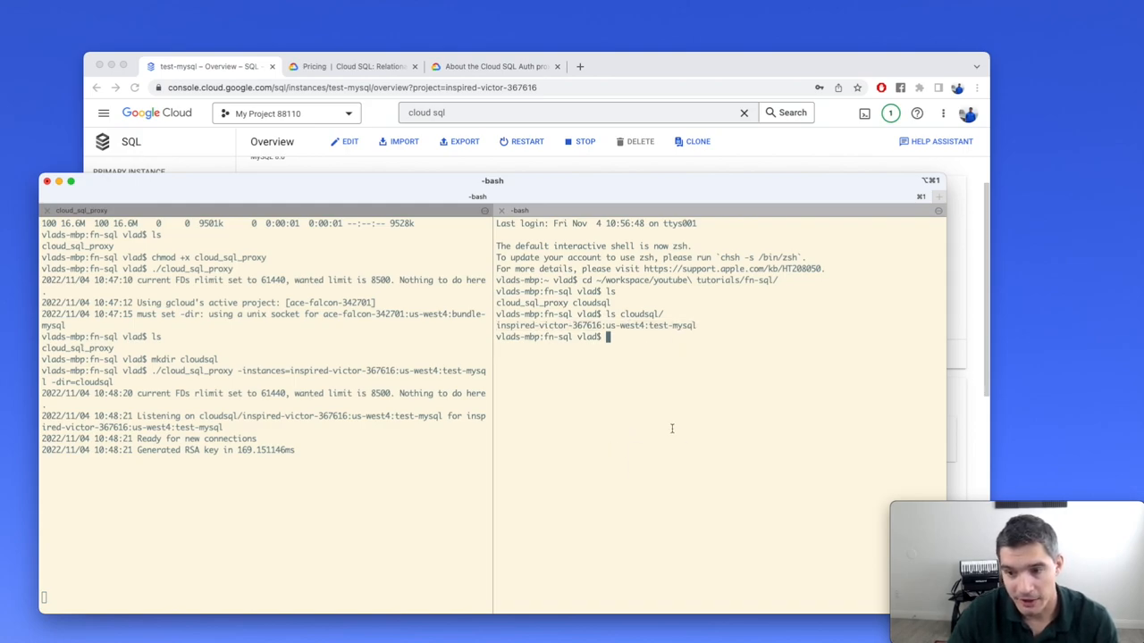
text(mysql)
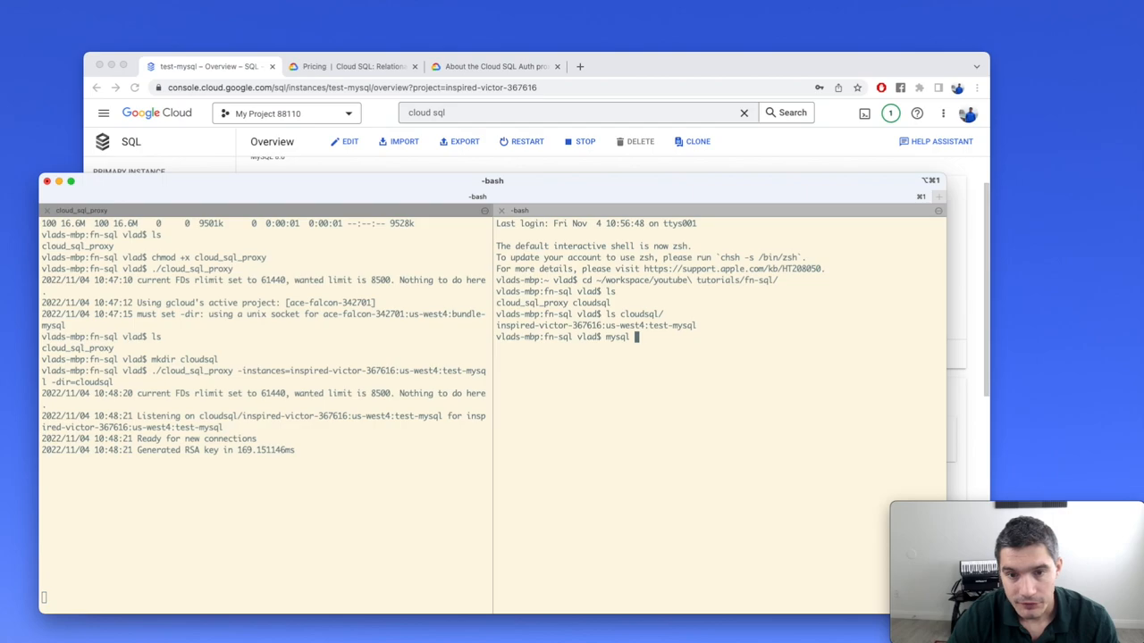
Step: Log in with mysql -u root -p -S cloudsql/<connection name>, entering the root password to reach the mysql> prompt
text(-u)
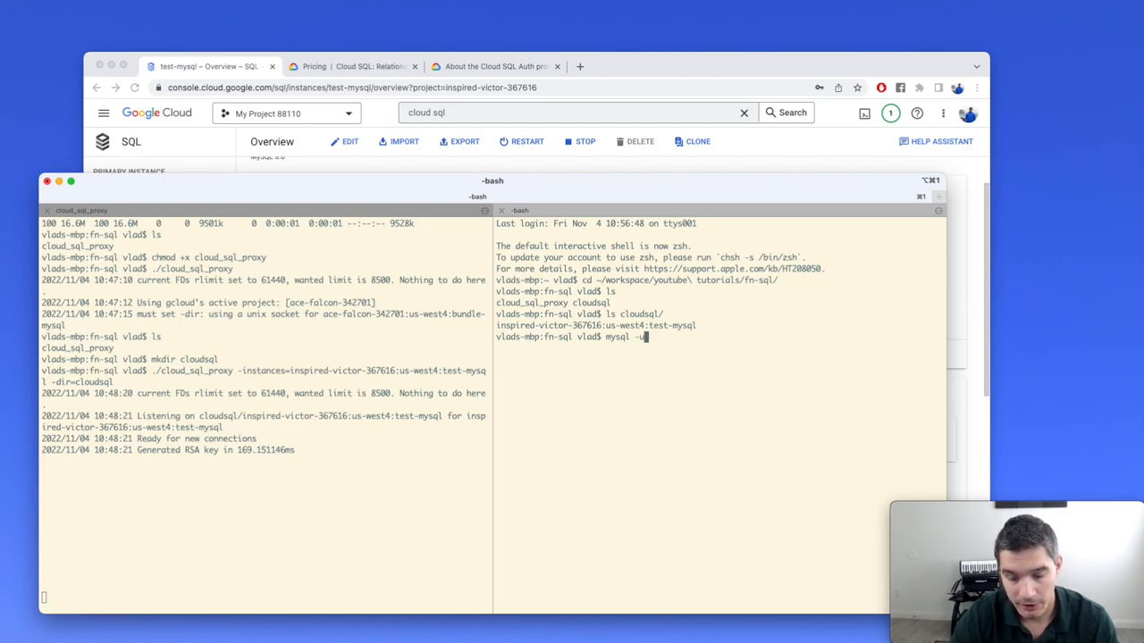
text(root -)
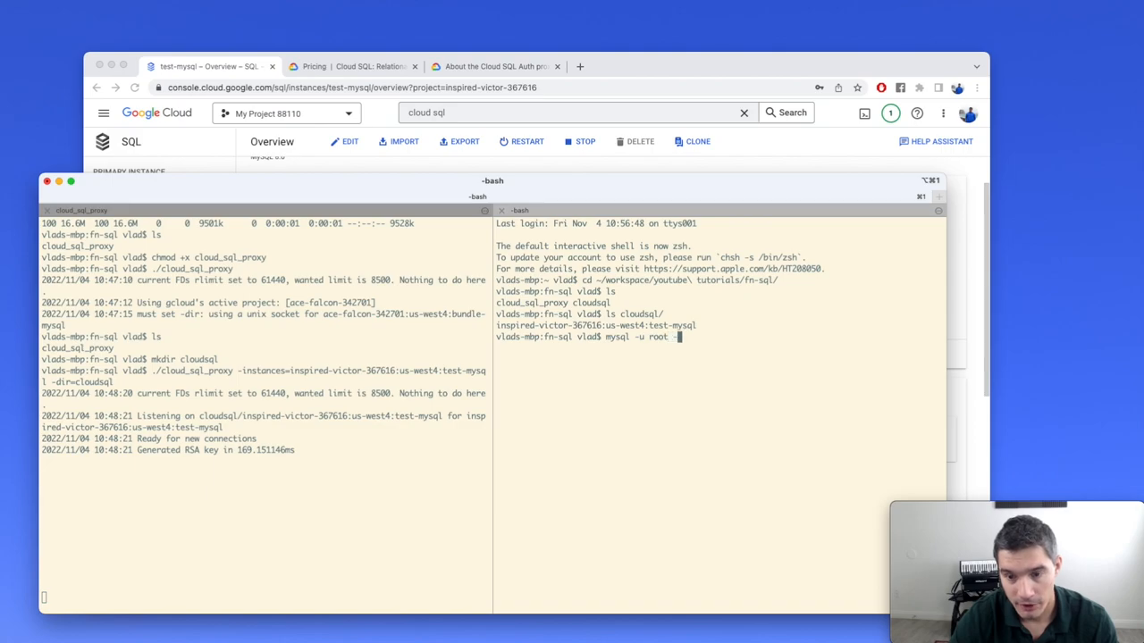
text(-p)
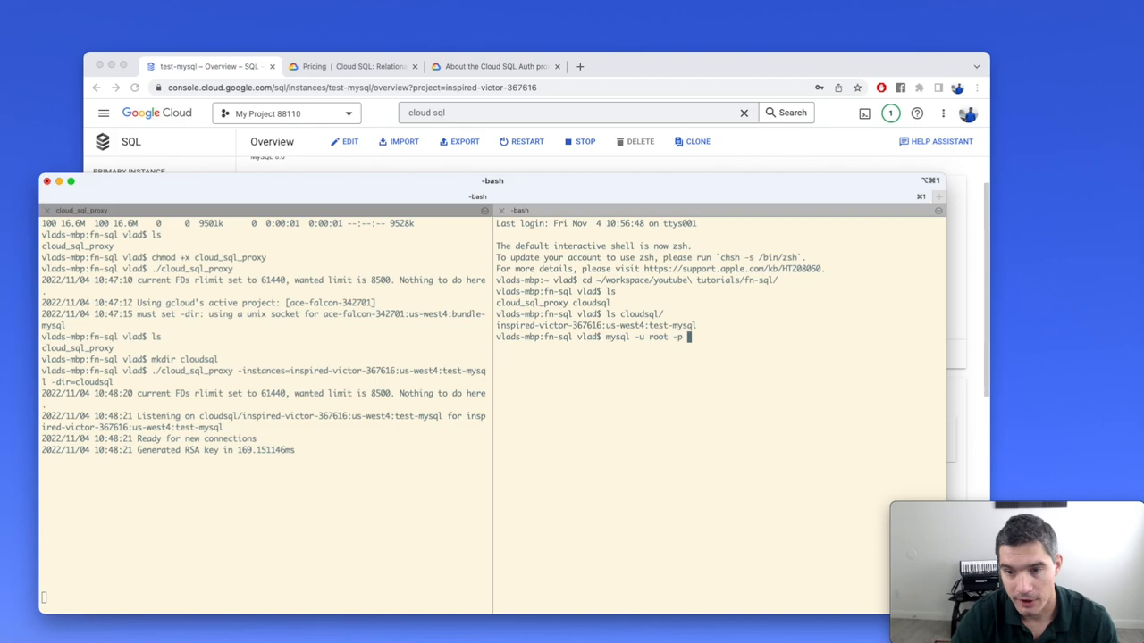
text(s)
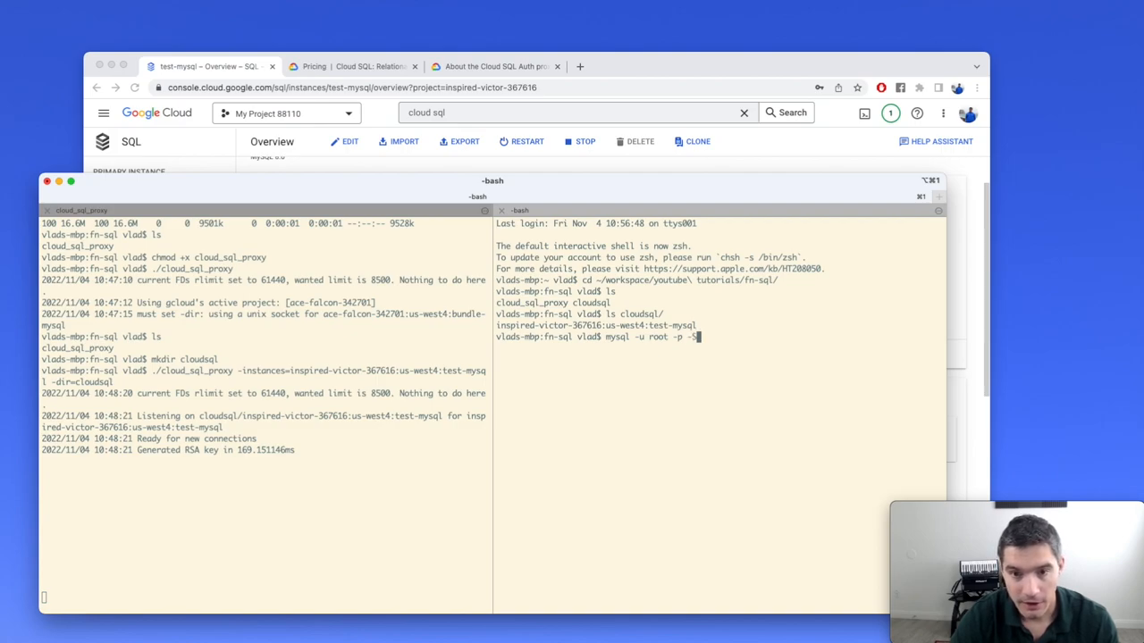
text(lcou)
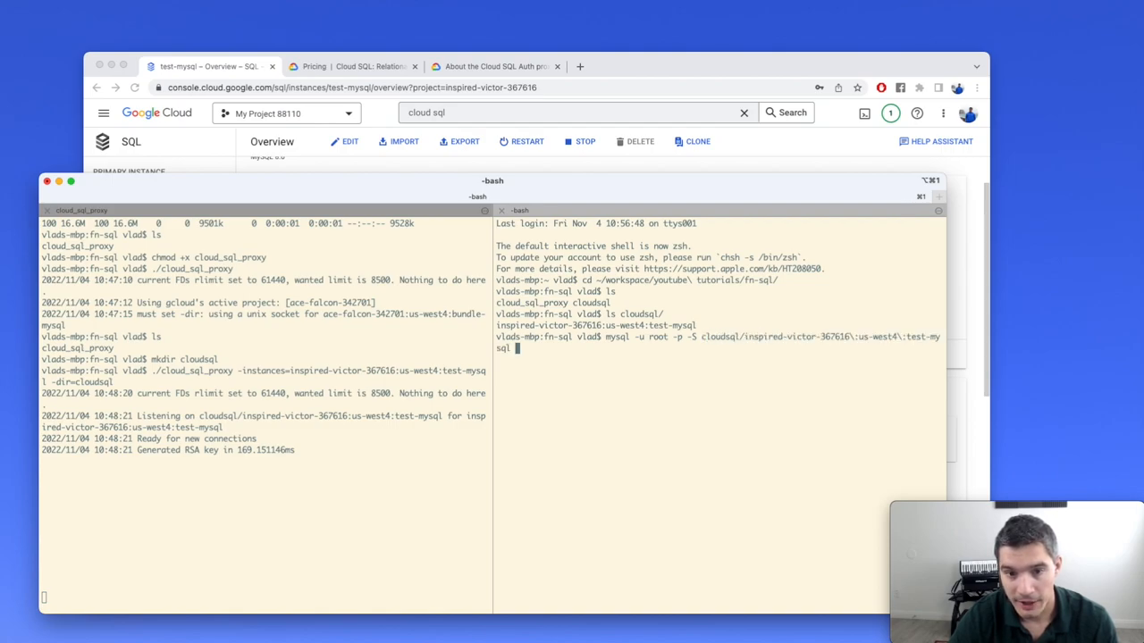
key(Return)
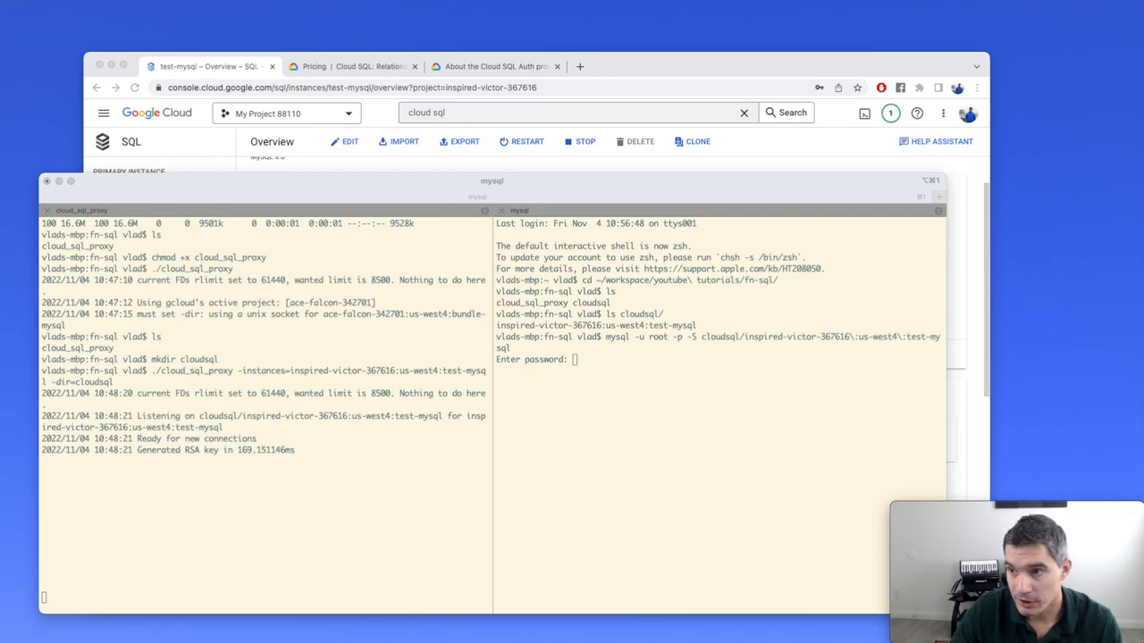
mouse_move(643, 453)
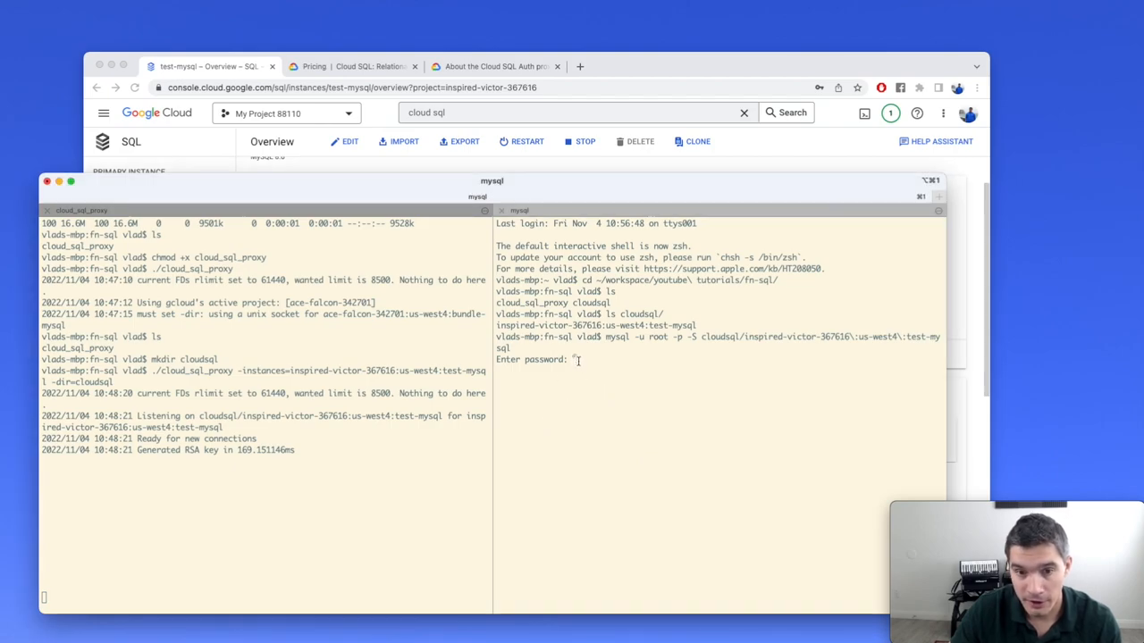
mouse_move(710, 373)
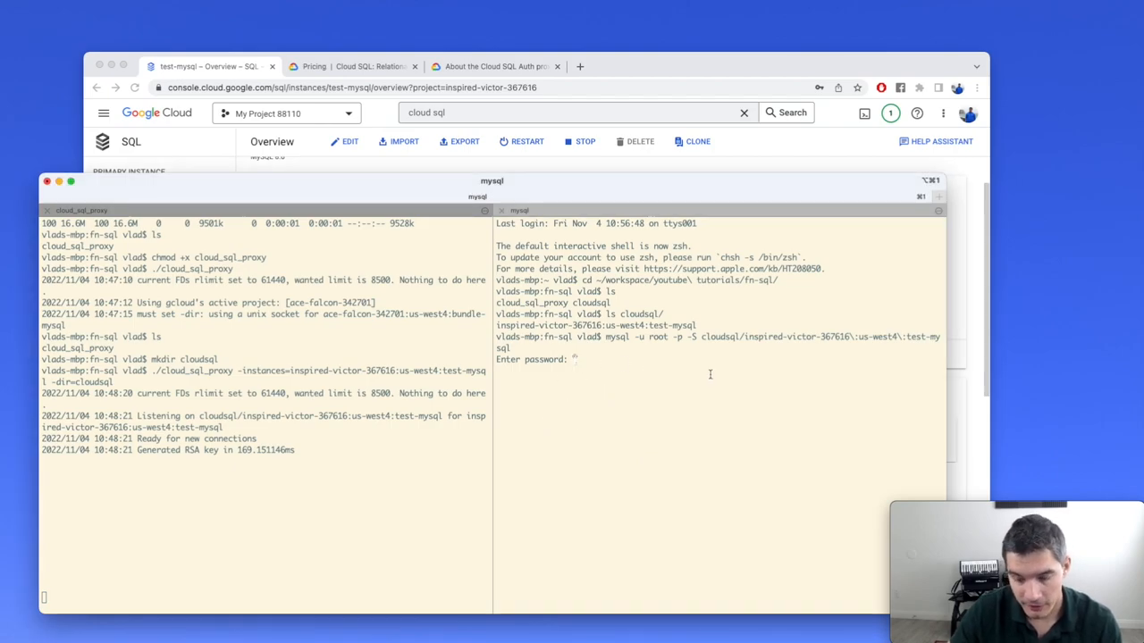
key(Return)
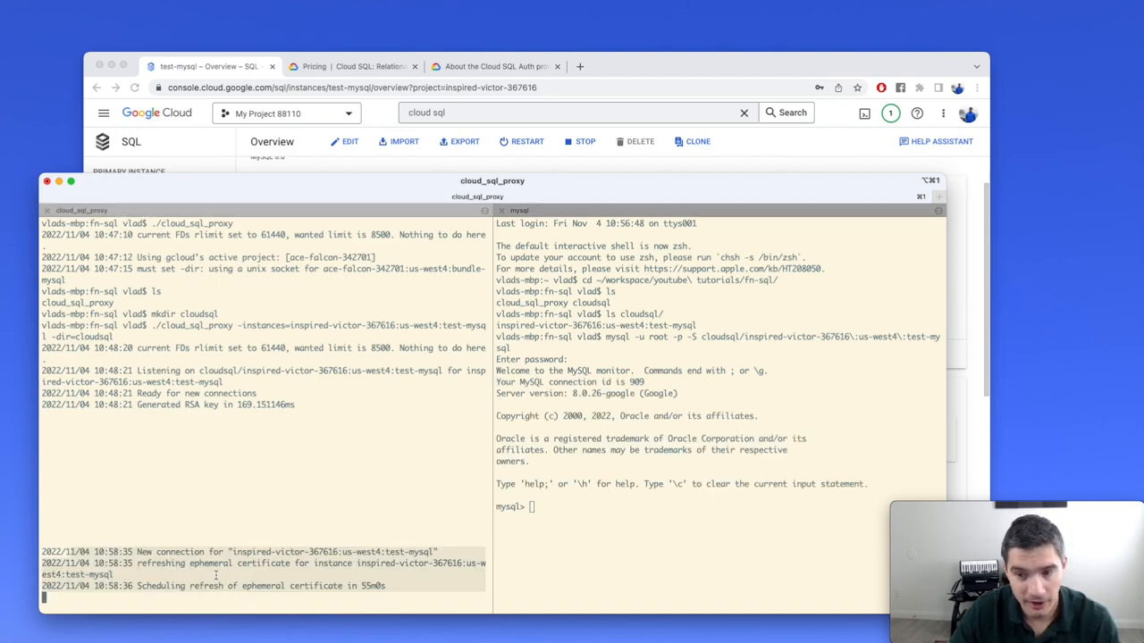
click(569, 502)
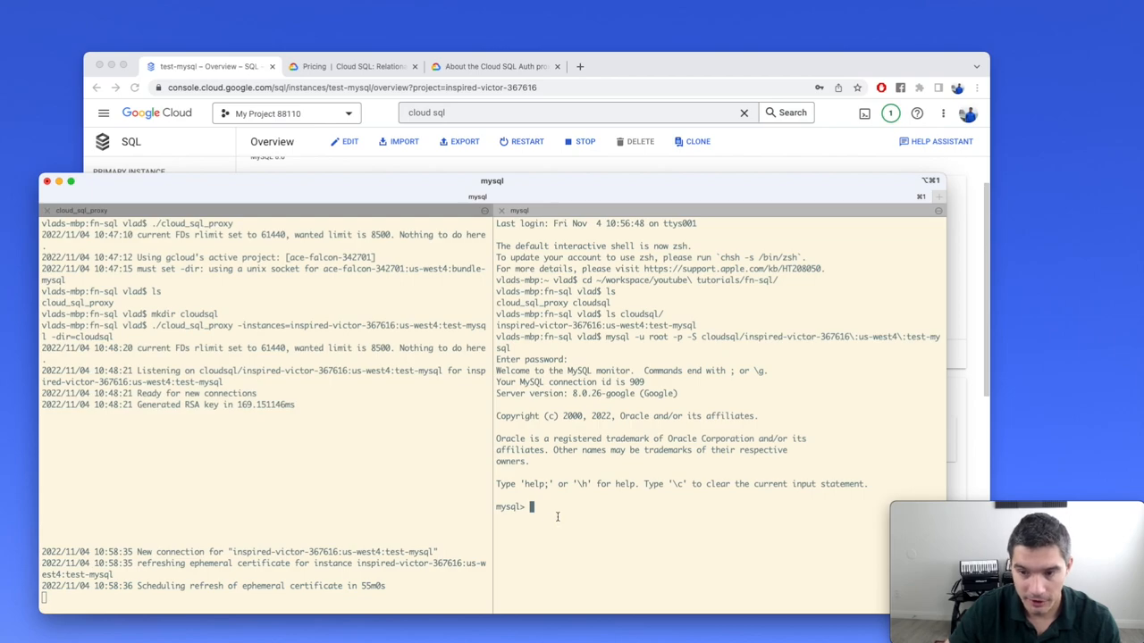
Step: List the instance's databases with show databases;
text(s)
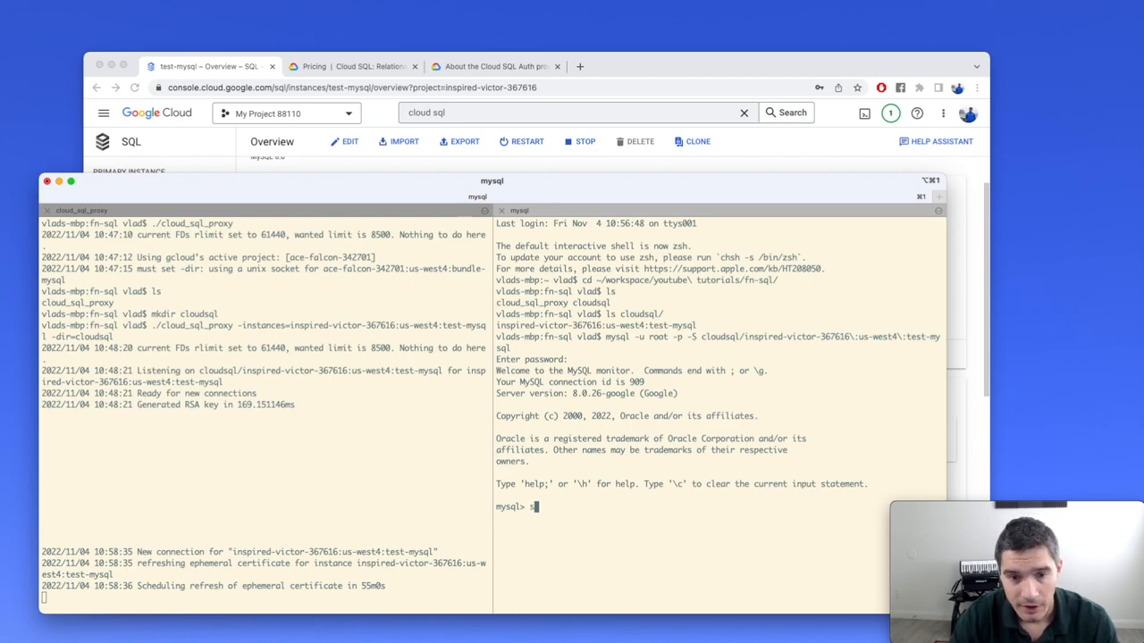
text(show databases;)
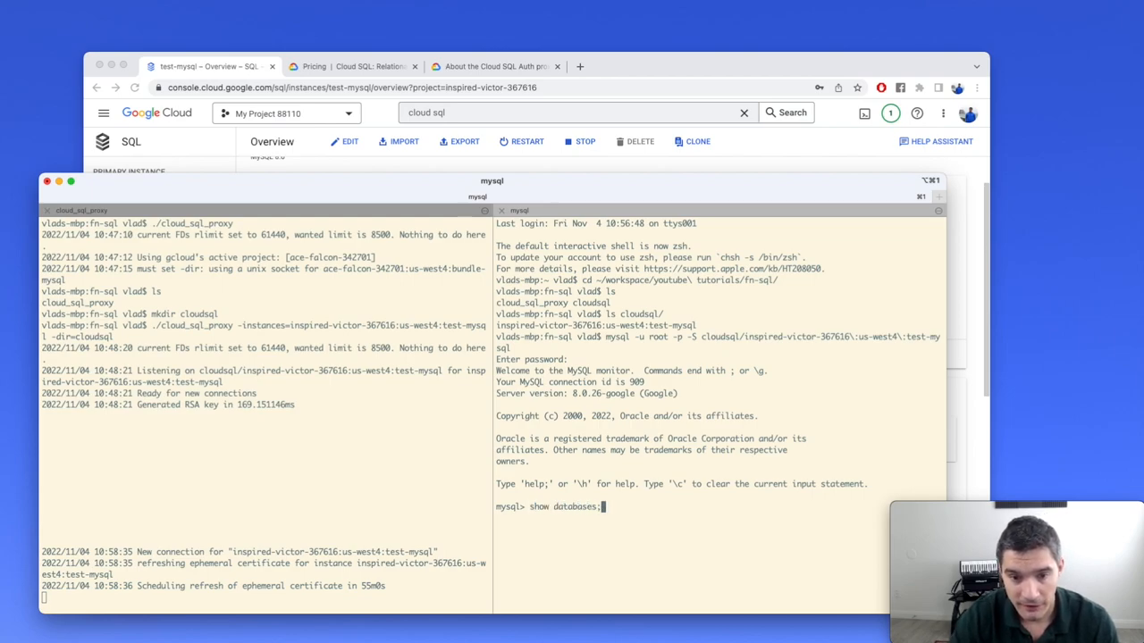
key(Return)
text(connect prod)
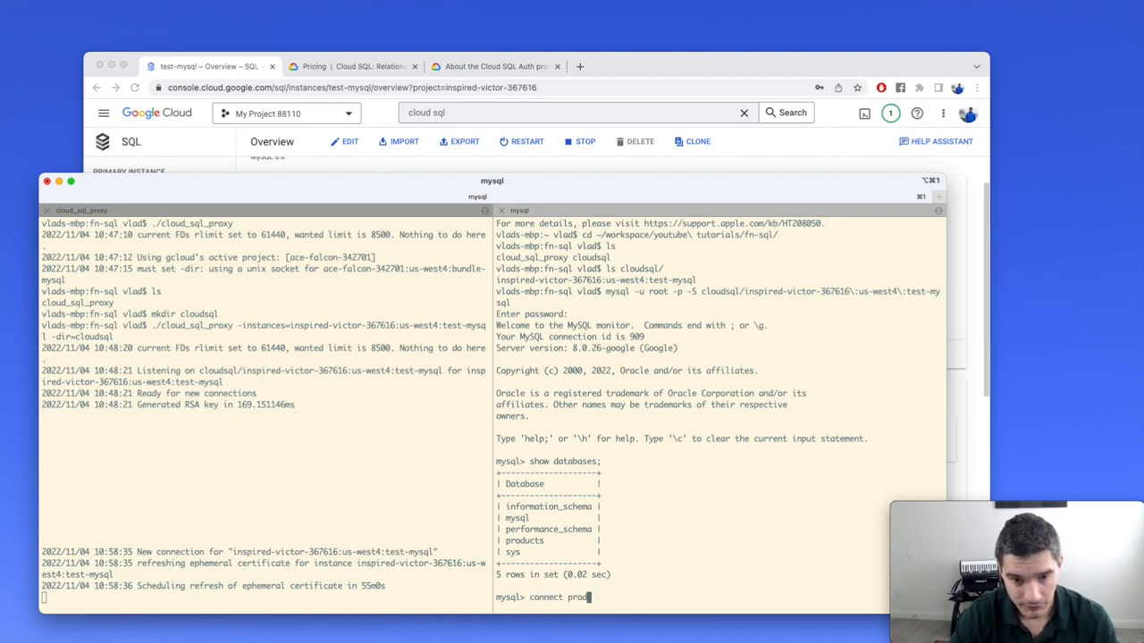
Step: Connect to the products database, retrying the password, then list its tables with show tables;
key(Return)
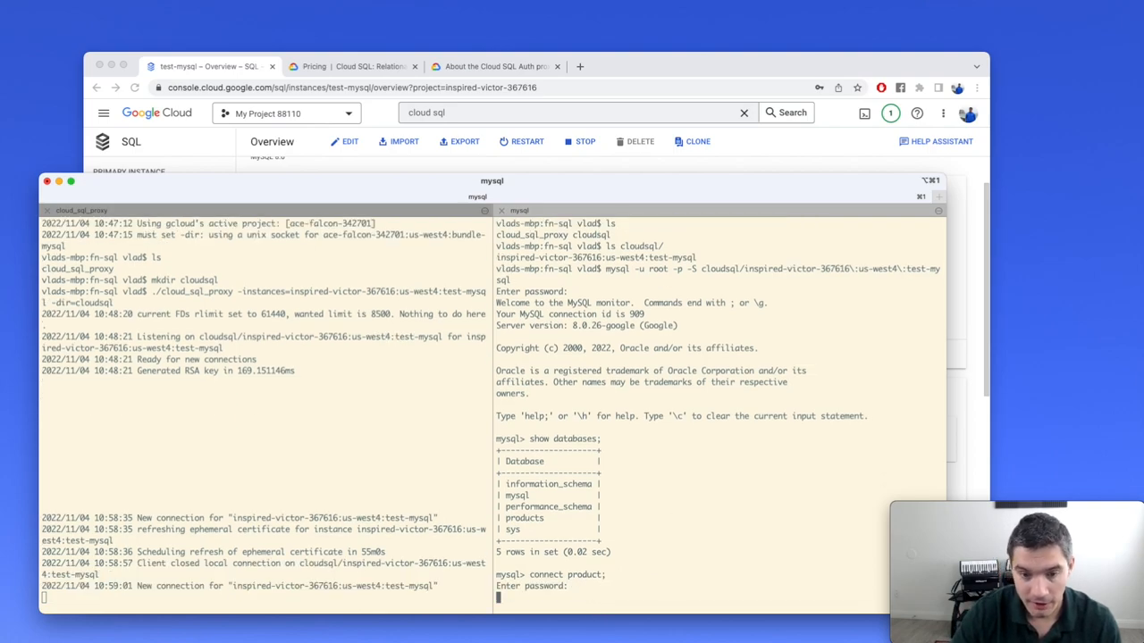
key(Return)
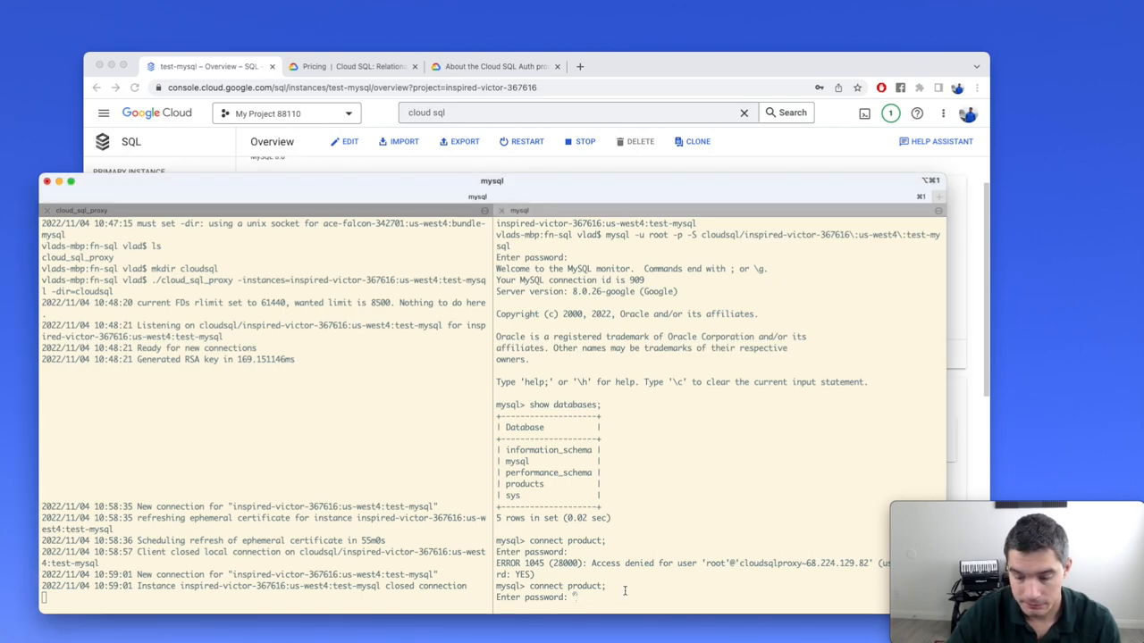
key(Return)
text(show tables;)
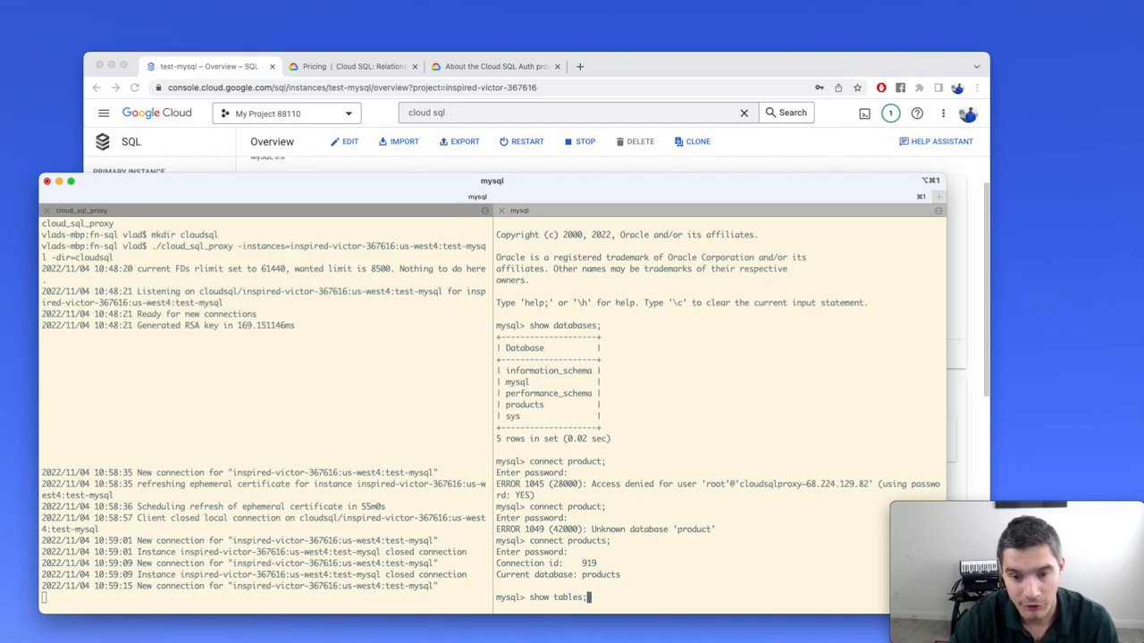
key(Return)
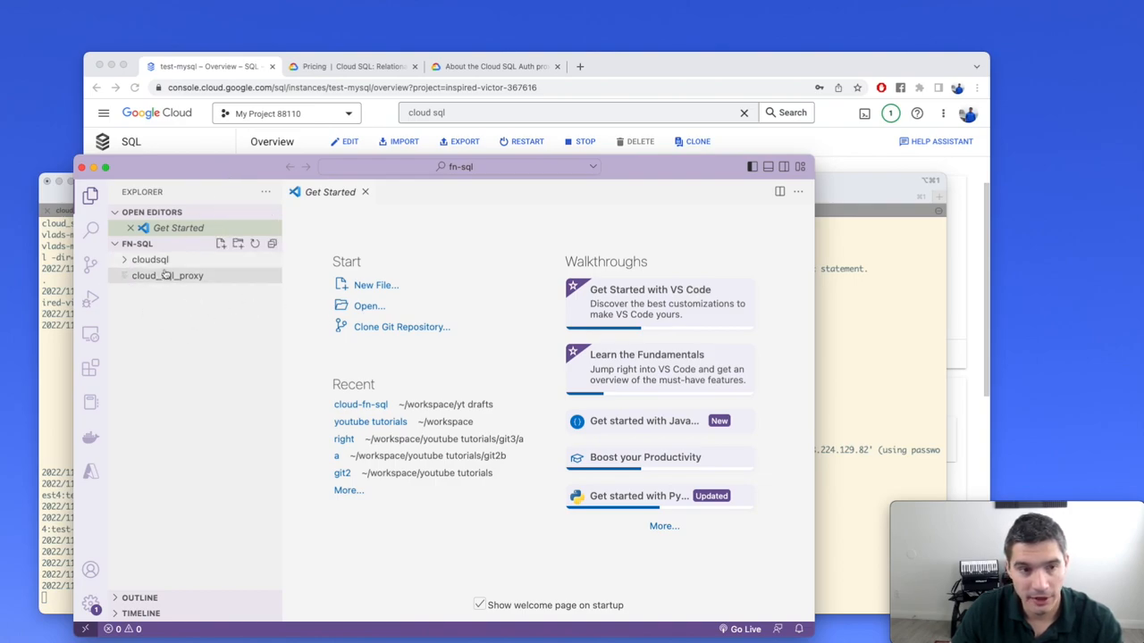
Step: Create a new file named init.sql in the fn-sql project
click(151, 260)
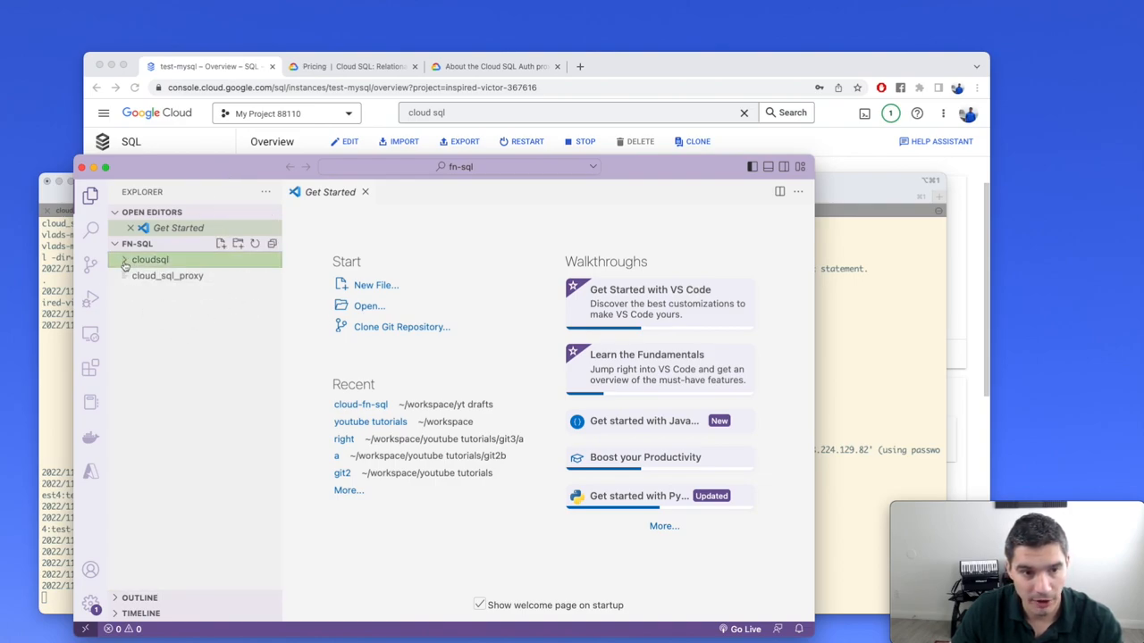
click(150, 259)
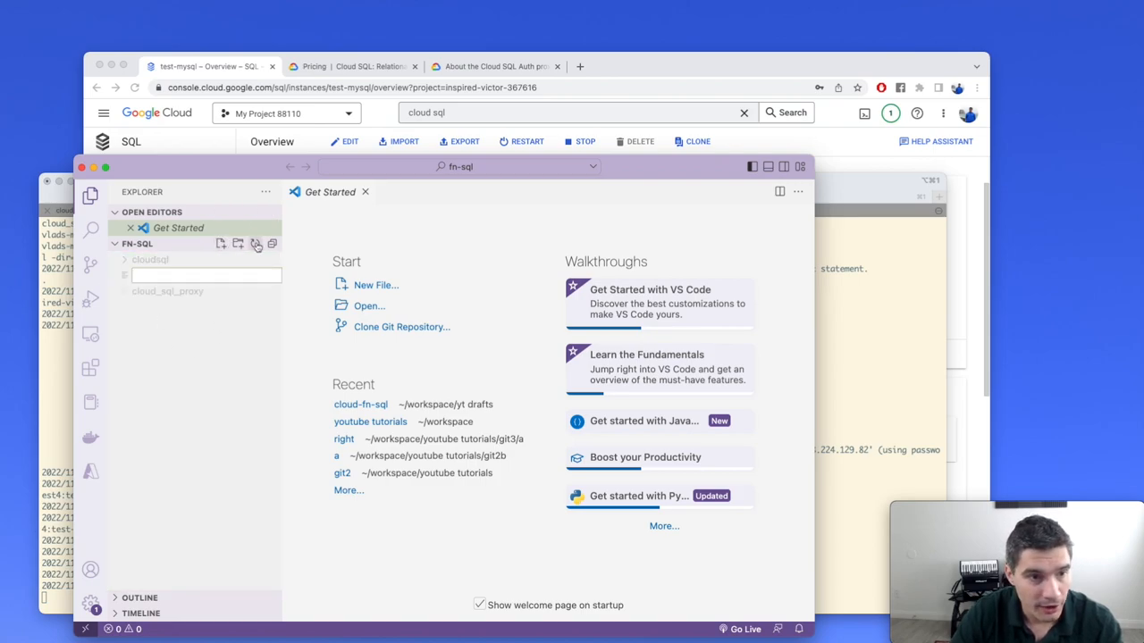
text(init.sql)
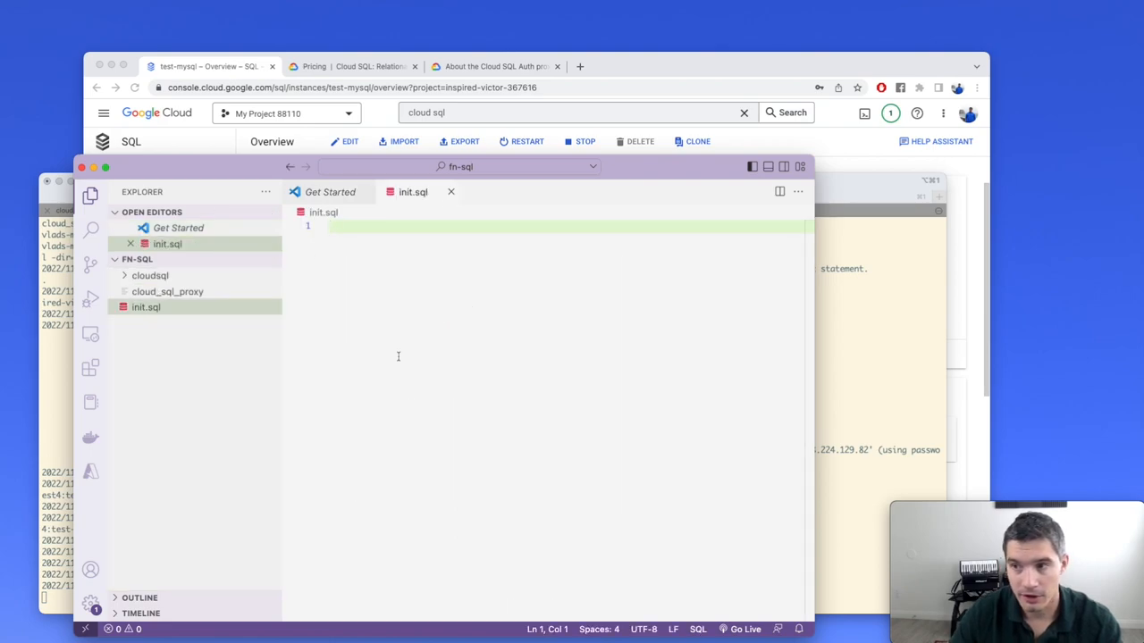
Step: Write CREATE TABLE produce(product_name varchar(255), price decimal(6, 2)); in init.sql
text(CREATE TABLE)
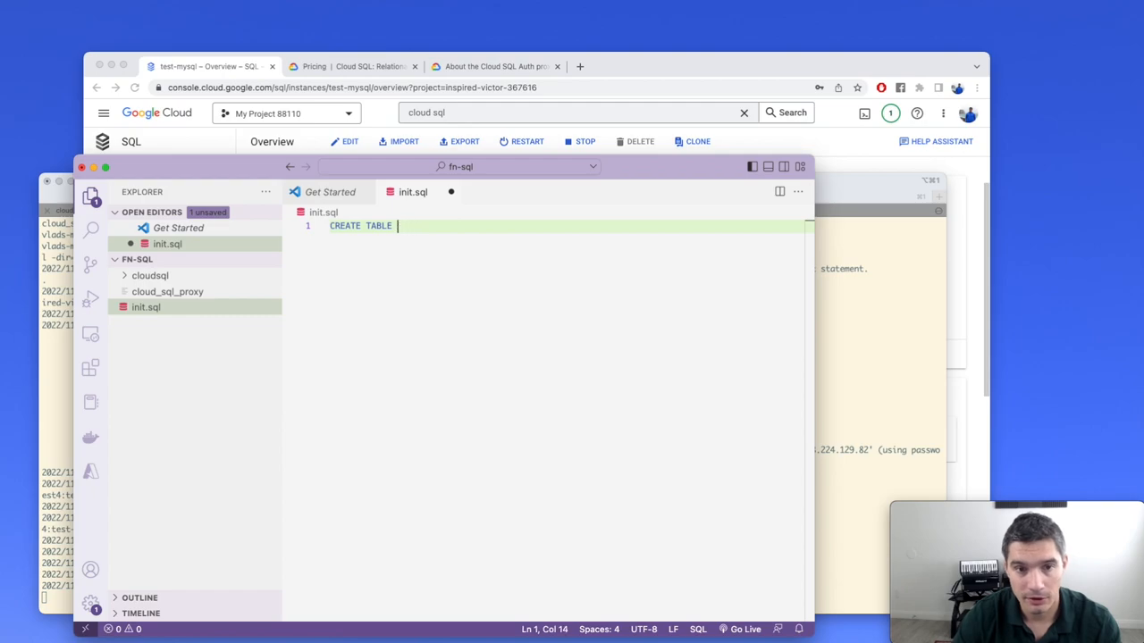
text(produce()
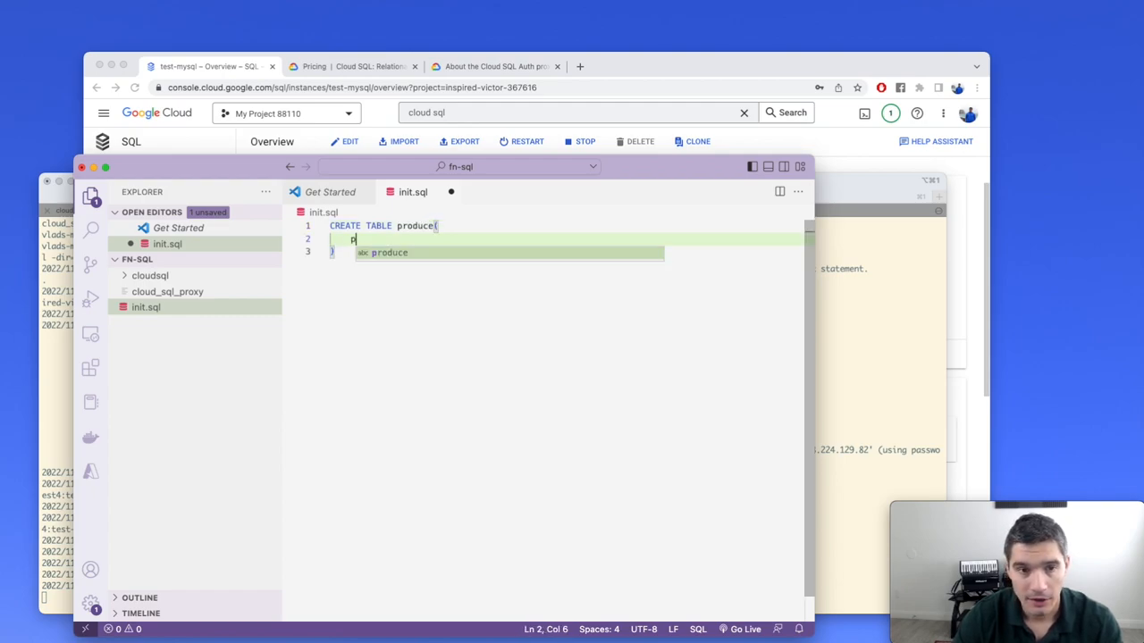
text(roduct_name)
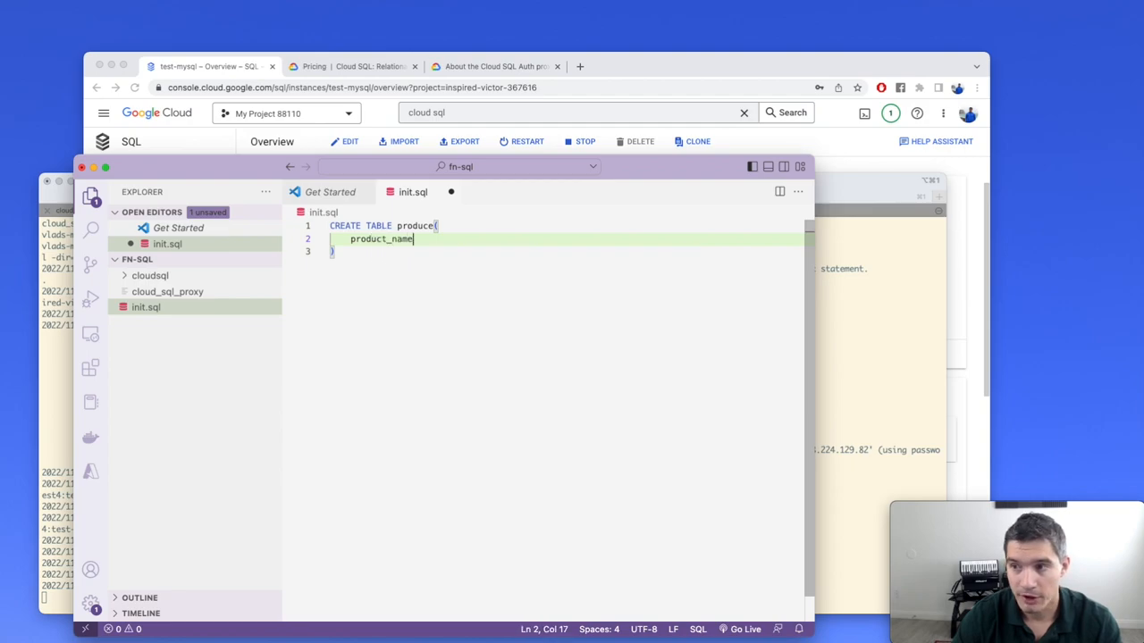
text(varchar())
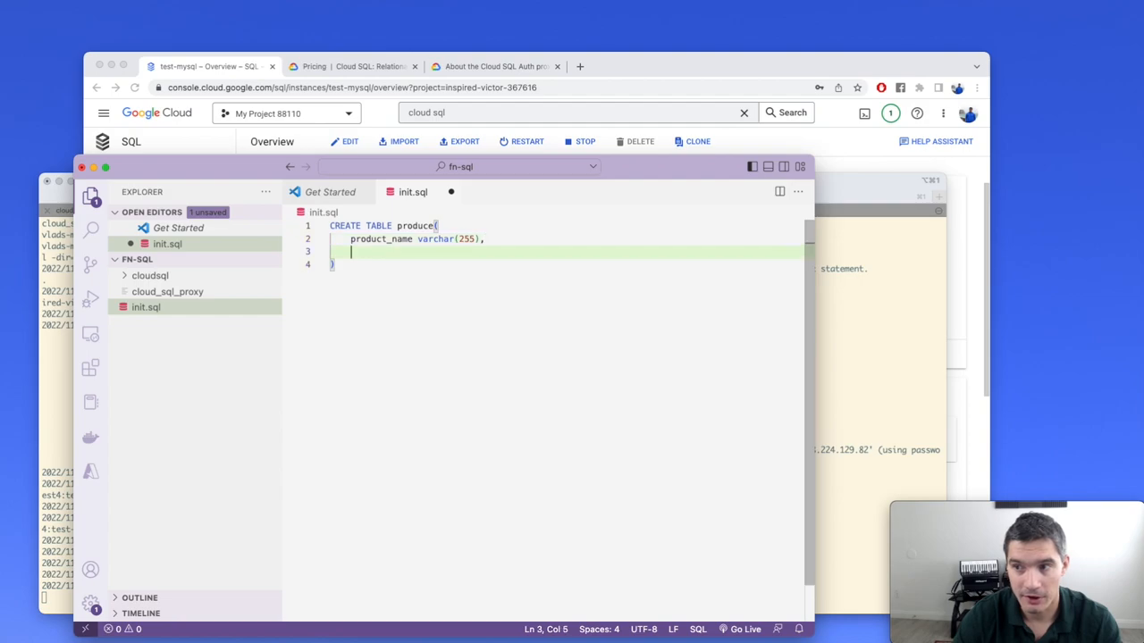
text(price dec)
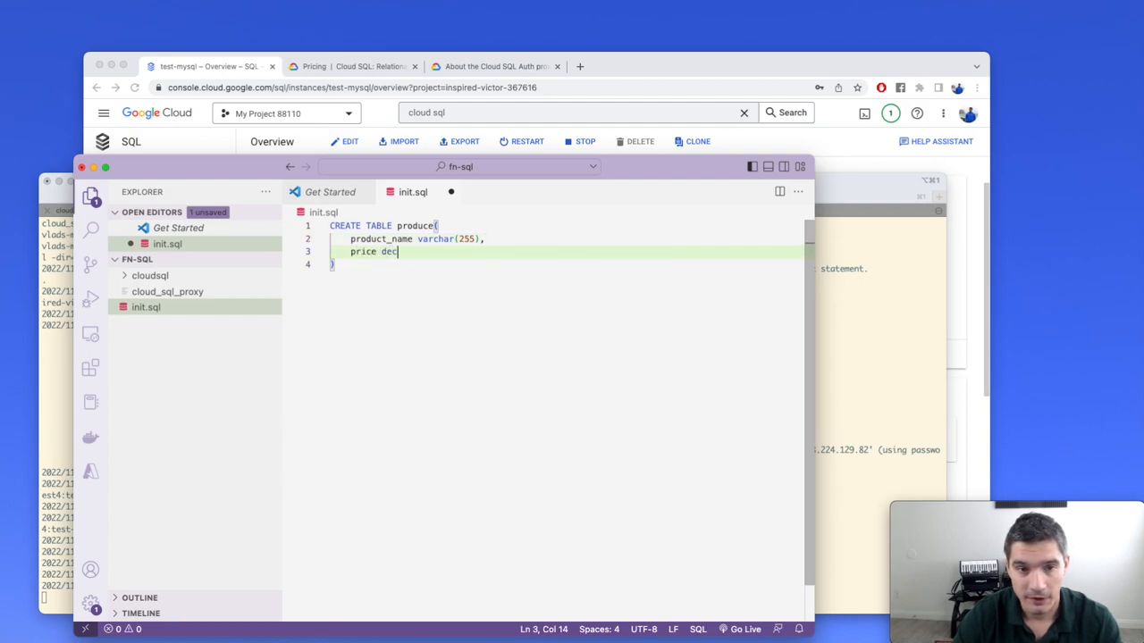
text(imal(6, 2)
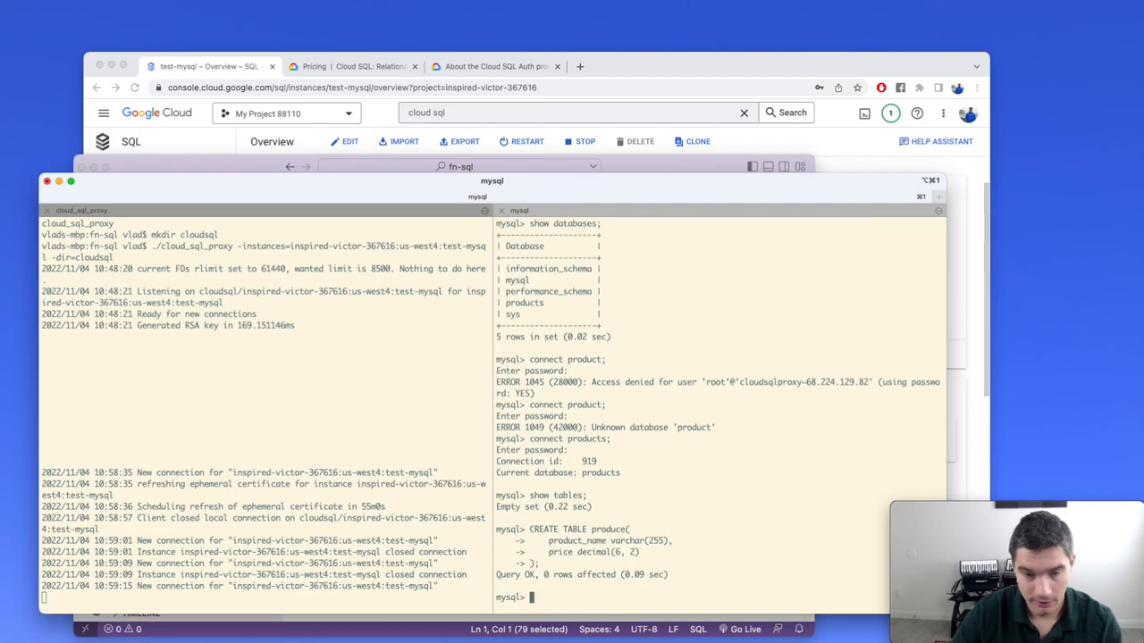
Step: Run show tables; to confirm the products database now contains the produce table
text(s)
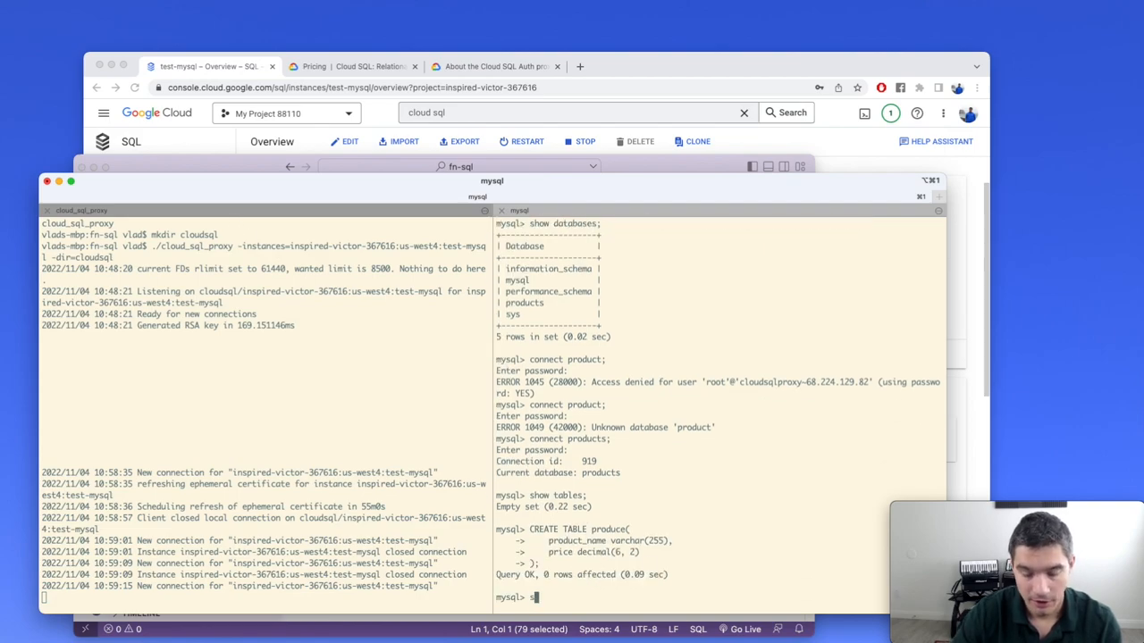
key(Return)
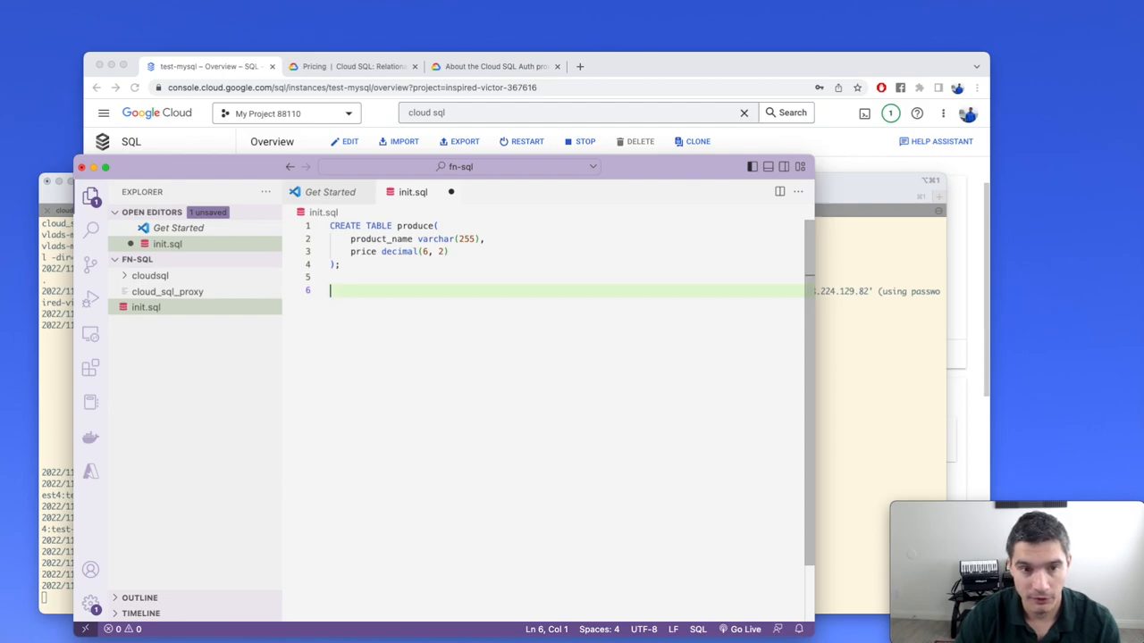
Step: Start INSERT INTO produce VALUES with ('apple', 1.85), ('avocado', 1.15)
text(INSERT INT)
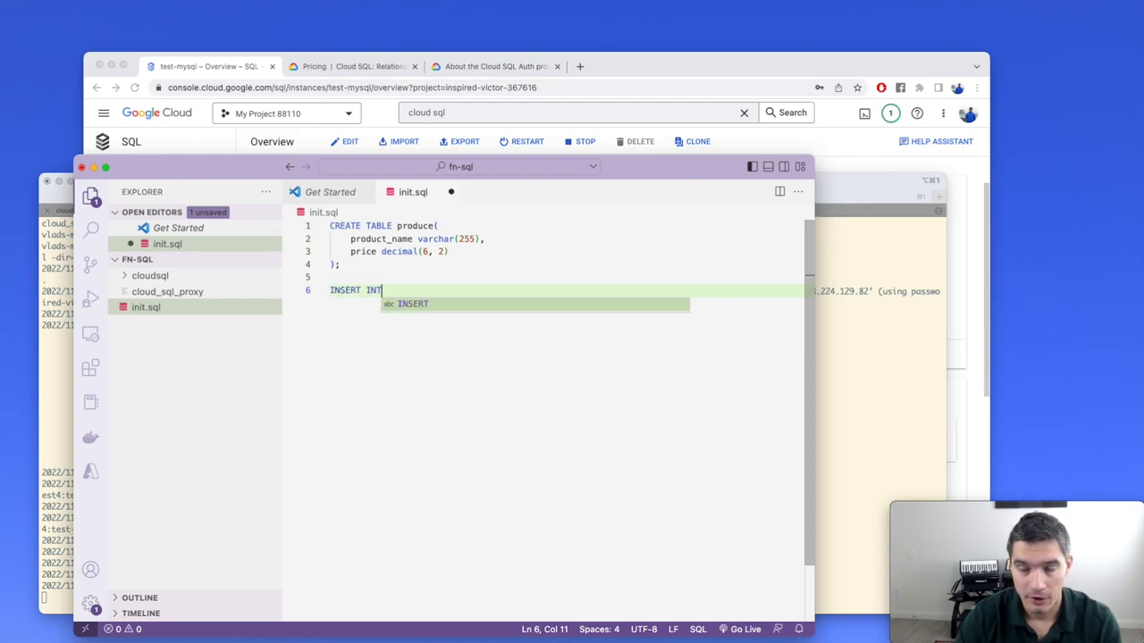
text(O produce VALUES)
text(()
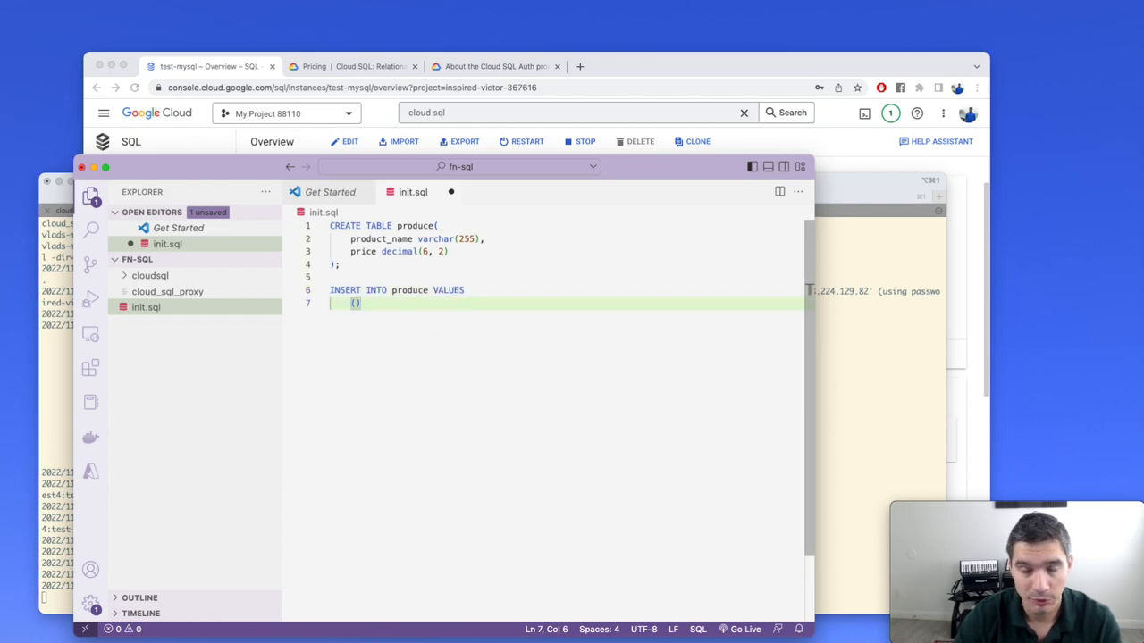
text('apple',)
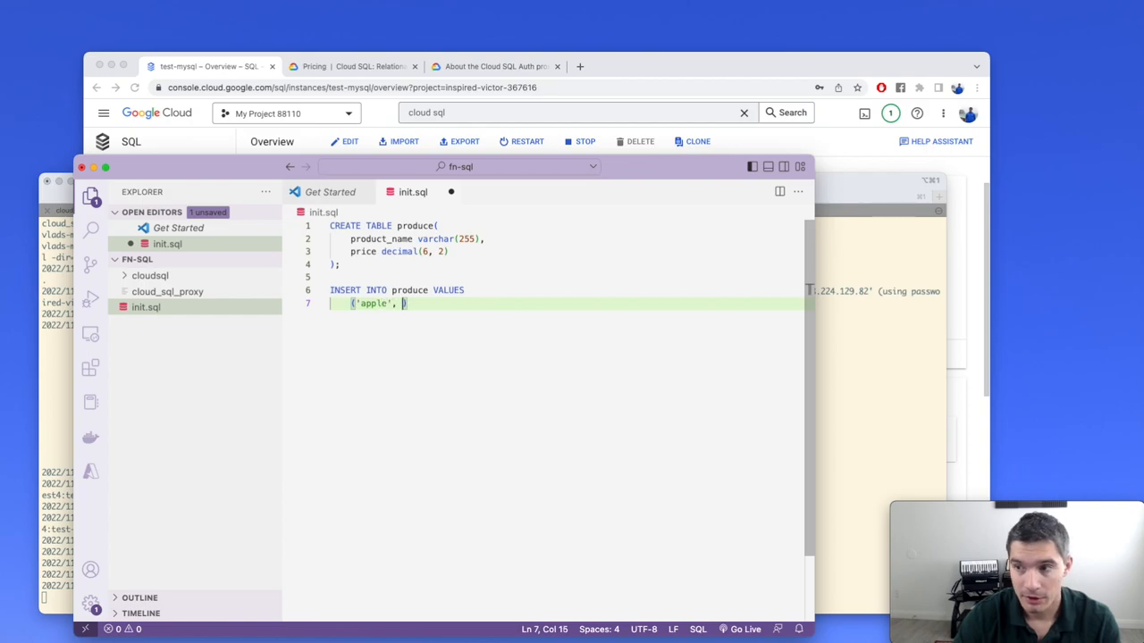
text(1.85))
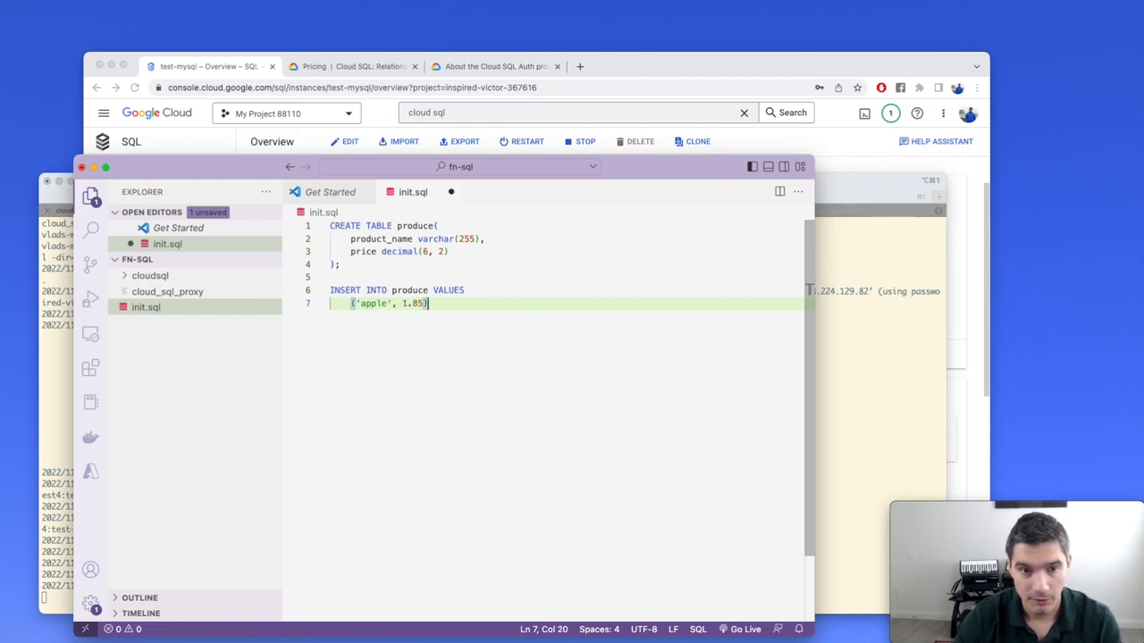
text(,)
text(('av)
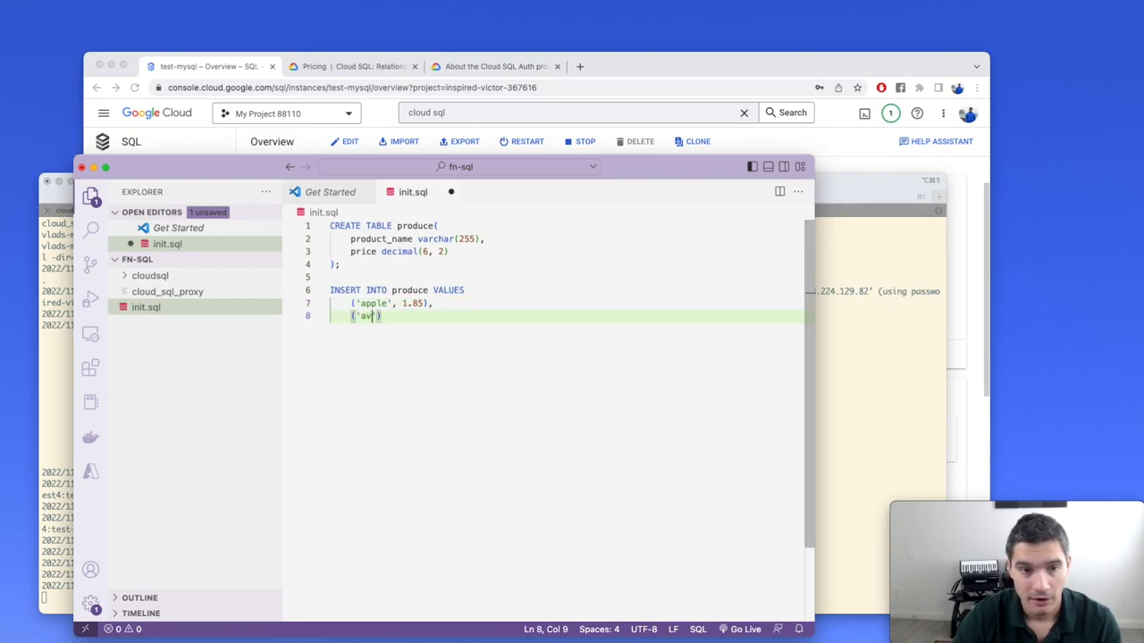
text(ocado)
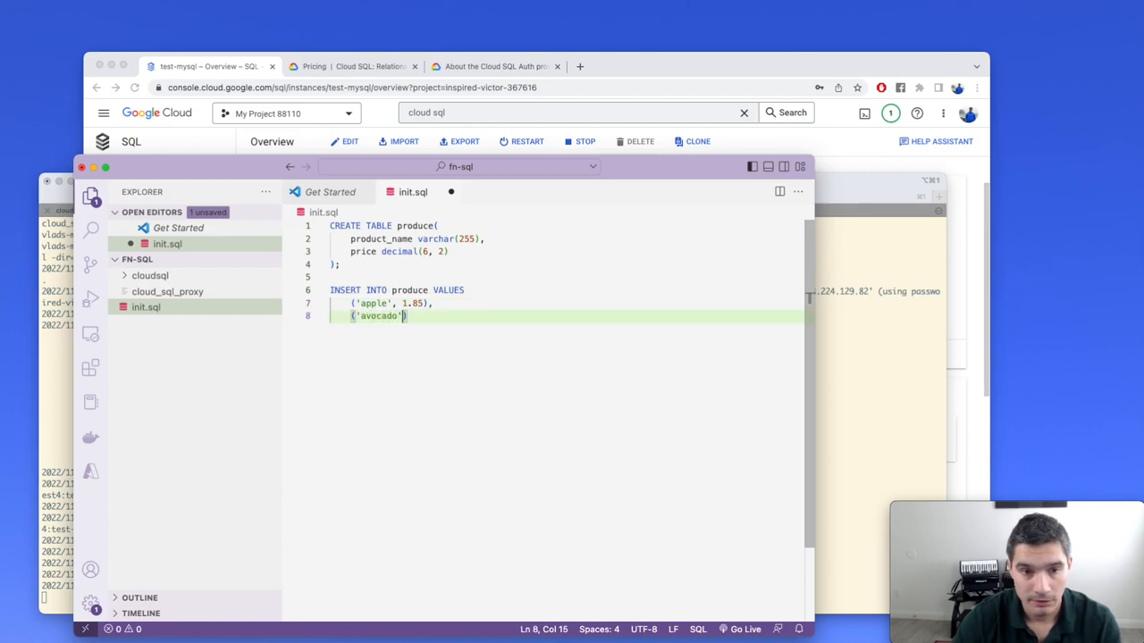
text(, 1.15))
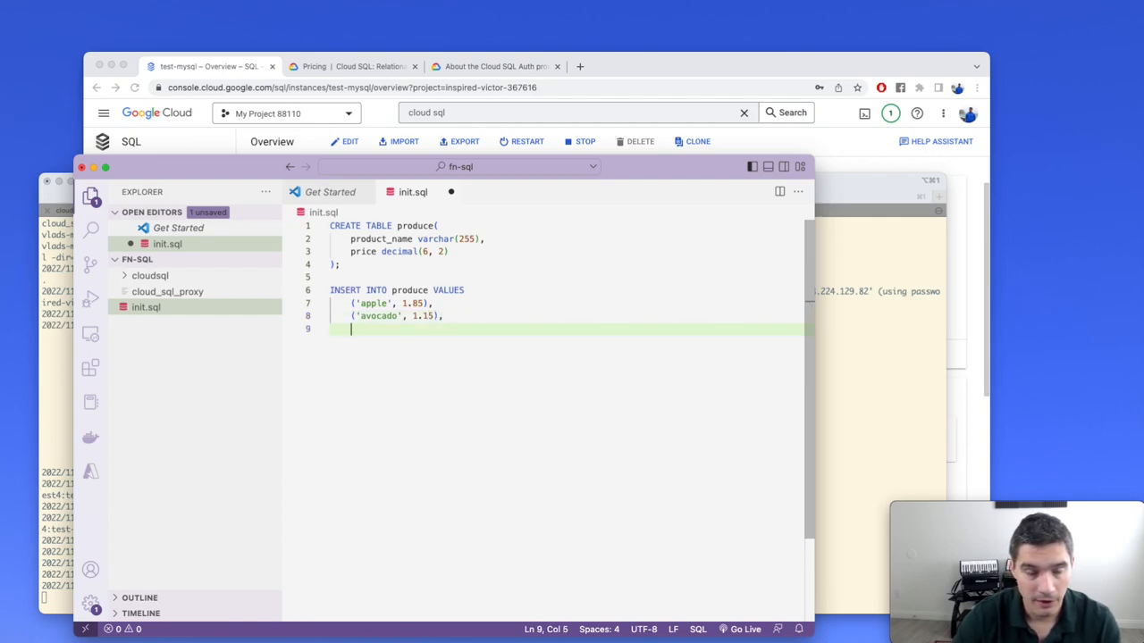
Step: Finish the insert with ('celery', 2.83), ('carrots', 0.80), ('banana', 0.60);
text(('ce'))
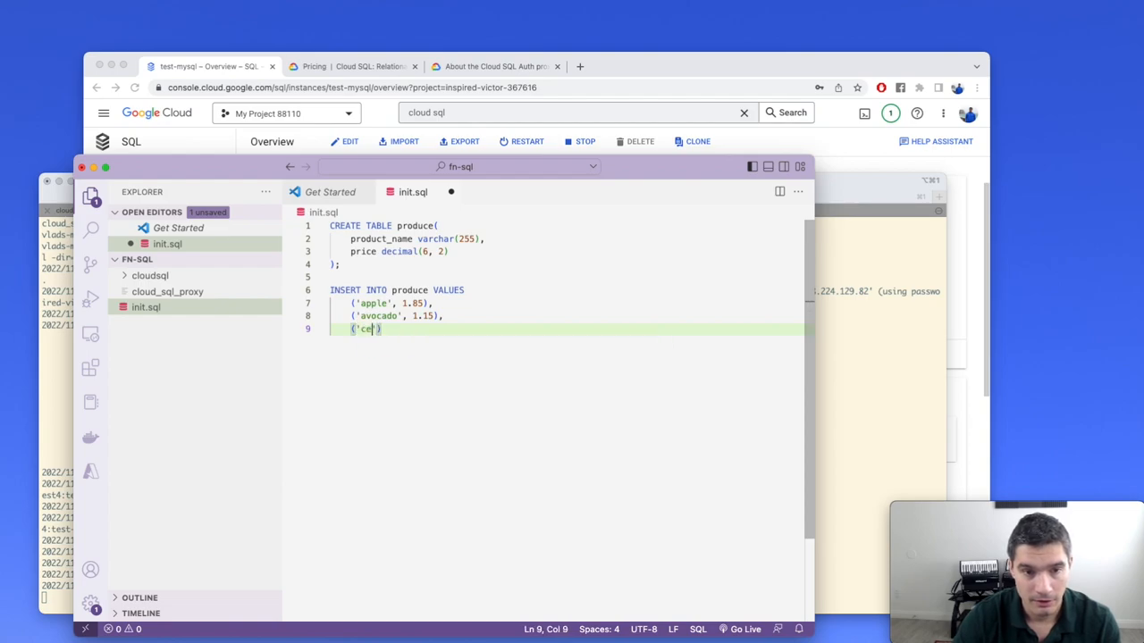
text(lery',)
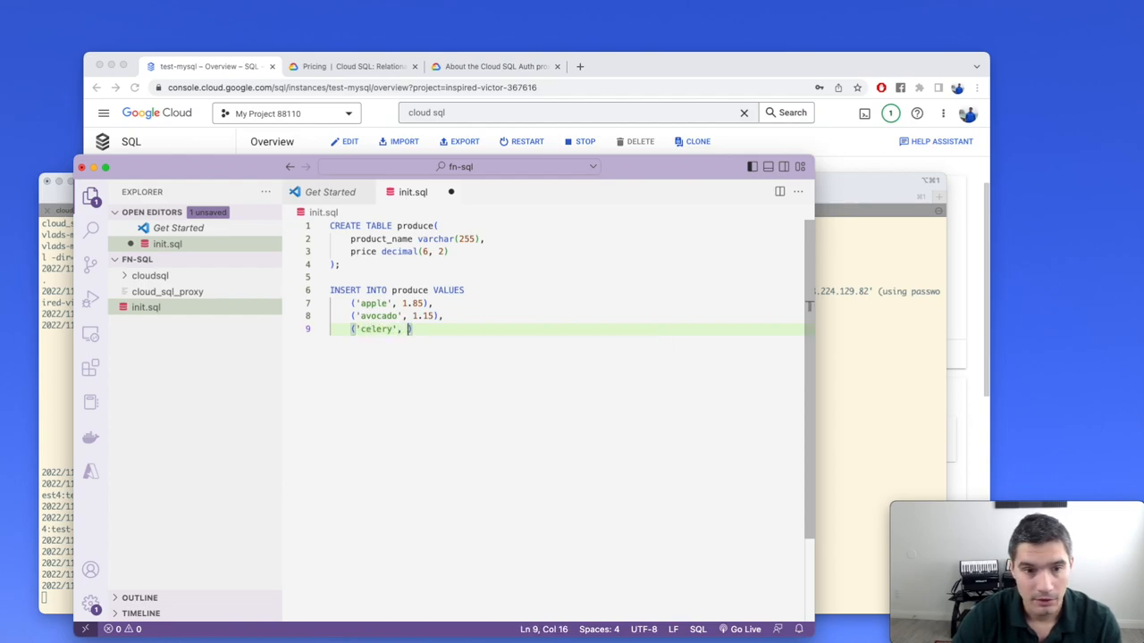
text(2.83))
text(()
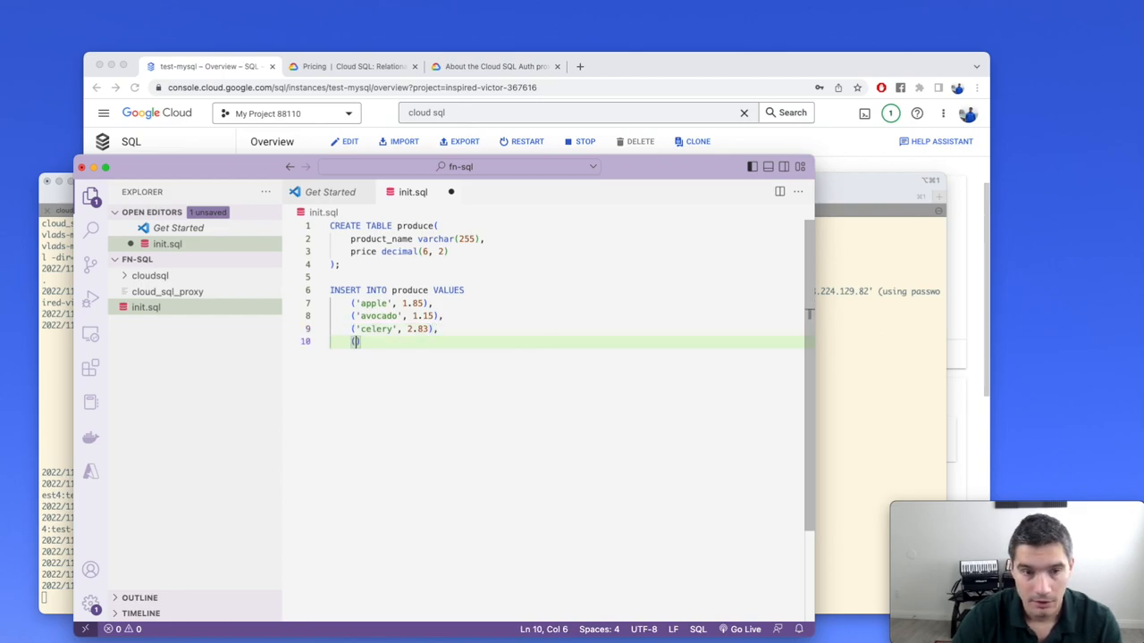
text('carrots'))
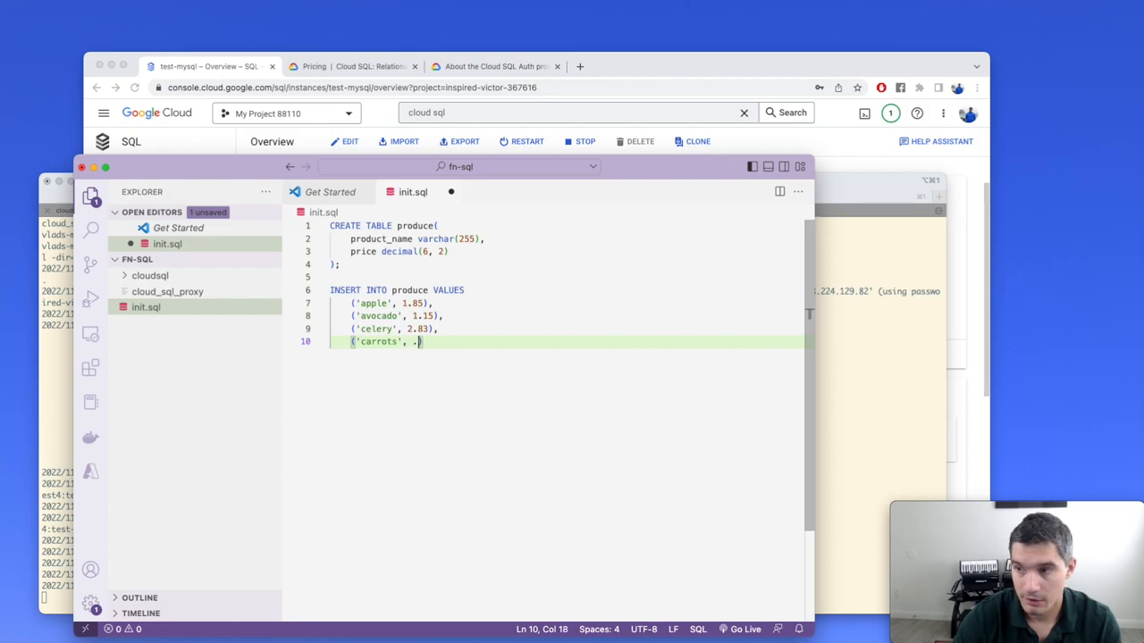
text(0.80))
text(('banana', 0.06)
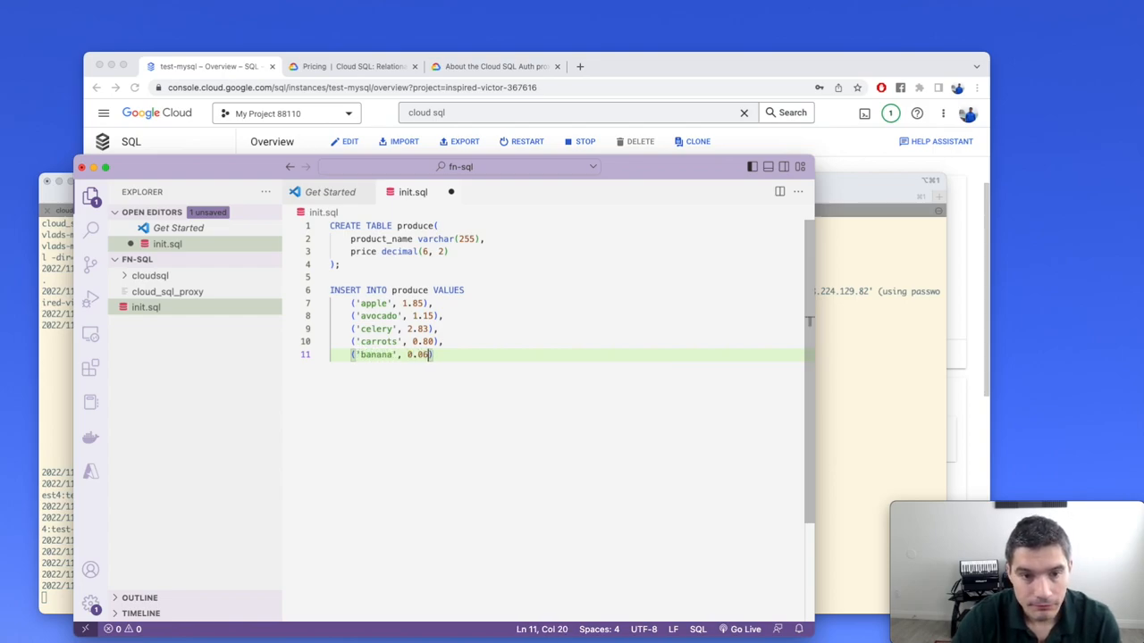
text(0);)
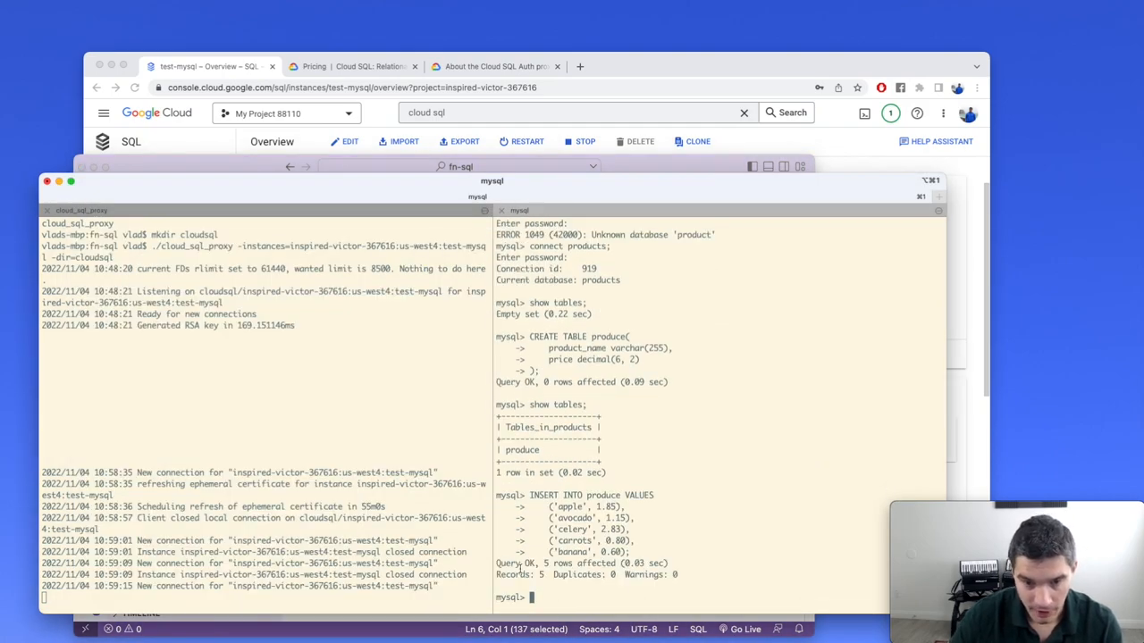
Step: Run select * from produce; to list the five inserted rows with their prices
text(select * from produce;)
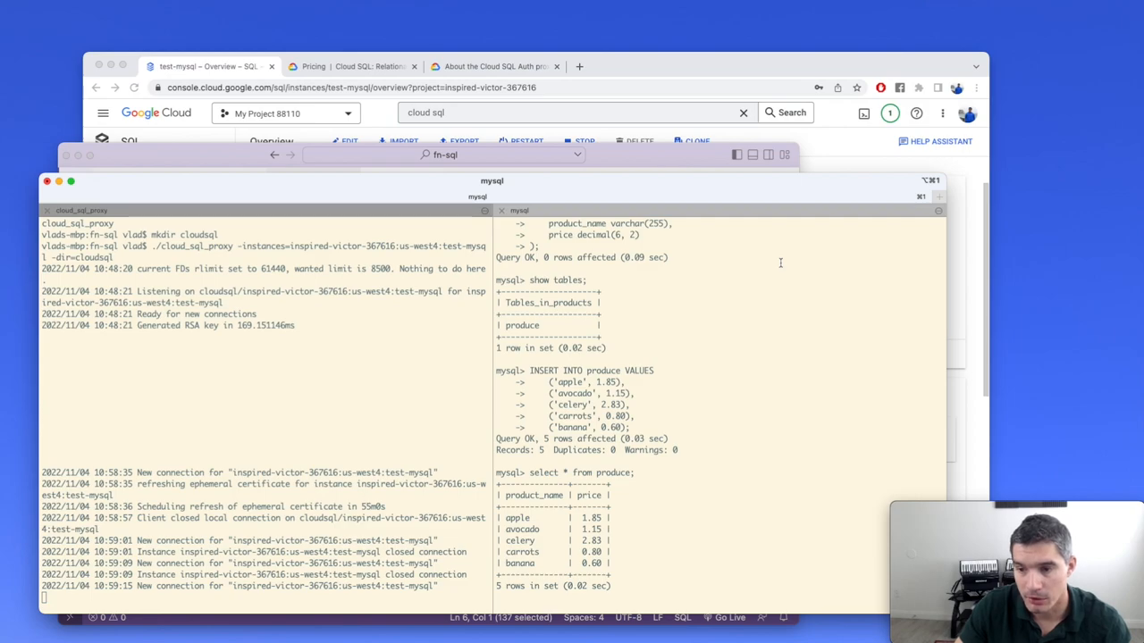
mouse_move(702, 214)
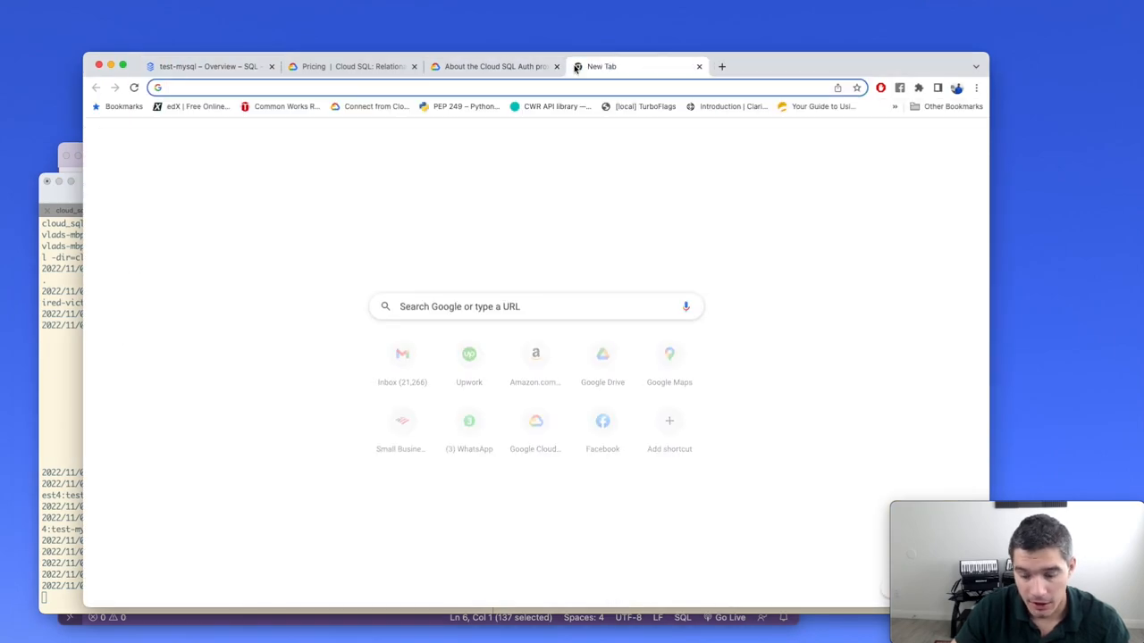
Step: Search the web for pymysql and read the PyPI page's Installation and connection Example sections
text(pymysql)
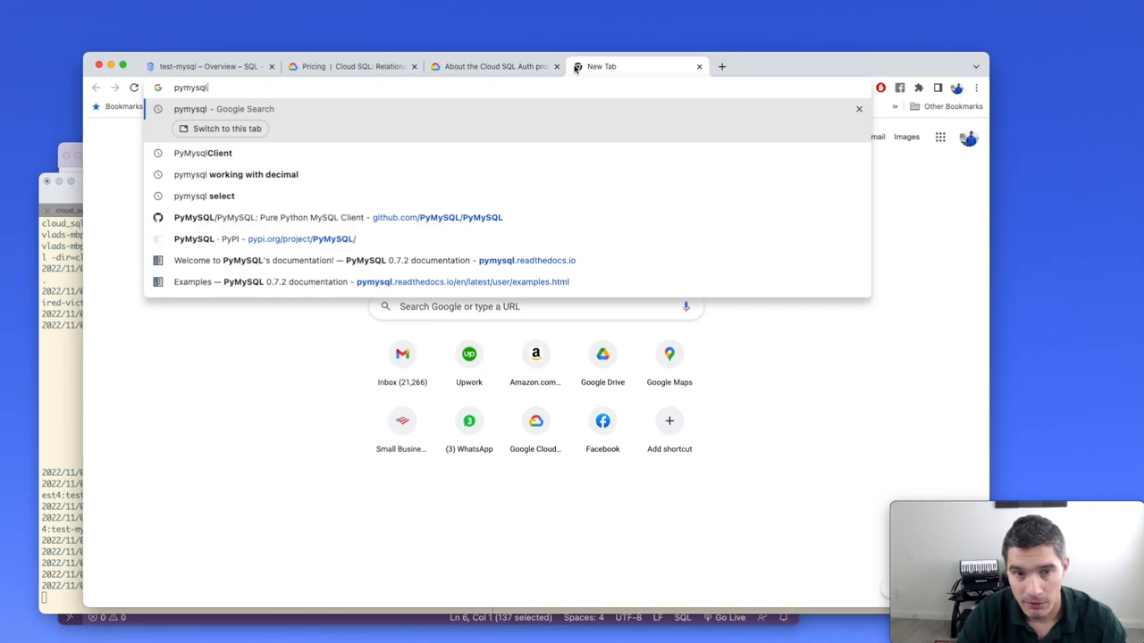
key(Return)
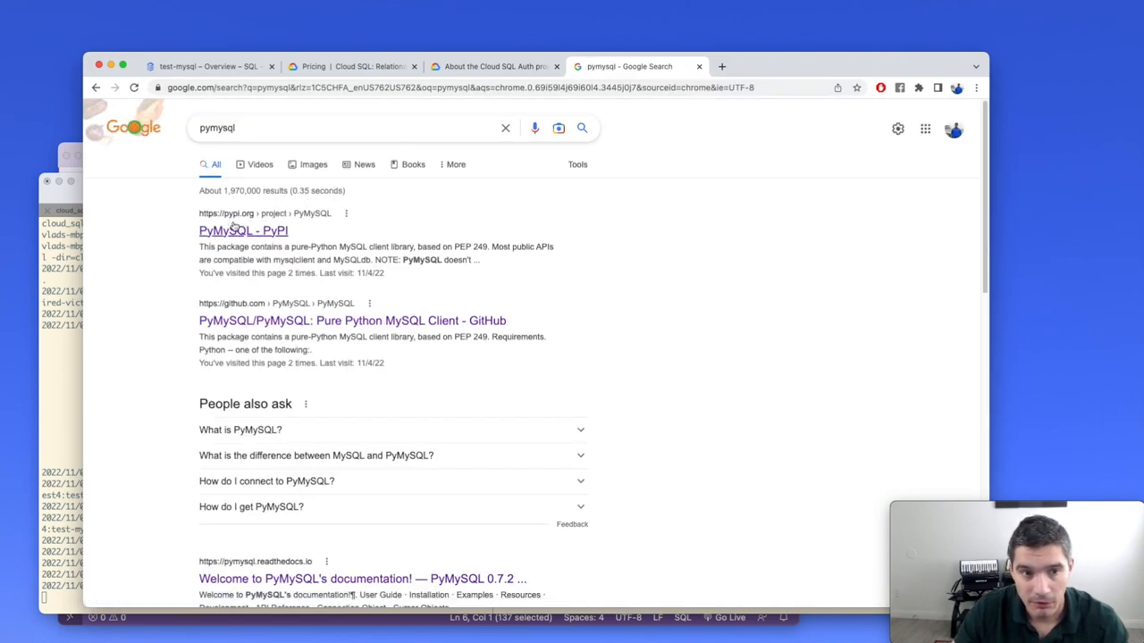
mouse_move(243, 230)
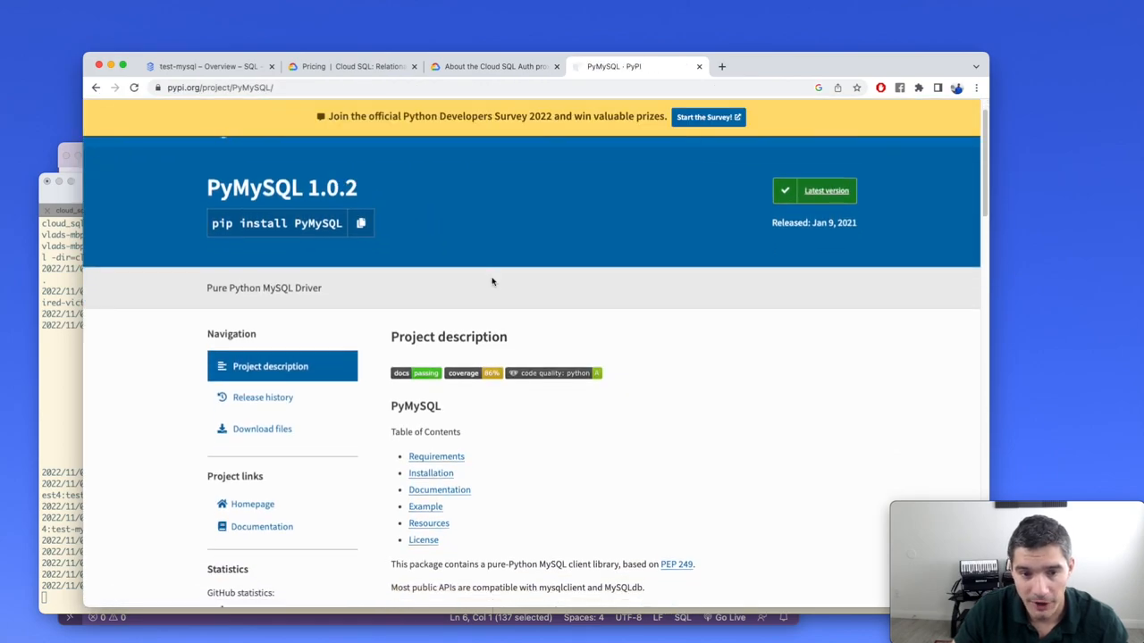
scroll(down, 3)
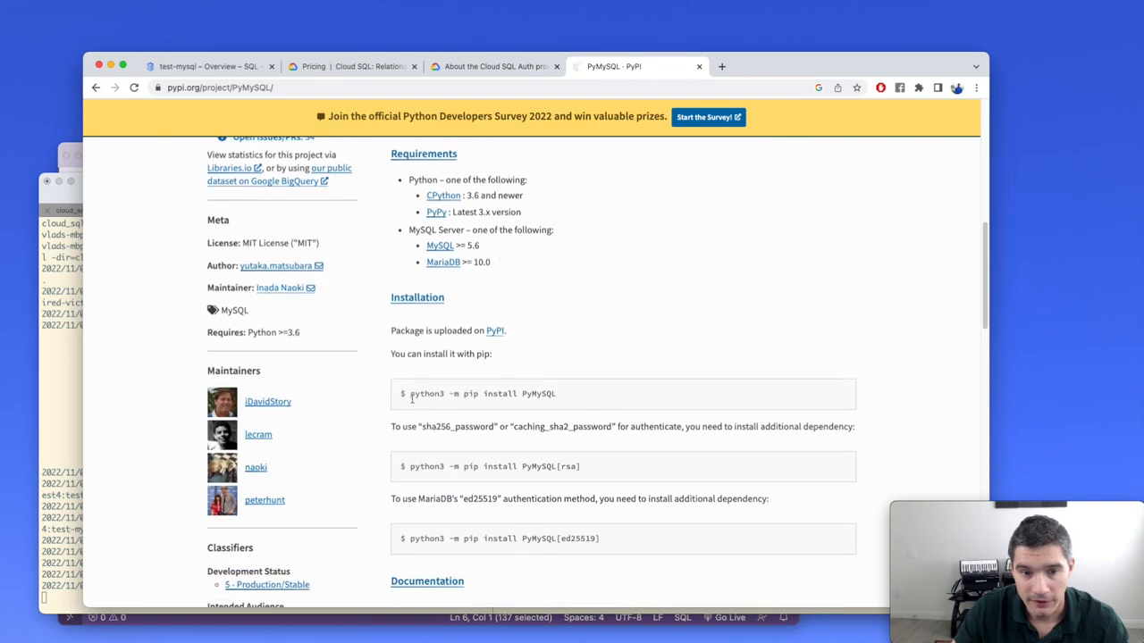
scroll(down, 3)
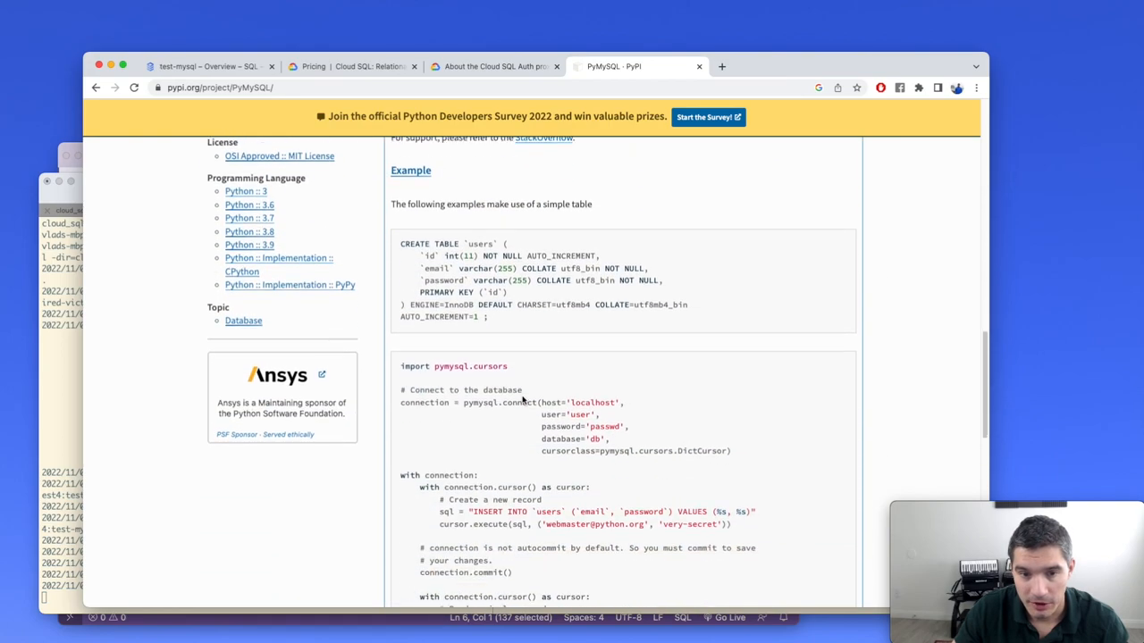
scroll(down, 3)
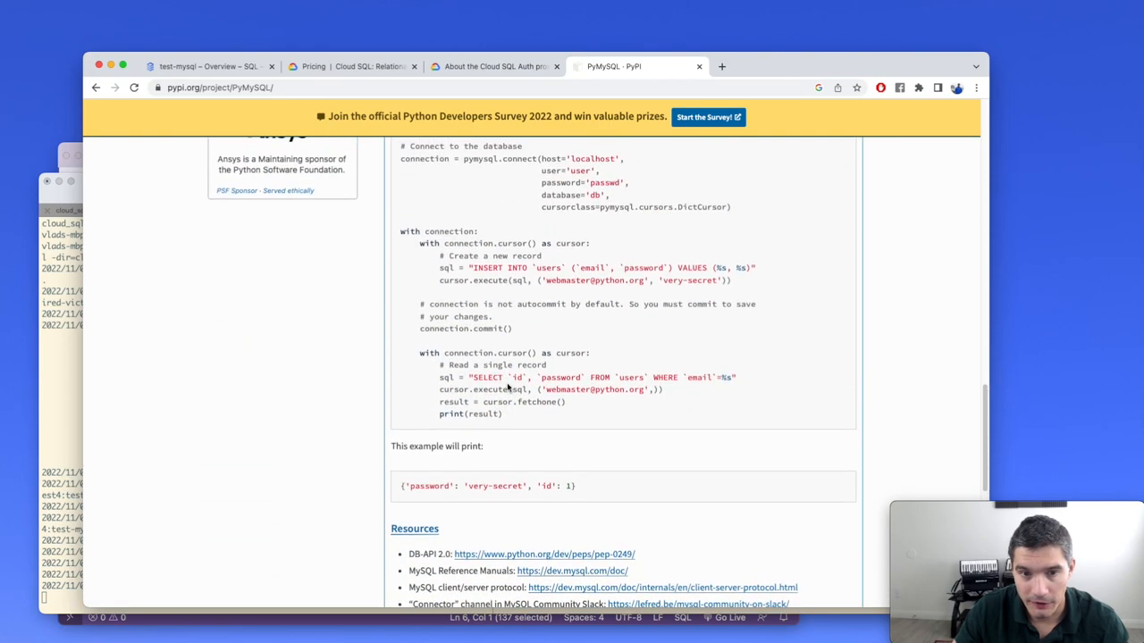
scroll(up, 3)
text(req)
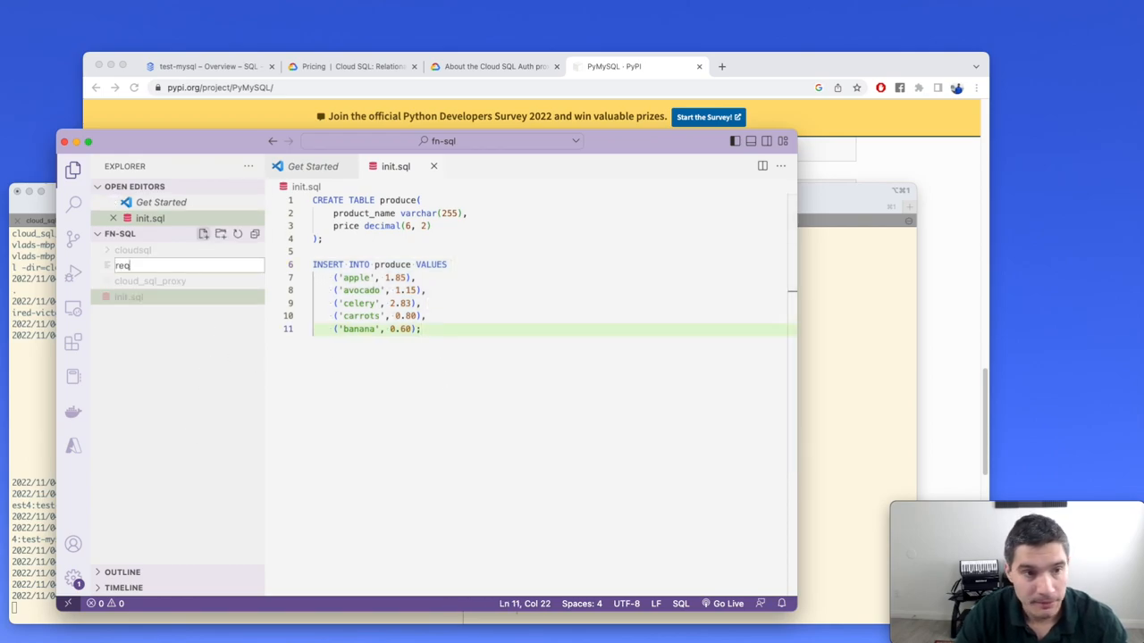
Step: Create requirements.txt in fn-sql listing PyMySQL, then bring up the integrated terminal
text(uirement)
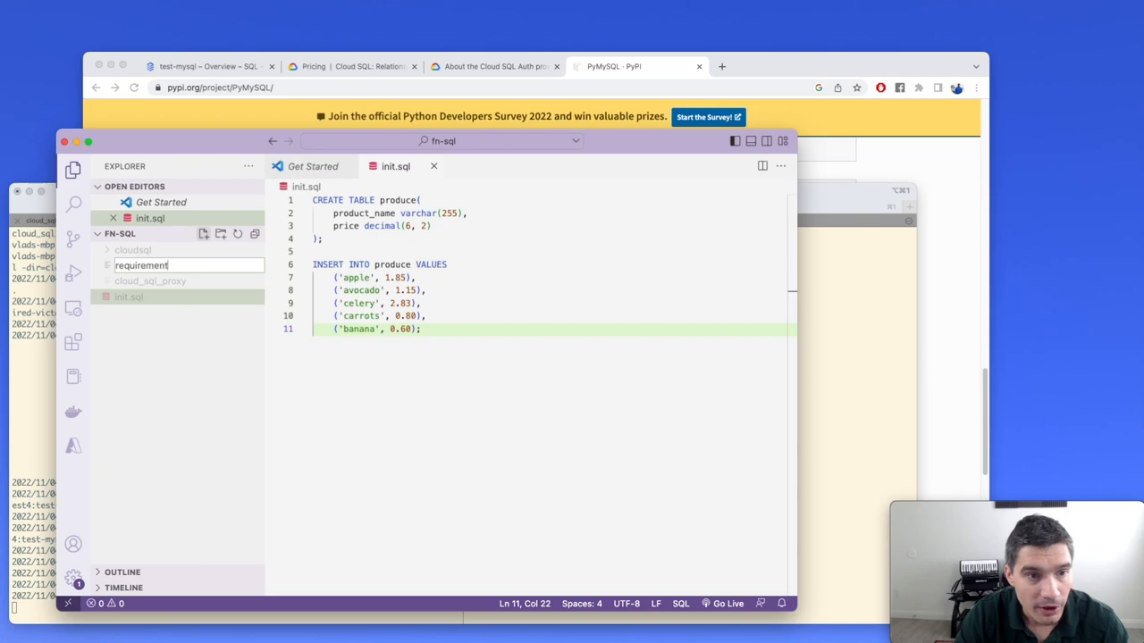
key(Return)
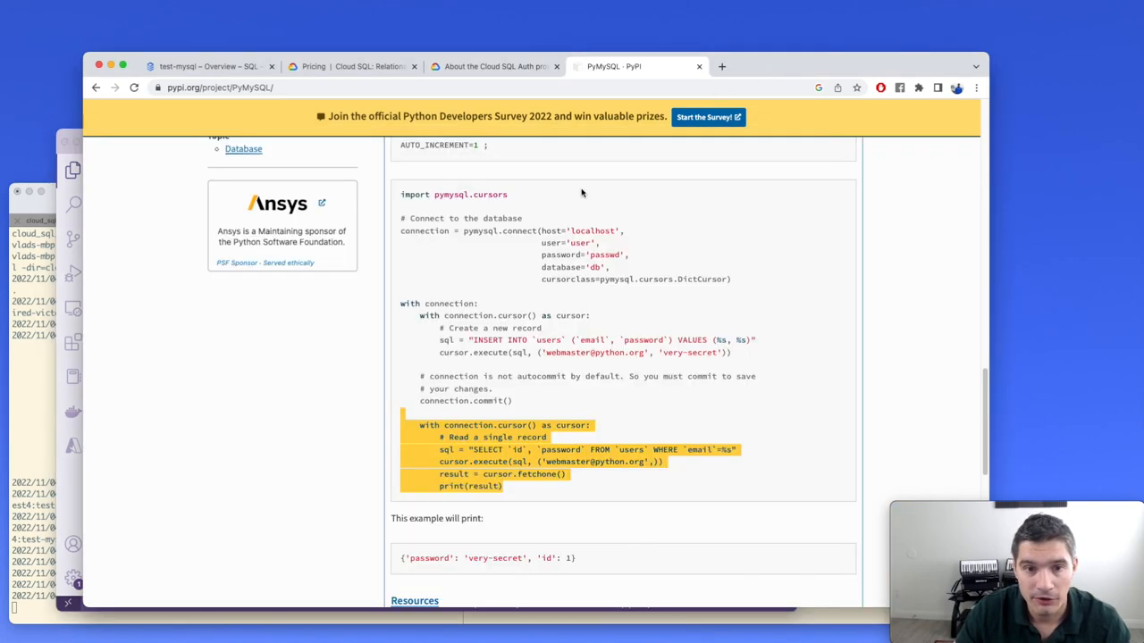
scroll(up, 3)
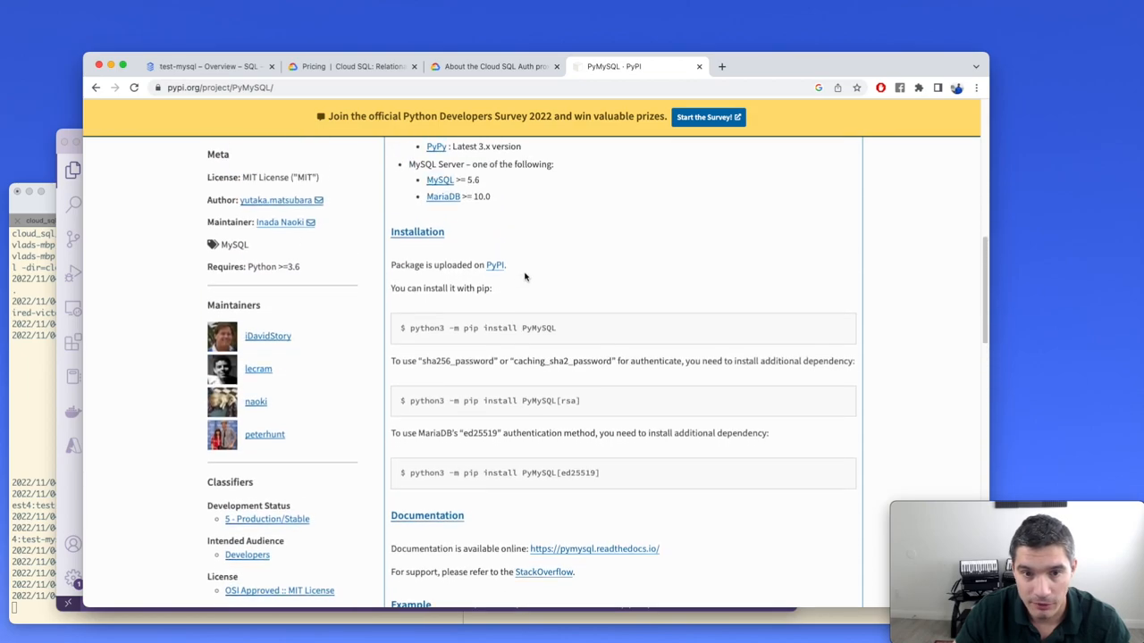
scroll(up, 3)
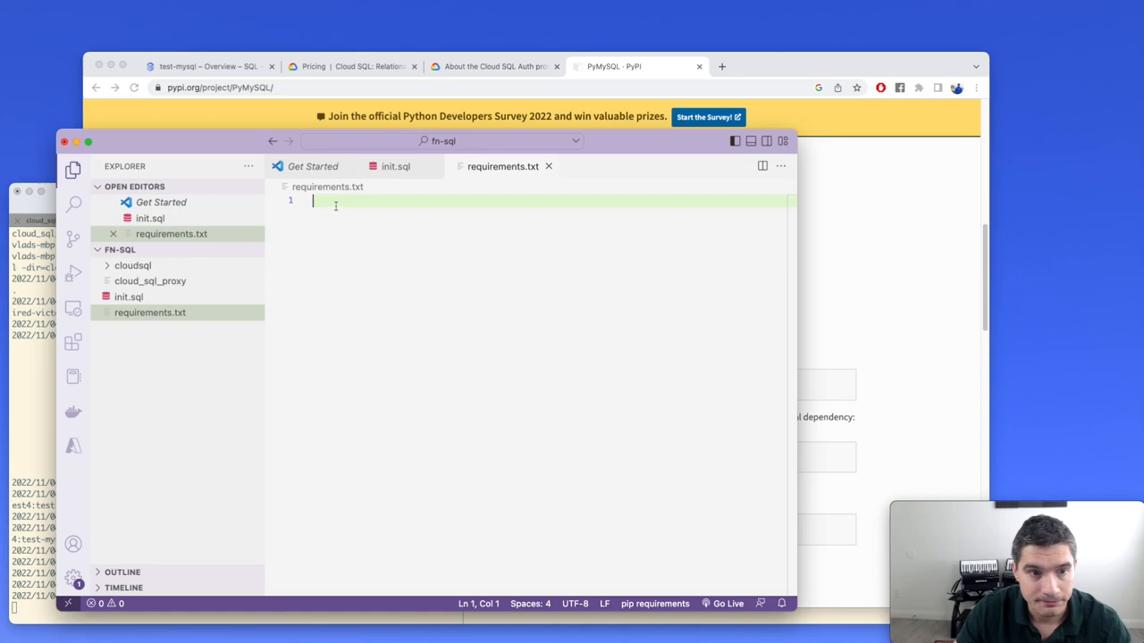
text(PyMySQL)
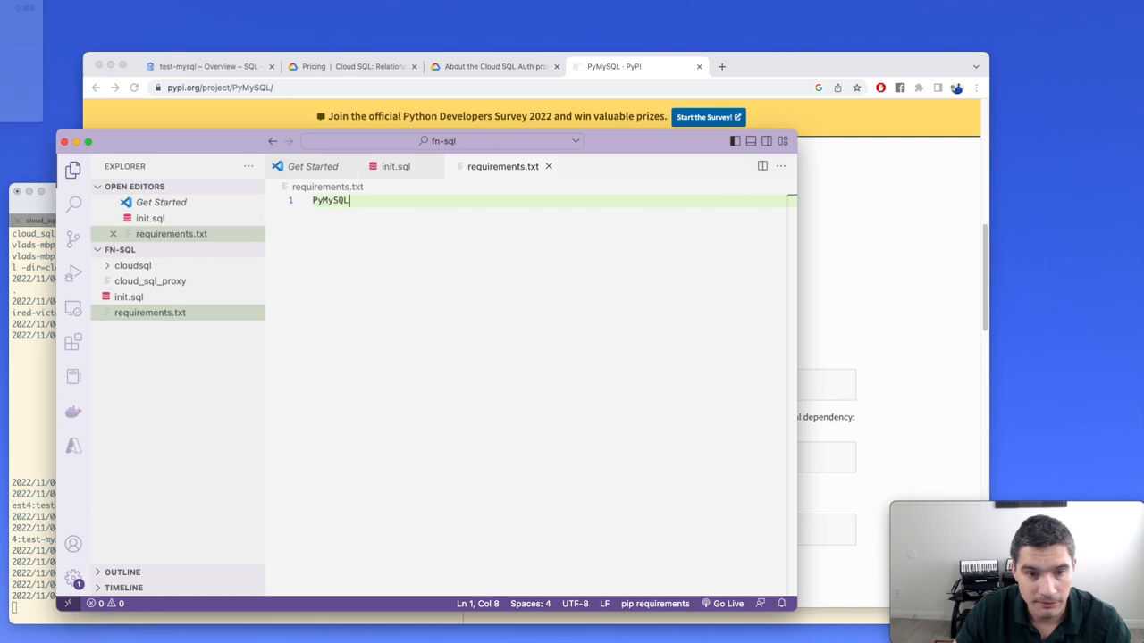
click(493, 400)
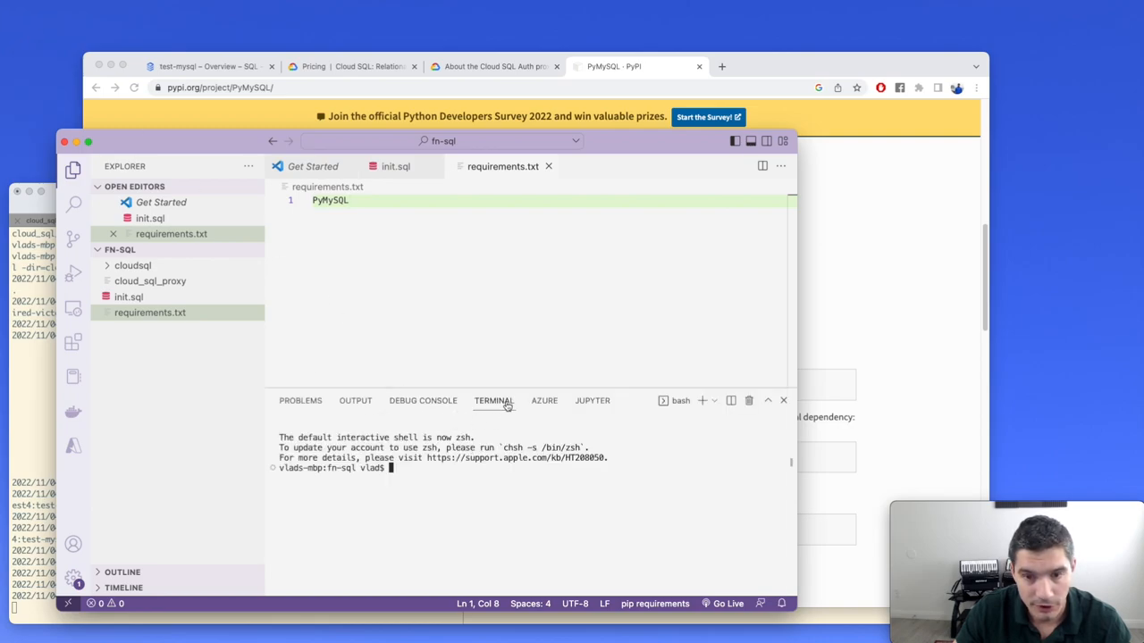
Step: Create the my_env virtual environment with python3 -m venv my_env
text(python3)
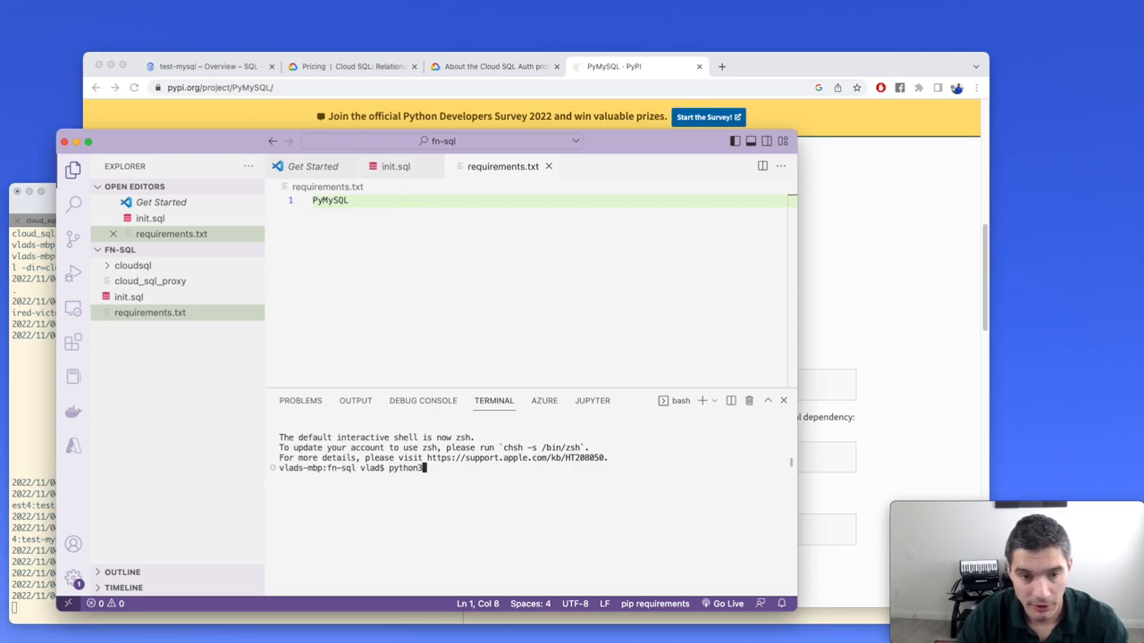
key(Backspace)
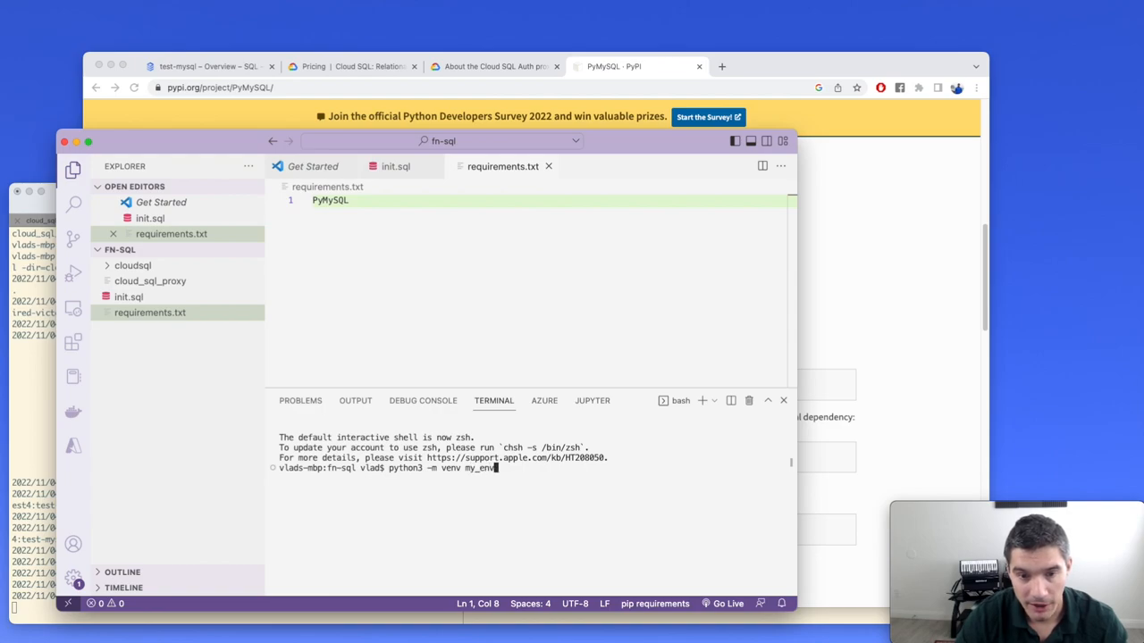
key(Return)
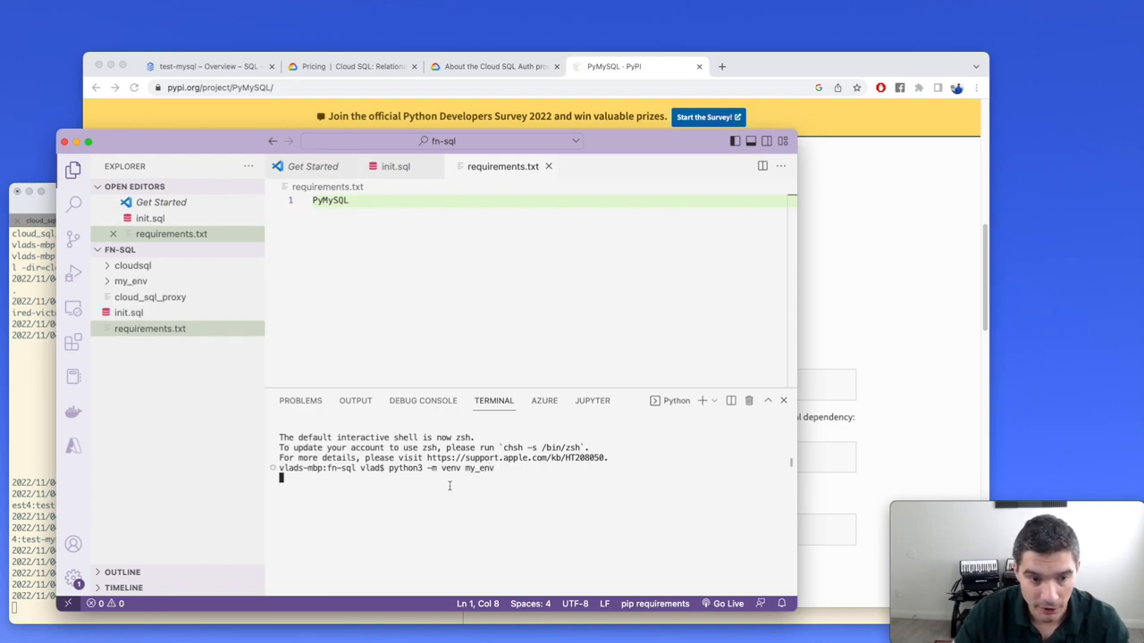
mouse_move(391, 485)
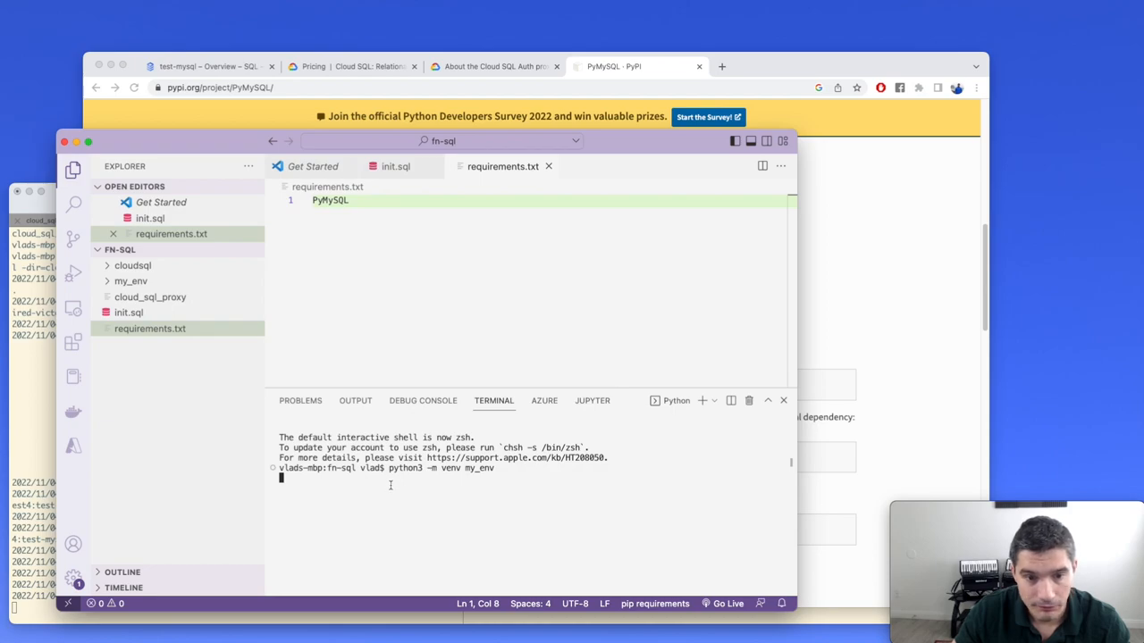
key(Return)
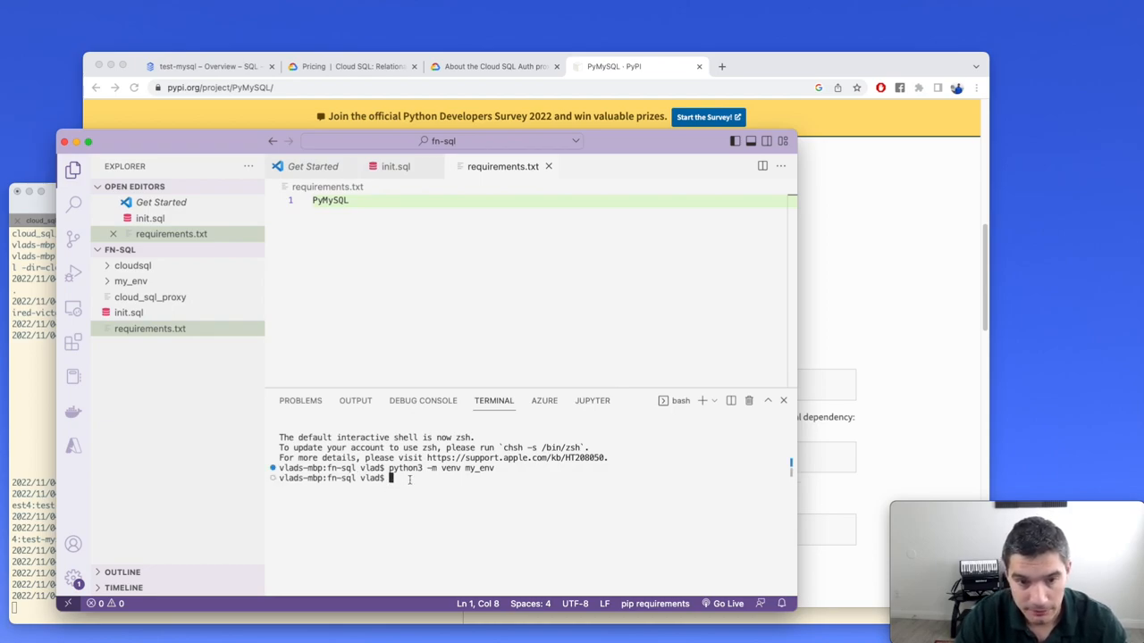
Step: Install the requirements.txt packages (PyMySQL) with my_env/bin/pip install -r
text(my_env/bin/pip)
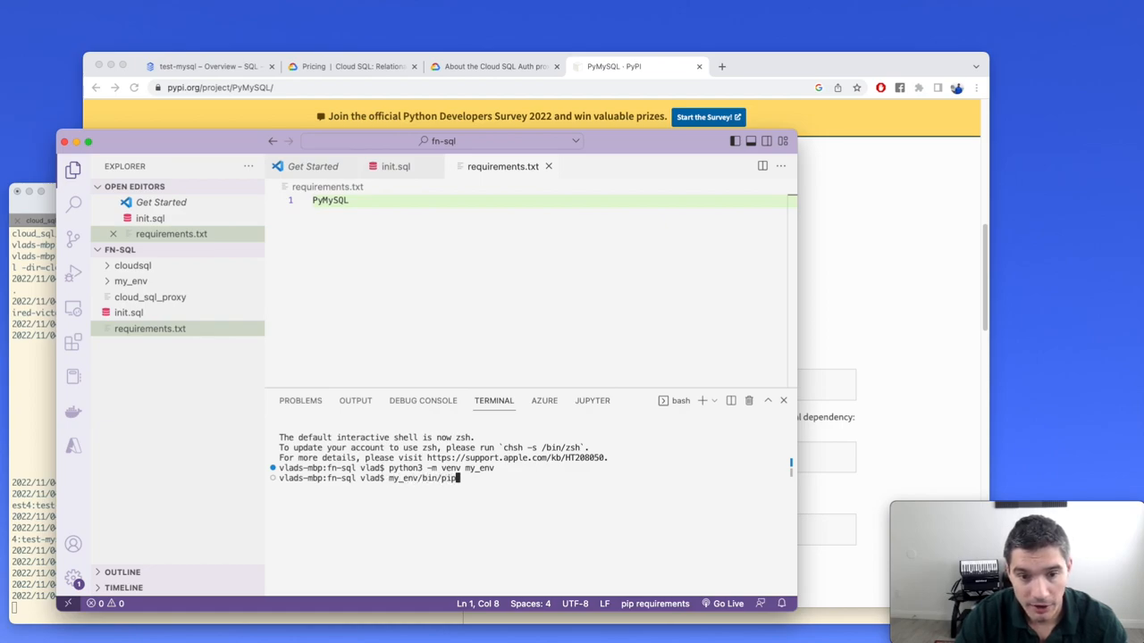
text(install)
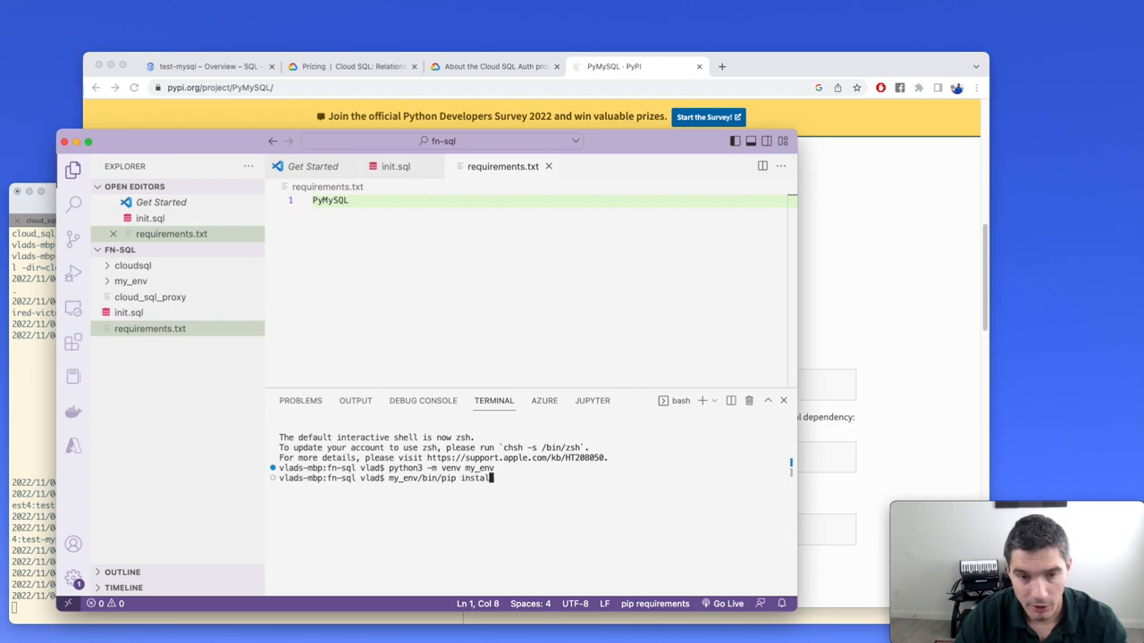
text(-r)
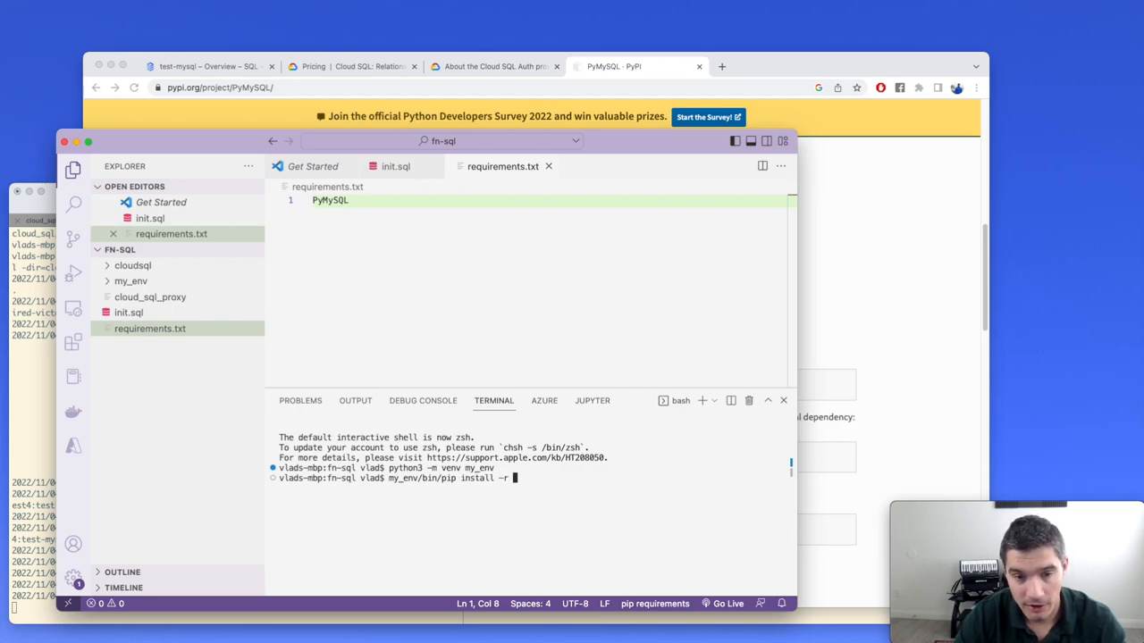
text(reu)
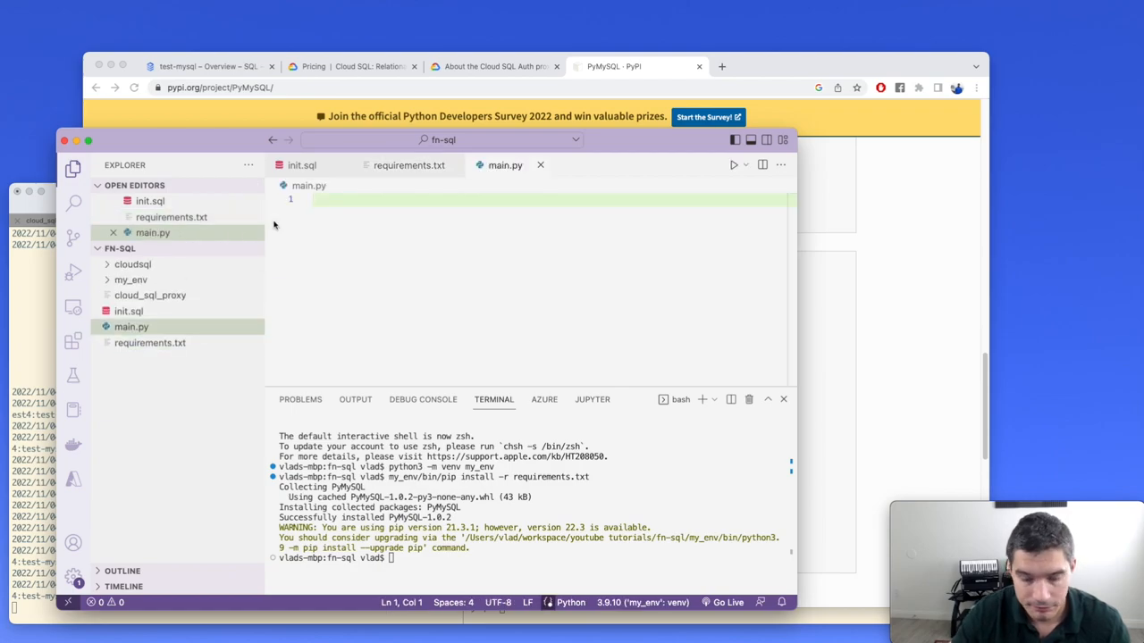
Step: Write main.py with import pymysql and an if __name__ == "__main__" block around the connect example
text(if __name__ == "_)
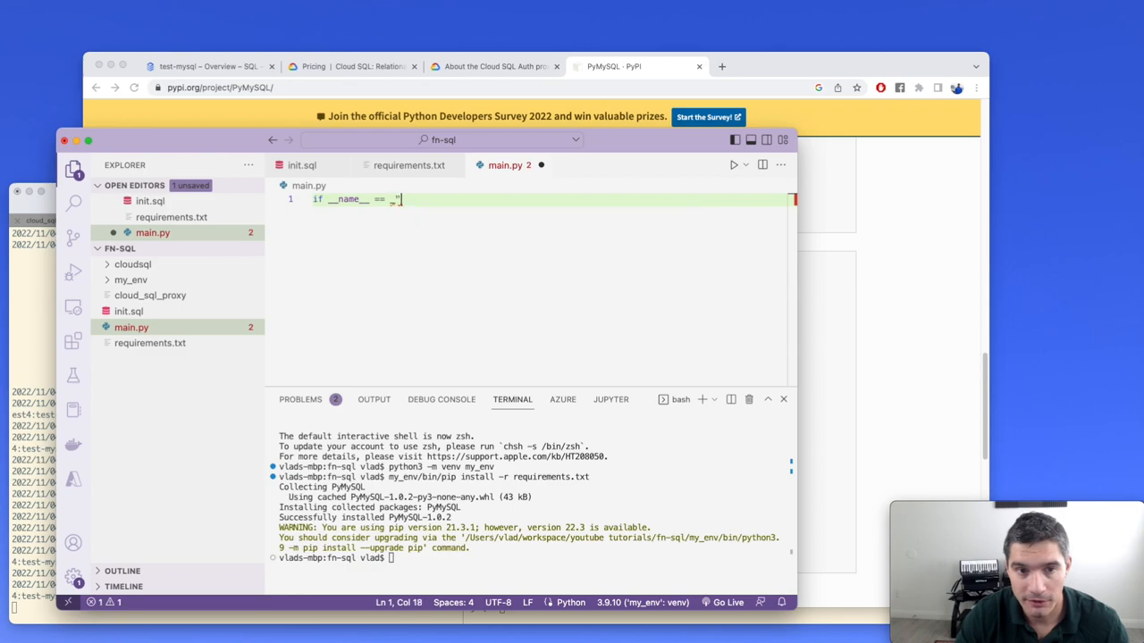
text(__main__)
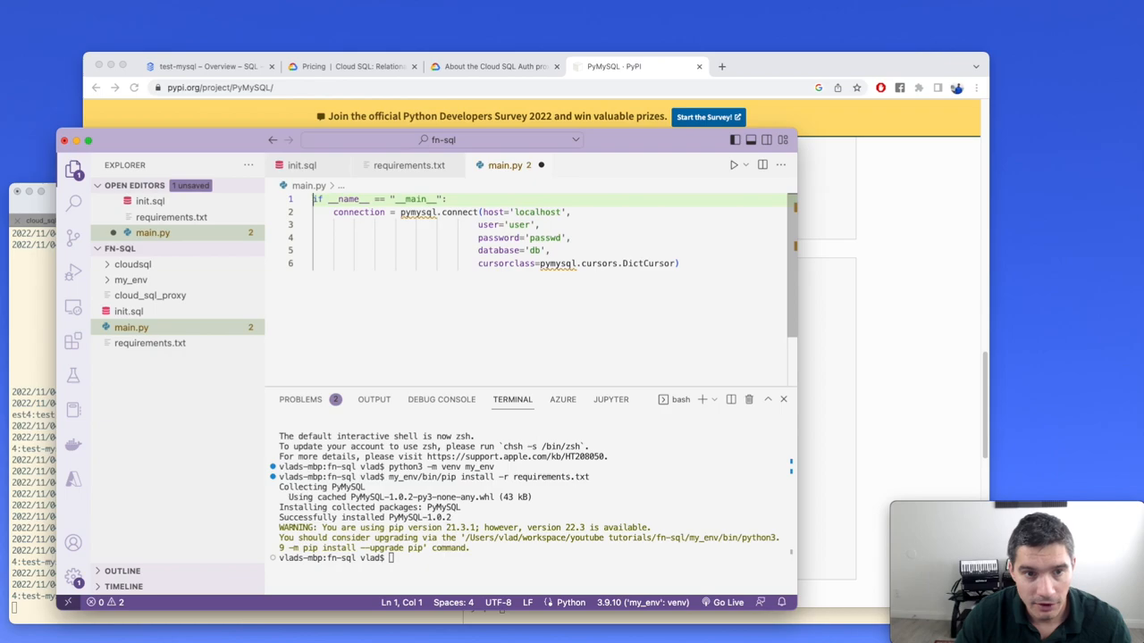
text(import pymysql)
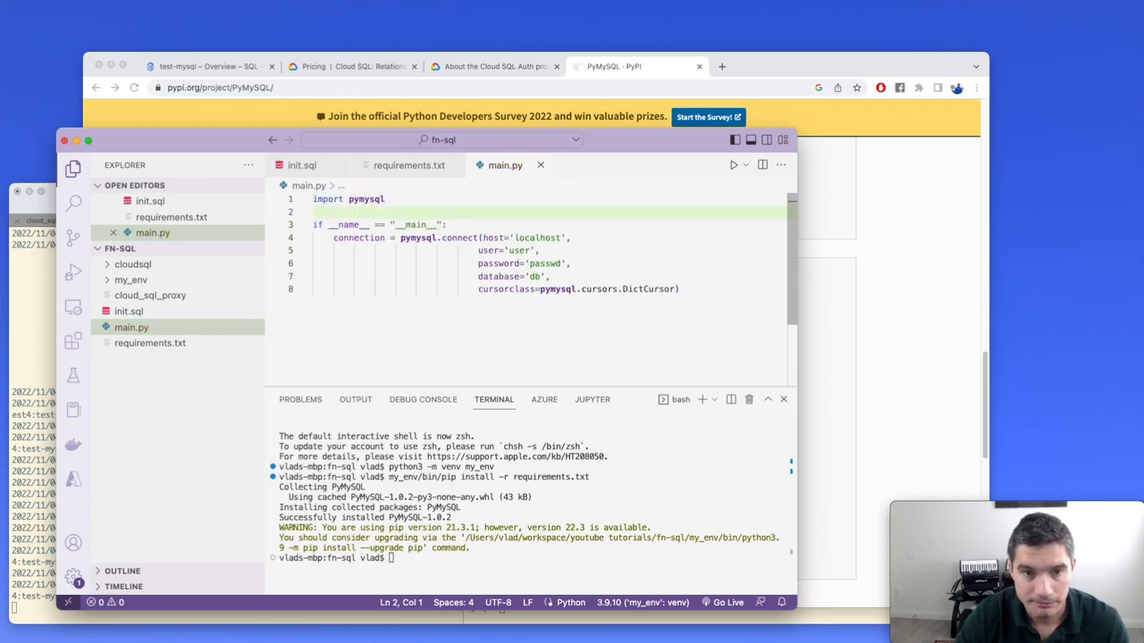
Step: Rename the connect call's host argument to unix_socket
click(496, 238)
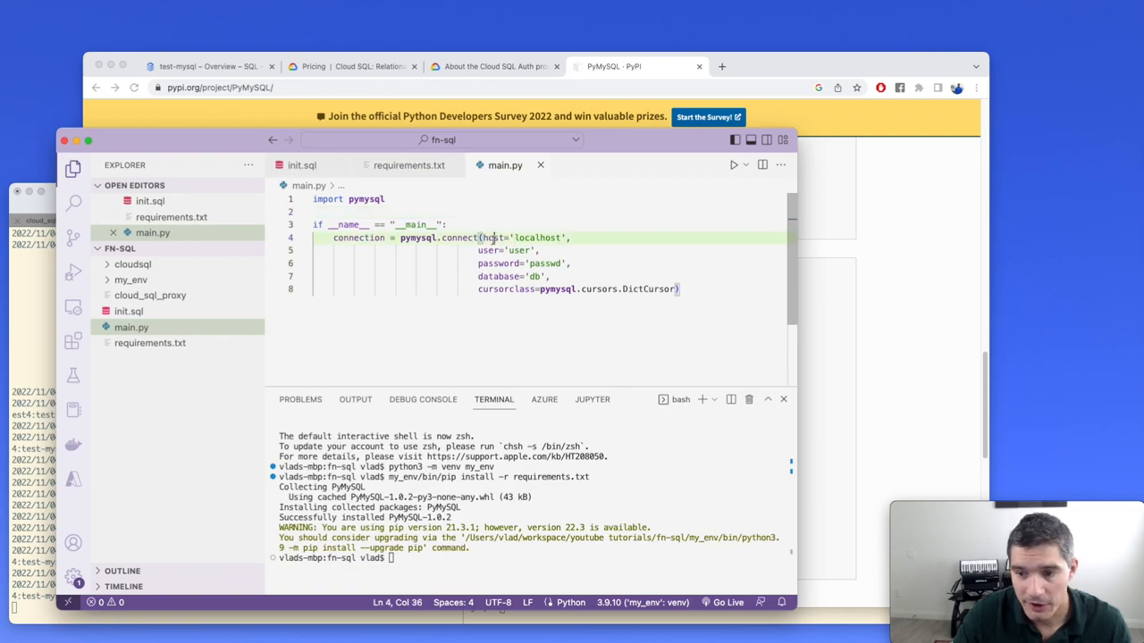
double_click(492, 238)
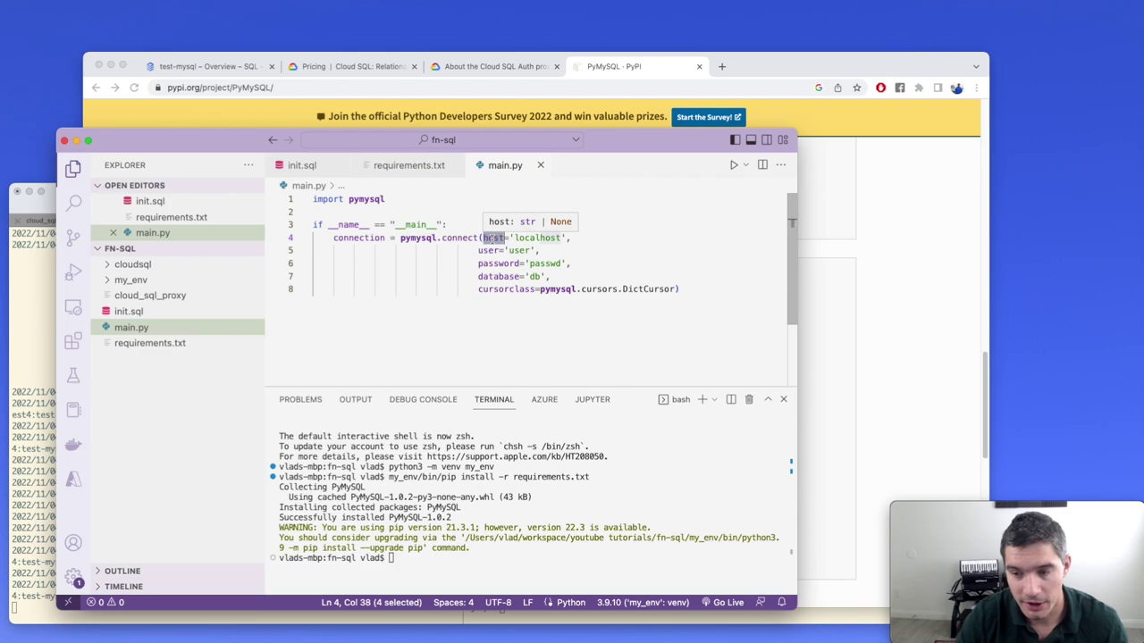
text(unix_socke)
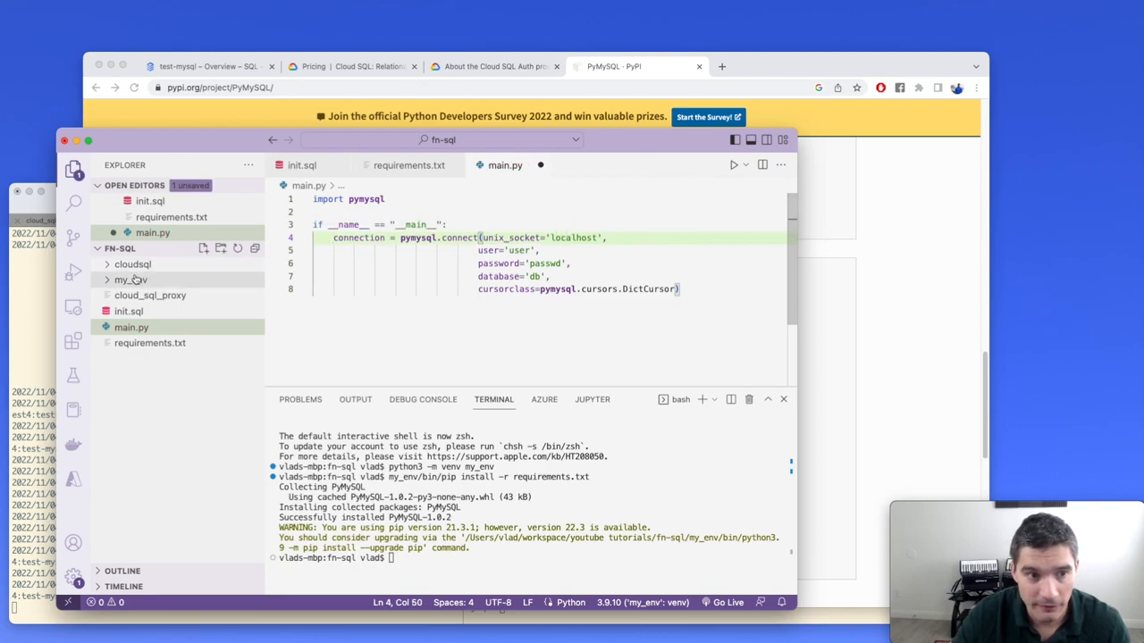
Step: Set the connection's user to root and database to products, then return to the PyPI example
click(132, 263)
text(cloudsql/inspired-victor-367616:us-west4:test-mysql)
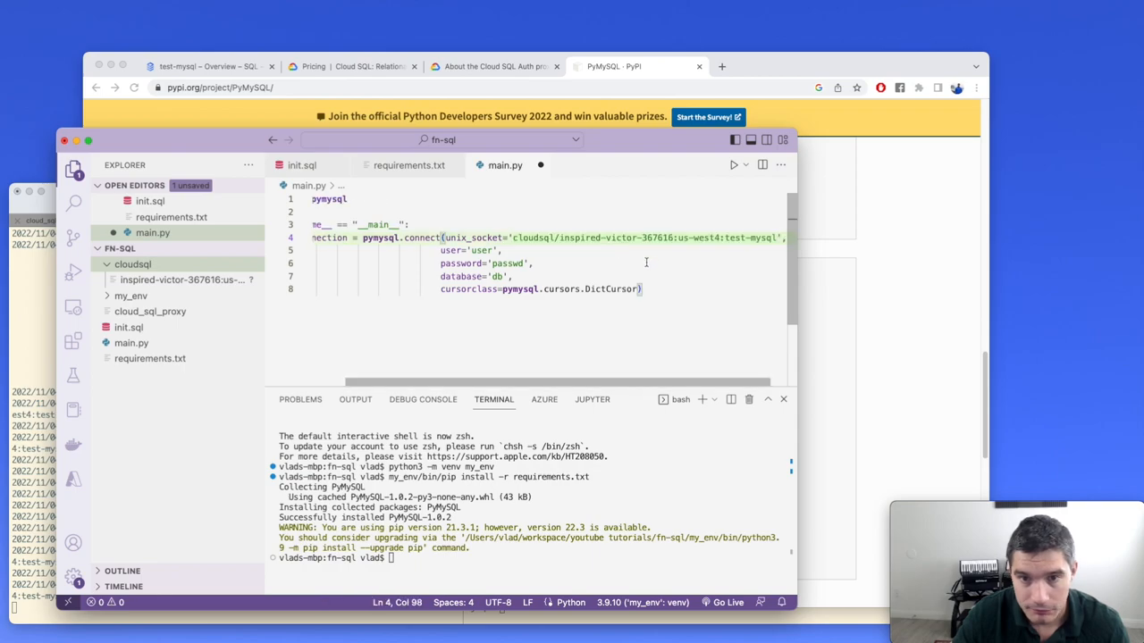
double_click(481, 250)
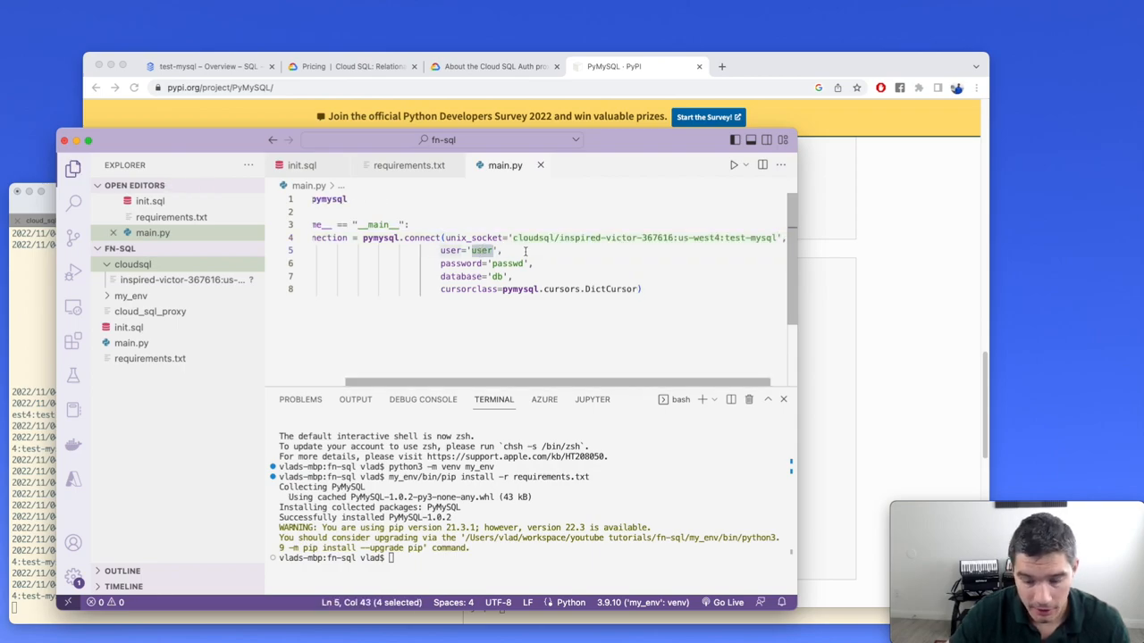
text(root)
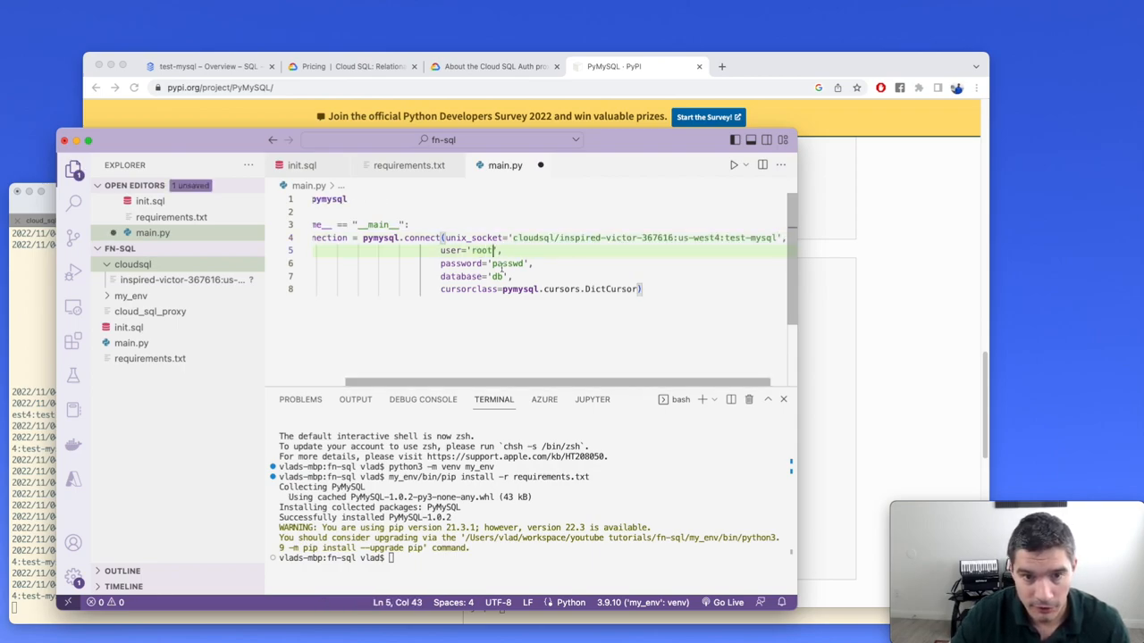
double_click(508, 263)
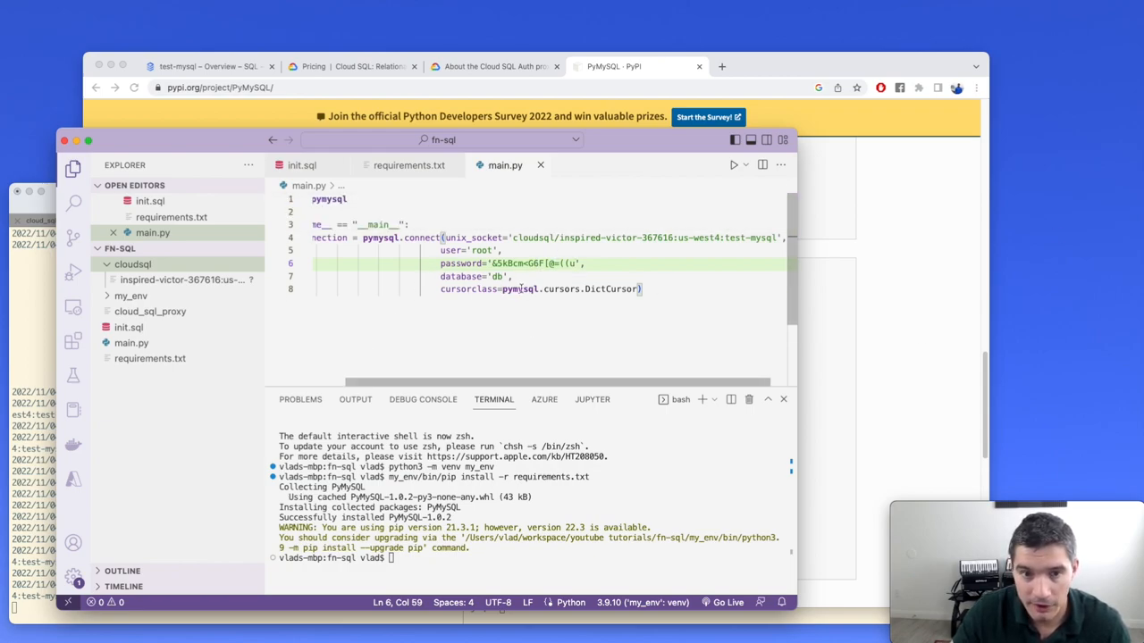
text(products)
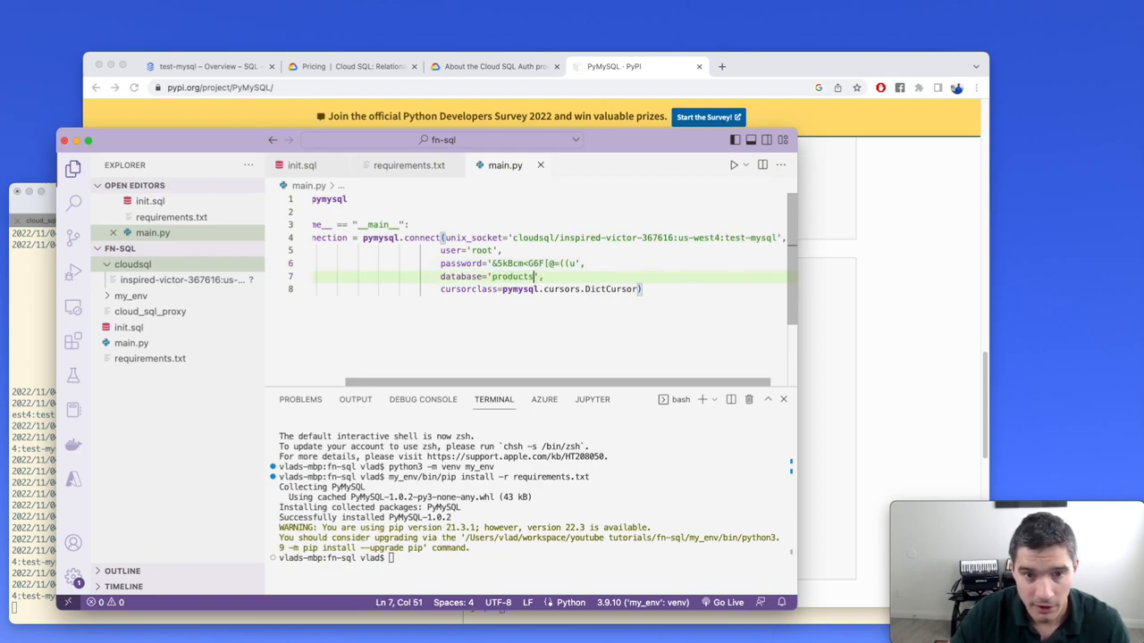
double_click(611, 289)
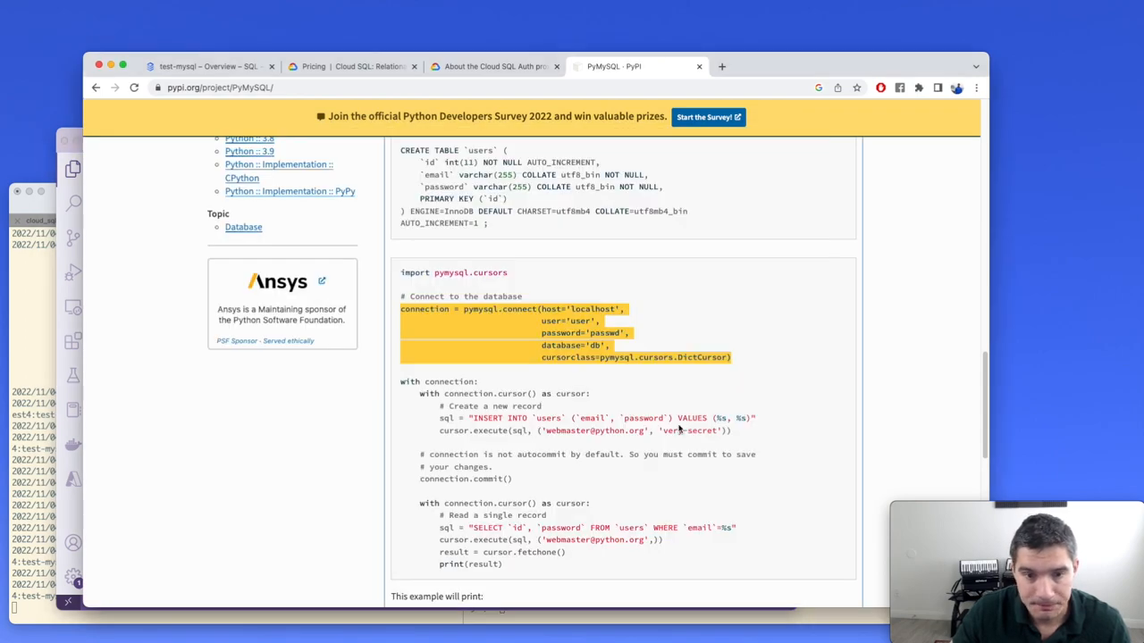
Step: Select and copy the example's 'with connection.cursor()' read-a-record block for reuse in main.py
scroll(down, 3)
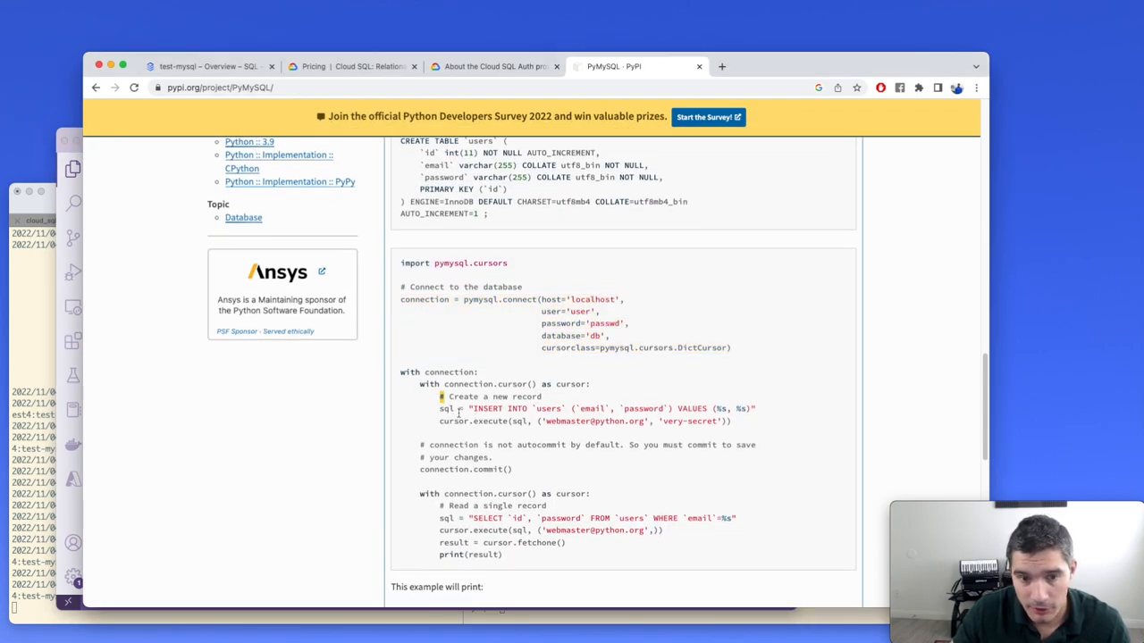
drag(439, 408, 730, 421)
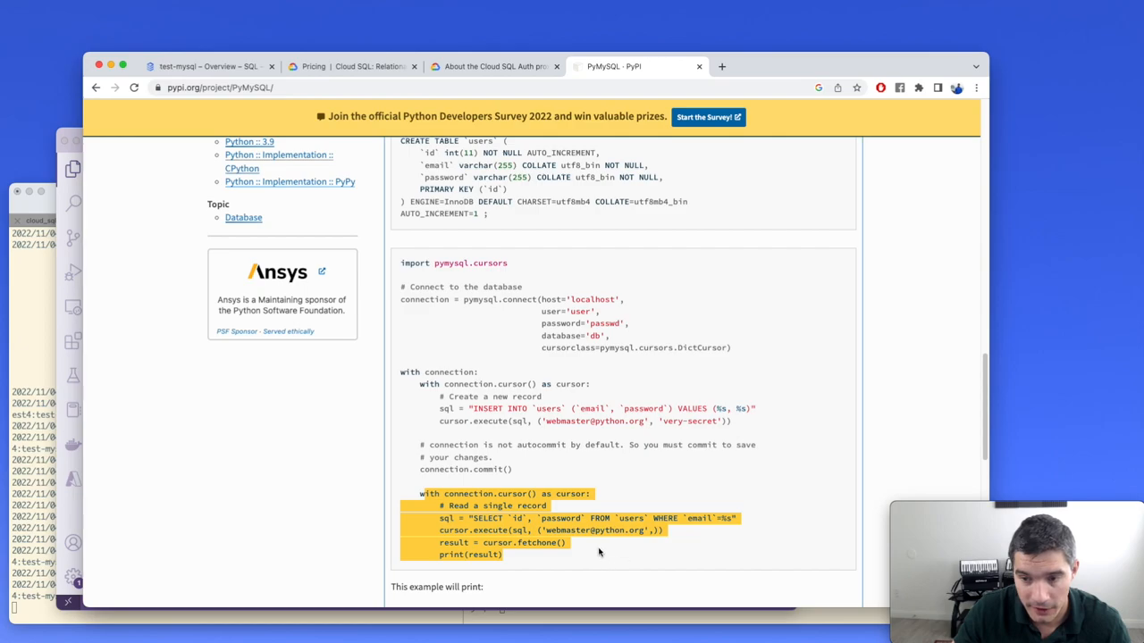
click(598, 554)
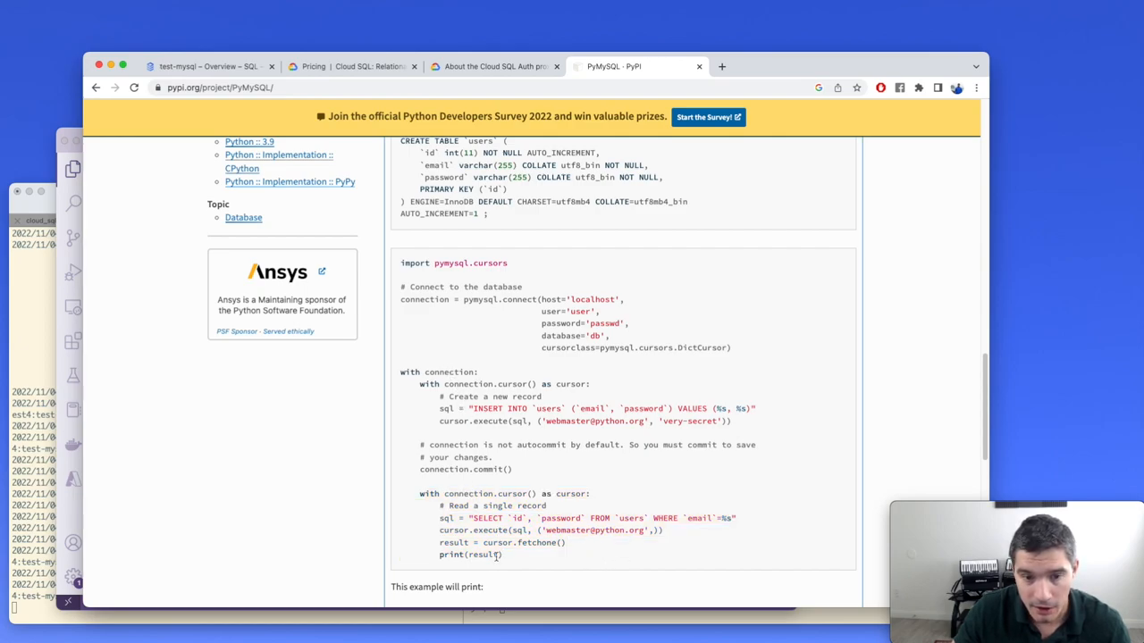
drag(420, 493, 502, 554)
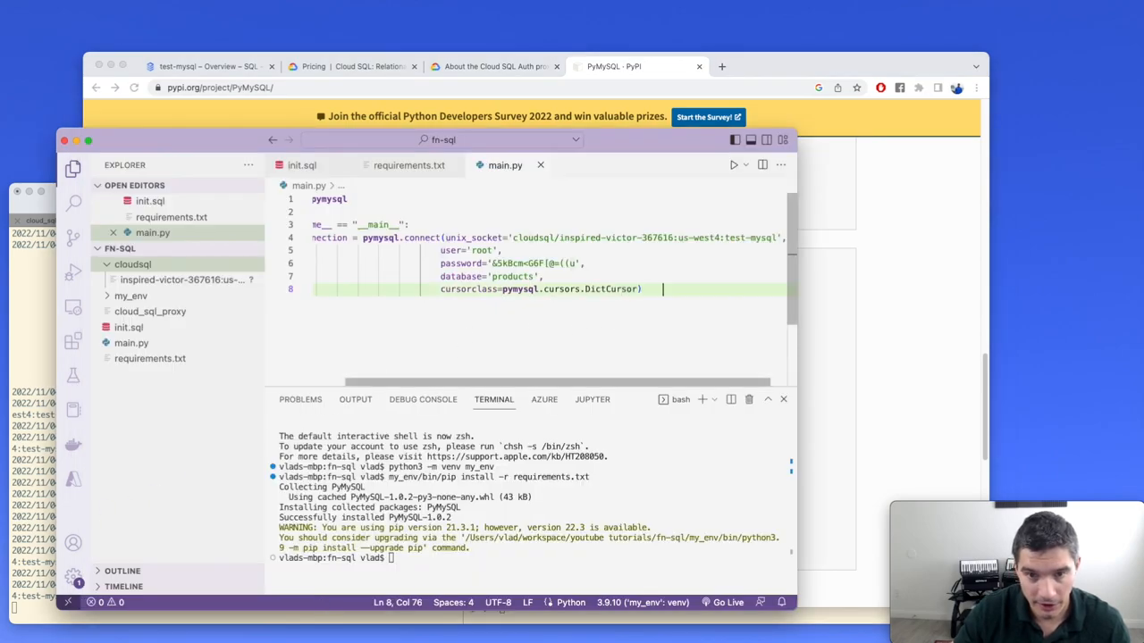
Step: Add the cursor block with the query SELECT * FROM `produce`; and save
key(Return)
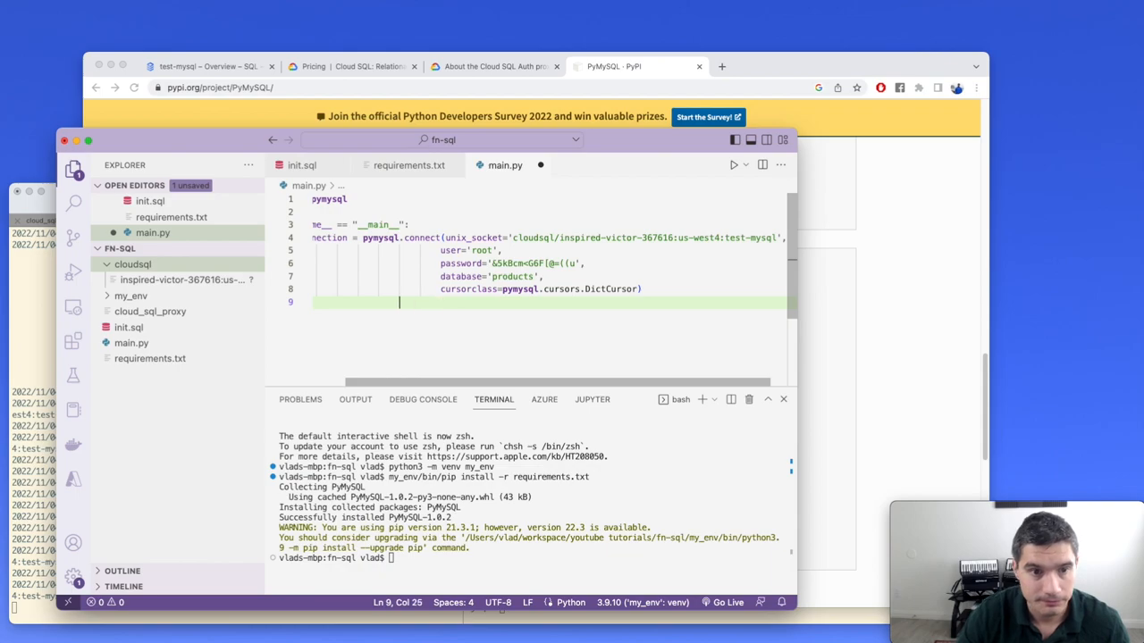
text(with connection:)
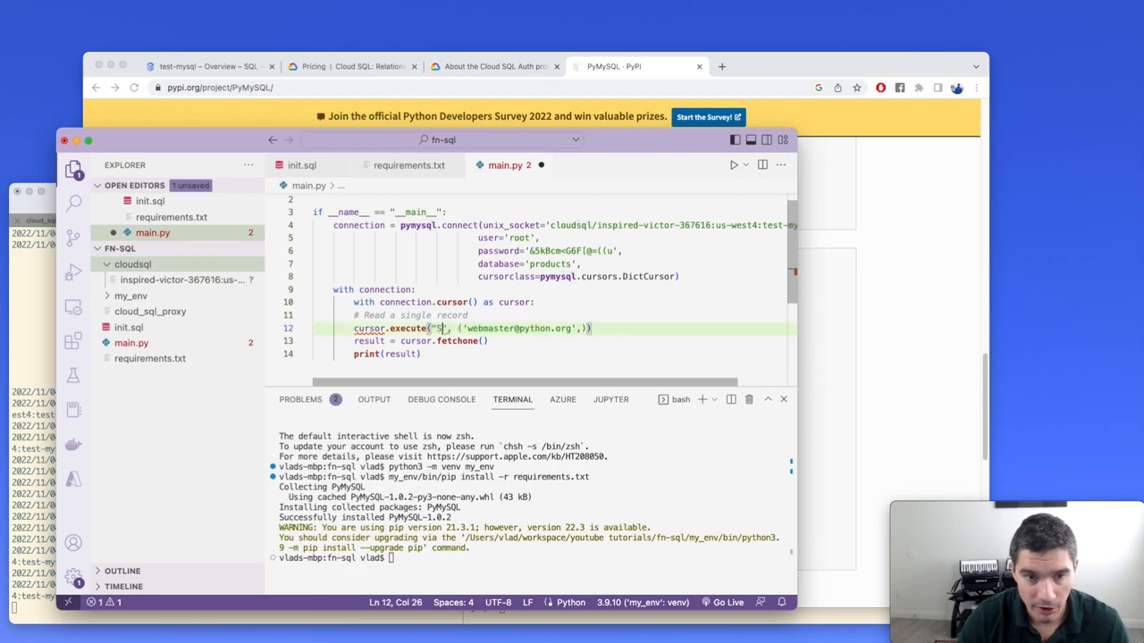
text(ELECT * FROM `)
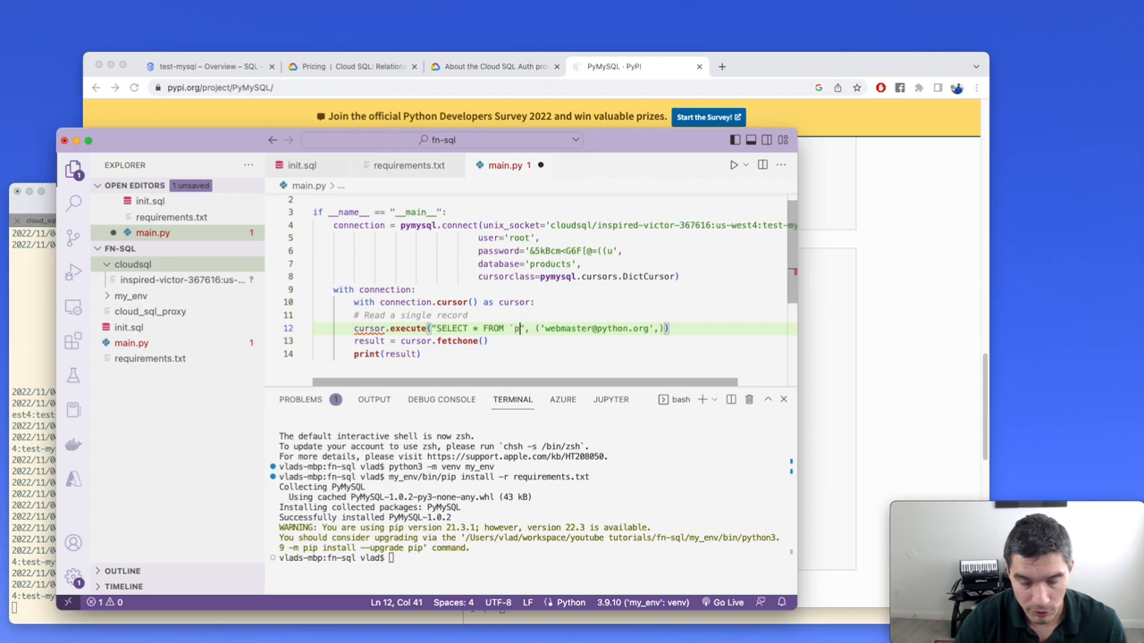
text(produce)
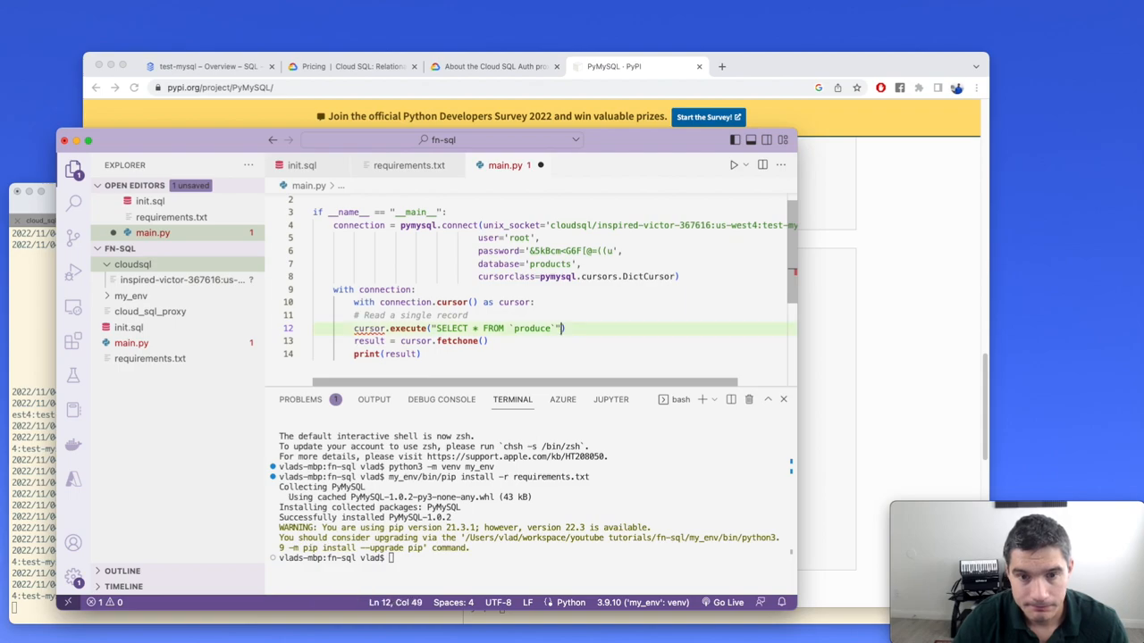
key(Backspace)
text(;)
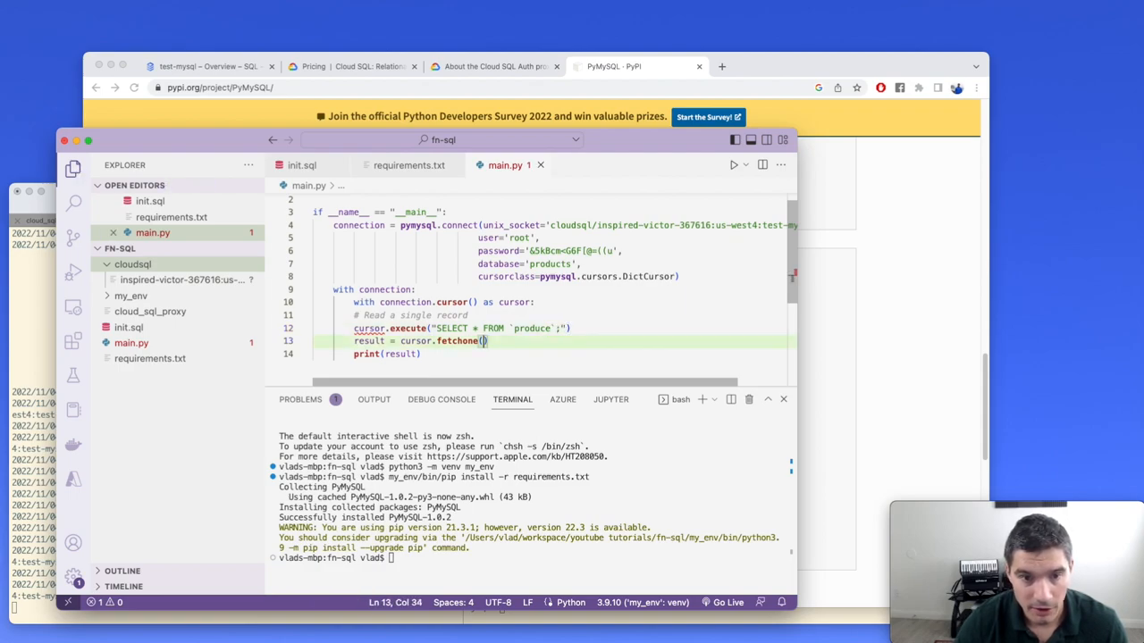
Step: Replace fetchone with fetchall so all rows are printed, fixing indentation
double_click(456, 341)
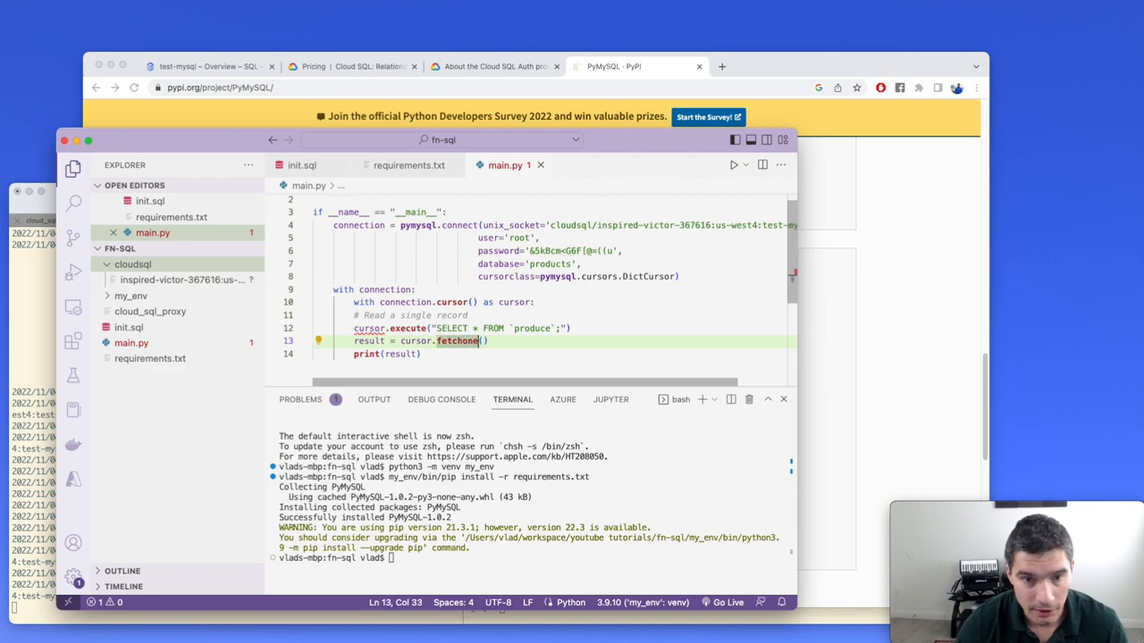
double_click(457, 340)
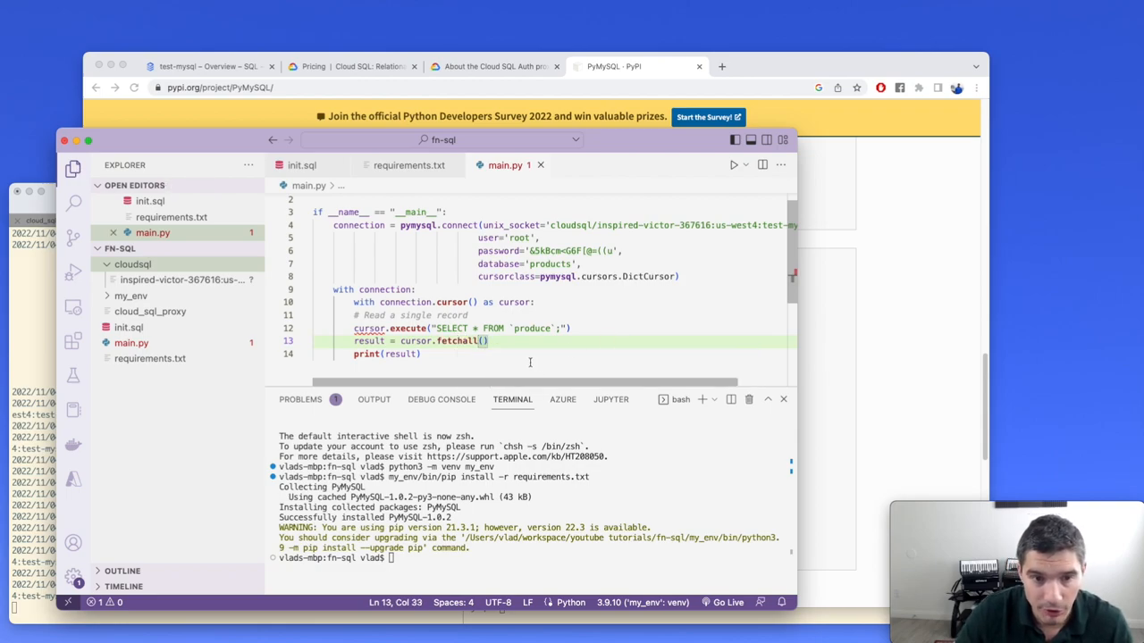
click(420, 354)
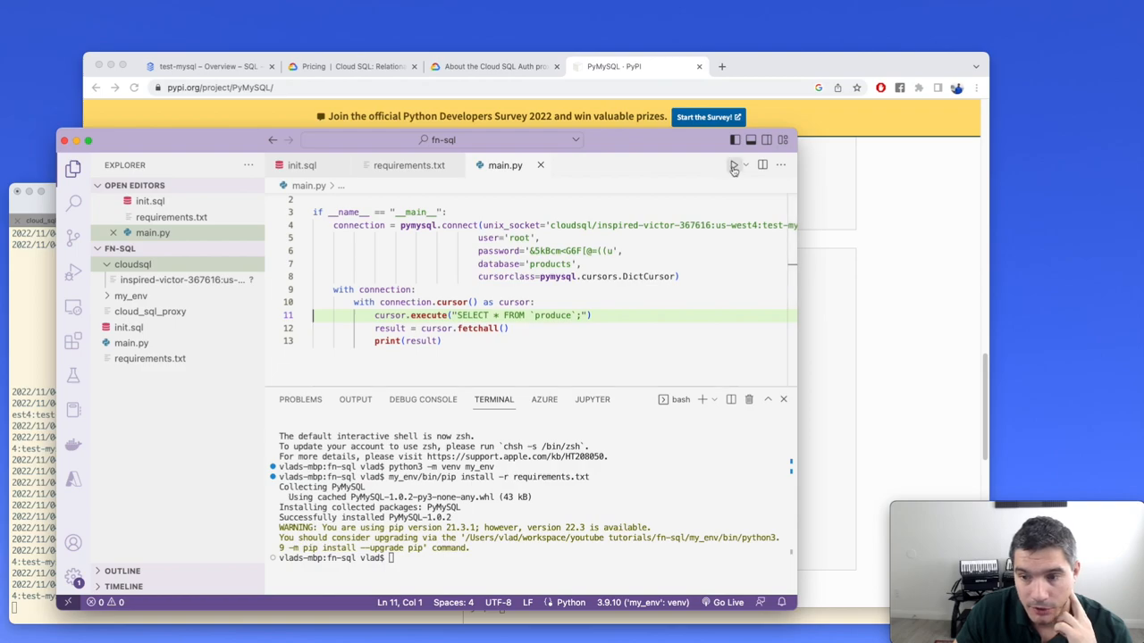
Step: Run main.py and check the five produce rows printed with Decimal prices
click(734, 165)
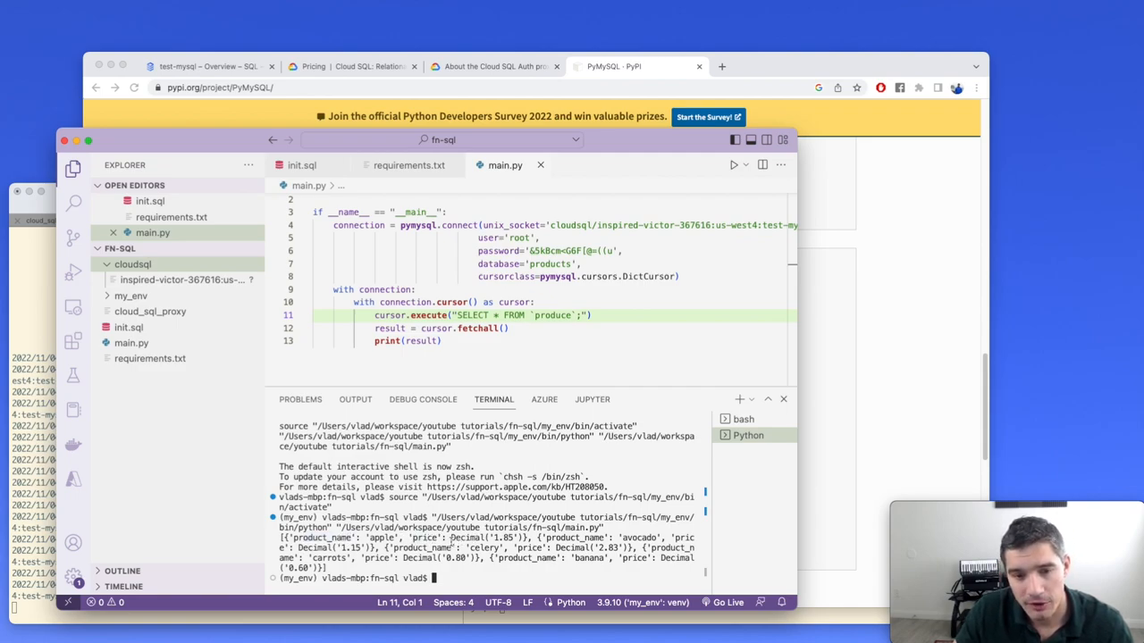
double_click(486, 537)
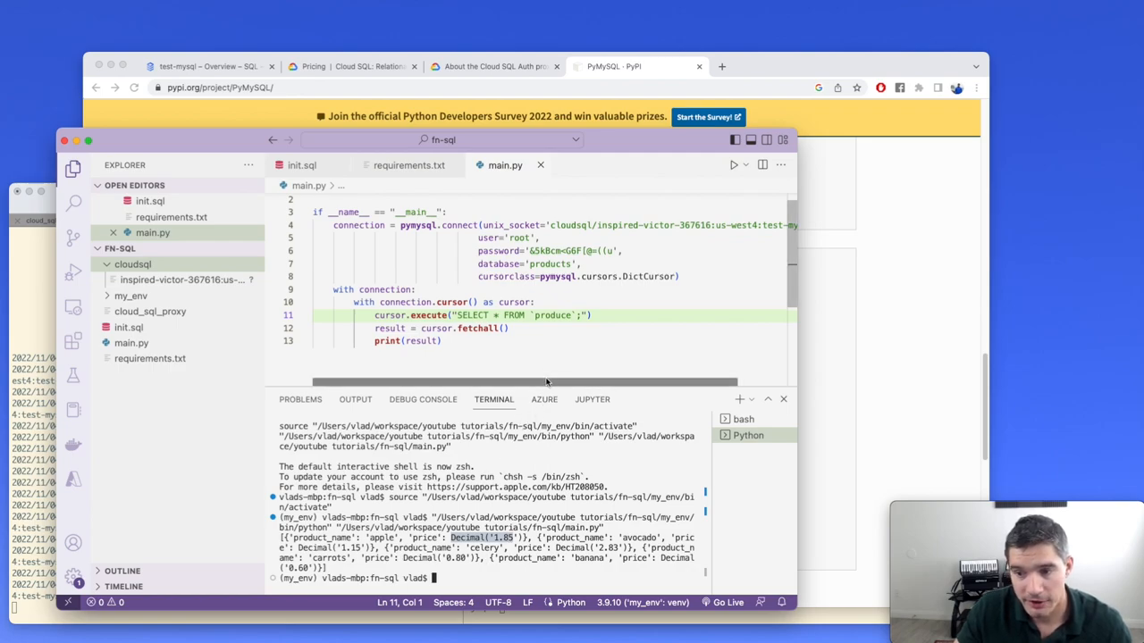
click(461, 340)
text(result =)
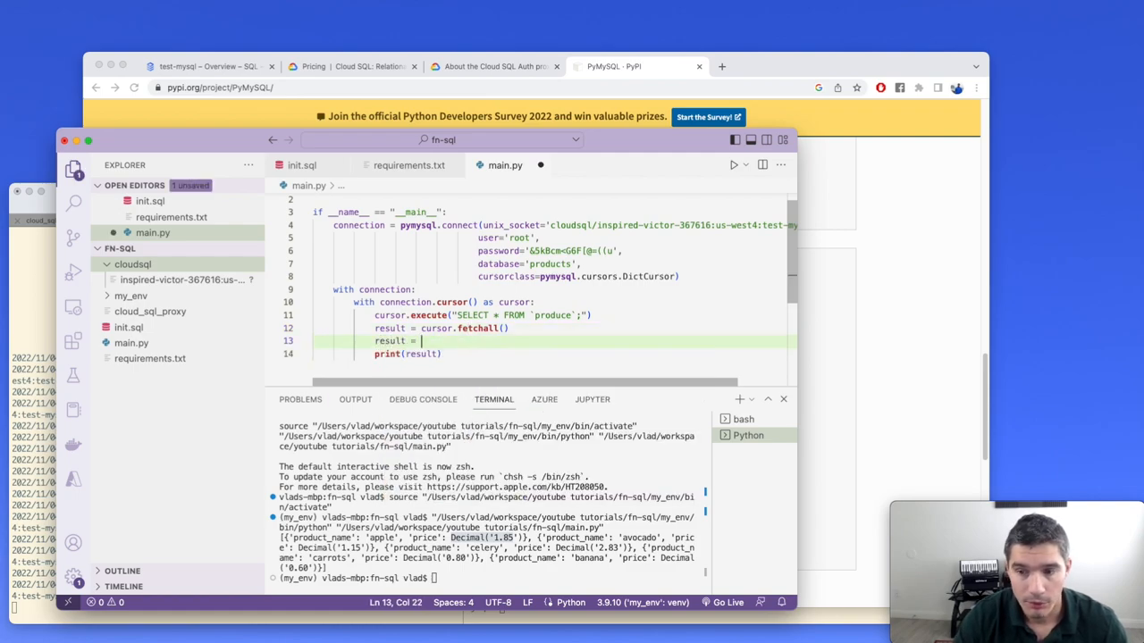
Step: Add result = [{"name": row["product_name"], "price": float(row["price"])} for row in result]
text([)
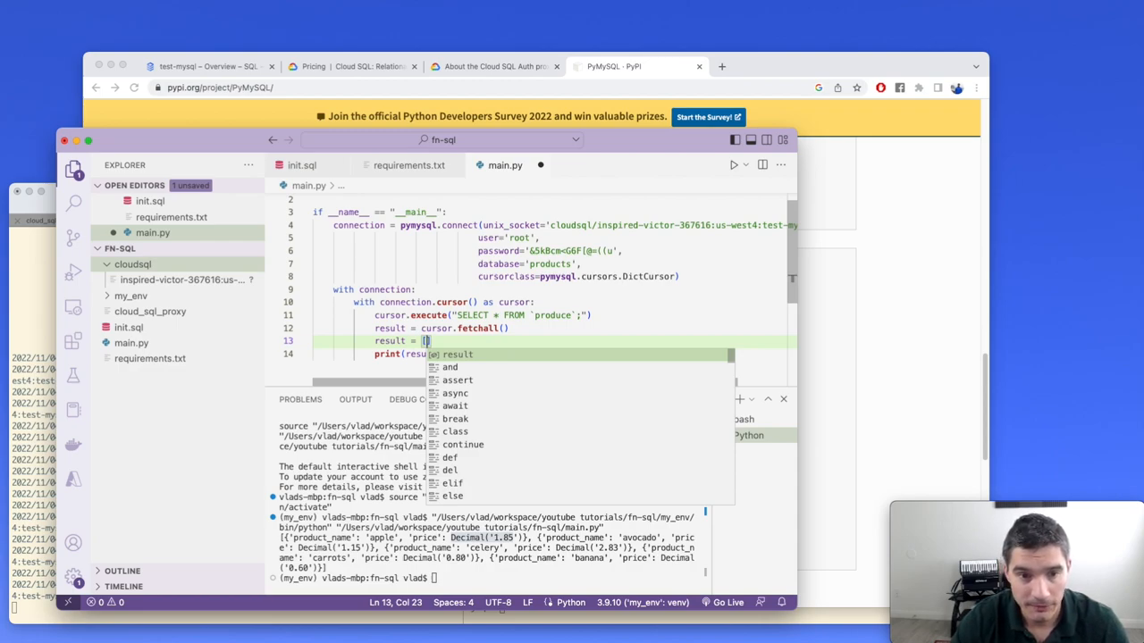
text(row f)
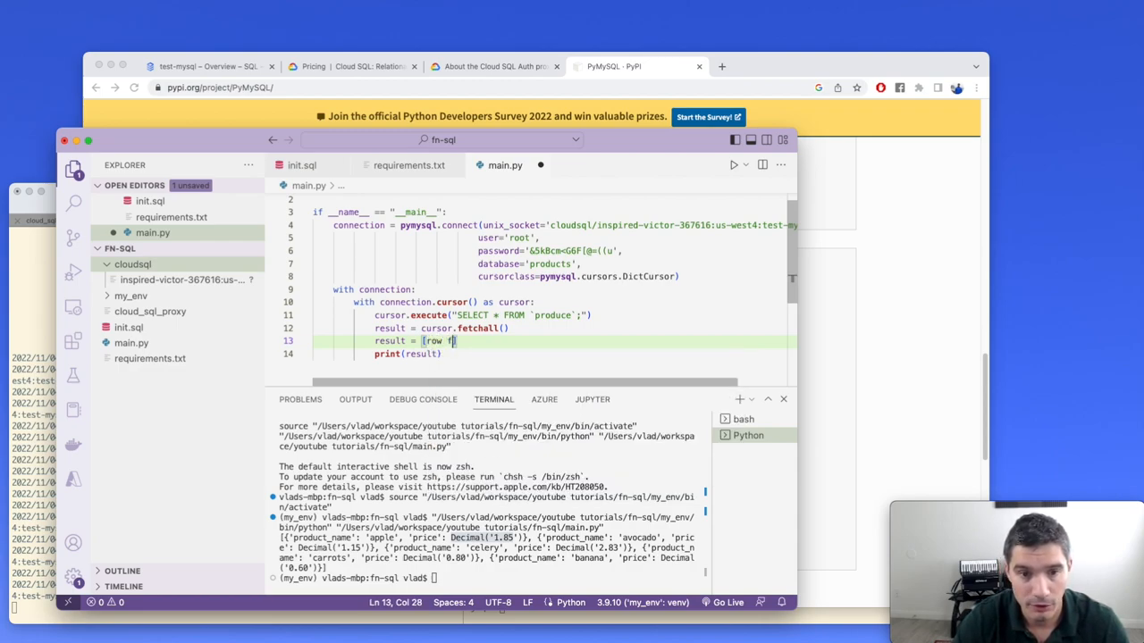
text(for row in result)
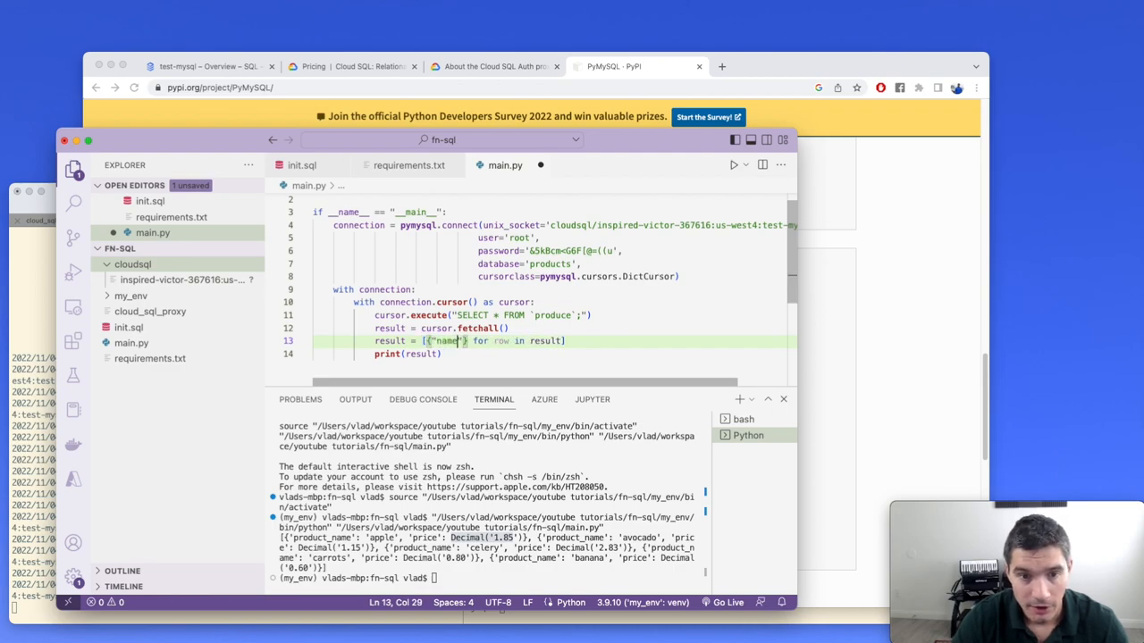
text(": row["product_name")
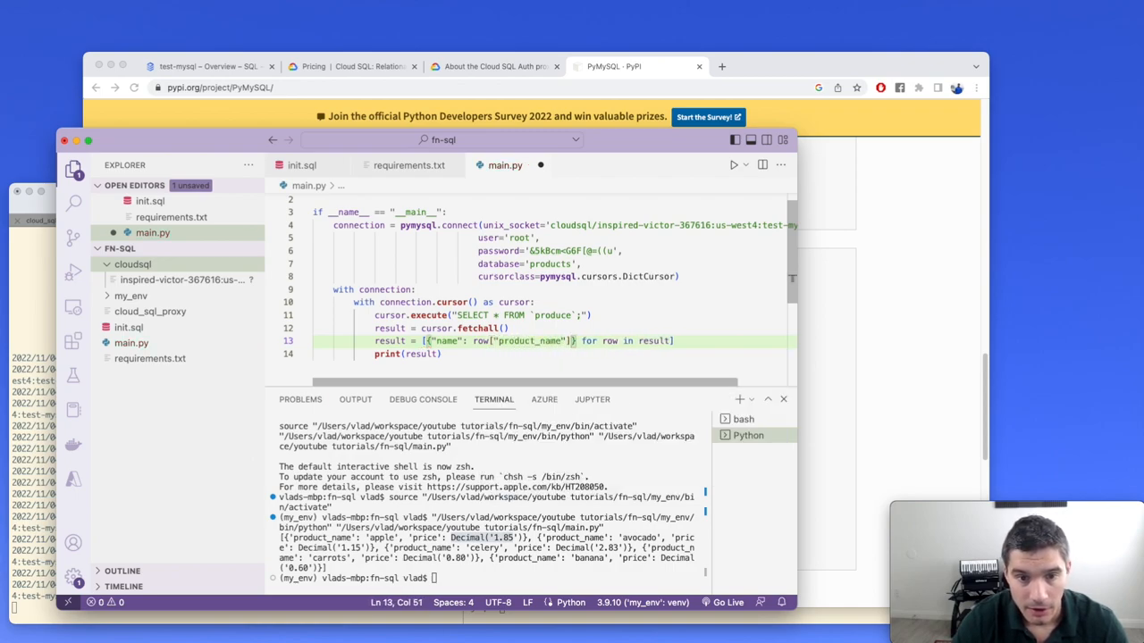
text(, "")
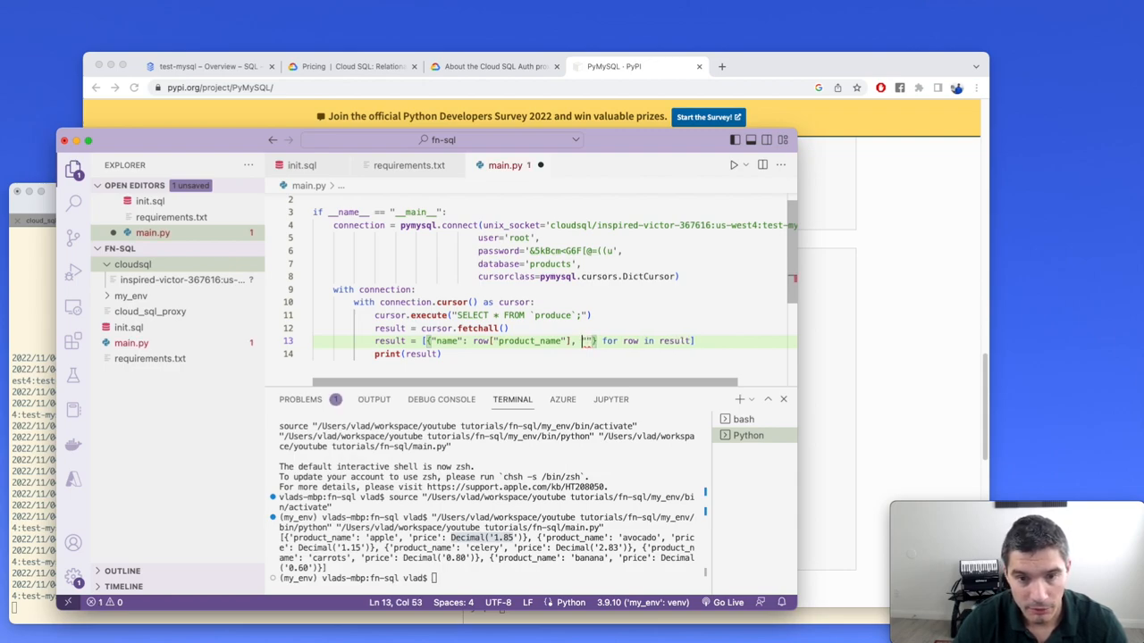
text(price)
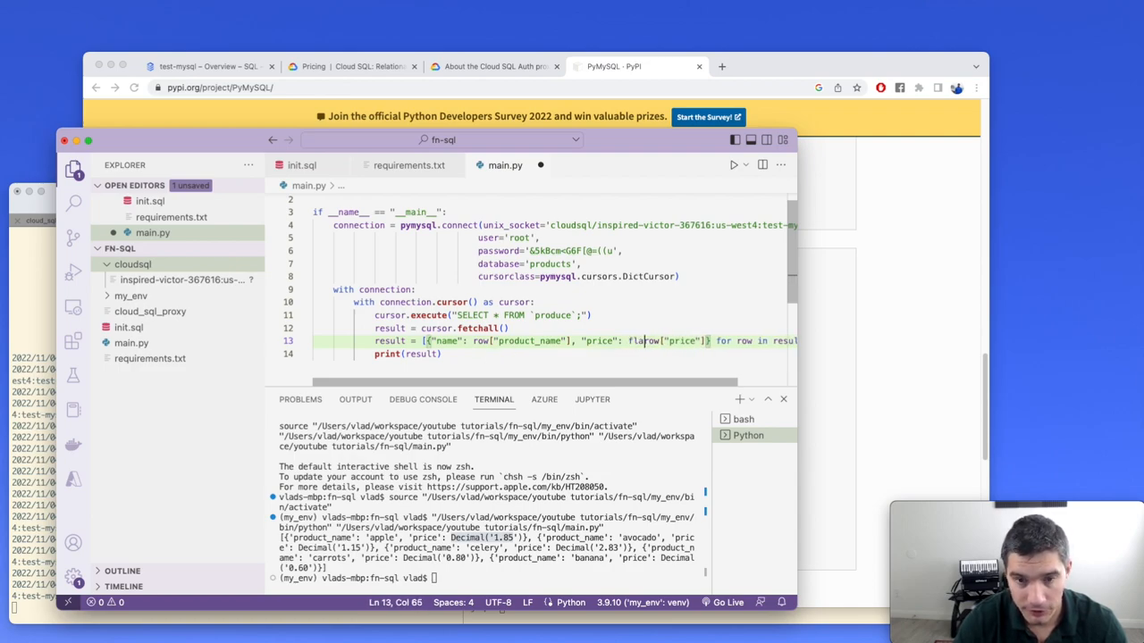
text(float()
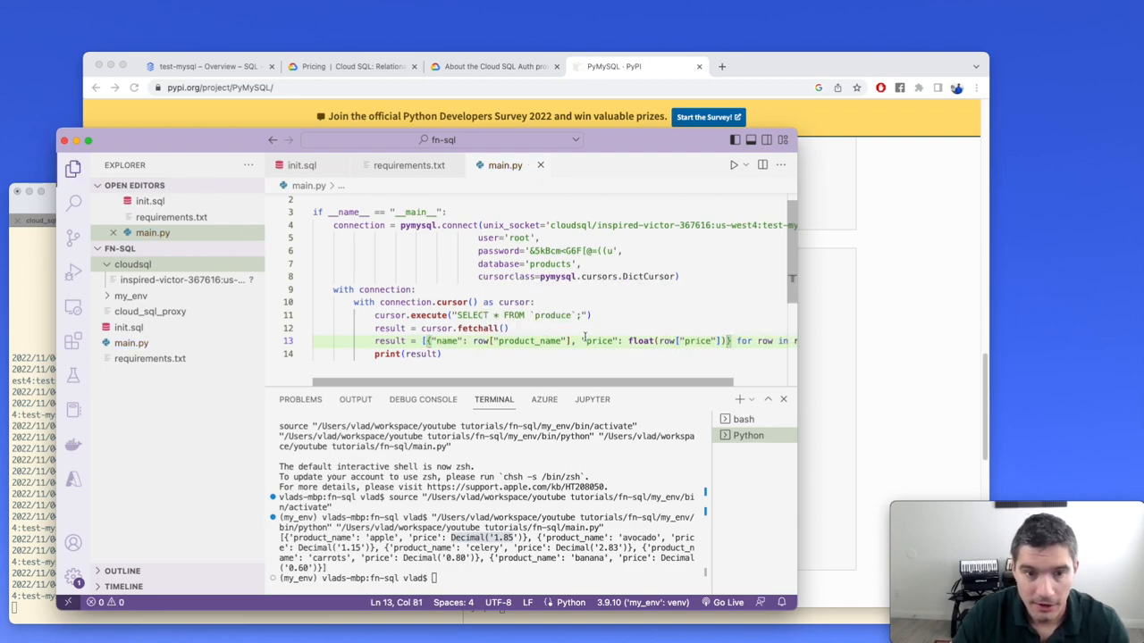
Step: Rerun main.py so prices print as plain floats instead of Decimals
click(732, 164)
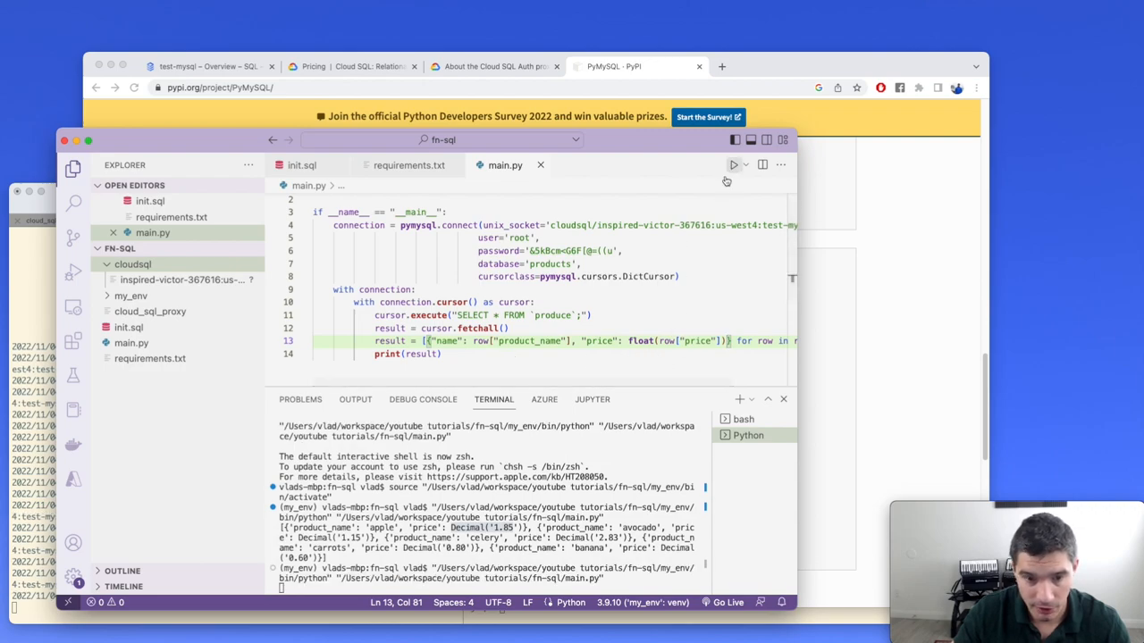
click(734, 165)
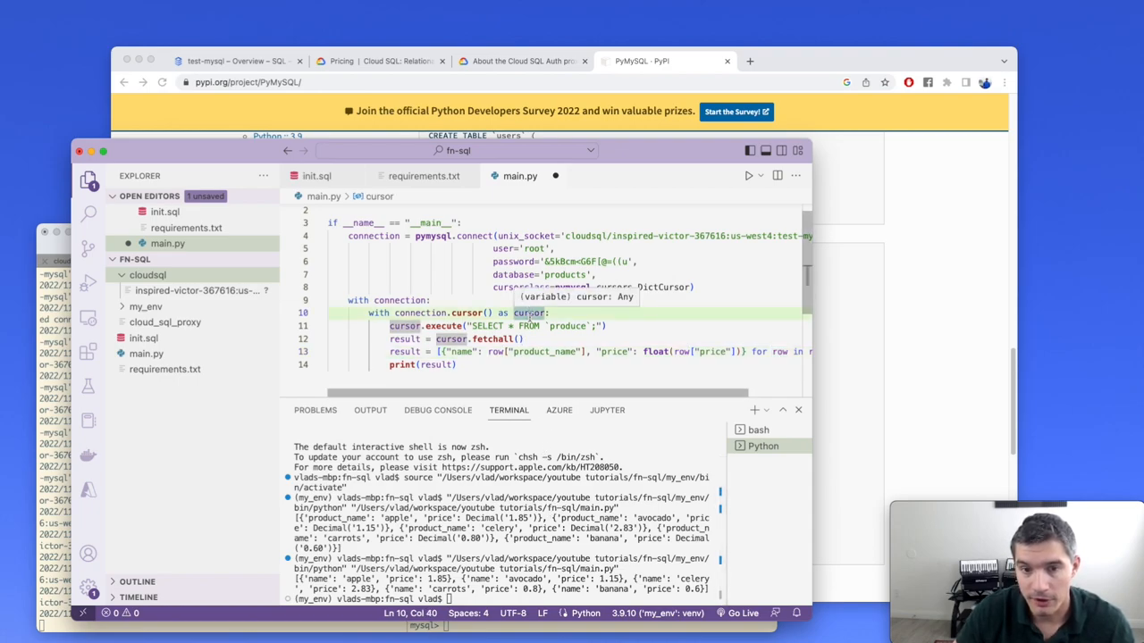
Step: Add max_price = 1.5 and a WHERE price <= clause to the produce query
text(max_price)
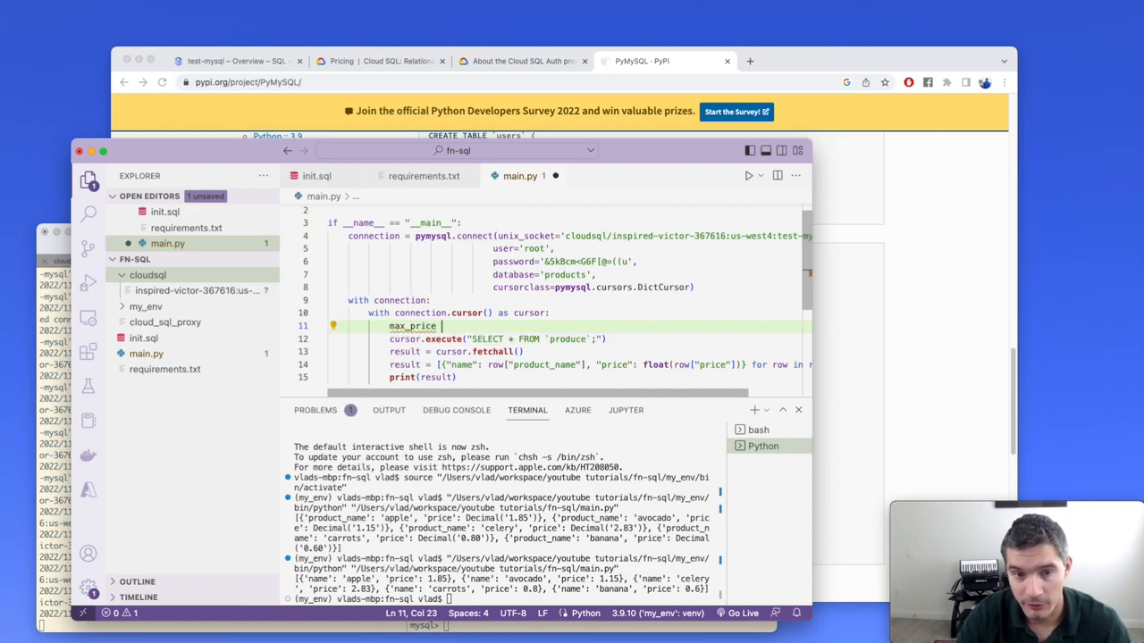
text(= 1.5)
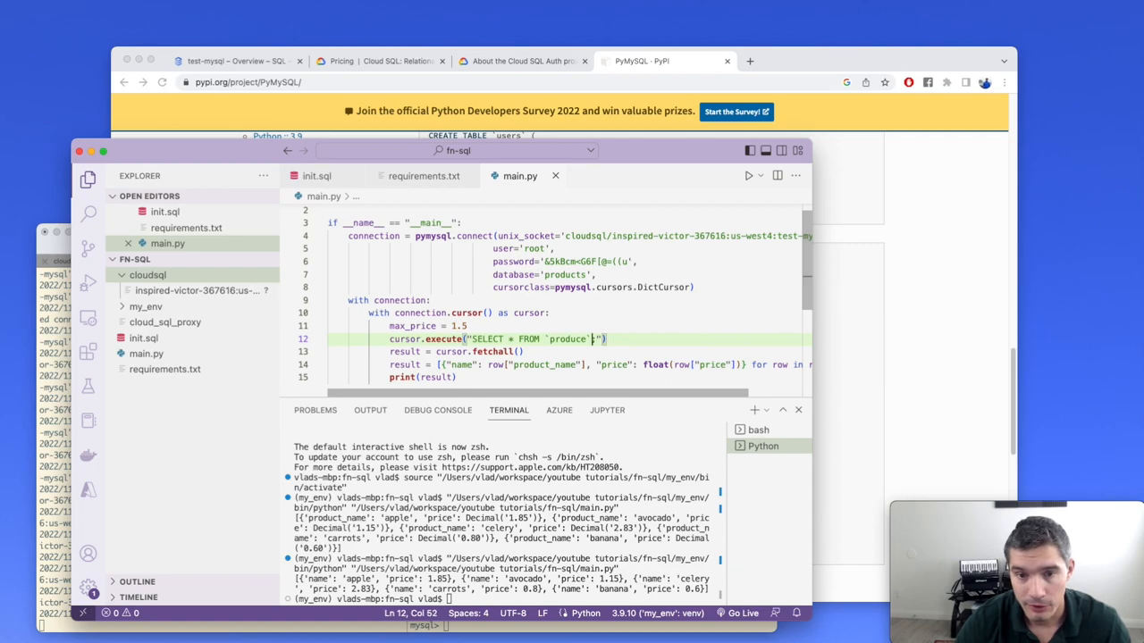
text(WHERE ;)
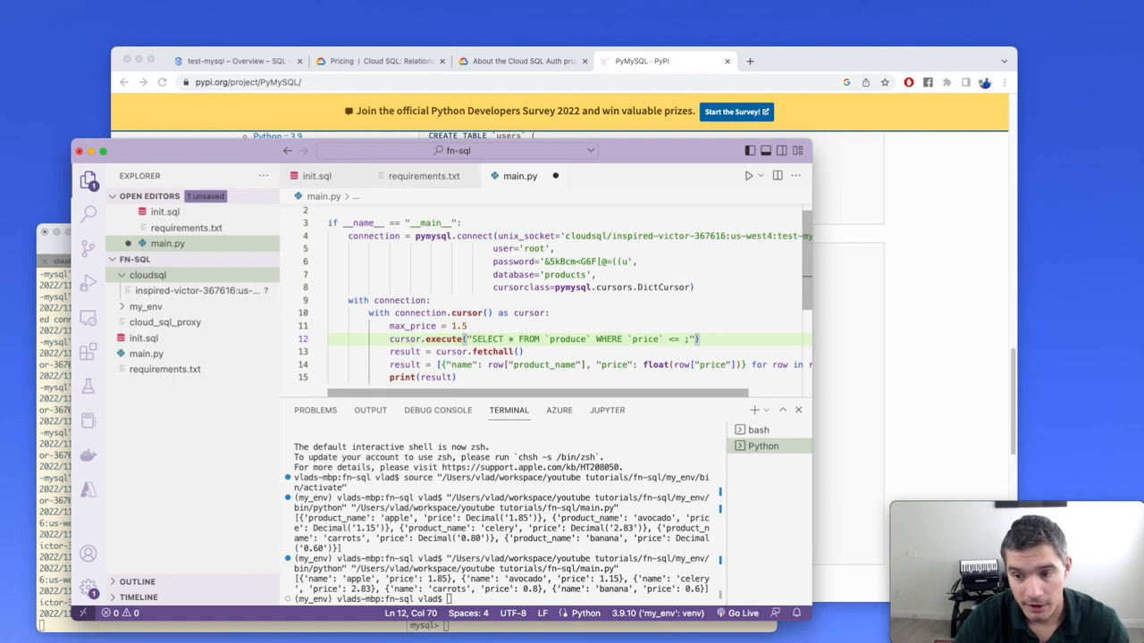
text(%s)
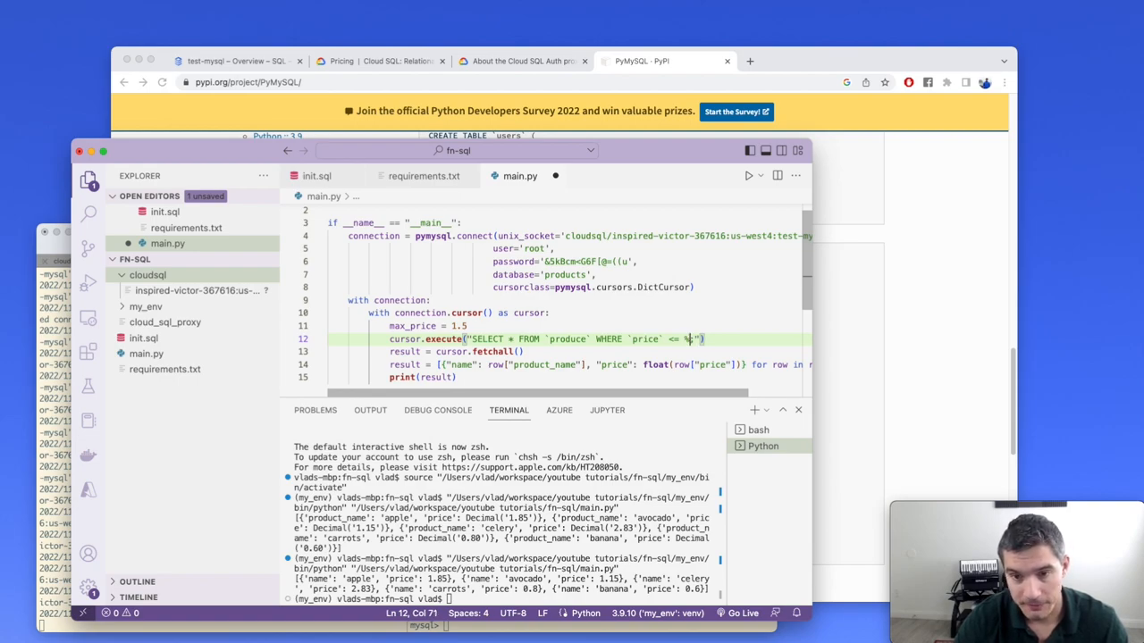
text(s;)
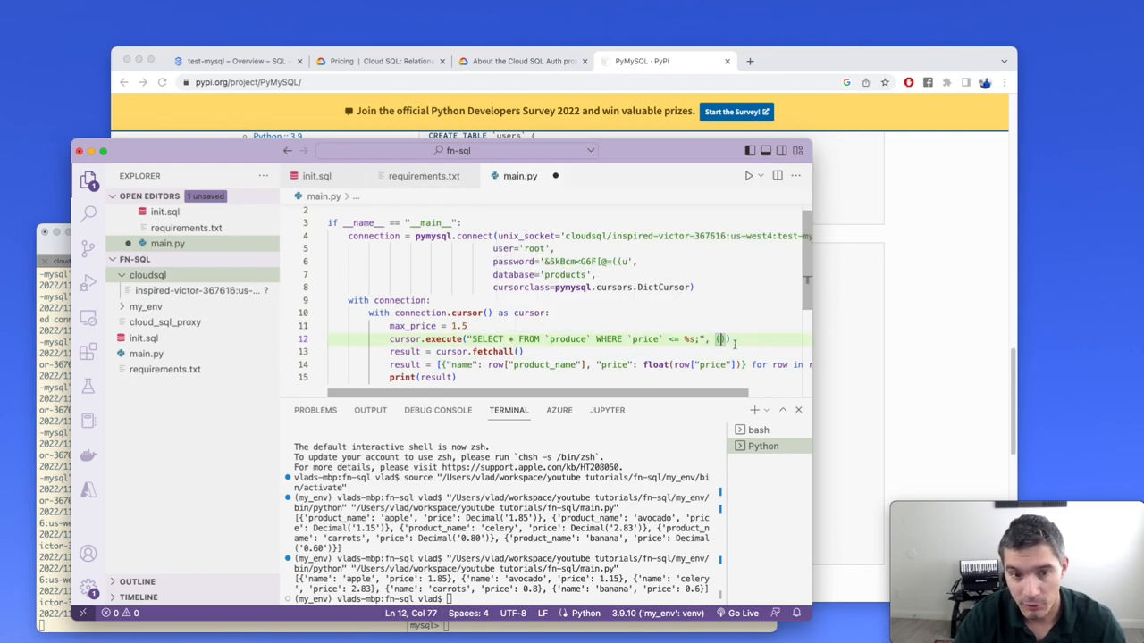
text(max_price,)
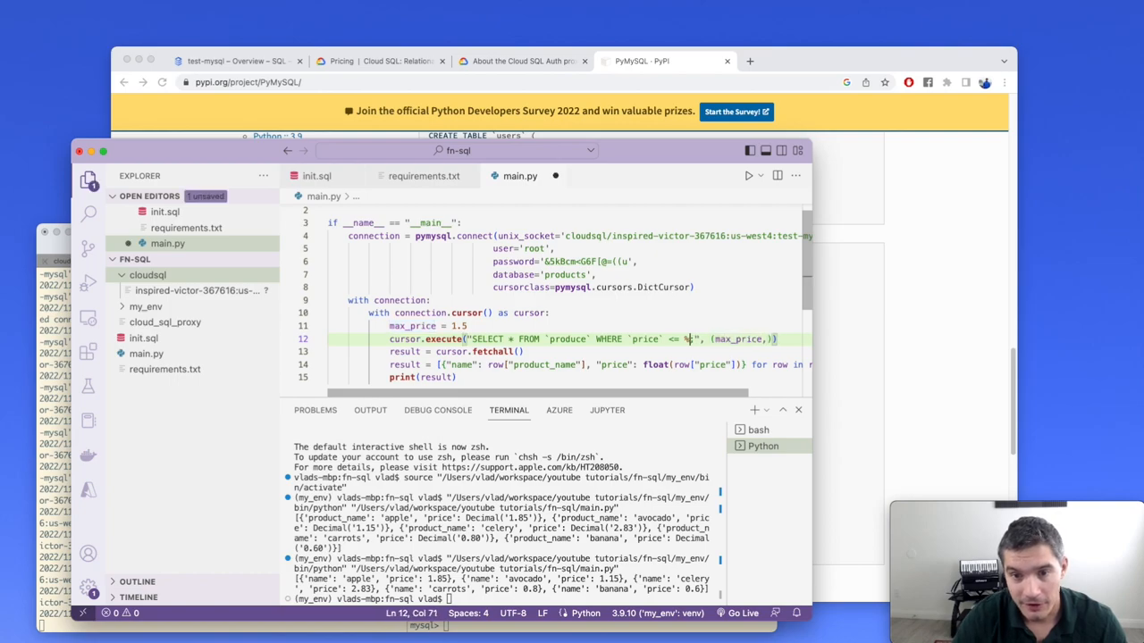
text({})
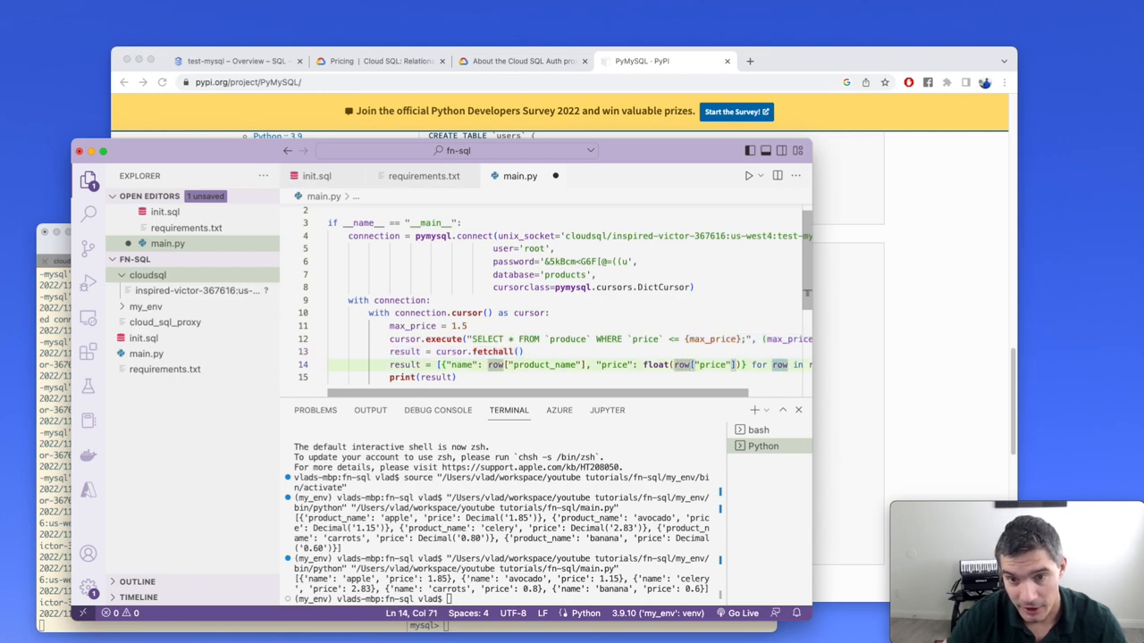
Step: Use a %s placeholder with (max_price,) in cursor.execute and run, returning avocado, carrots and banana
double_click(712, 338)
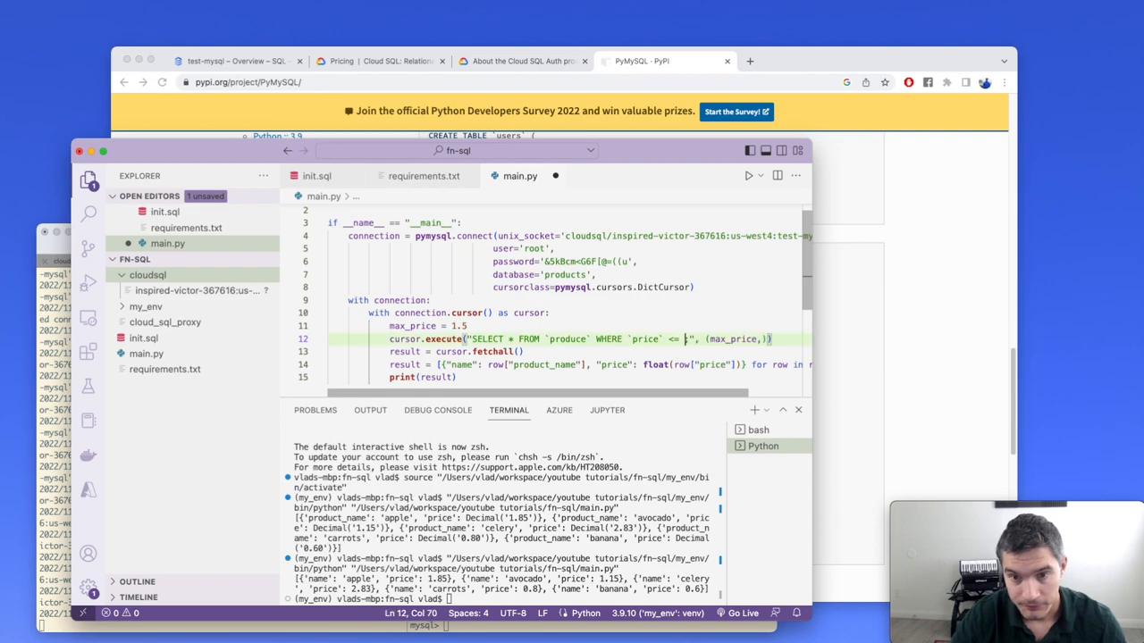
text(%s;)
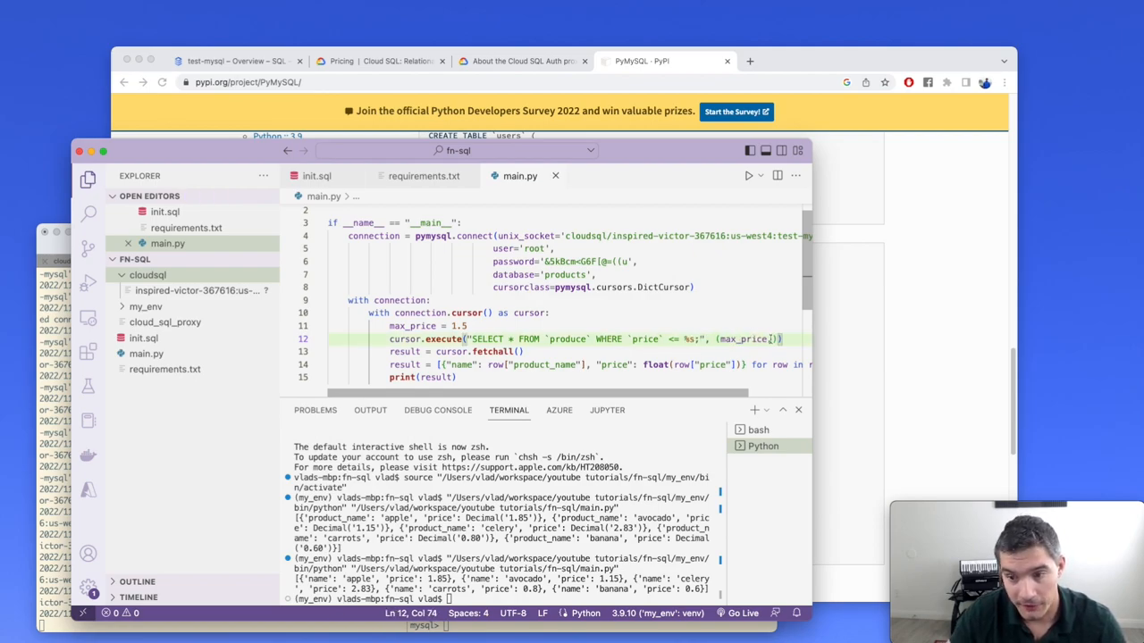
double_click(742, 339)
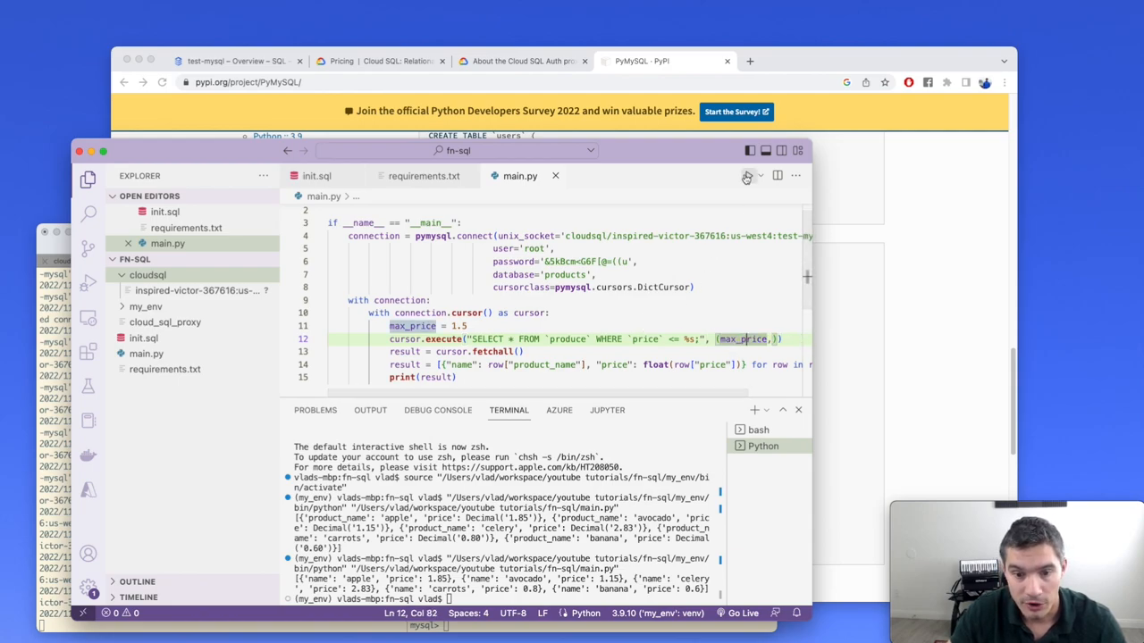
click(749, 175)
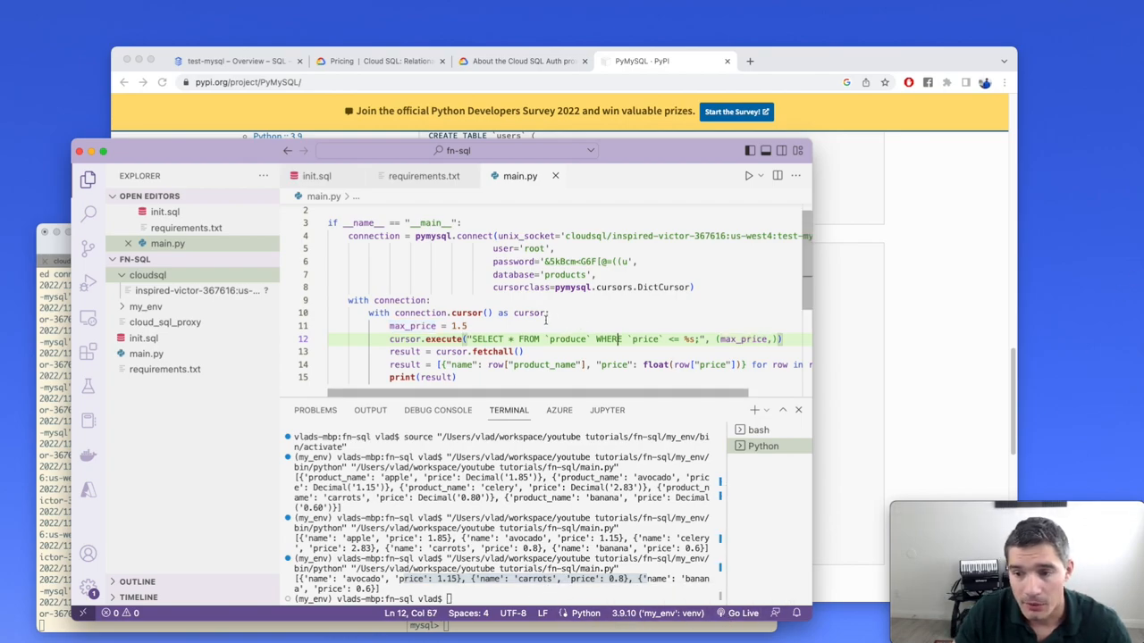
double_click(412, 326)
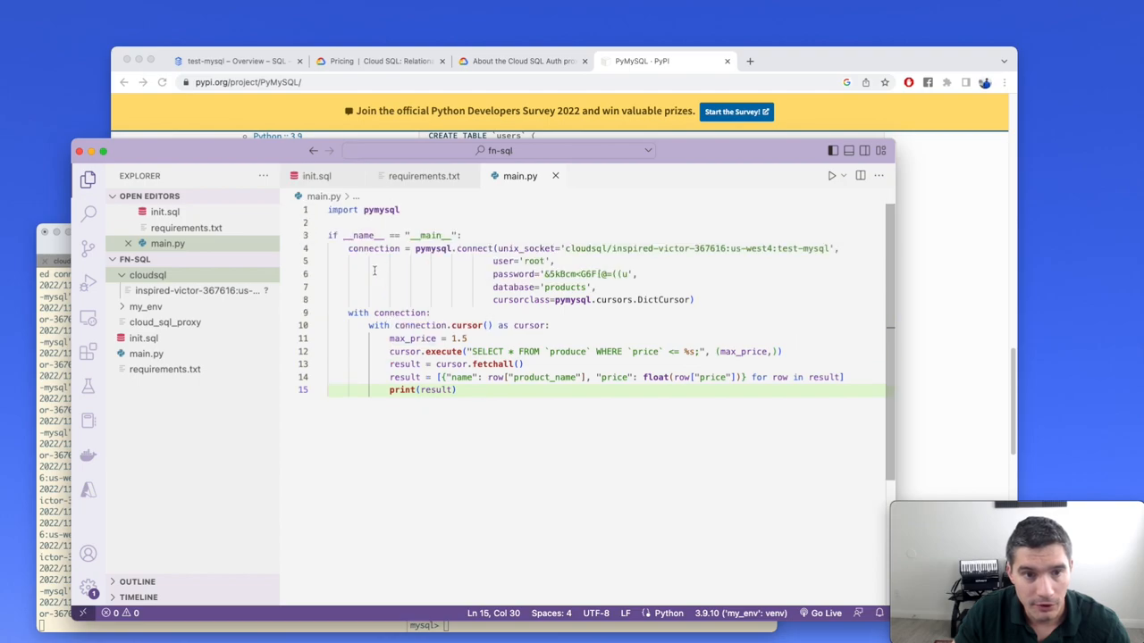
Step: Define get_products(max_price) holding the connection and query code, returning {"results": result}
key(enter)
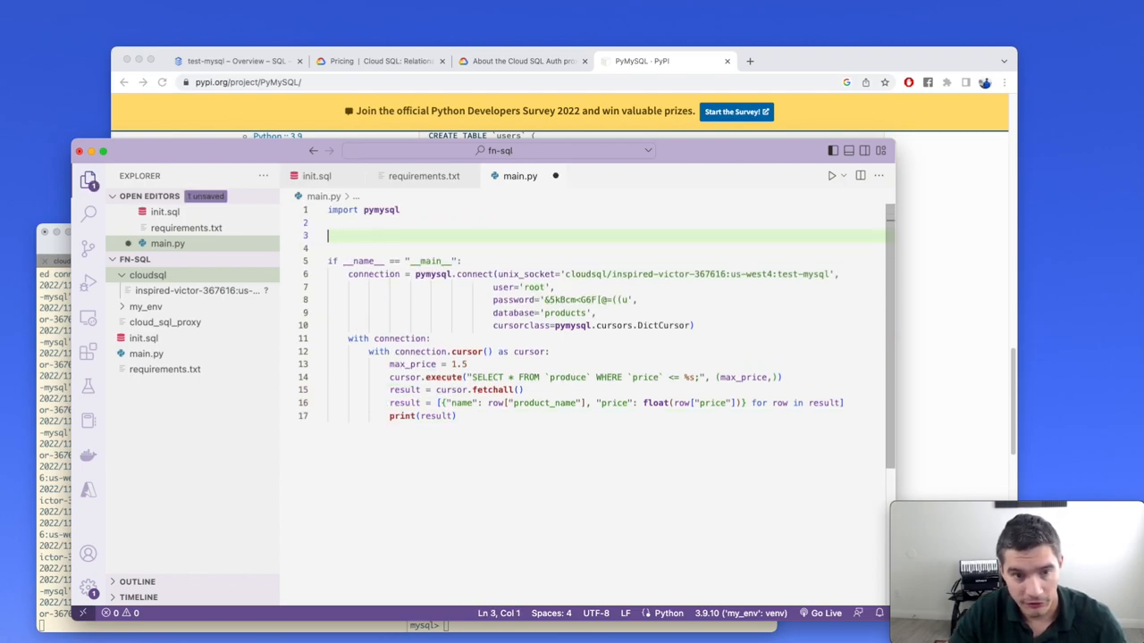
text(def)
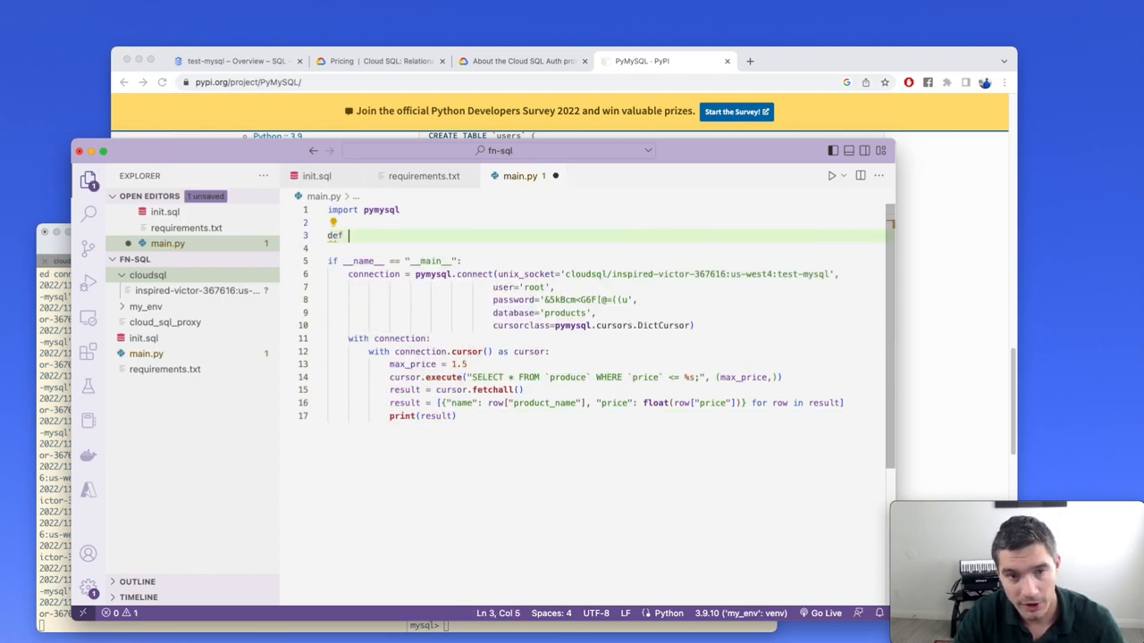
text(get_products(max_price):)
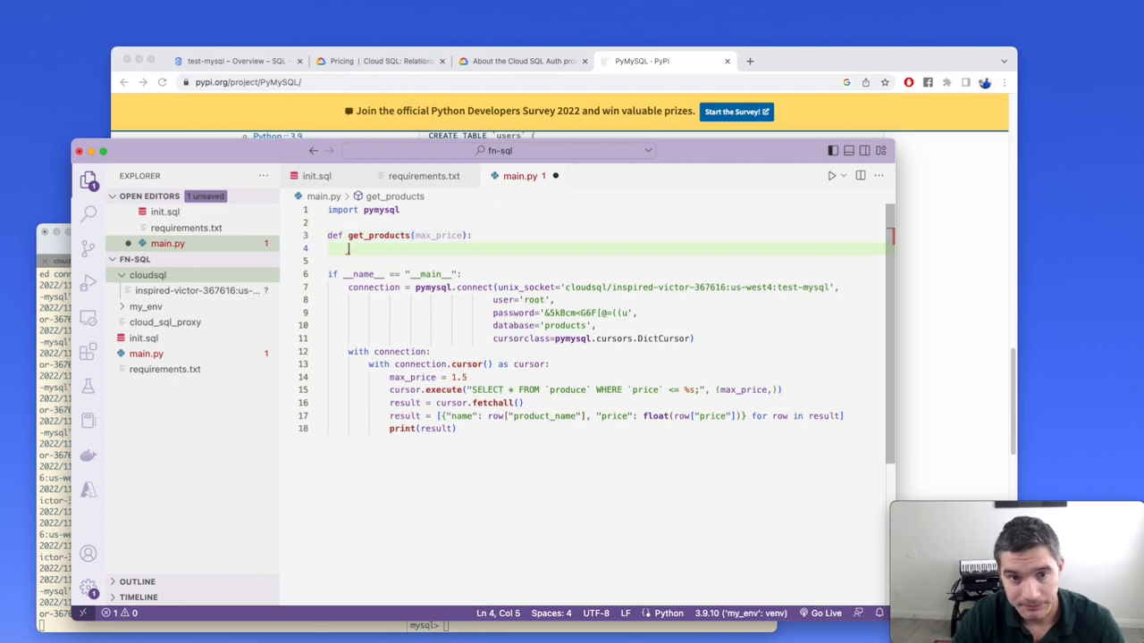
click(468, 428)
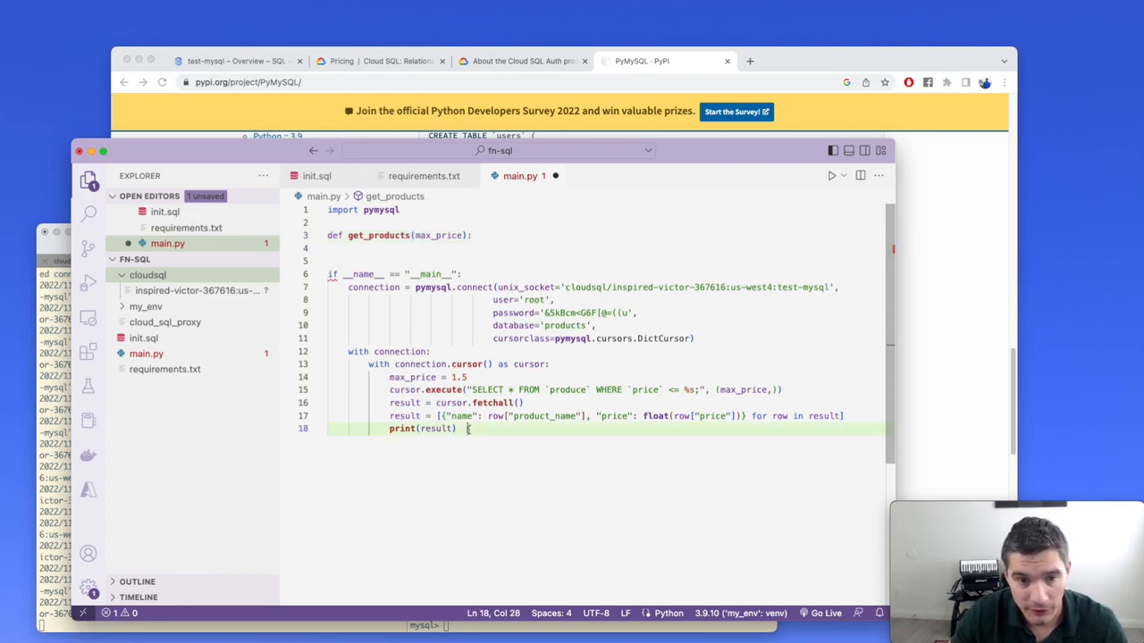
drag(471, 428, 349, 287)
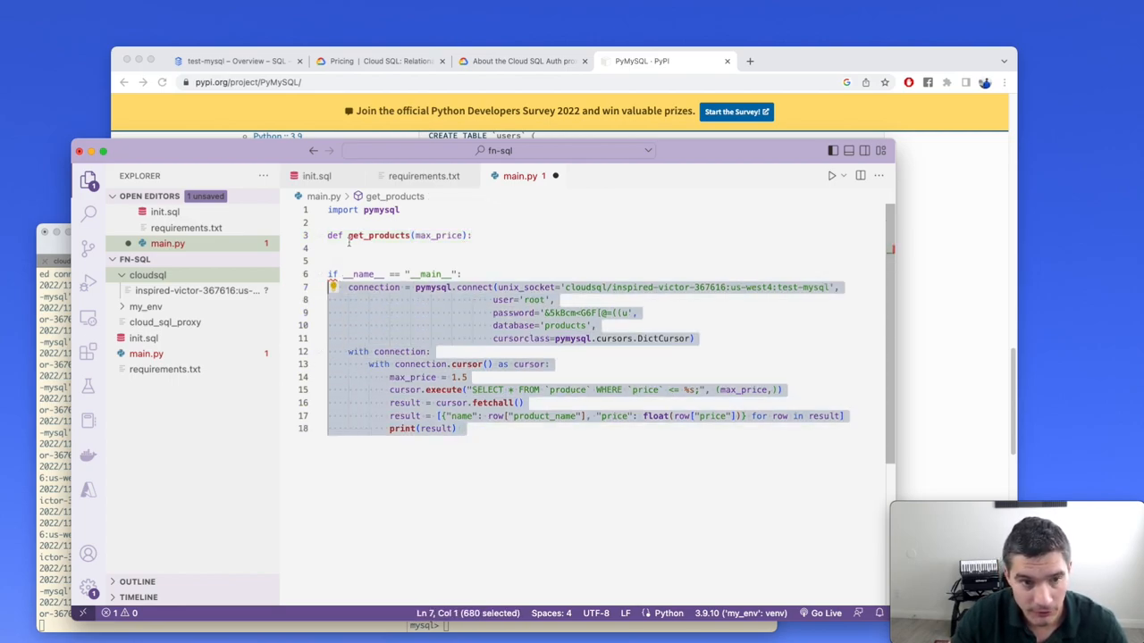
click(472, 235)
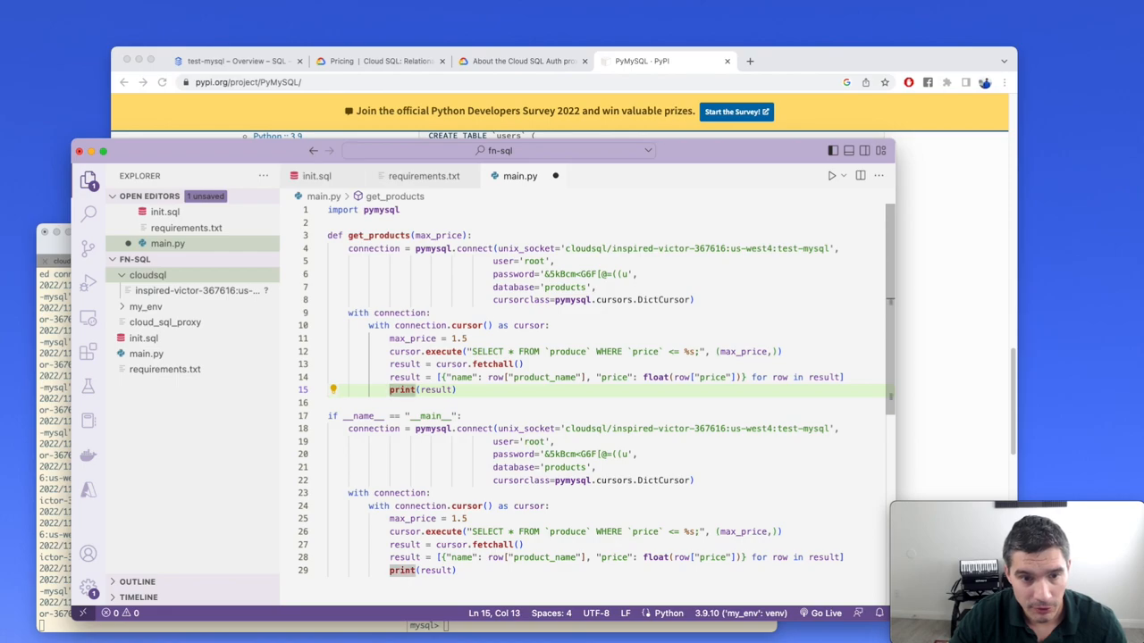
text(return {")
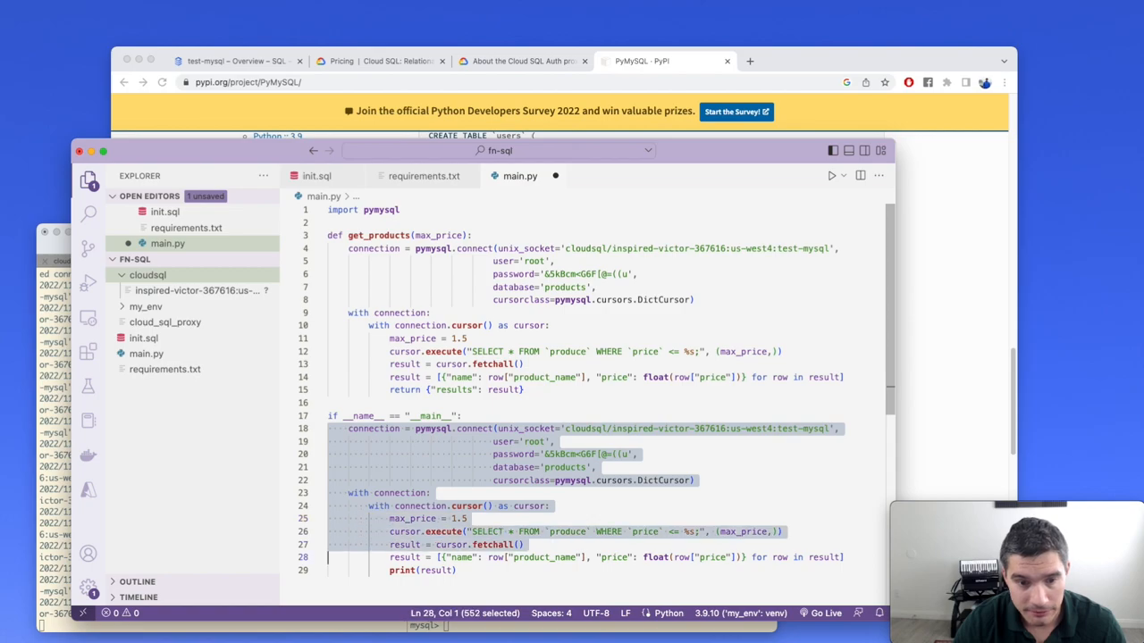
Step: Strip the old main code, call print(get_products(1)) and run the script
key(Delete)
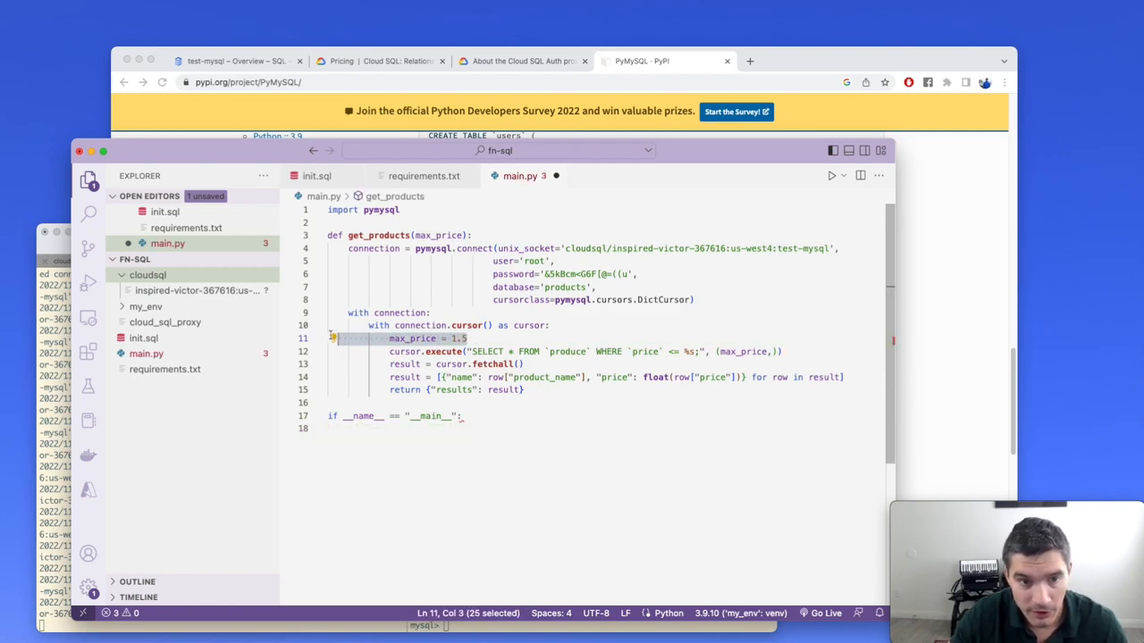
key(Delete)
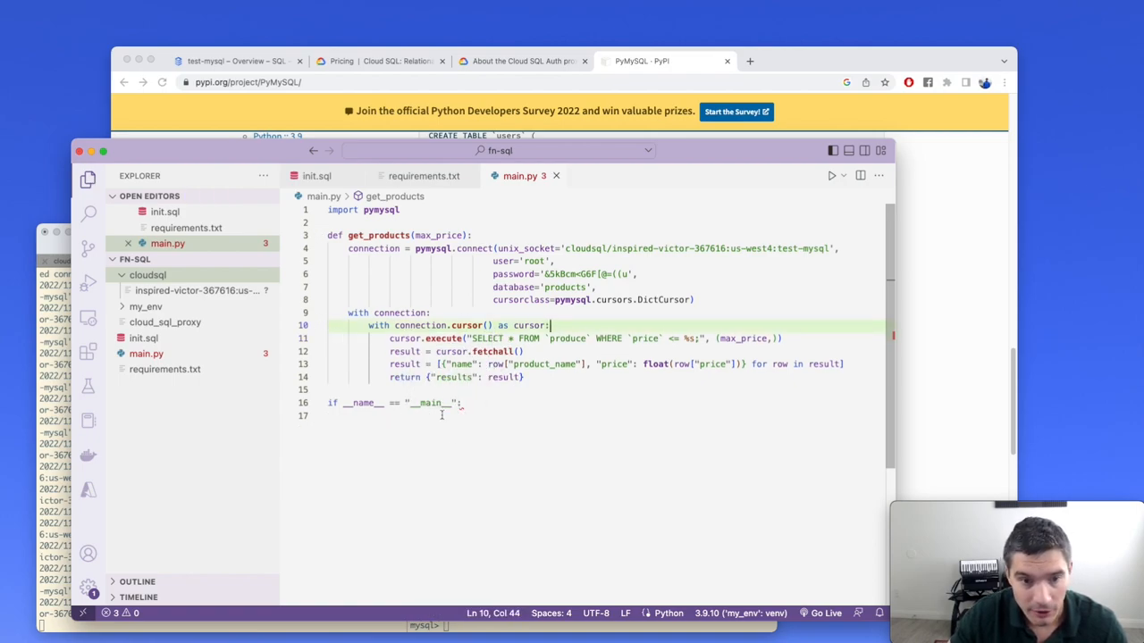
text(print()
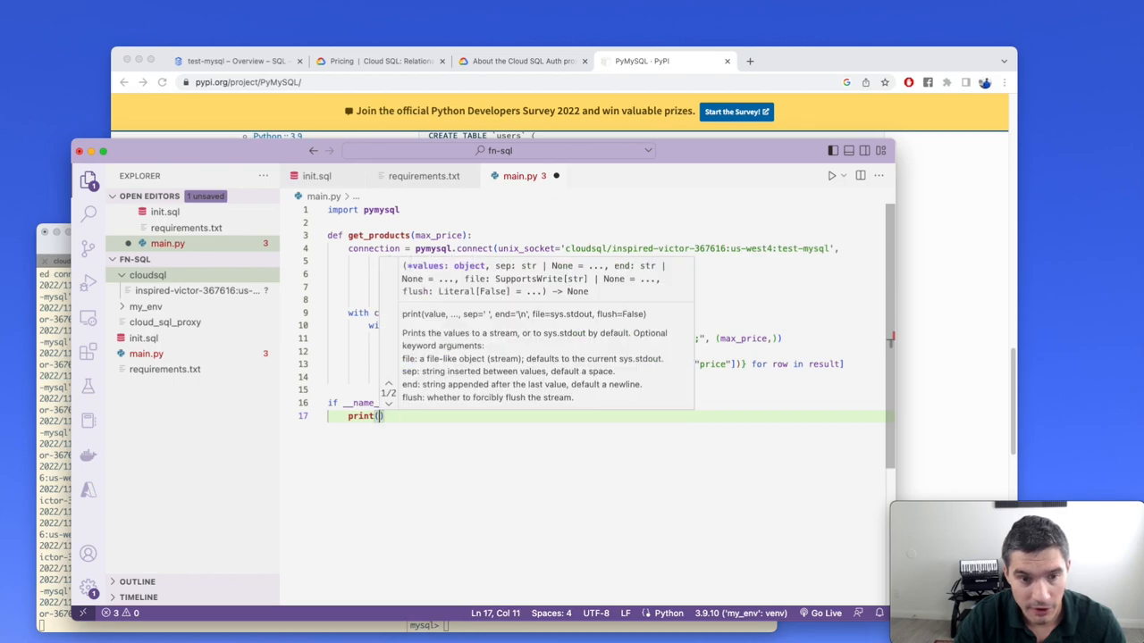
text(get_products(1)
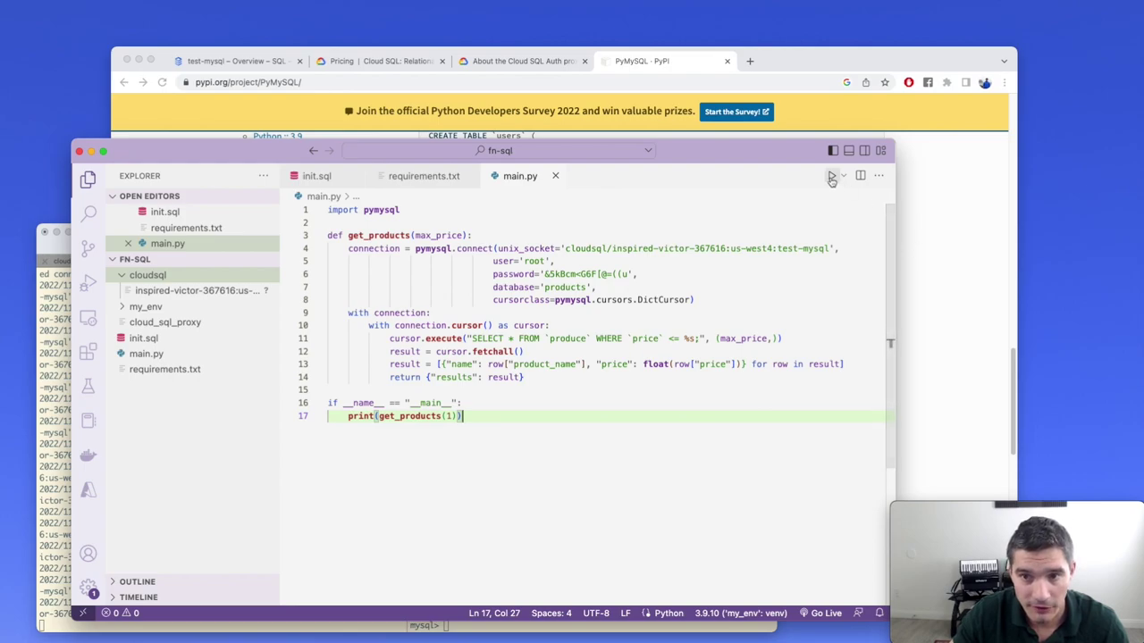
click(830, 175)
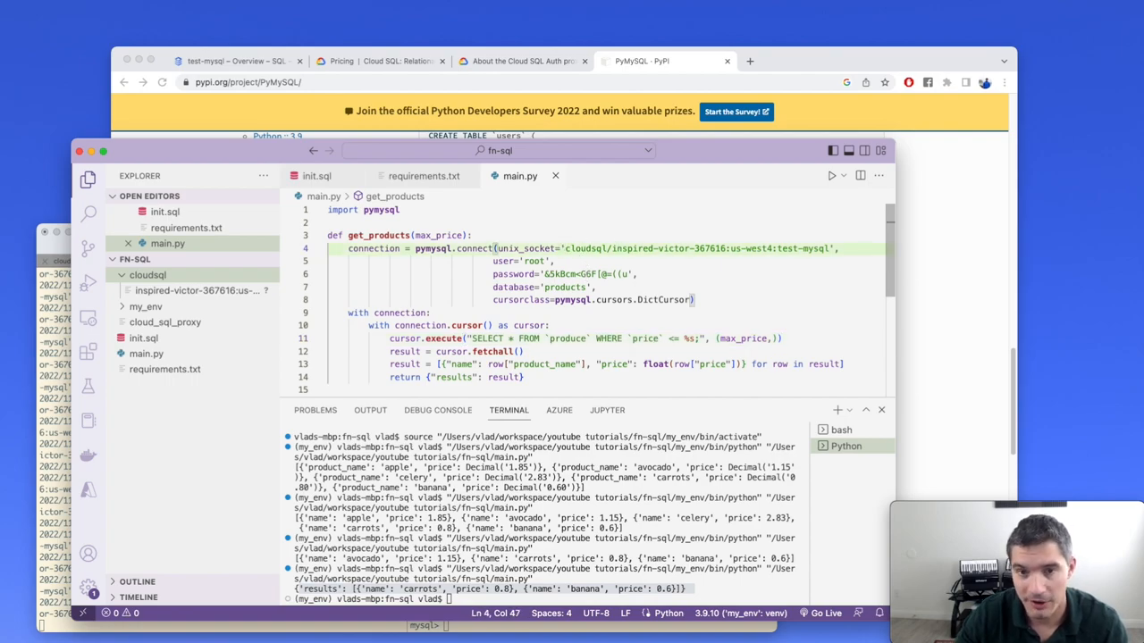
Step: Read the password from os.environ["DB_PASS"], import os, and use an absolute /cloudsql socket path
text(4)
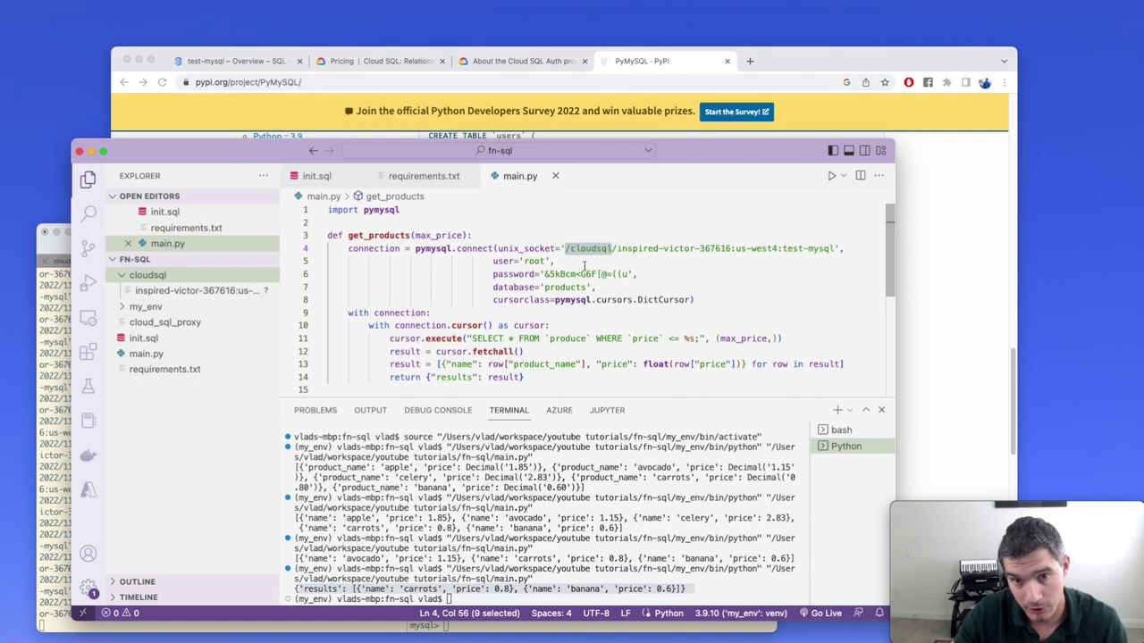
click(553, 275)
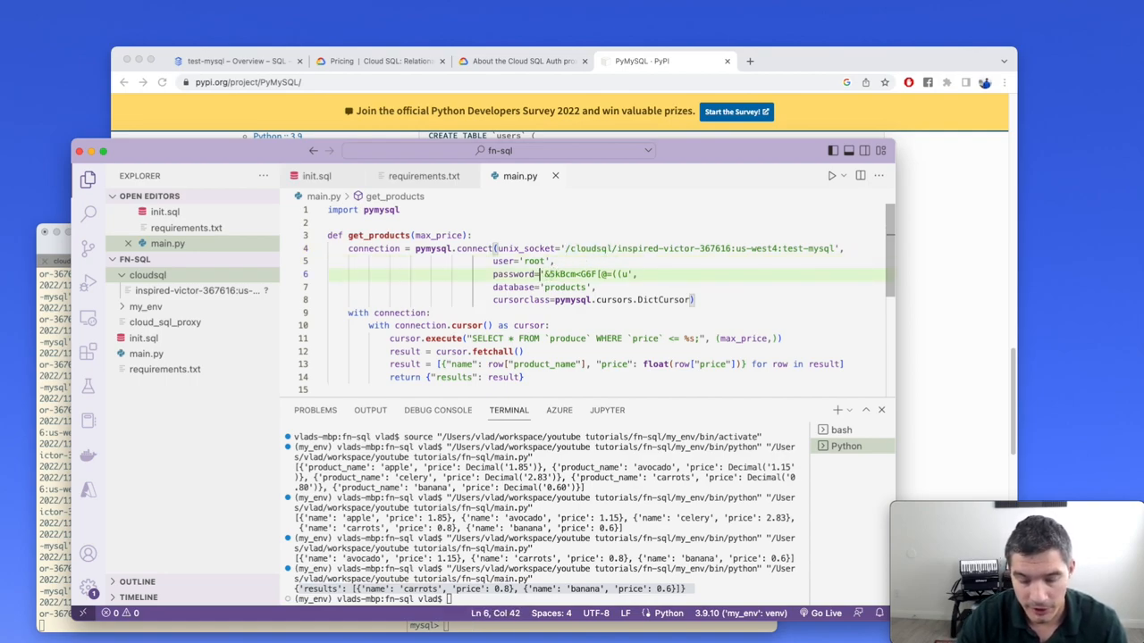
text(os.environ["DB_PASS)
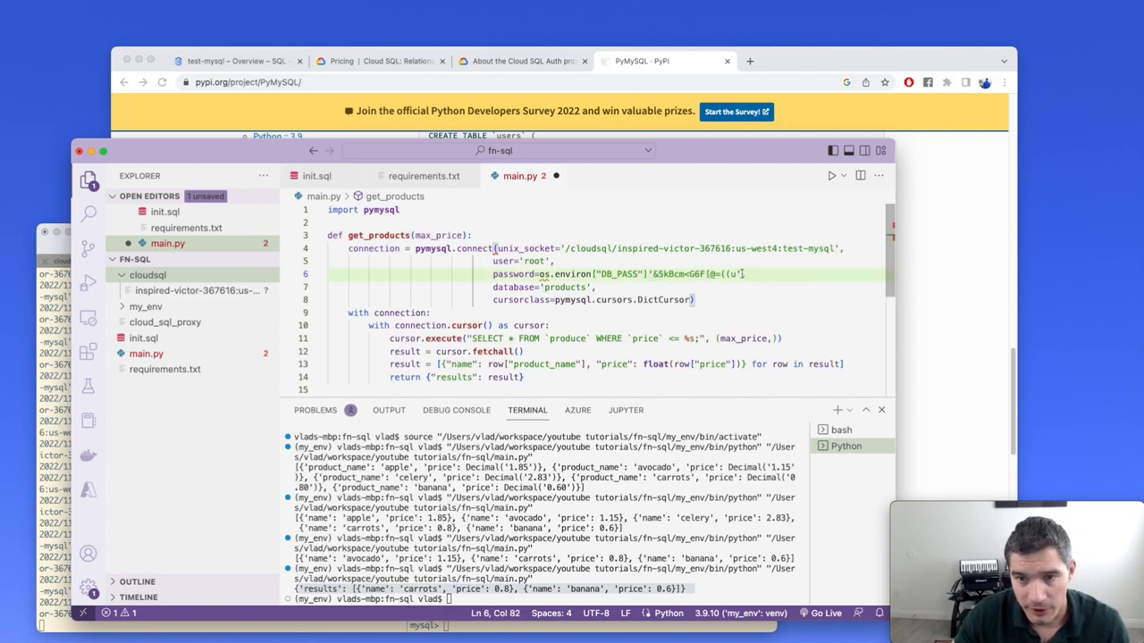
drag(746, 274, 652, 274)
text(import os)
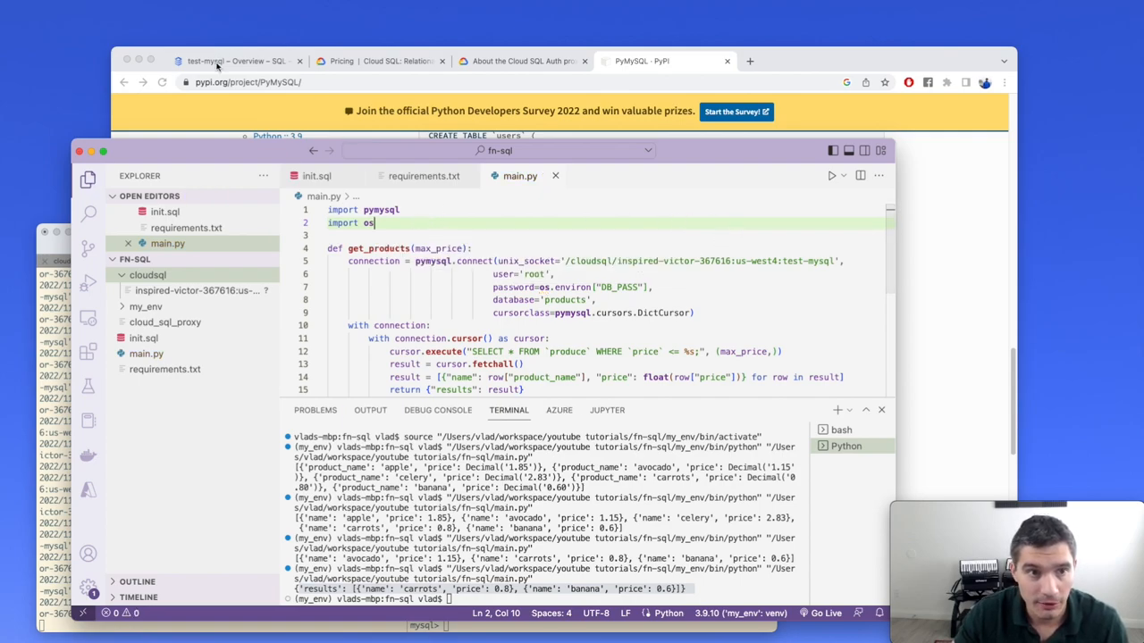
Step: Find Cloud Functions via search, start Create Function and enable the required APIs
click(236, 60)
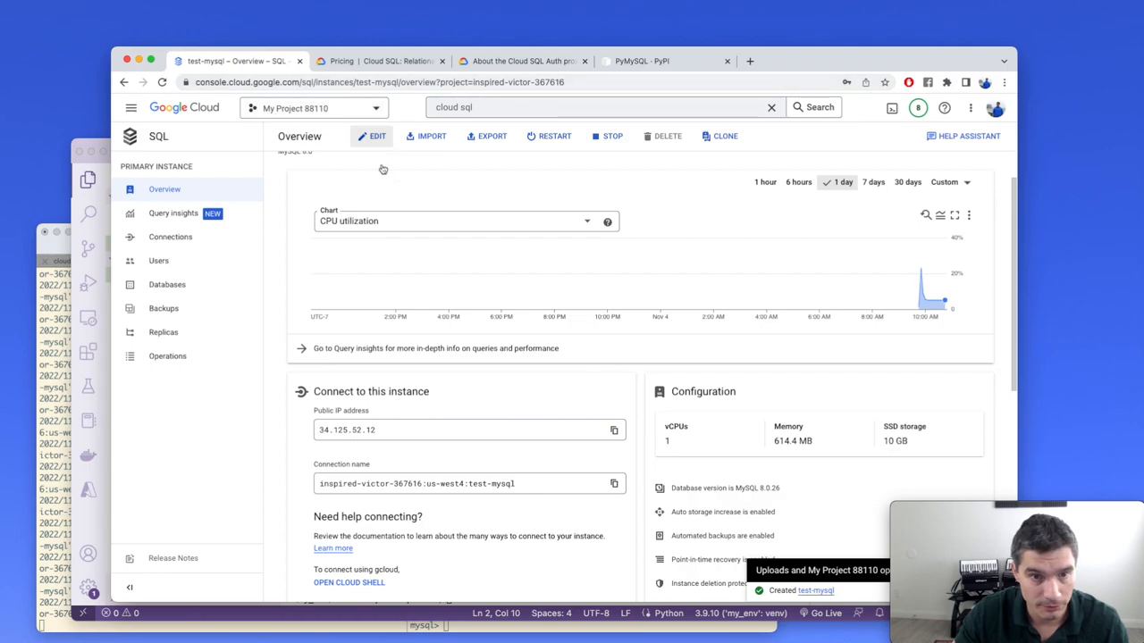
mouse_move(492, 293)
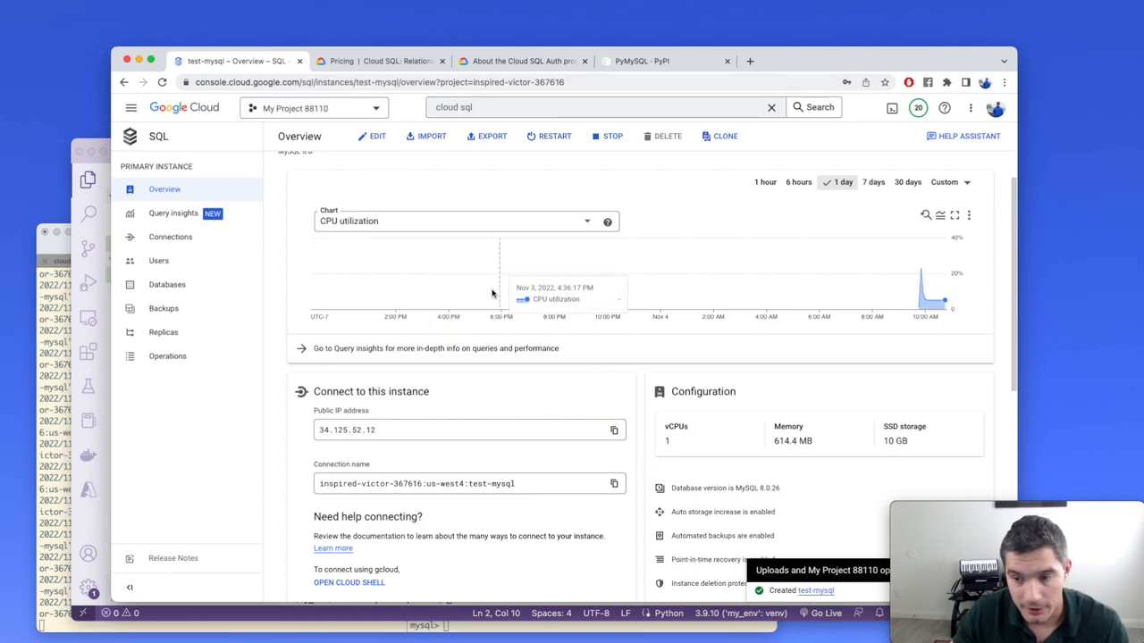
mouse_move(546, 239)
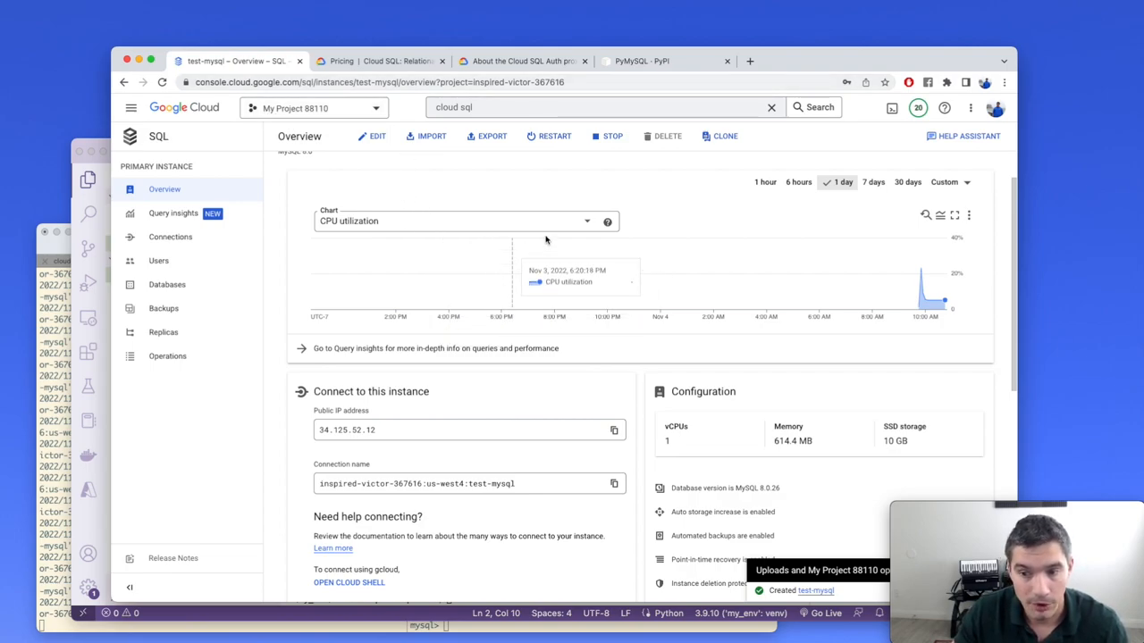
click(599, 108)
text(function)
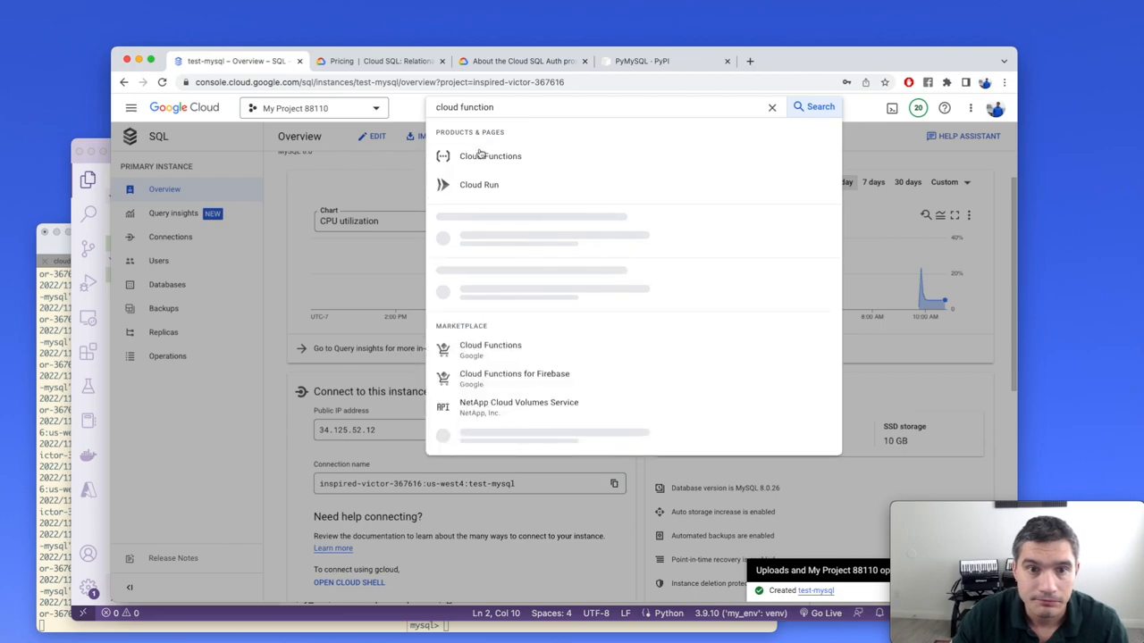
click(490, 156)
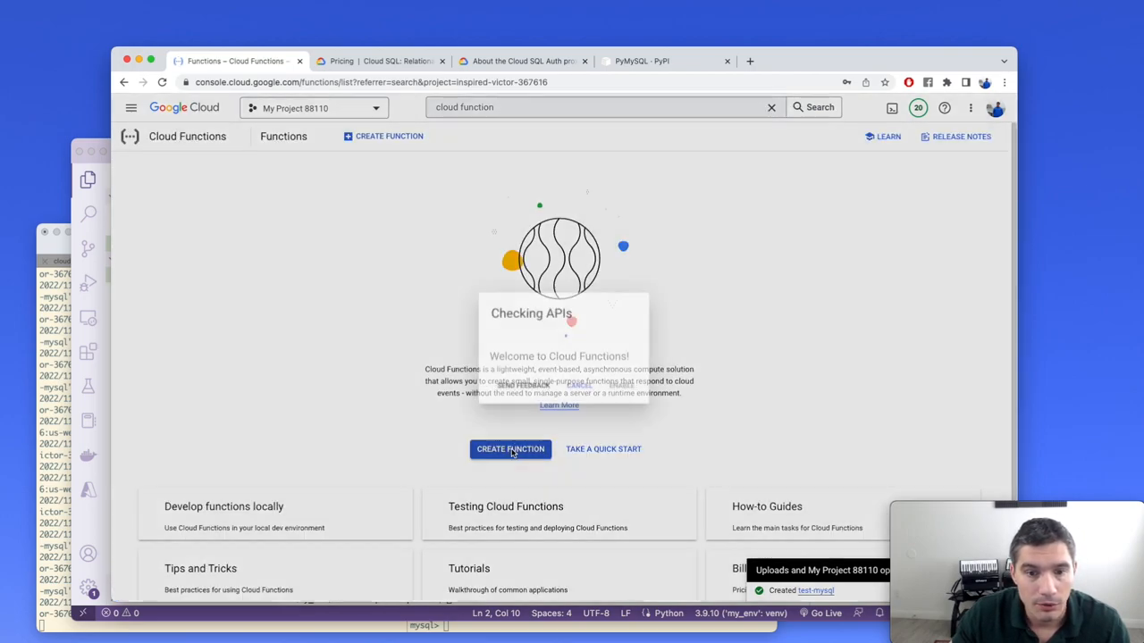
click(510, 449)
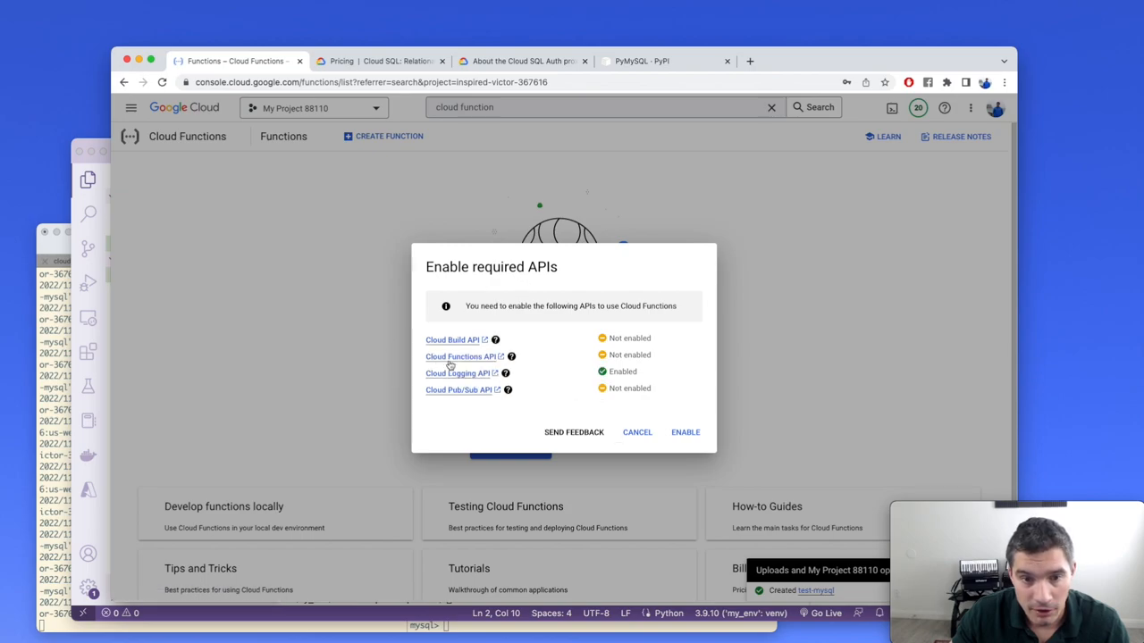
mouse_move(543, 383)
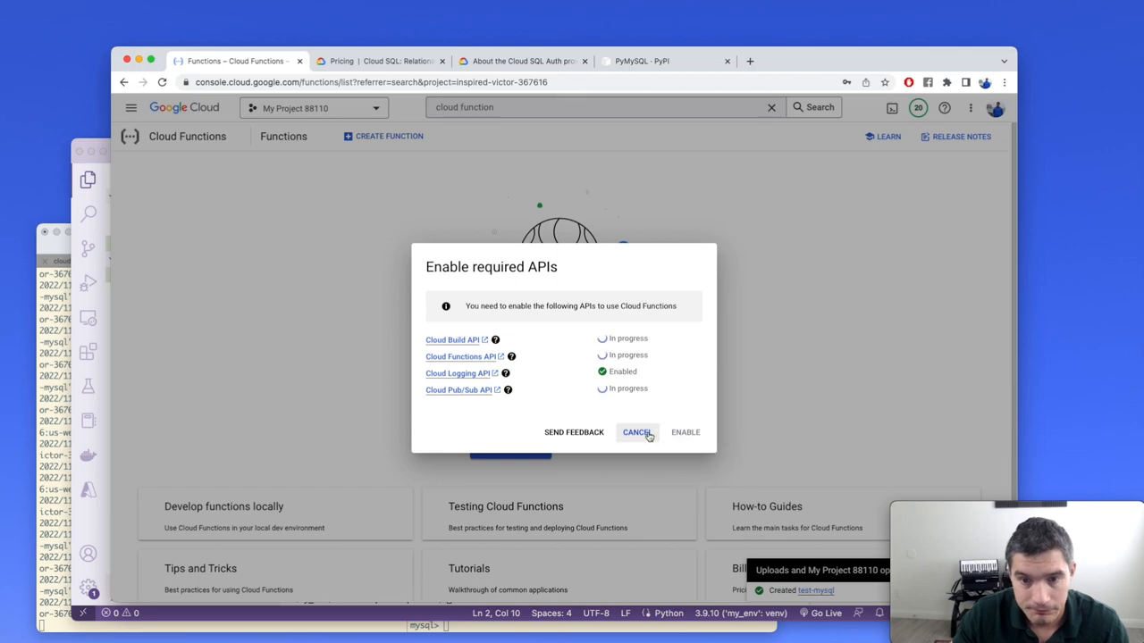
click(636, 432)
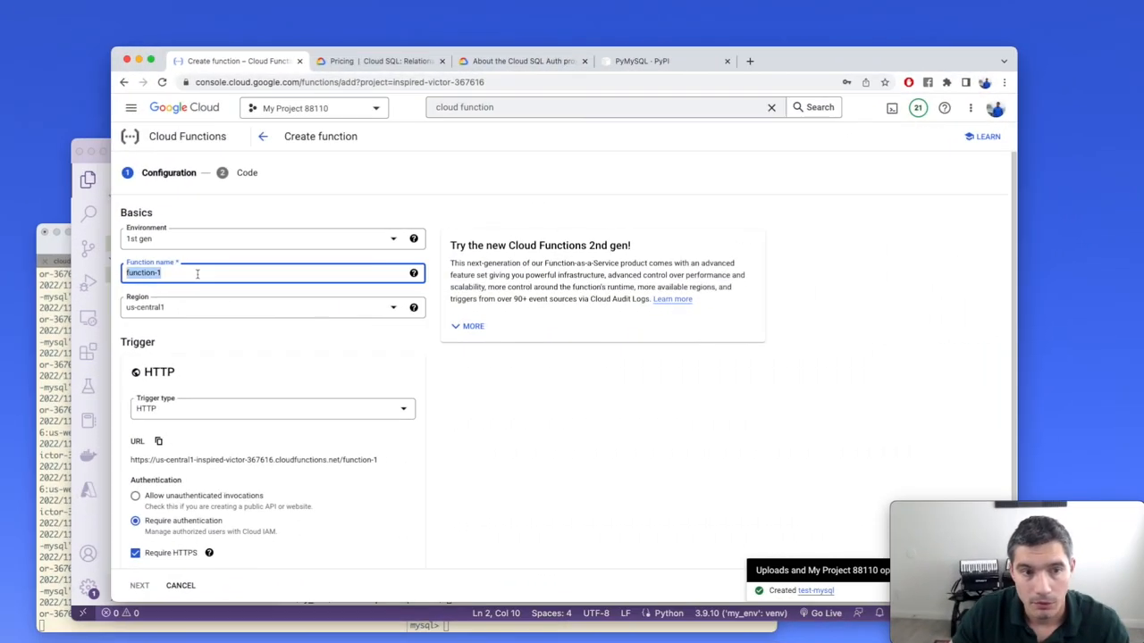
Step: Name the function get-products in region us-west4 and bring up a console Welcome tab
text(ge)
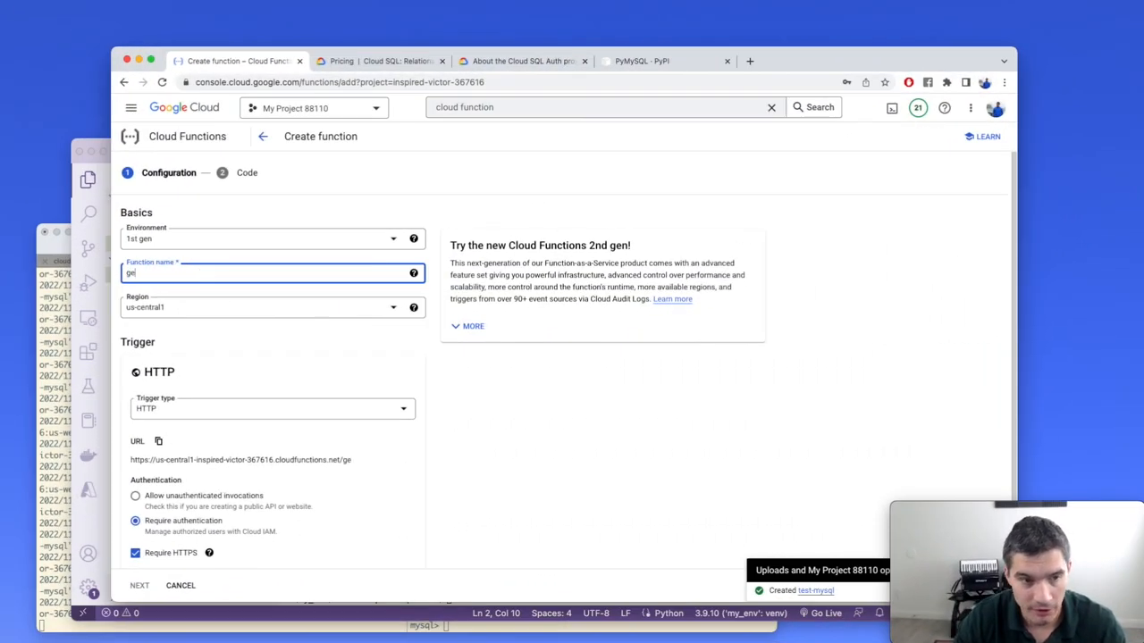
text(t-products)
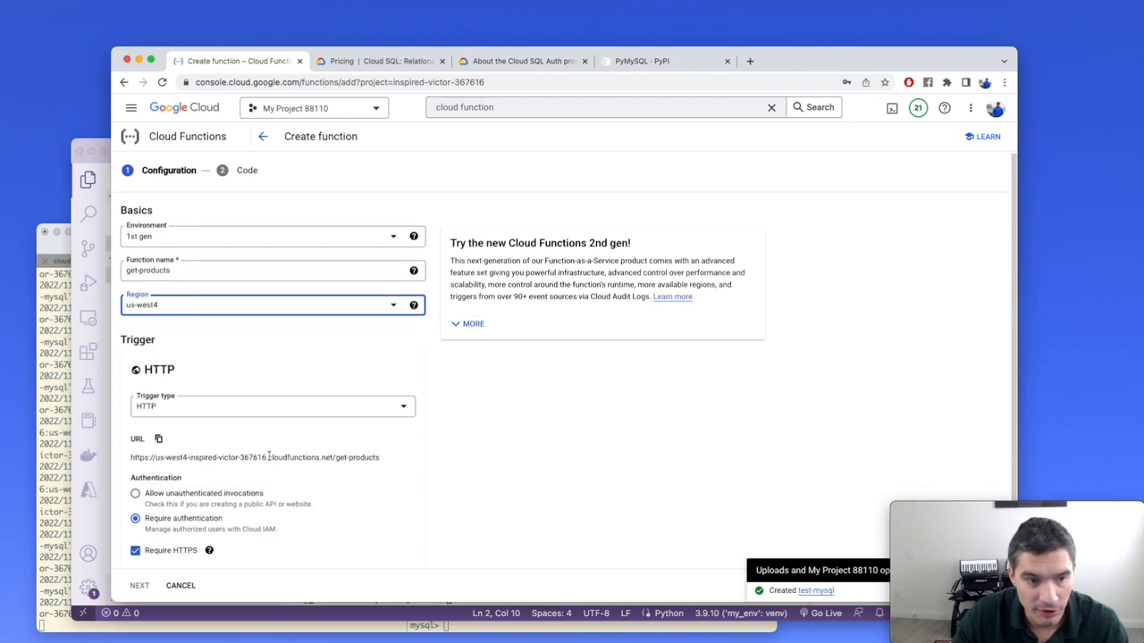
scroll(down, 3)
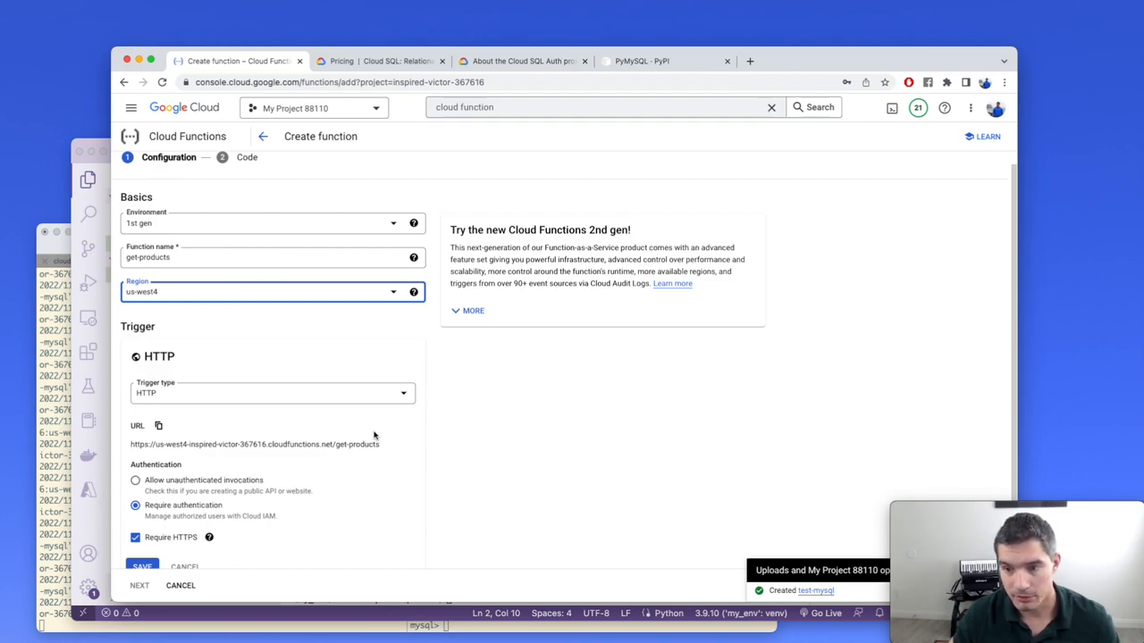
mouse_move(386, 423)
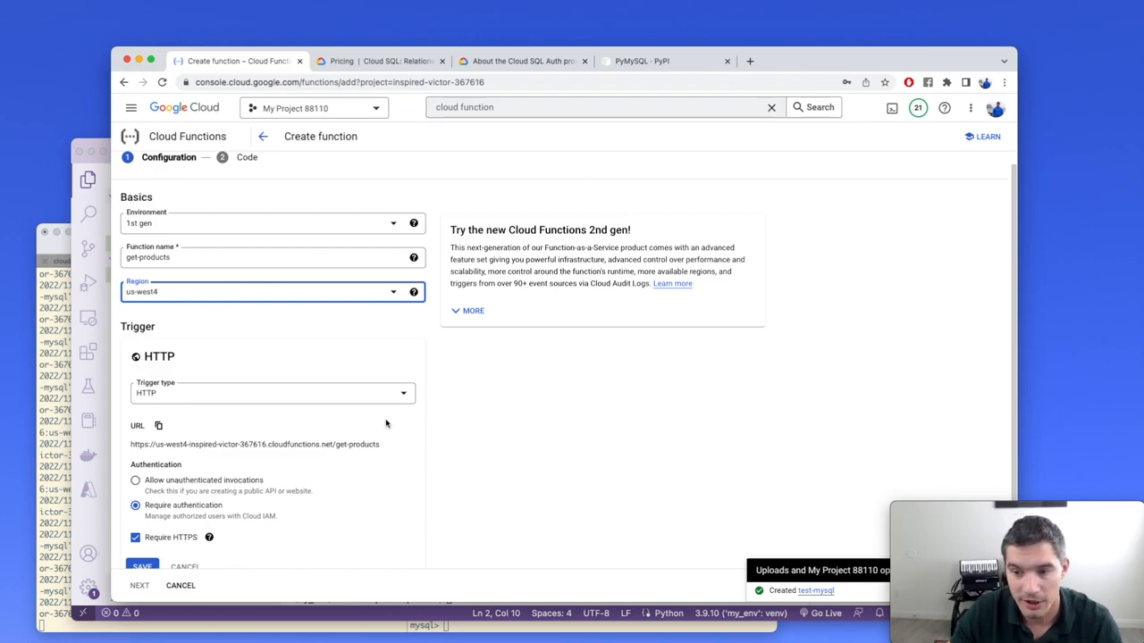
scroll(down, 3)
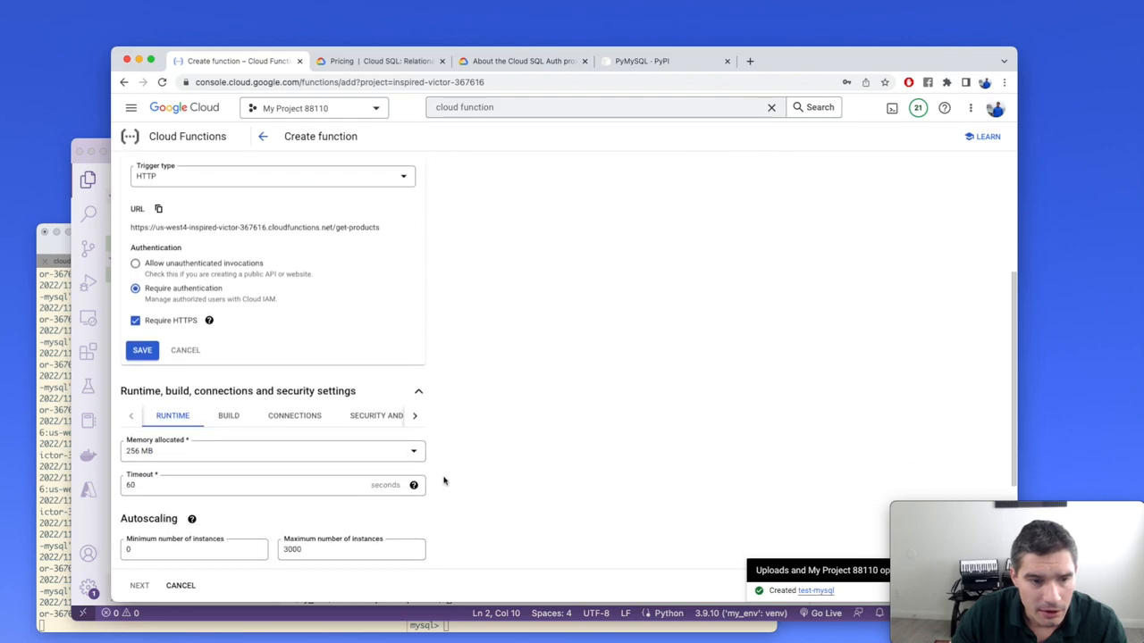
scroll(down, 3)
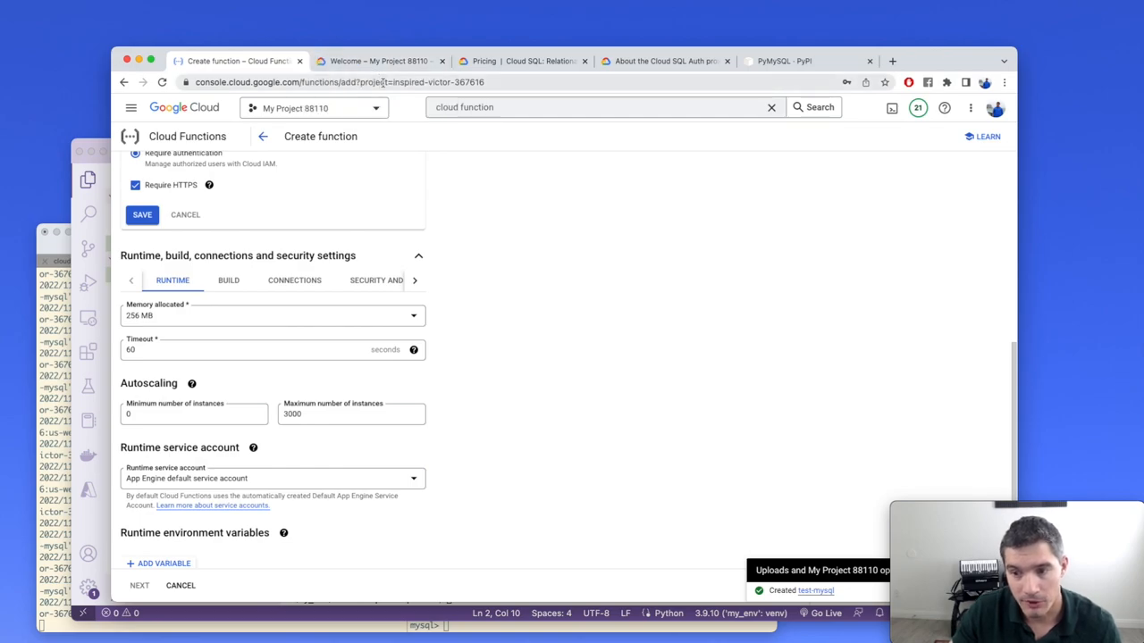
click(380, 61)
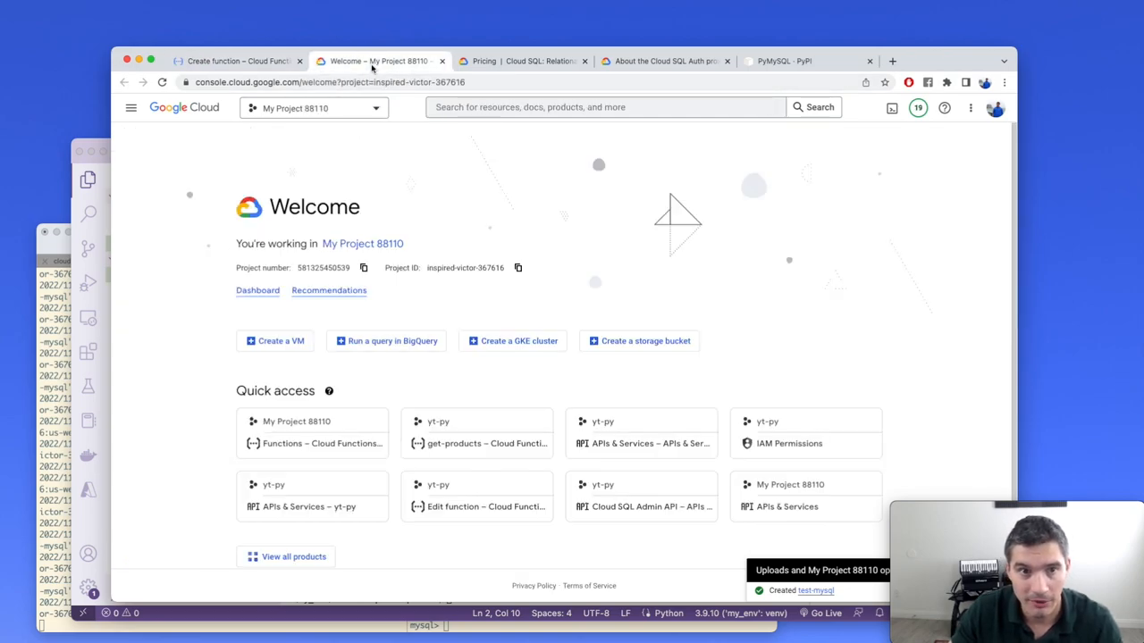
Step: In IAM, add the Cloud SQL Client role to the App Engine default service account and save
click(604, 107)
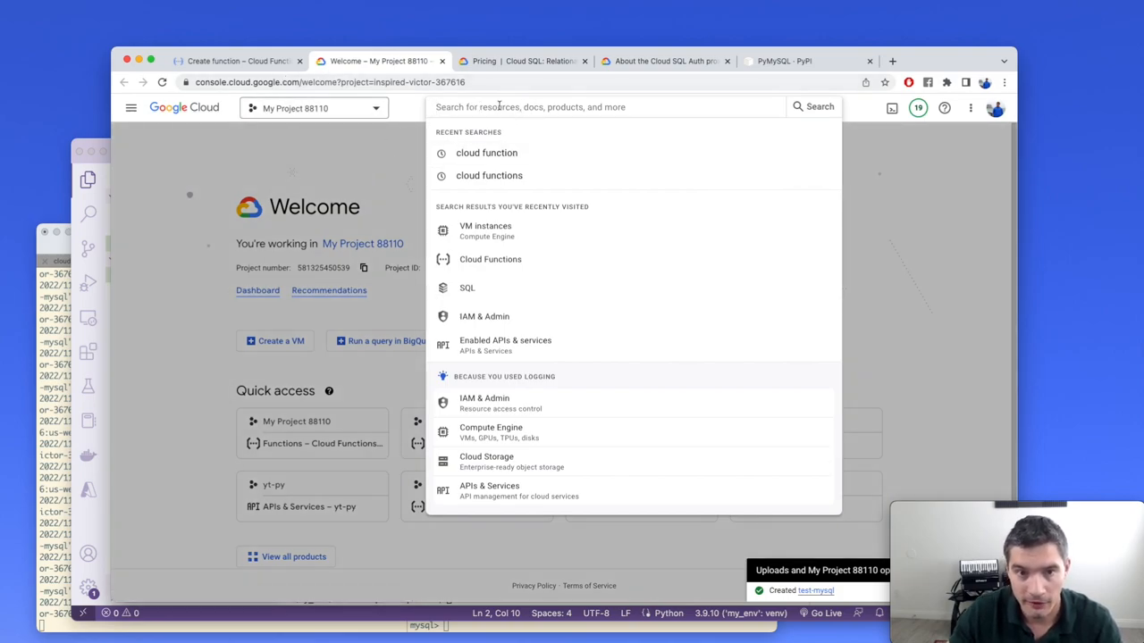
text(iam)
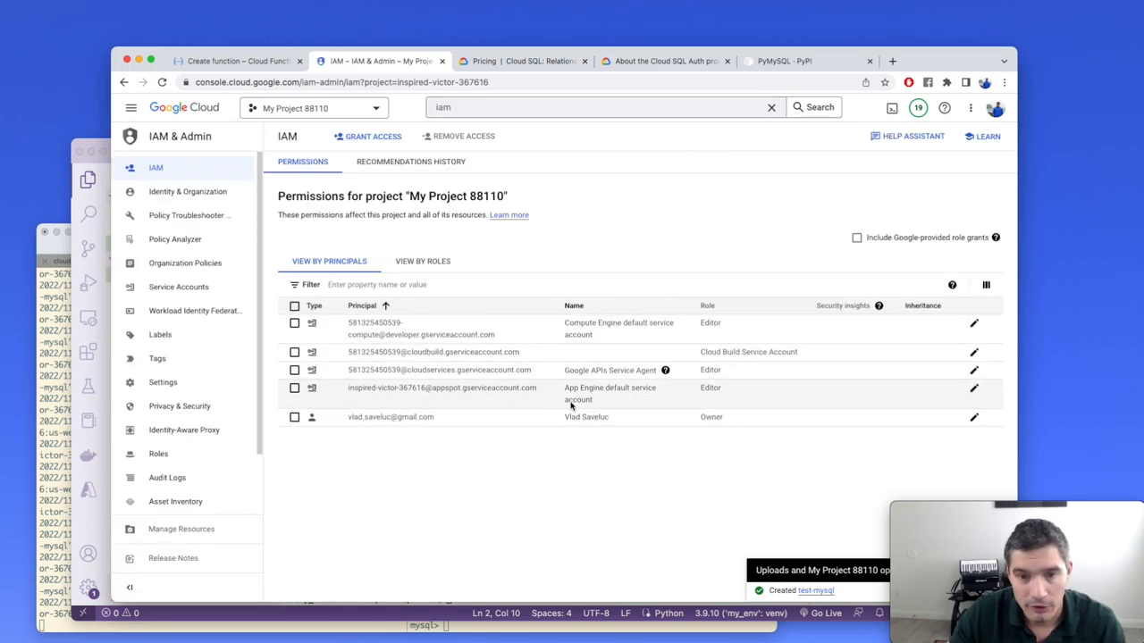
mouse_move(625, 395)
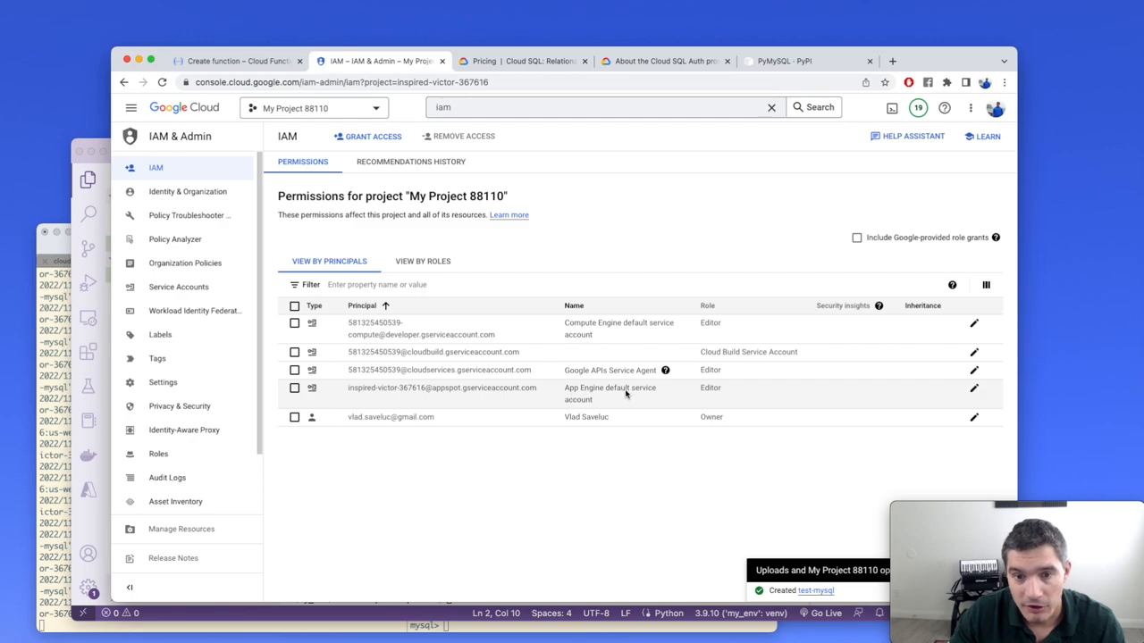
mouse_move(974, 389)
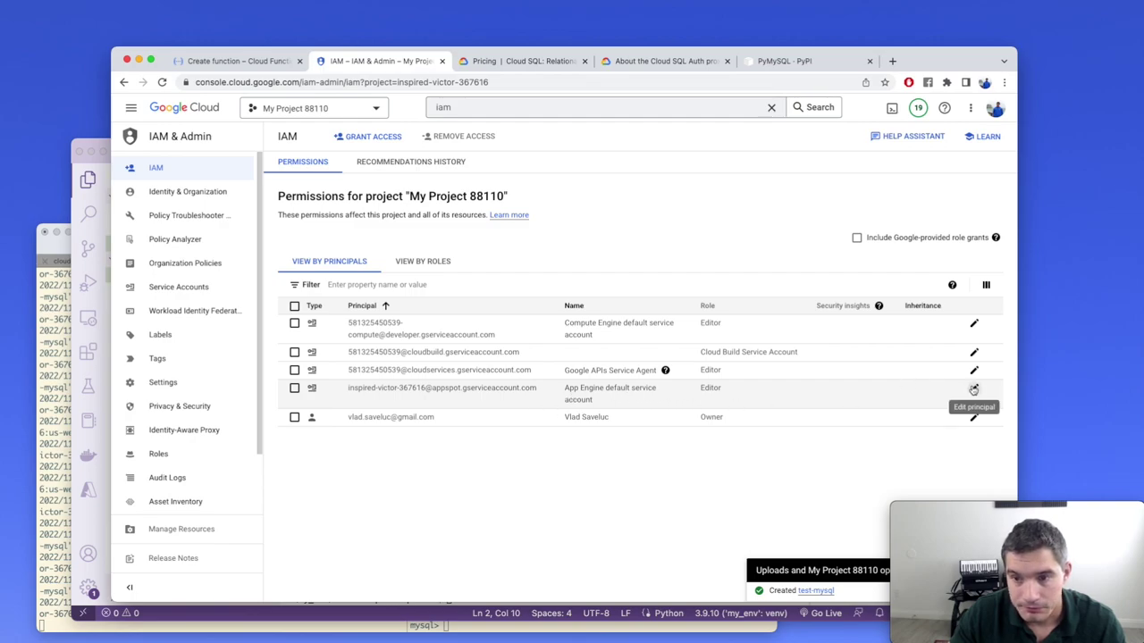
click(974, 388)
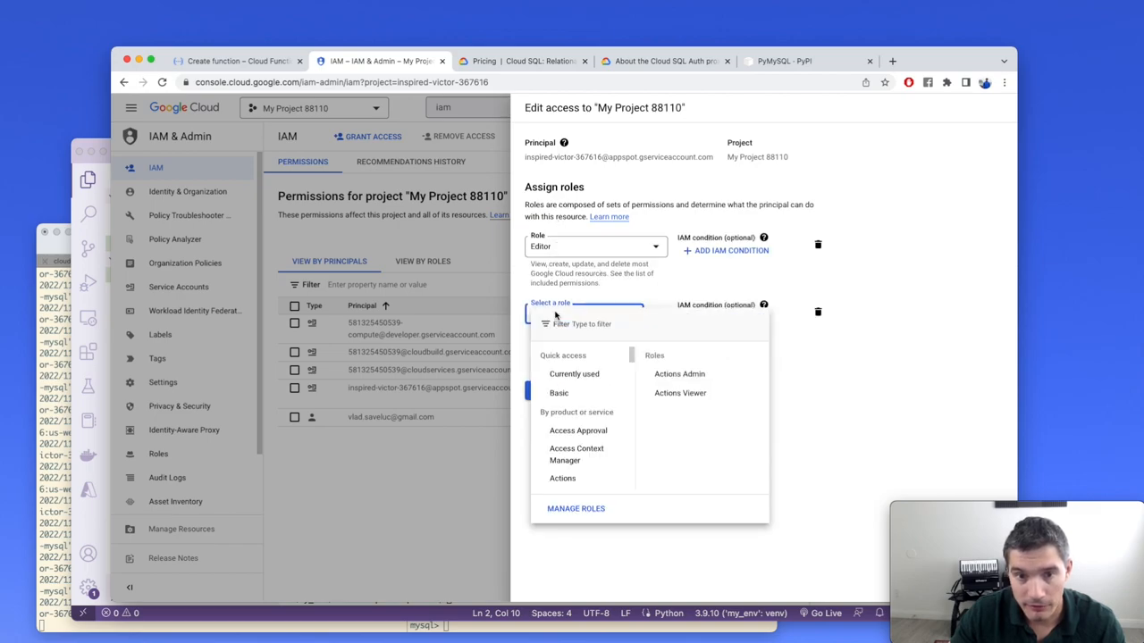
text(Cloud SQL Client)
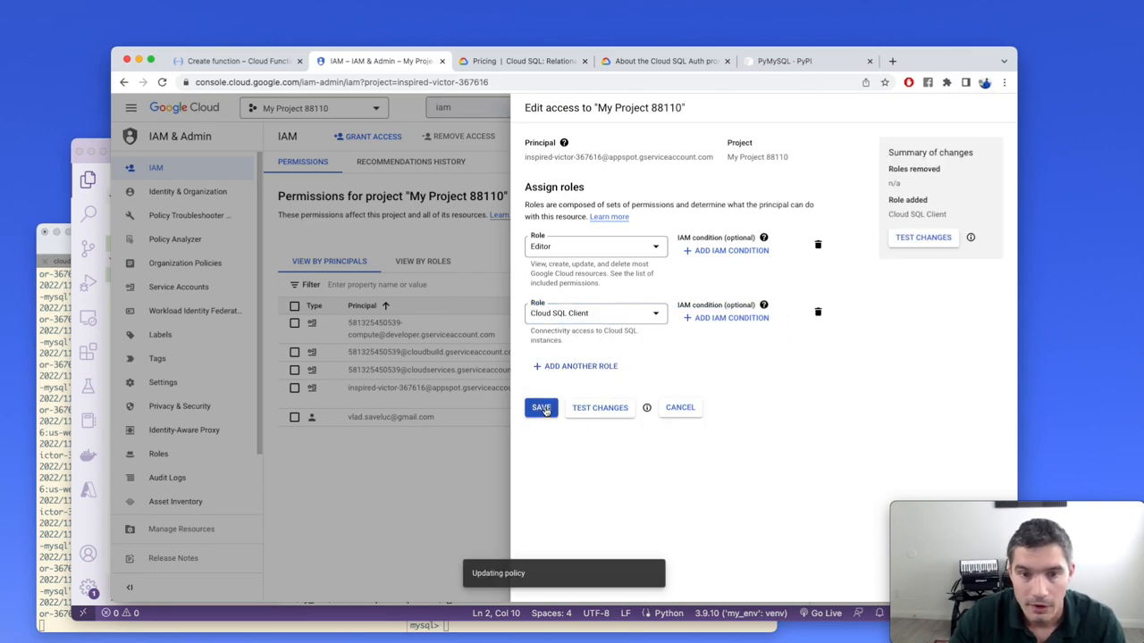
click(540, 408)
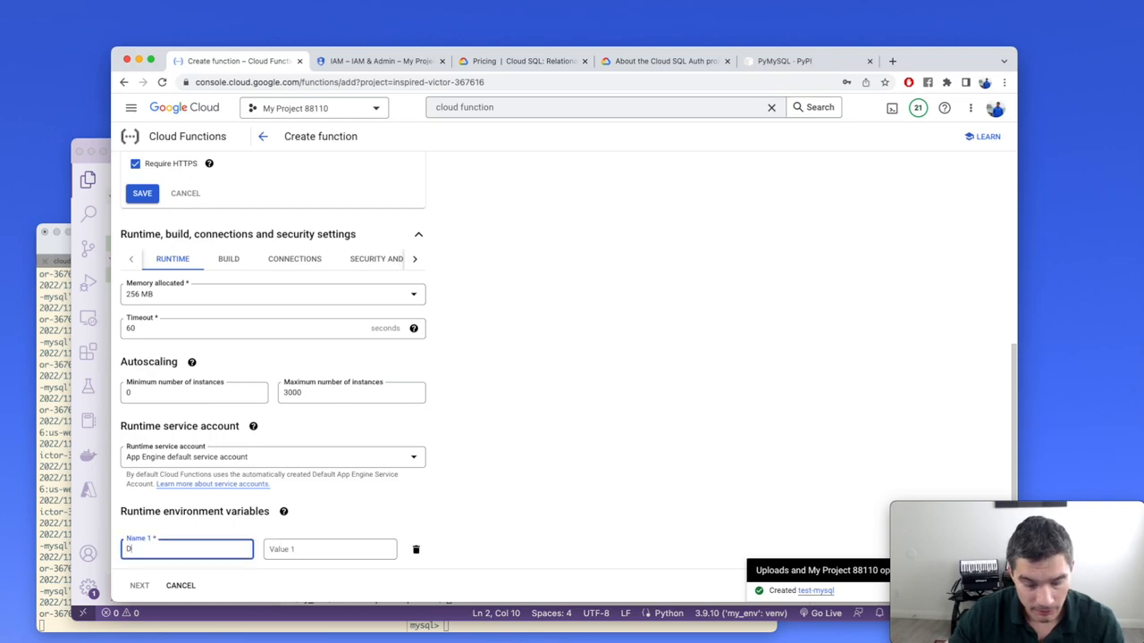
Step: Add runtime environment variable DB_PASS with the password value and continue to Code
text(B_PASS)
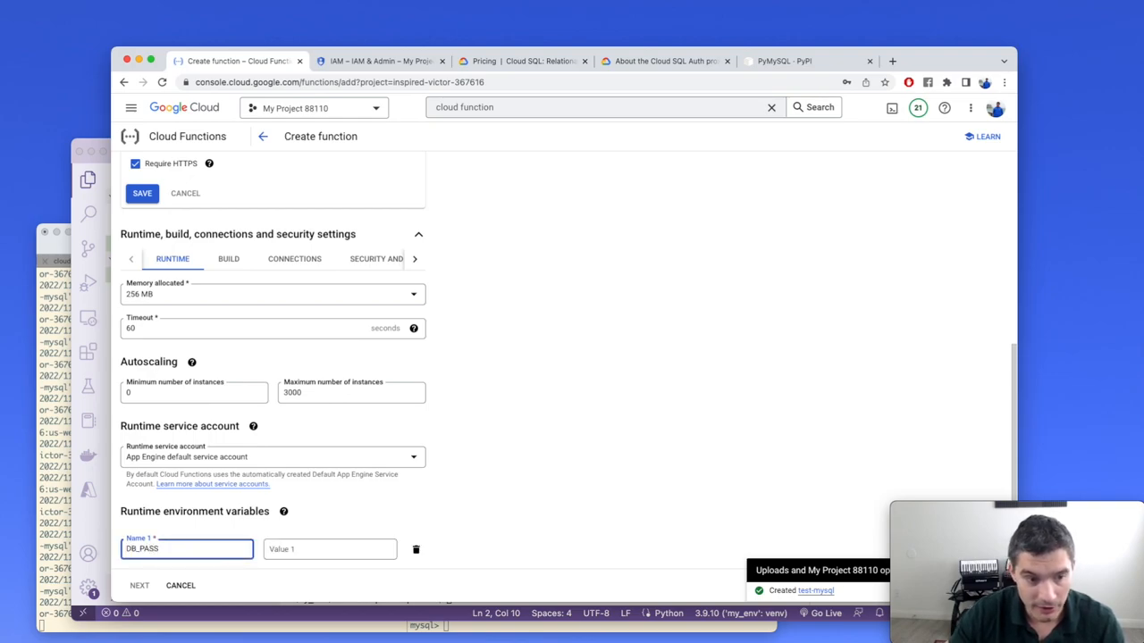
click(330, 549)
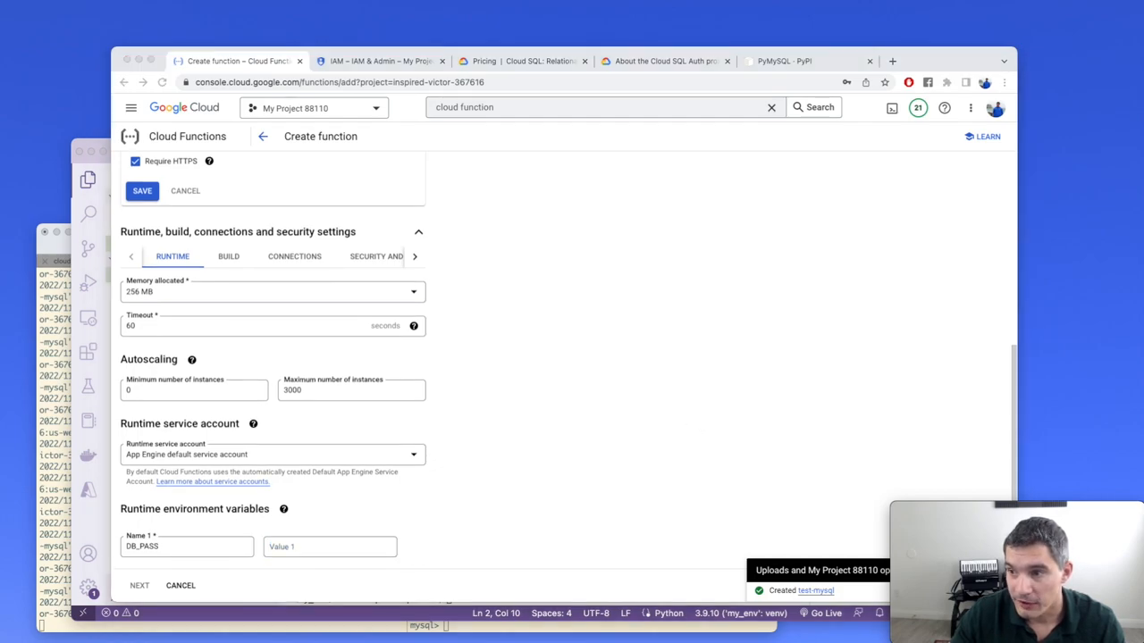
mouse_move(886, 356)
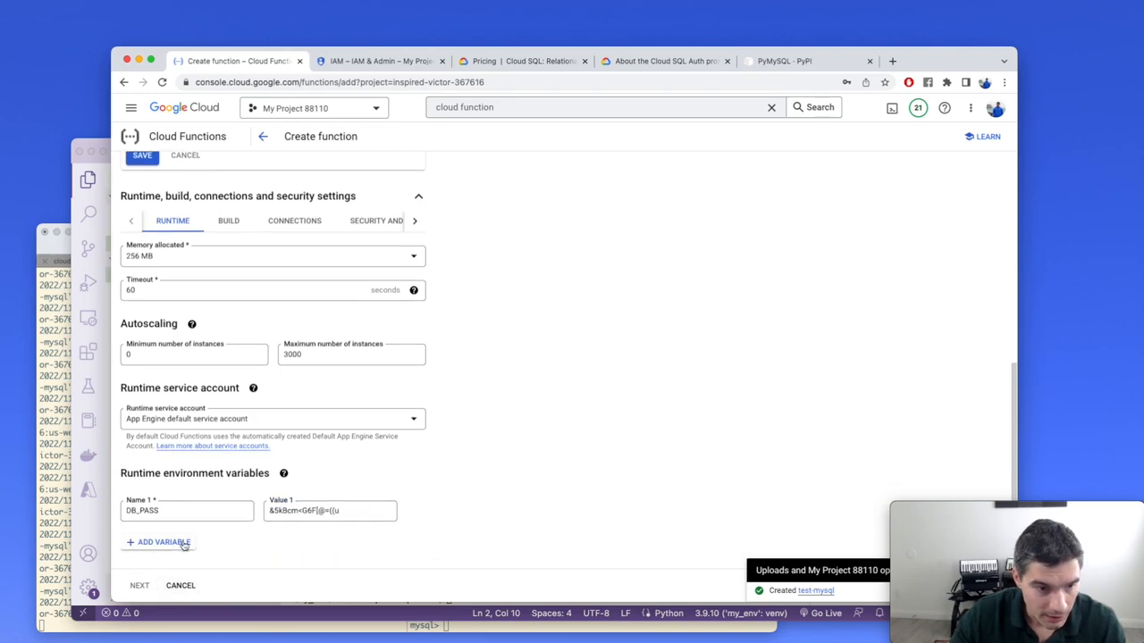
scroll(up, 3)
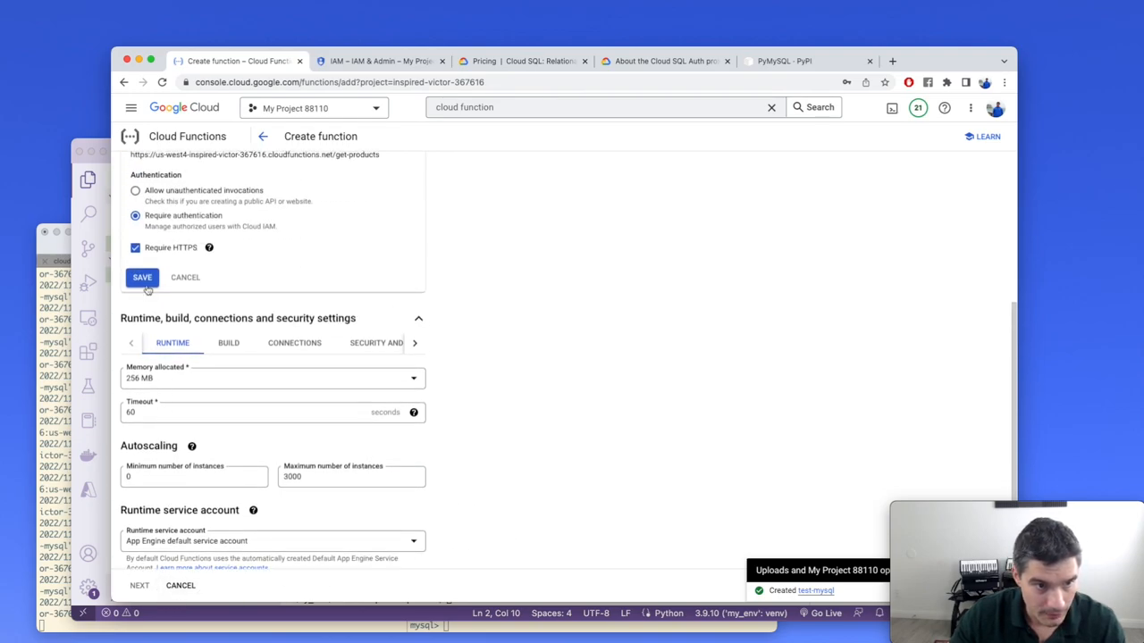
click(142, 277)
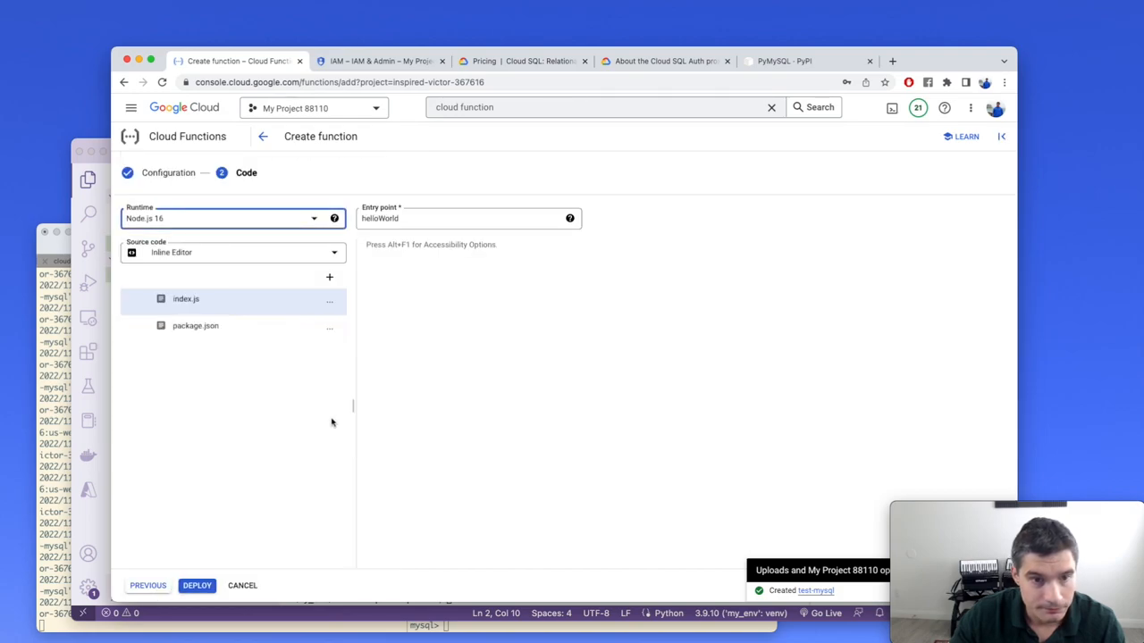
Step: Switch the function runtime to Python 3.10
click(185, 299)
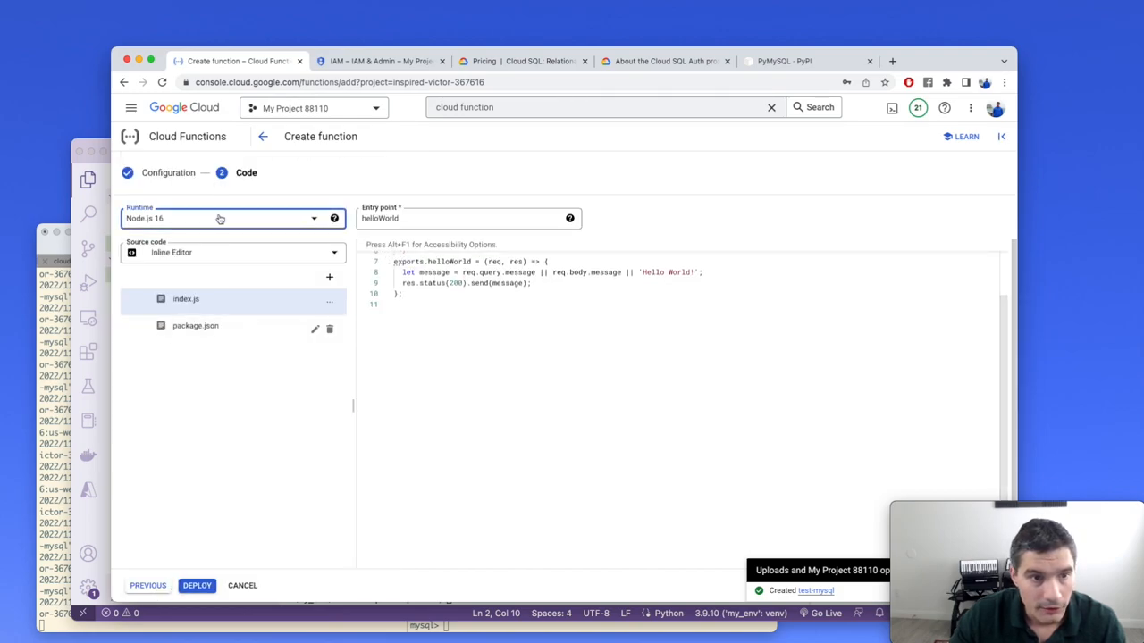
click(232, 218)
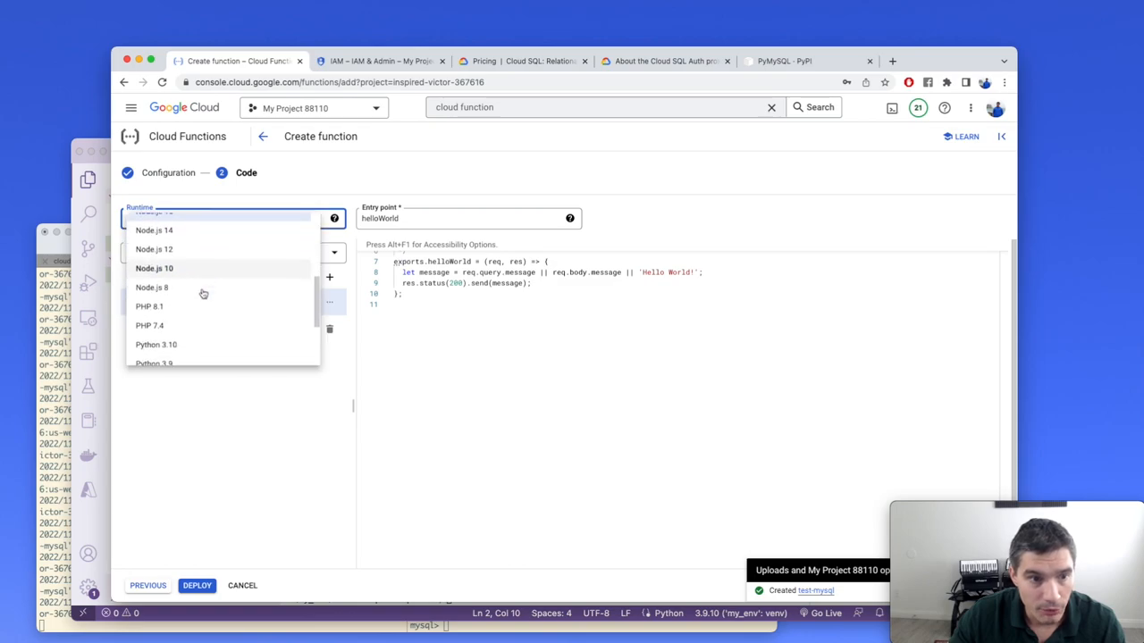
click(156, 344)
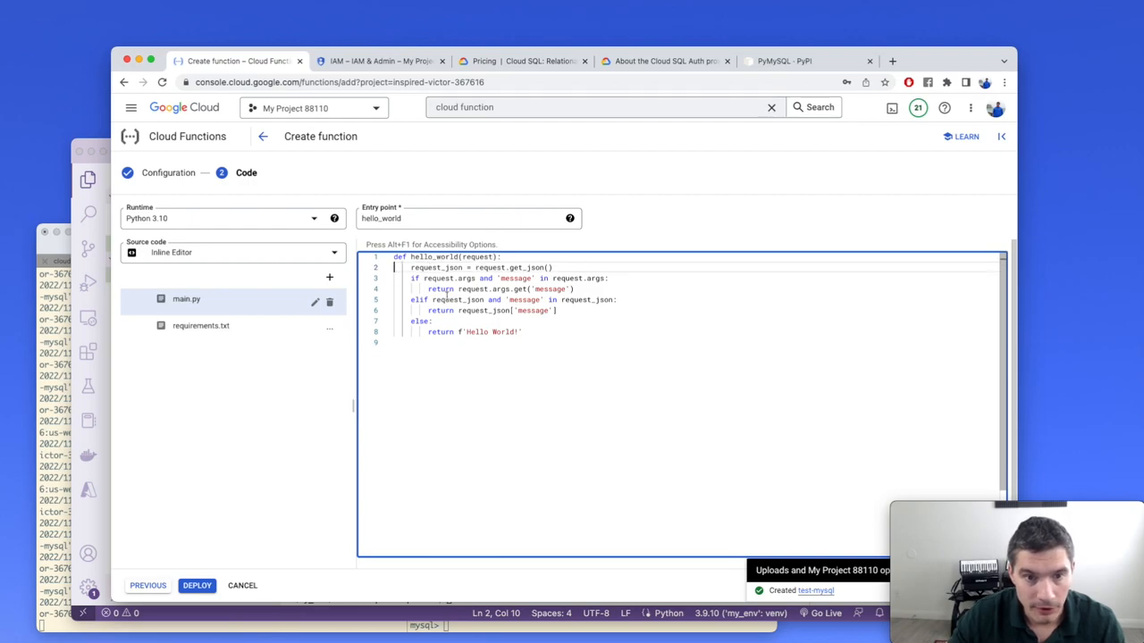
mouse_move(357, 166)
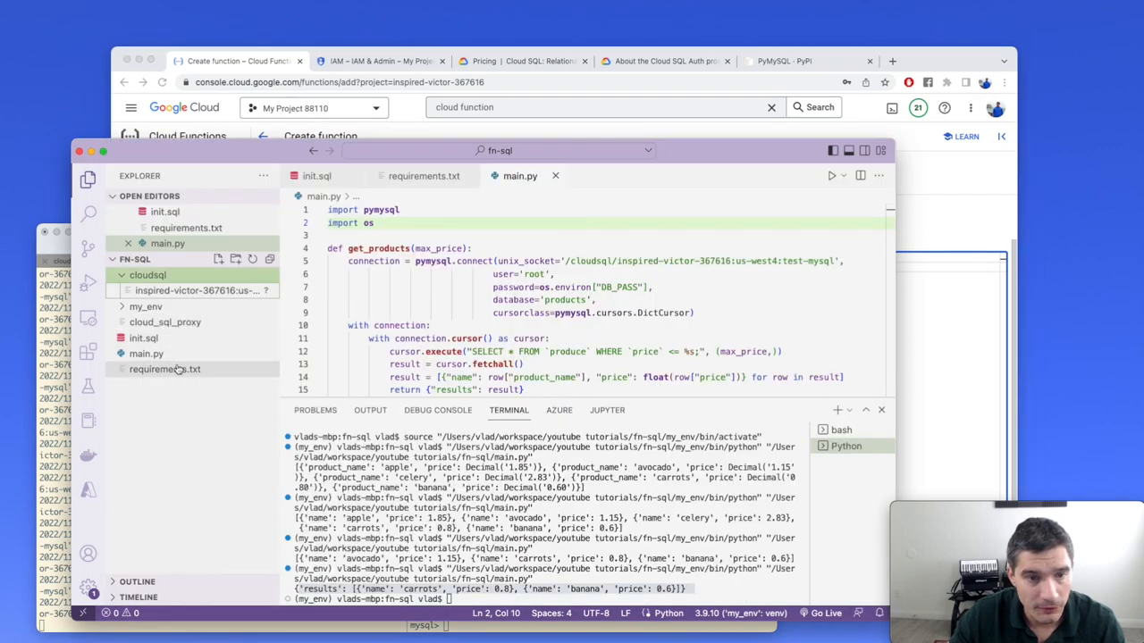
Step: Add PyMySQL to requirements.txt, dismissing the browser's save-page dialog
click(423, 176)
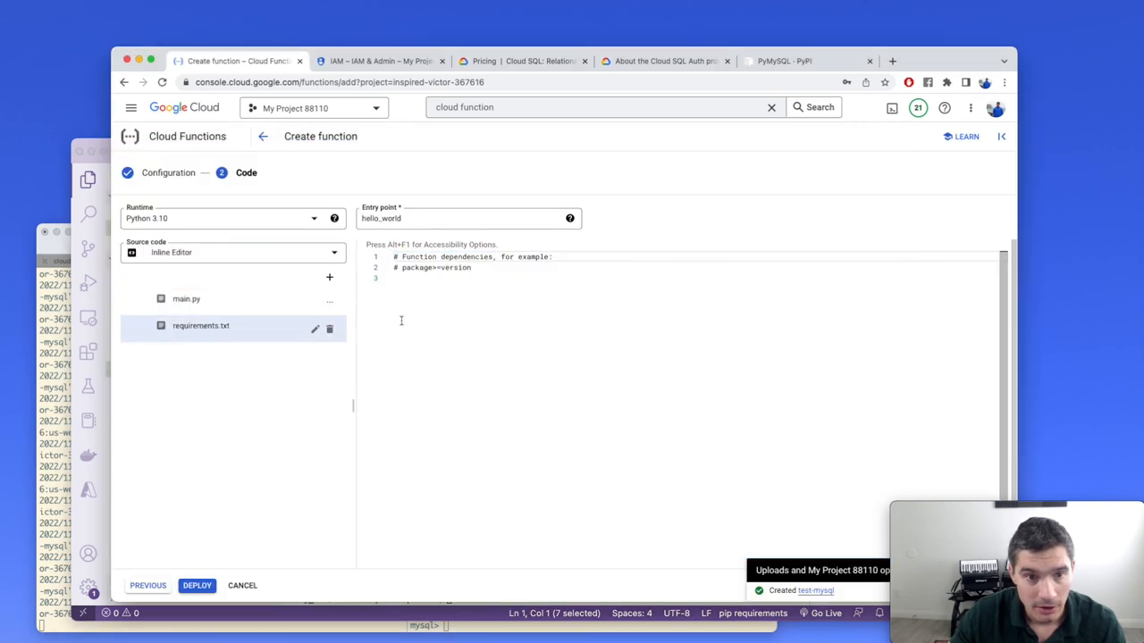
text(PyMySQL)
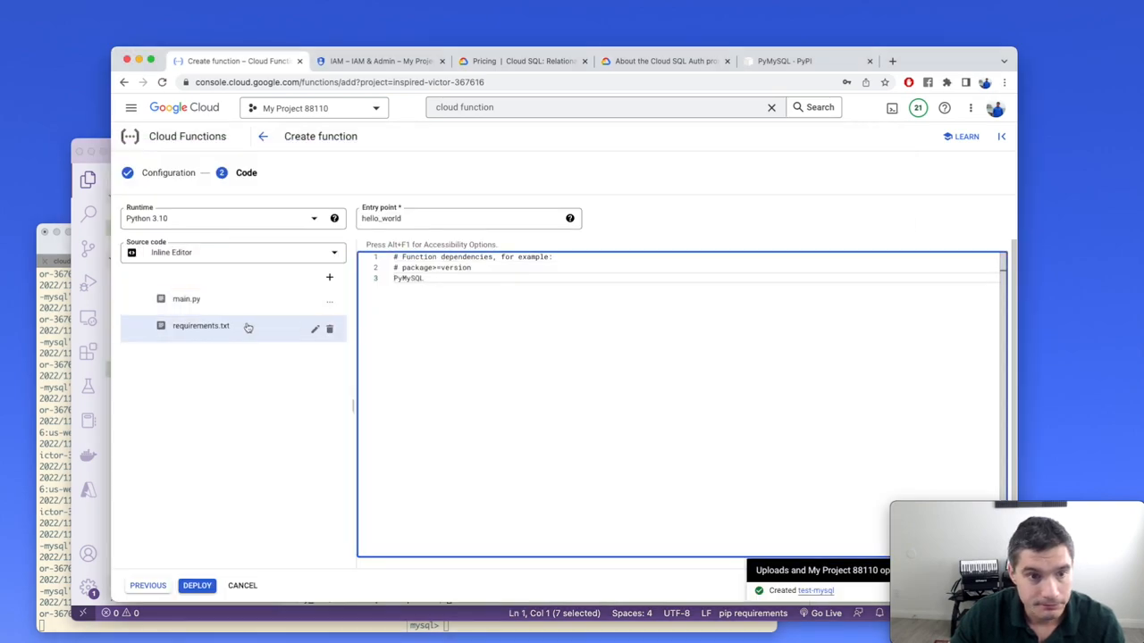
key(cmd+s)
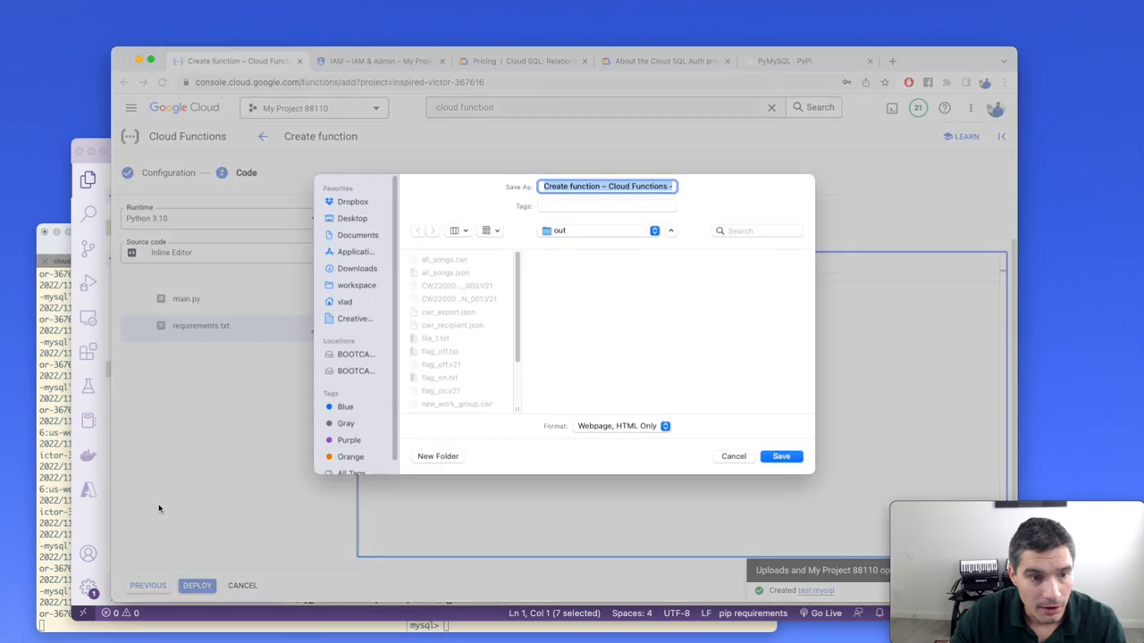
click(732, 456)
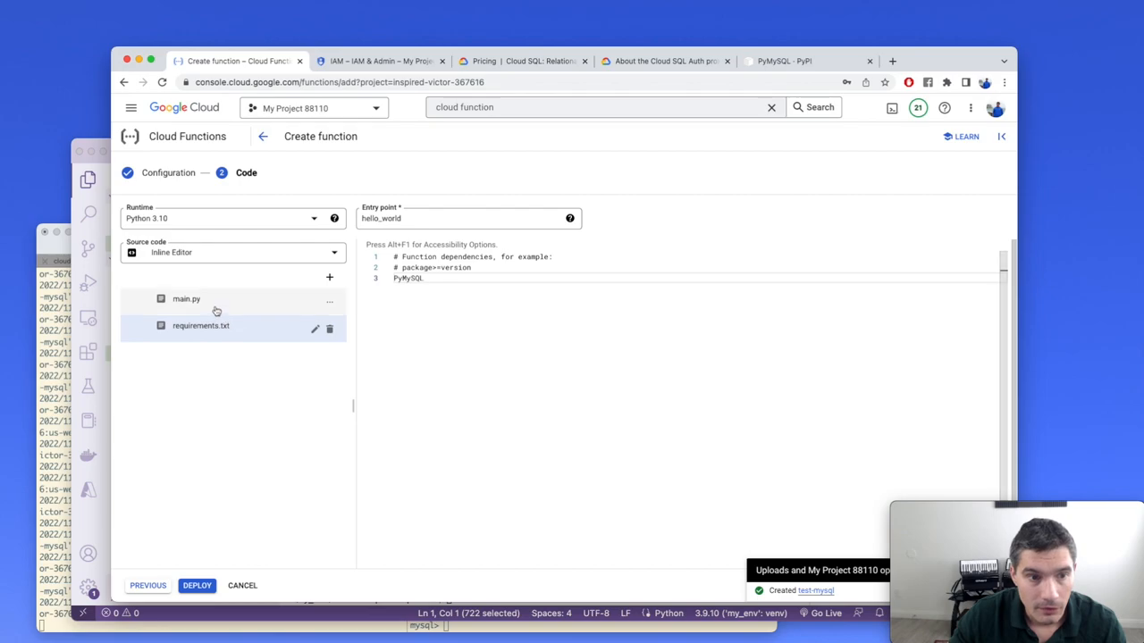
Step: Make hello_world return get_products(request_json.get("max_price", 1.5)) in main.py
click(185, 298)
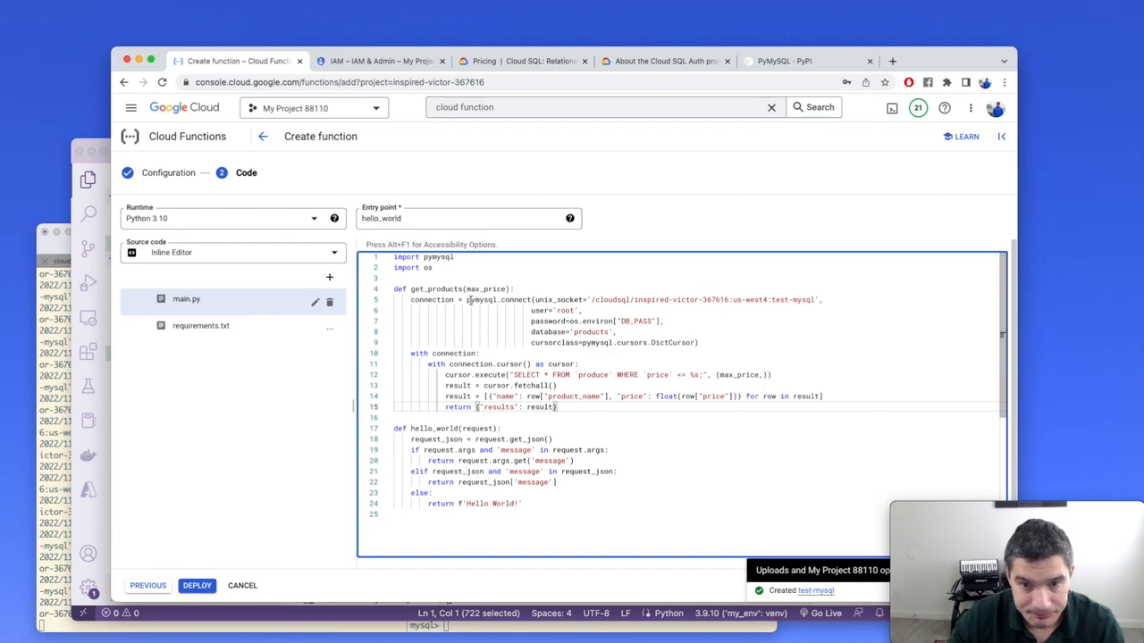
mouse_move(632, 350)
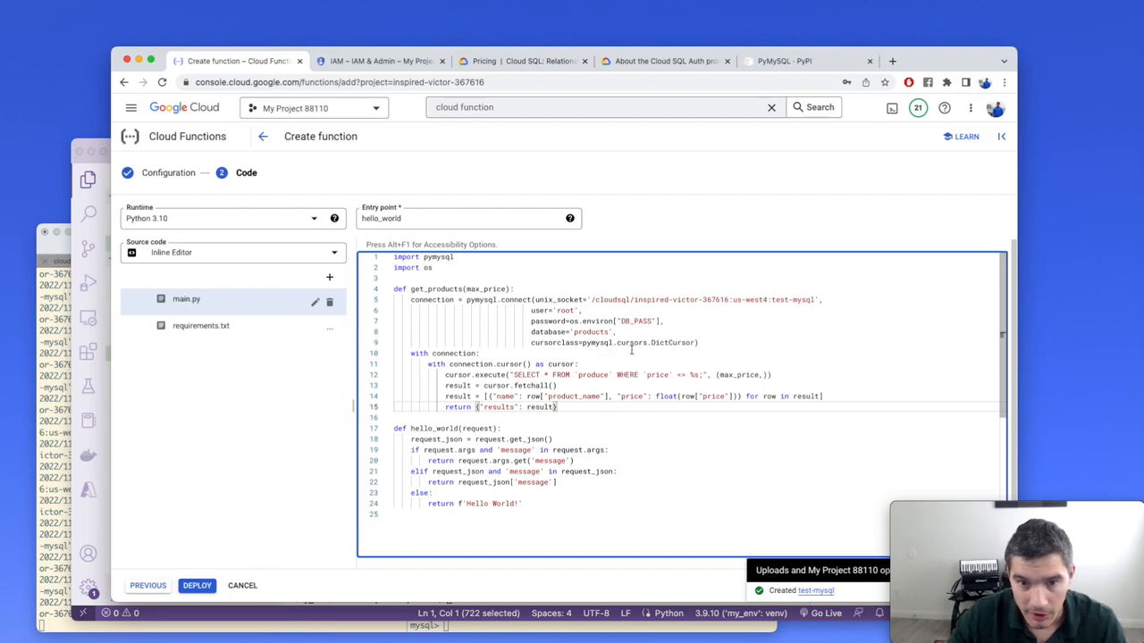
mouse_move(509, 441)
text(return get_products(request_json.get(')
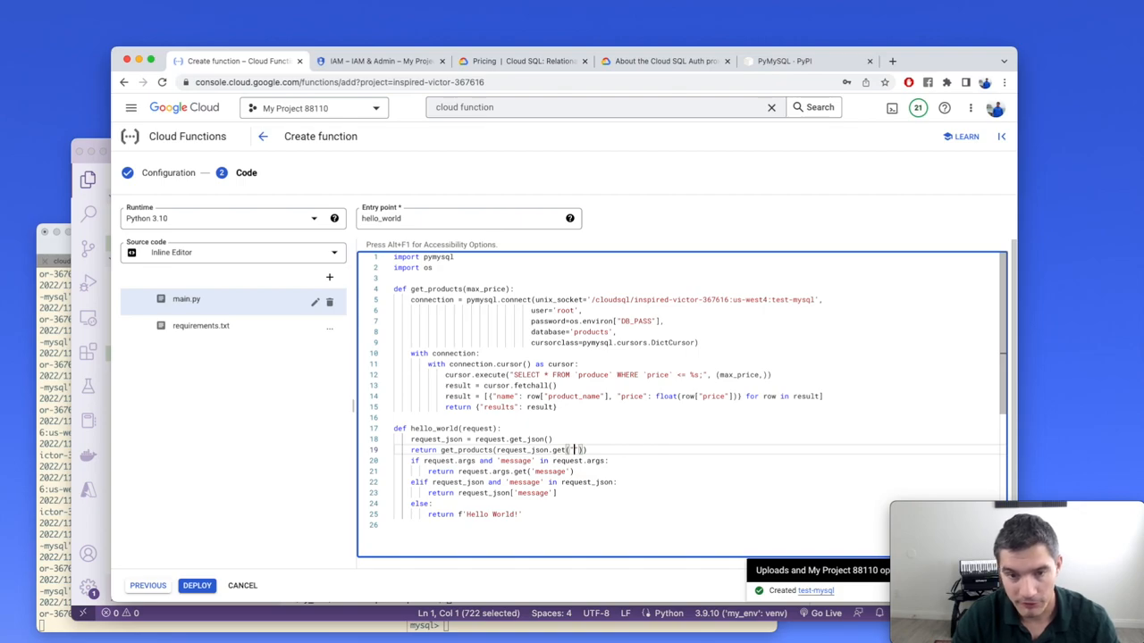
text(max_price)
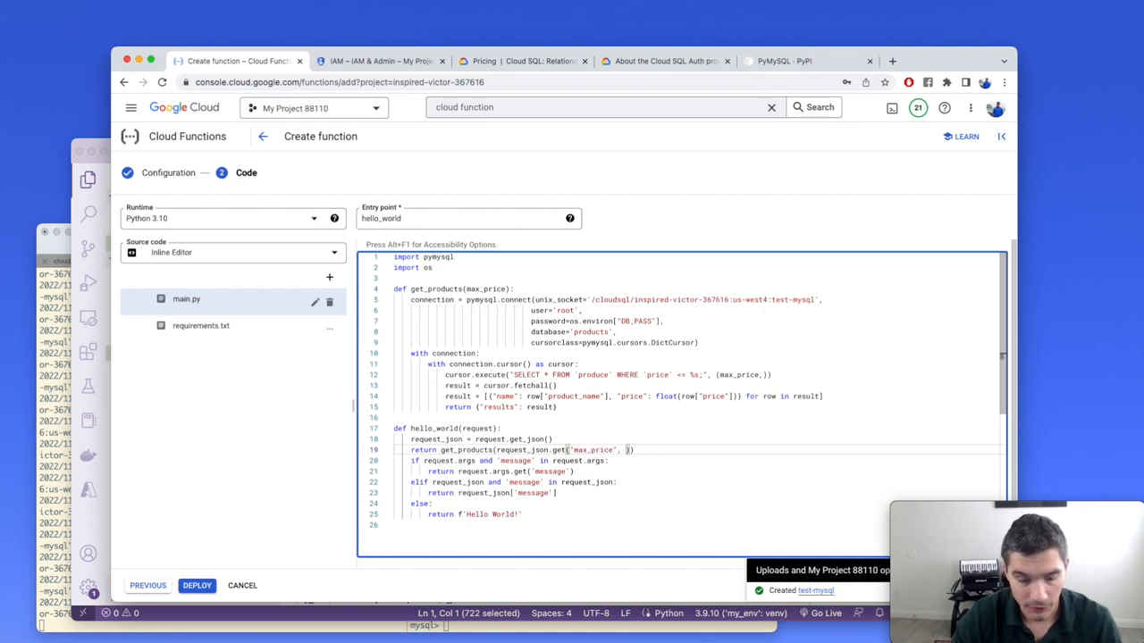
text(1.5)
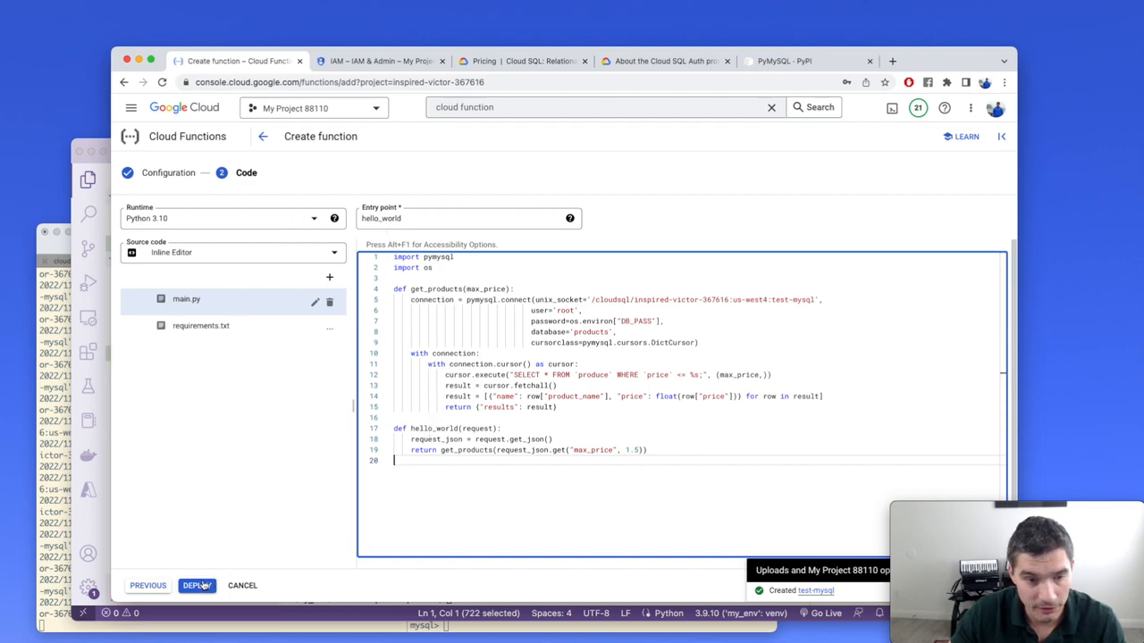
Step: Deploy get-products and test it with an empty {} event, getting a 500 error
click(197, 586)
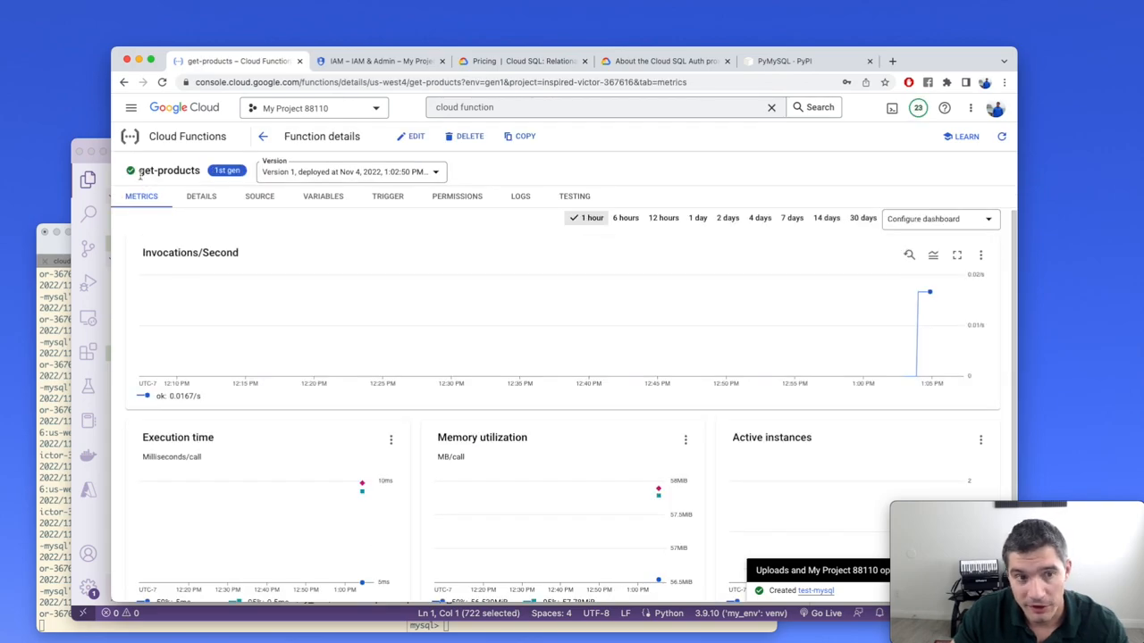
mouse_move(131, 170)
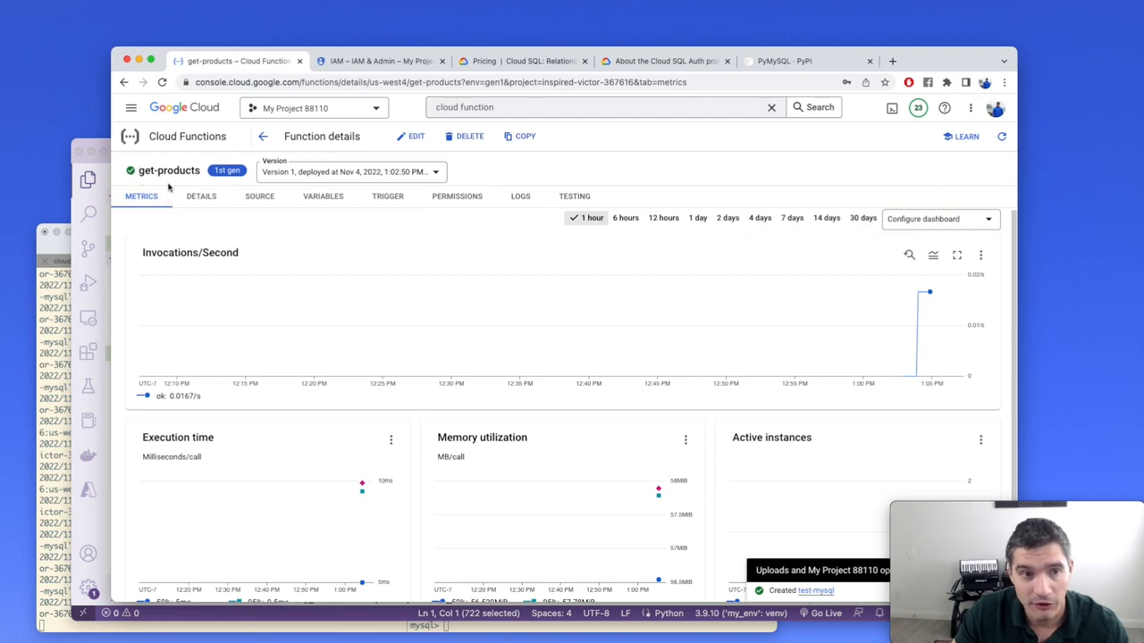
mouse_move(574, 196)
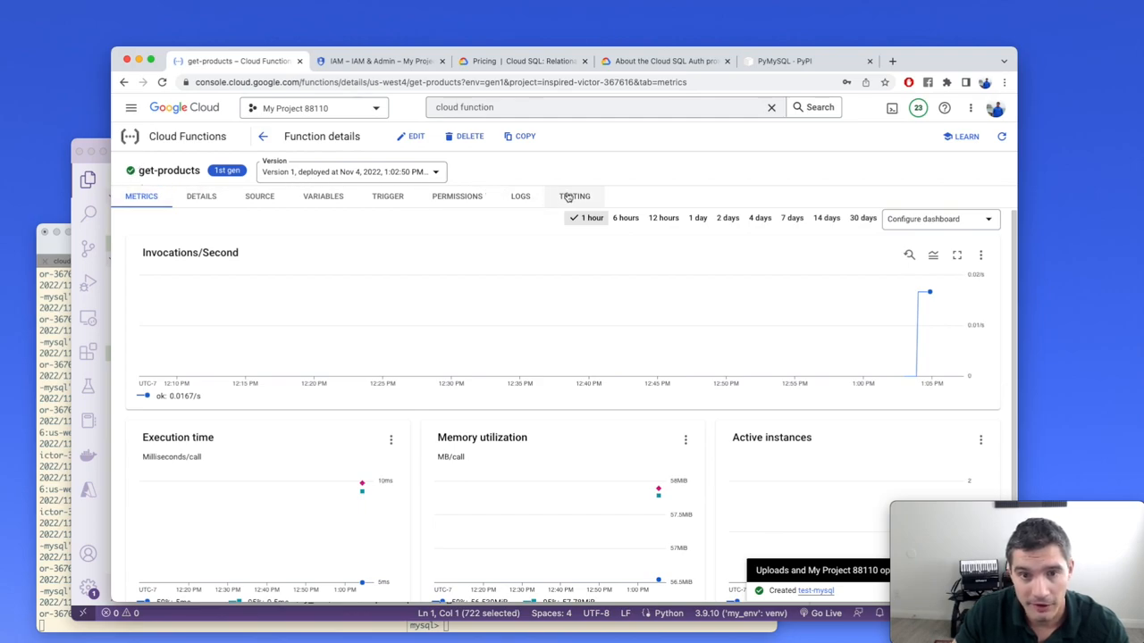
click(575, 196)
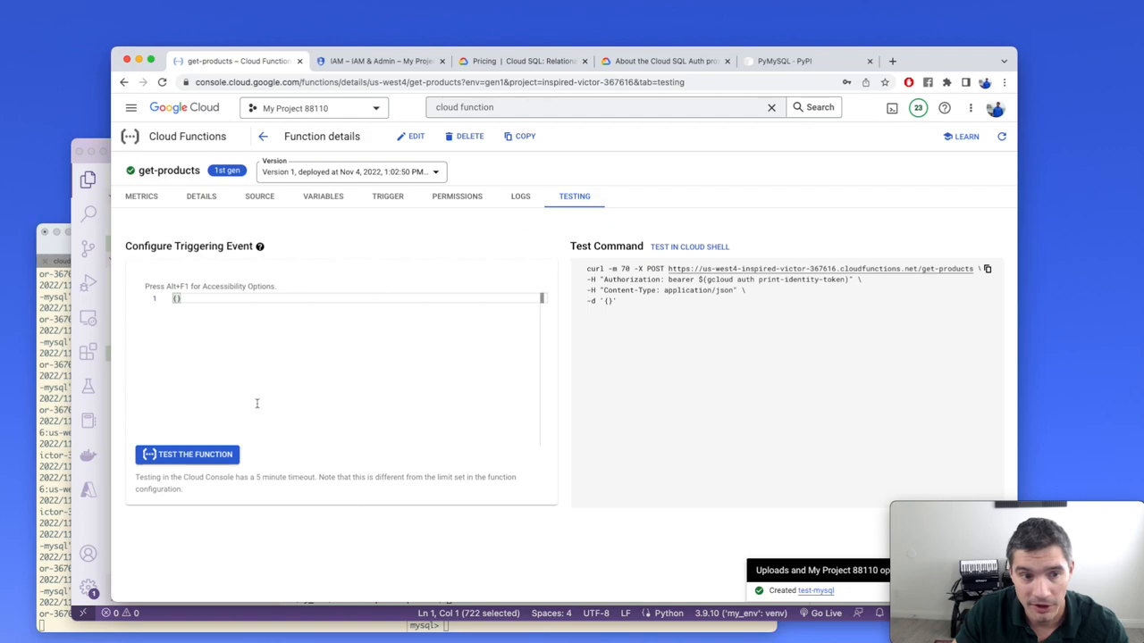
click(187, 454)
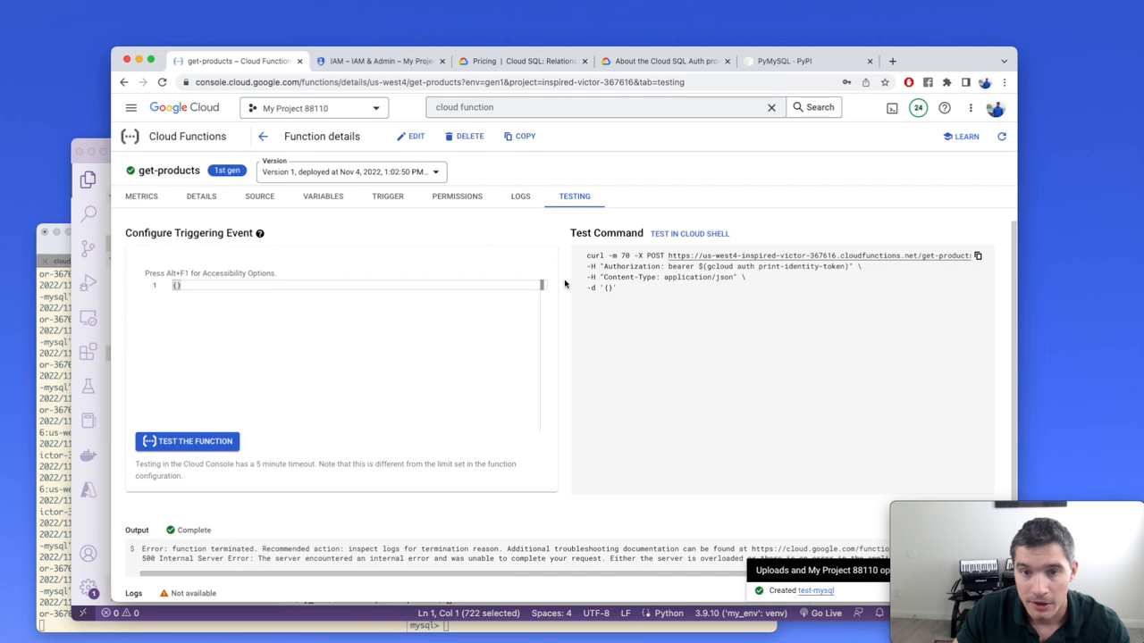
Step: In Logs, select the Cloud SQL Admin API activation link from the error and right-click it
click(520, 195)
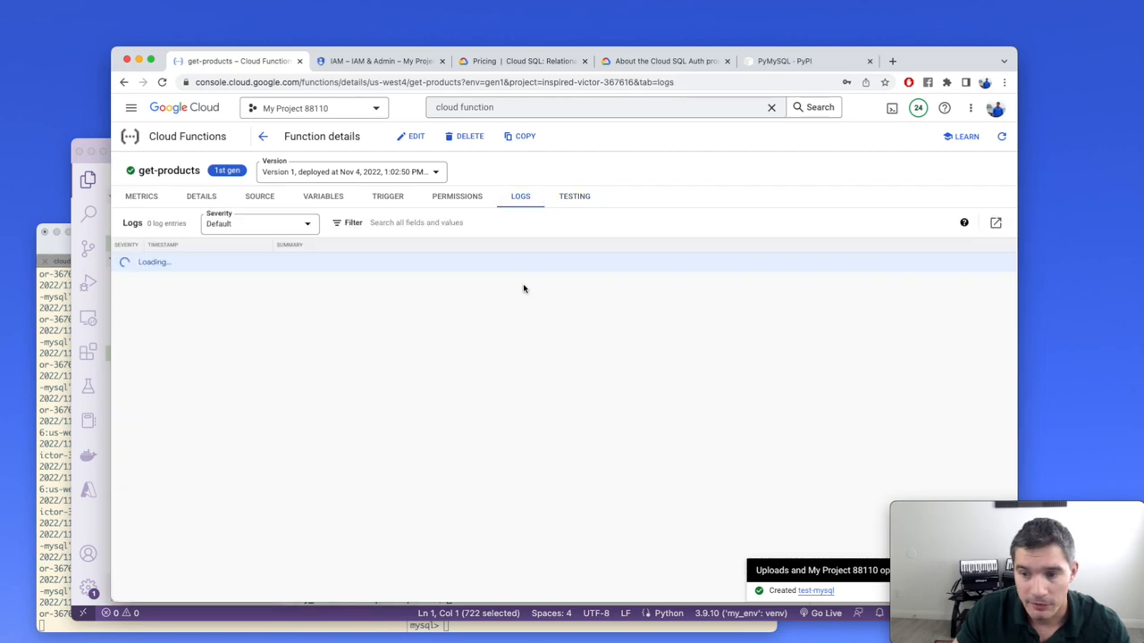
mouse_move(509, 302)
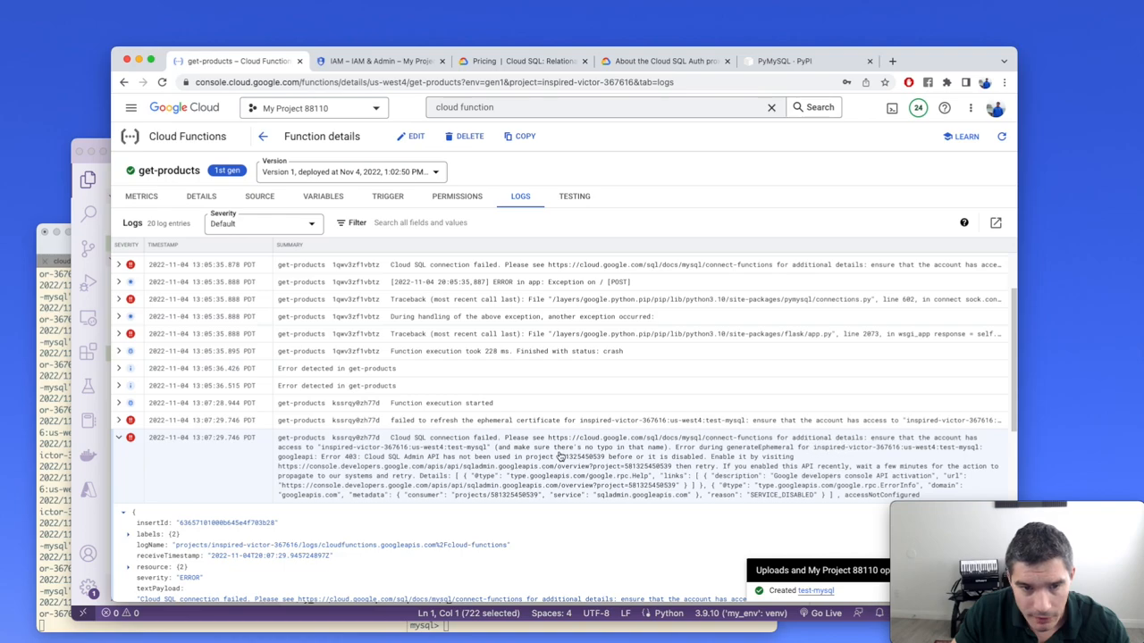
mouse_move(320, 462)
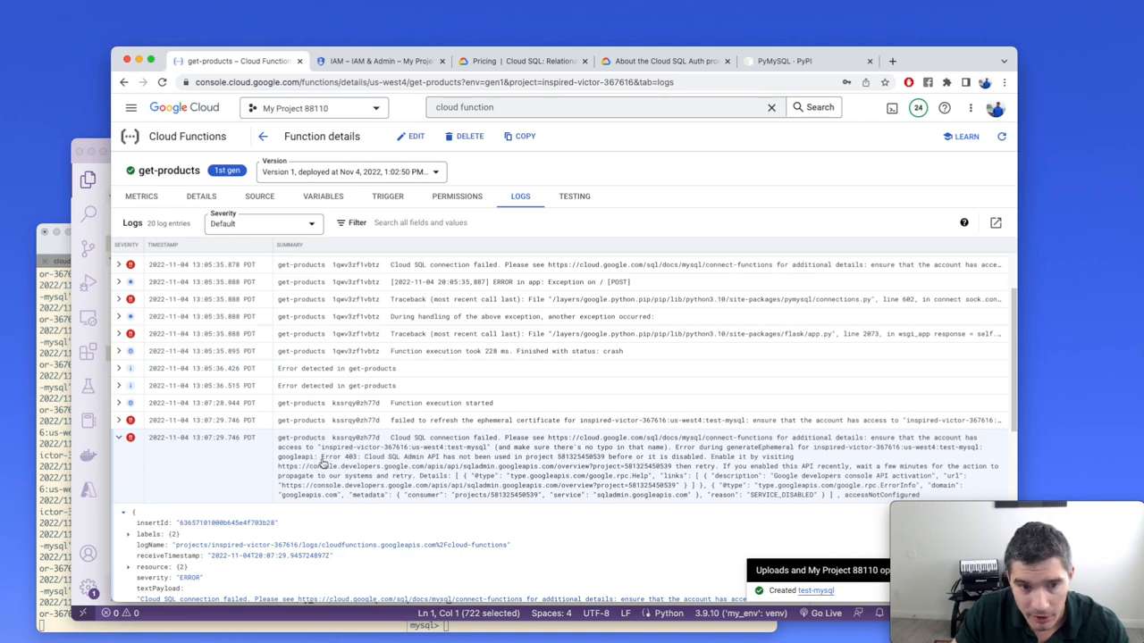
double_click(386, 456)
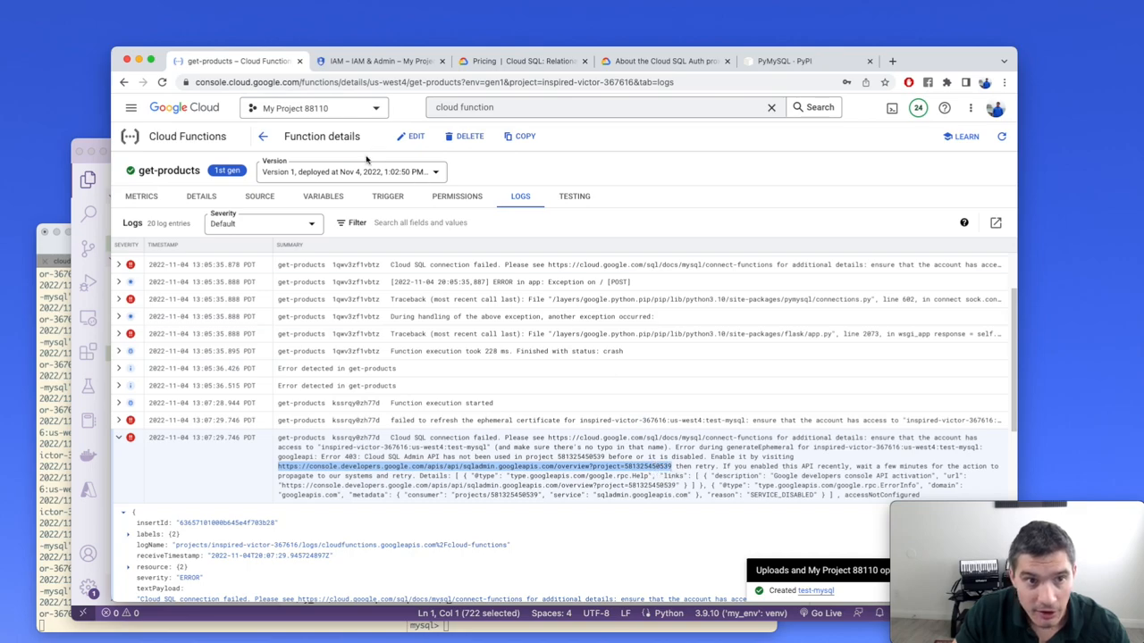
right_click(473, 466)
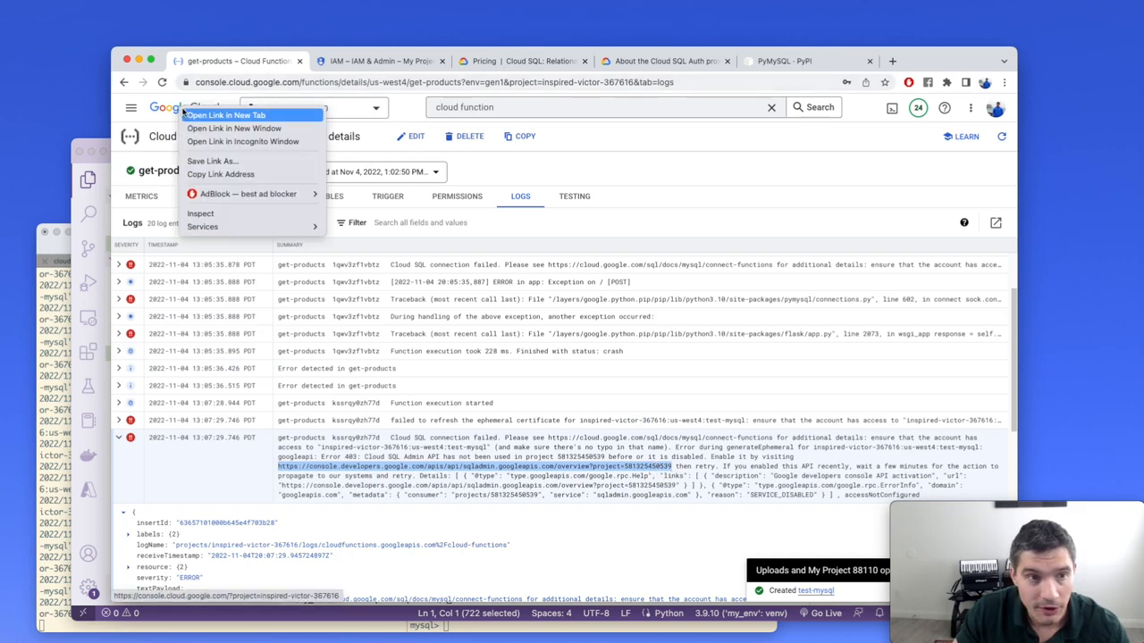
Step: Enable the Cloud SQL Admin API from its activation link
click(225, 114)
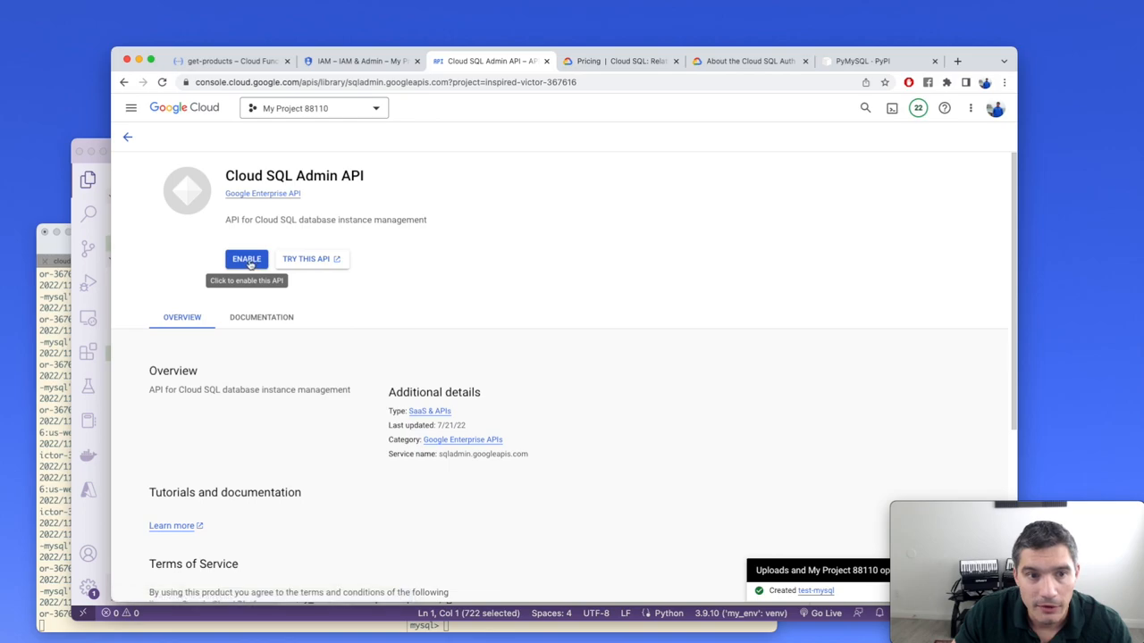
click(246, 259)
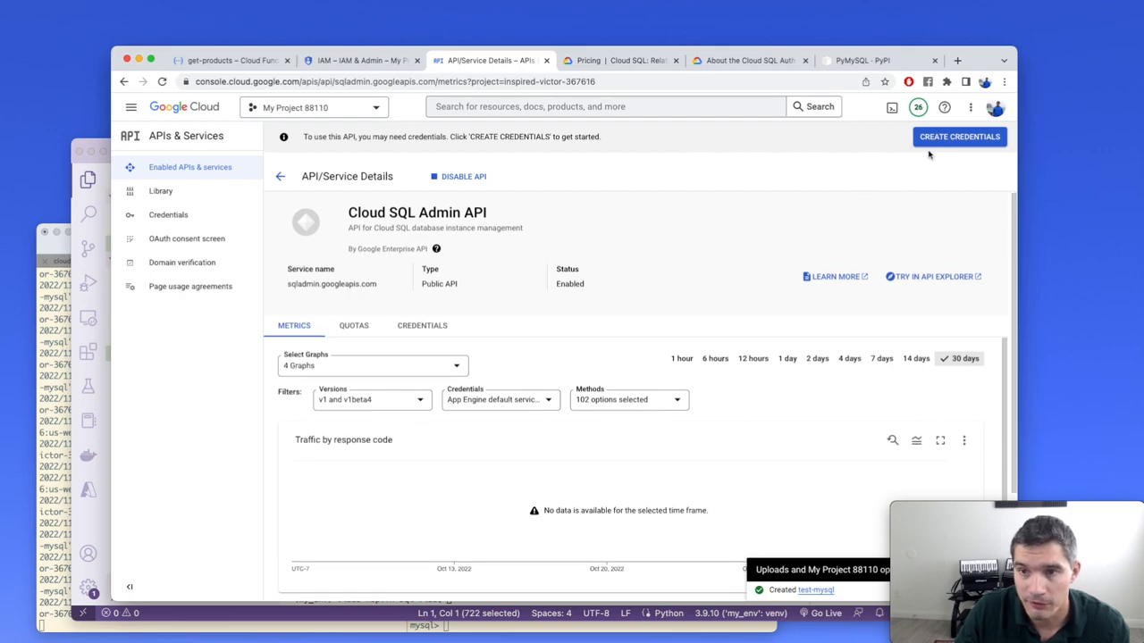
Step: Run the credentials wizard for Cloud SQL Admin API with application data via Cloud Functions, confirming none are needed
click(959, 136)
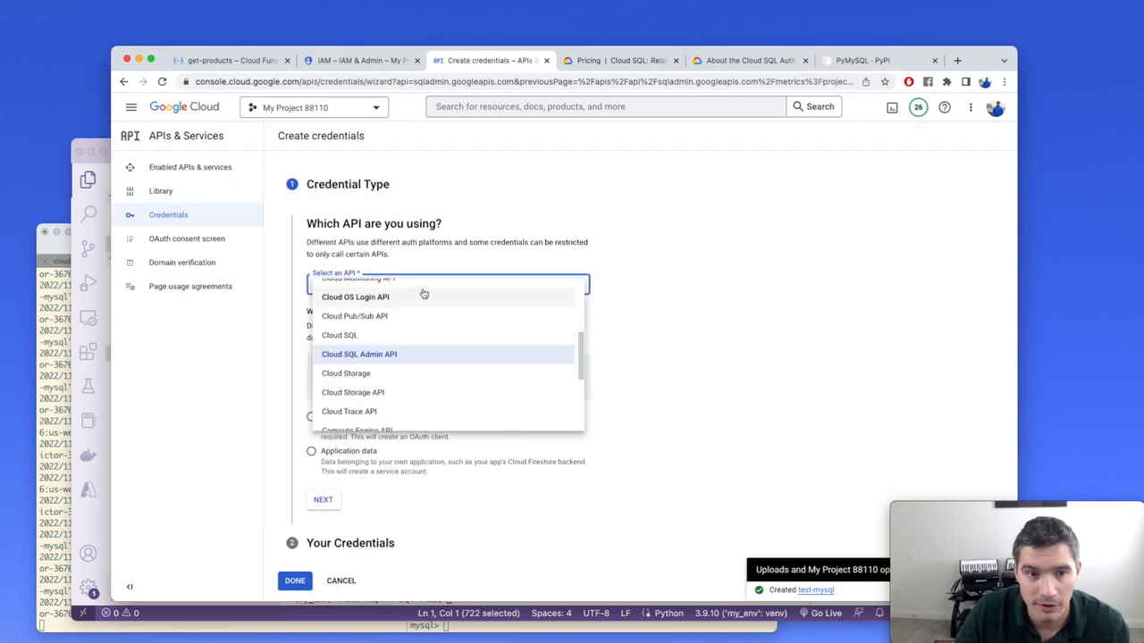
click(359, 354)
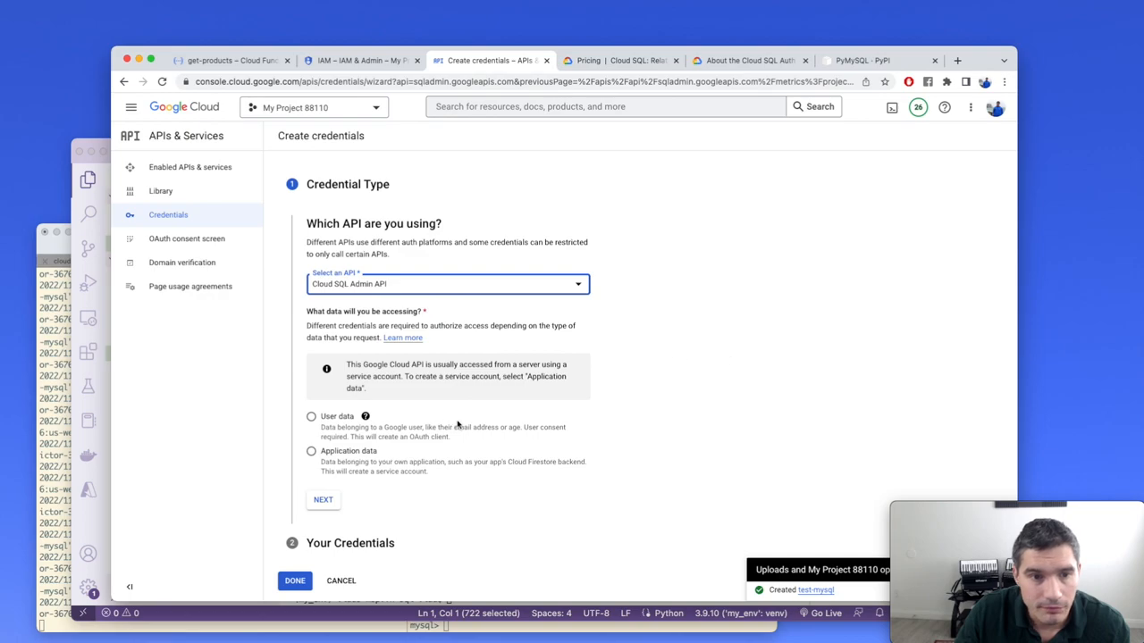
click(311, 416)
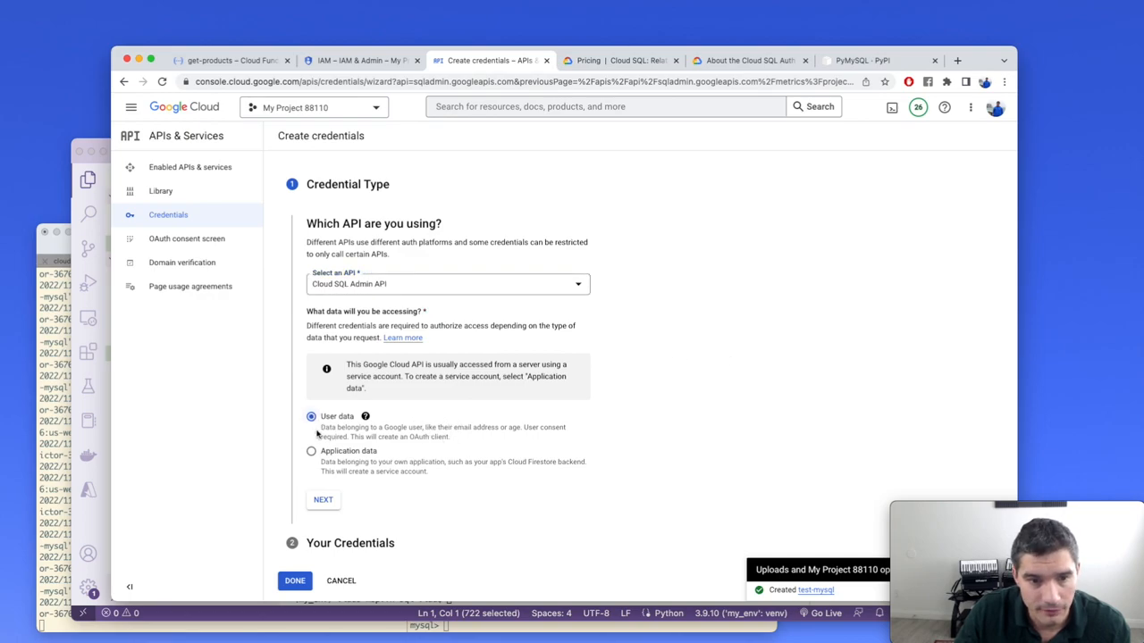
click(312, 450)
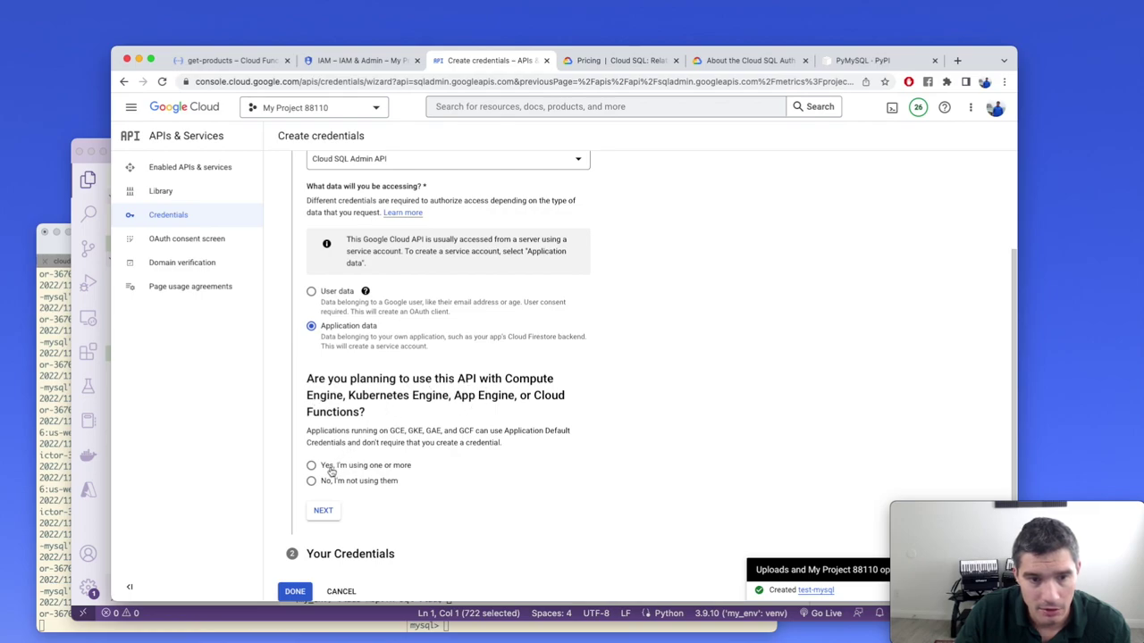
click(322, 511)
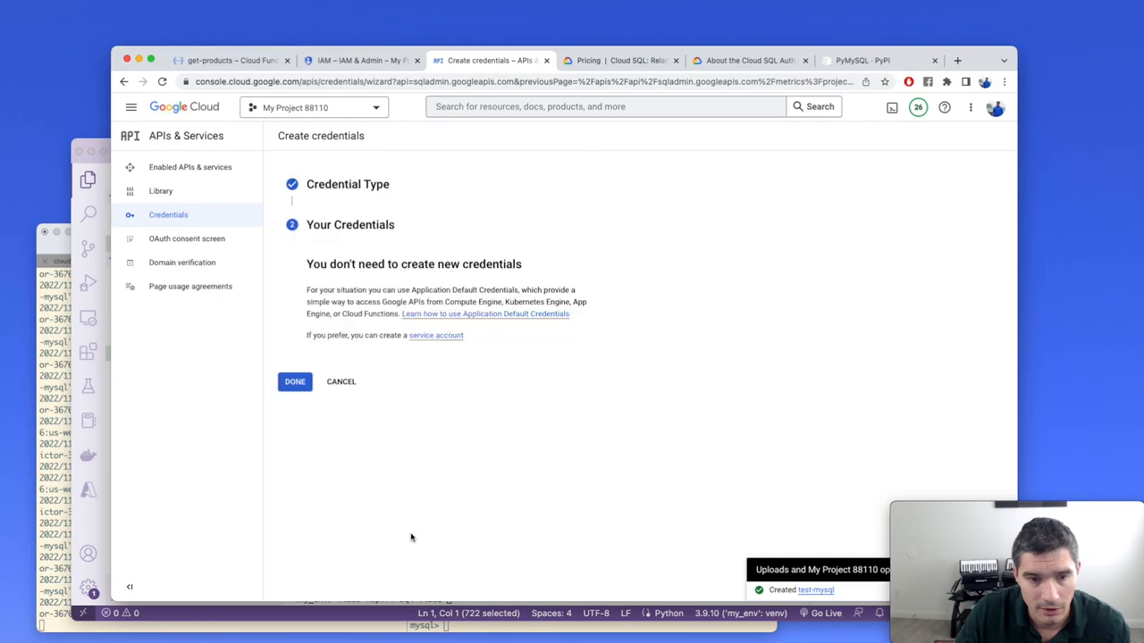
click(295, 382)
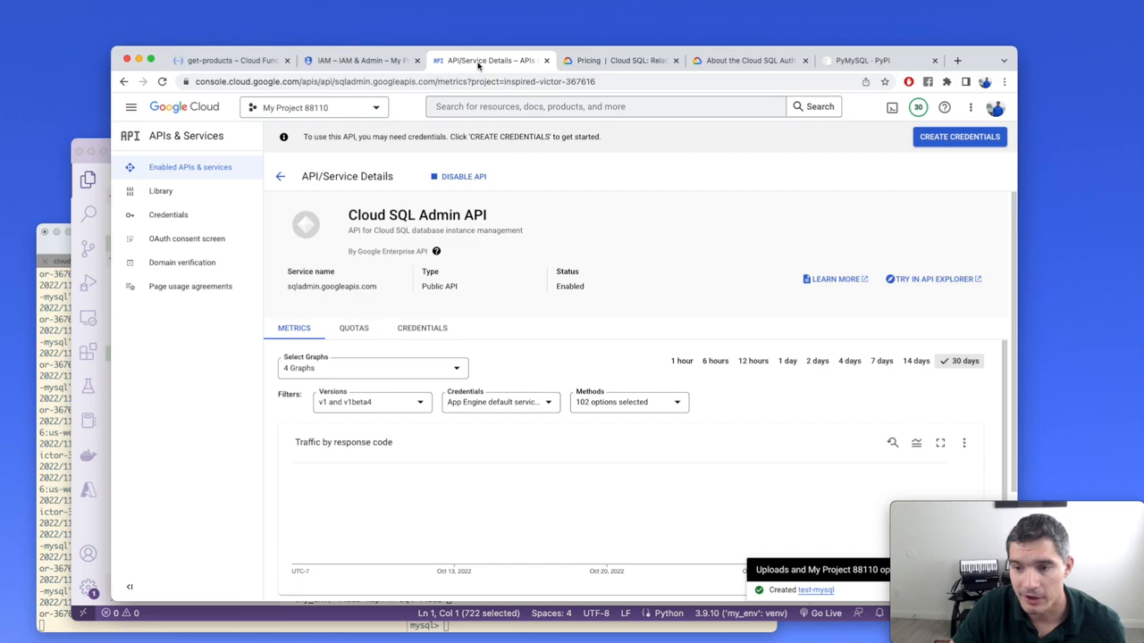
mouse_move(464, 131)
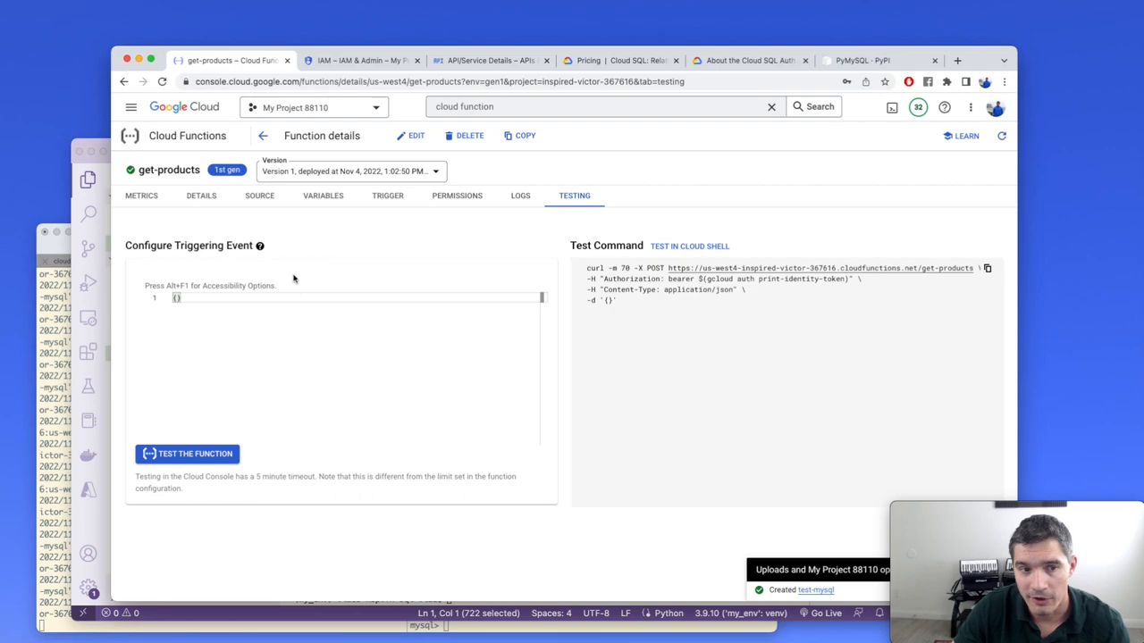
Step: Test get-products with triggering event {"max_price": 1}, returning only carrots and banana
click(187, 454)
text("max_price": 1)
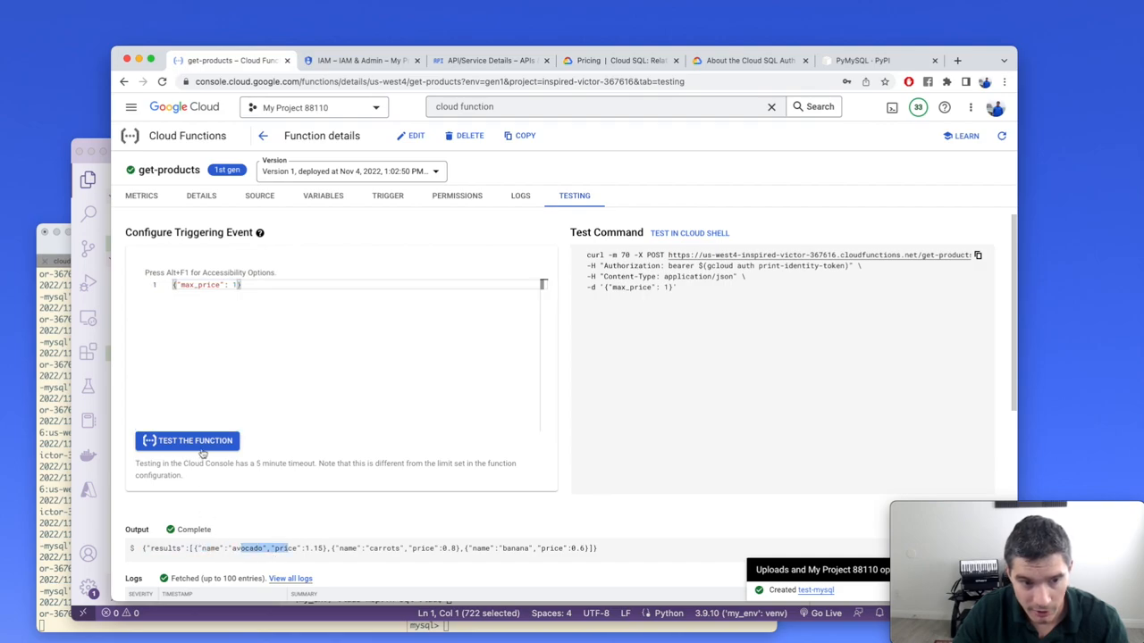
click(187, 440)
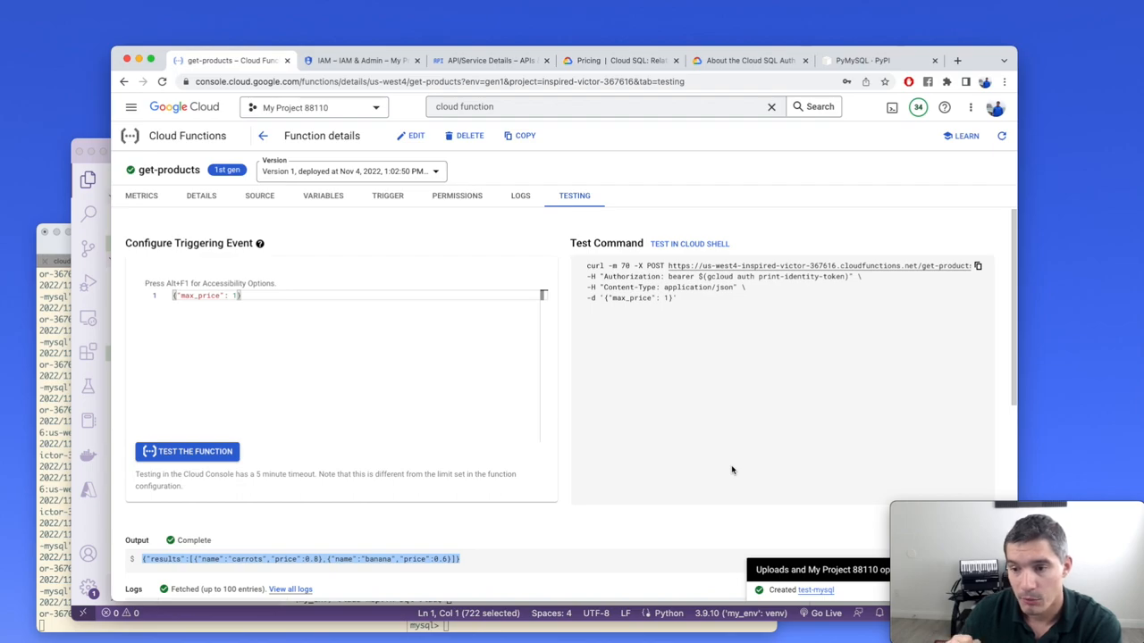
mouse_move(742, 479)
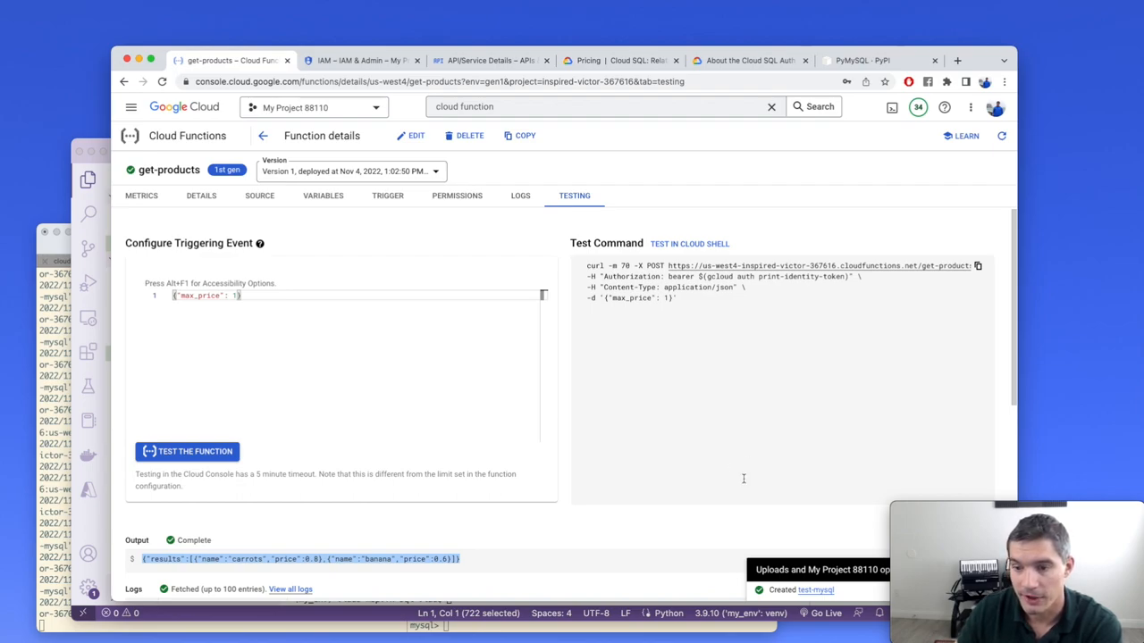